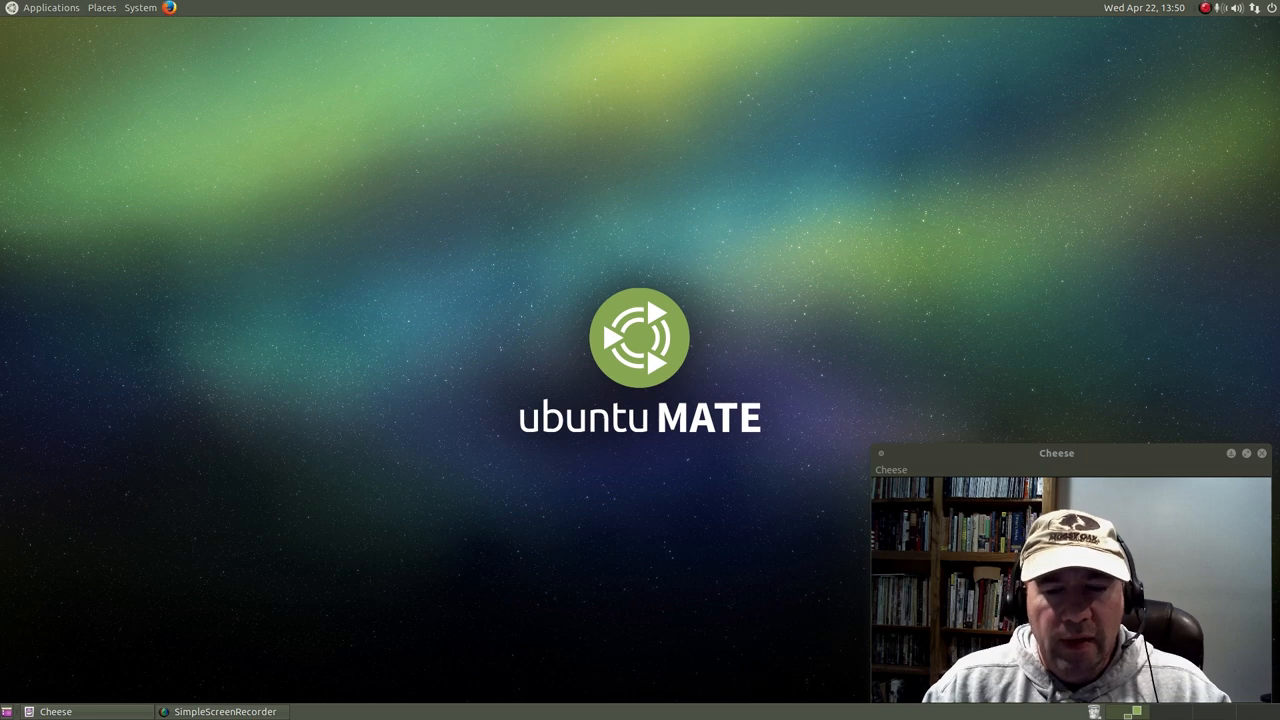
{"action": "mouse_move", "coordinate": [870, 212]}
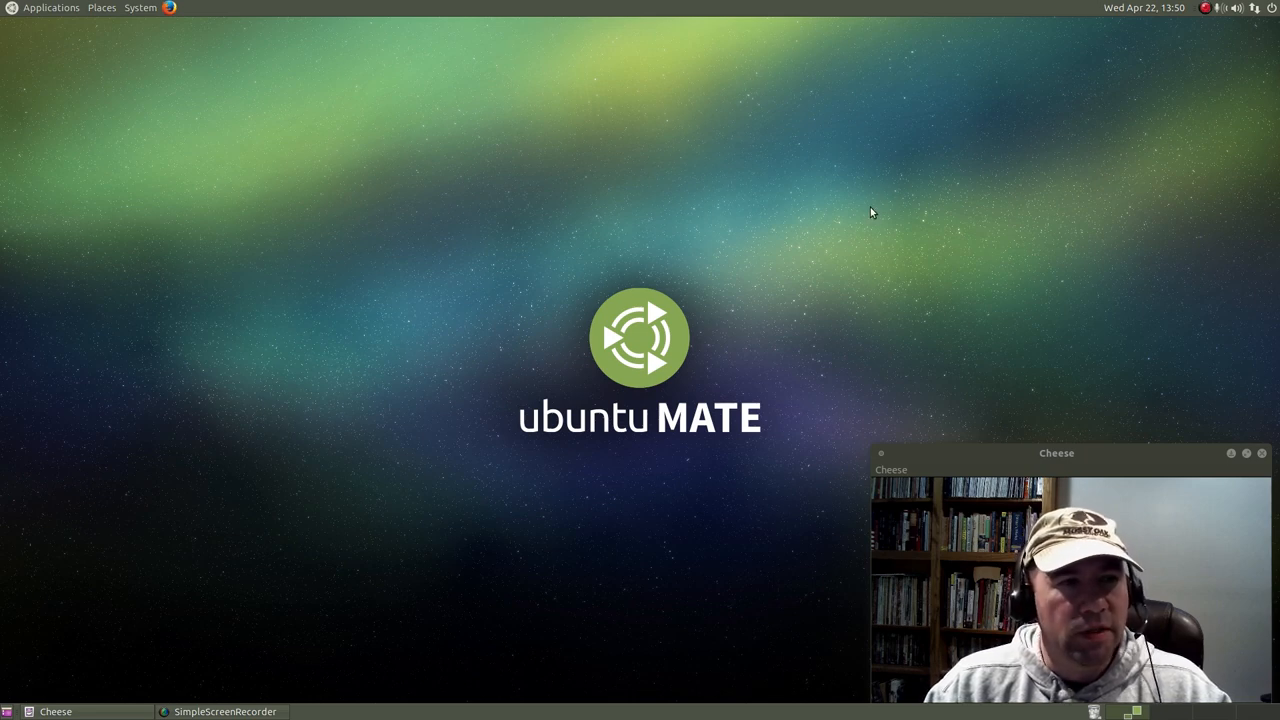
{"action": "mouse_move", "coordinate": [248, 264]}
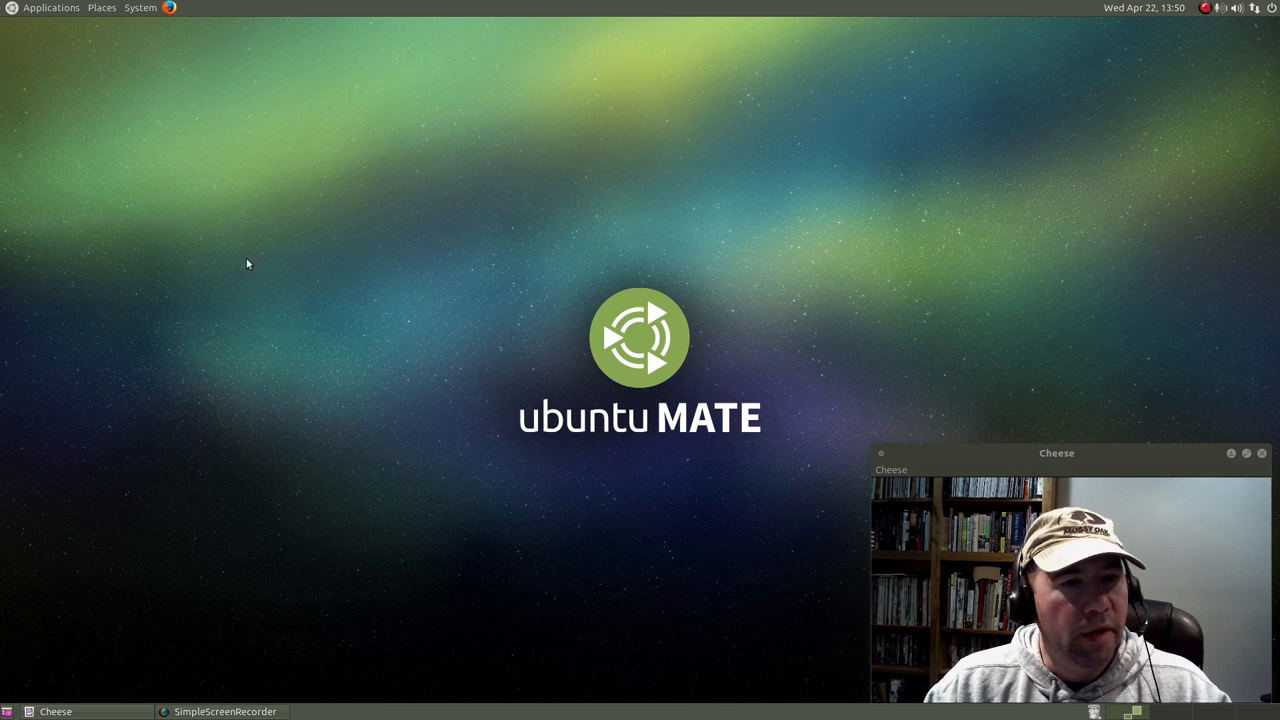
{"action": "mouse_move", "coordinate": [224, 252]}
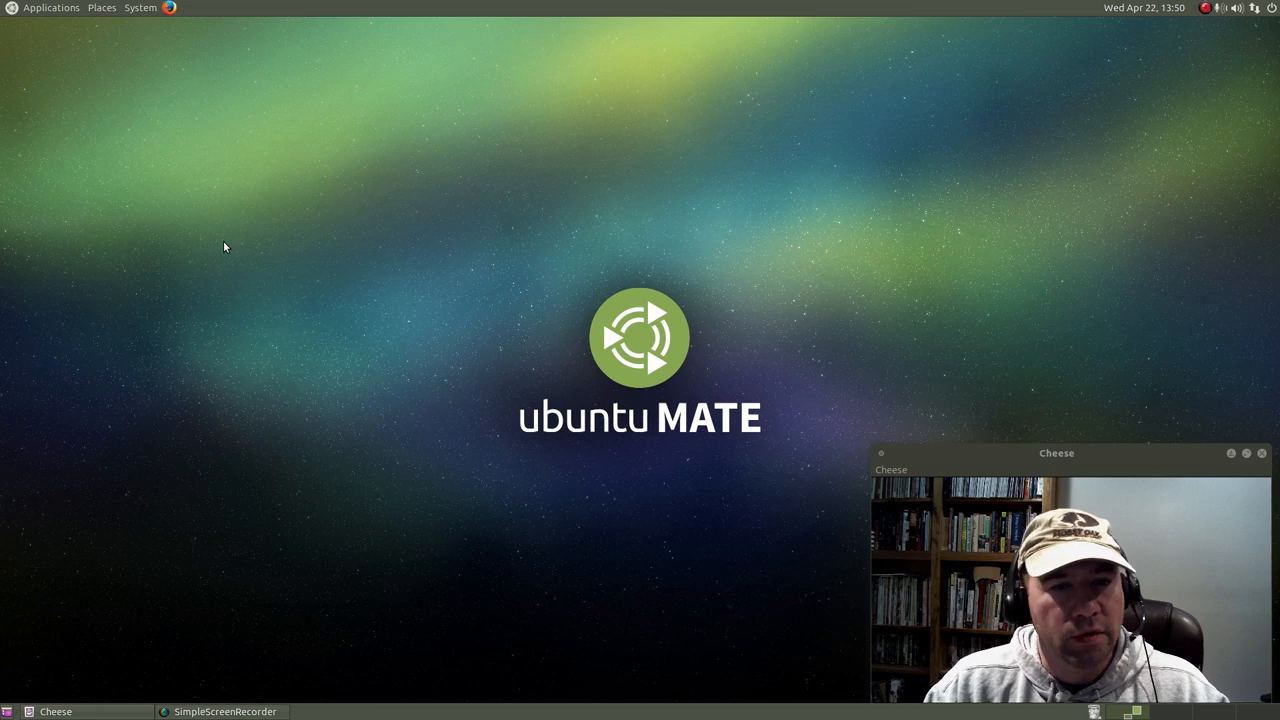
{"action": "mouse_move", "coordinate": [360, 352]}
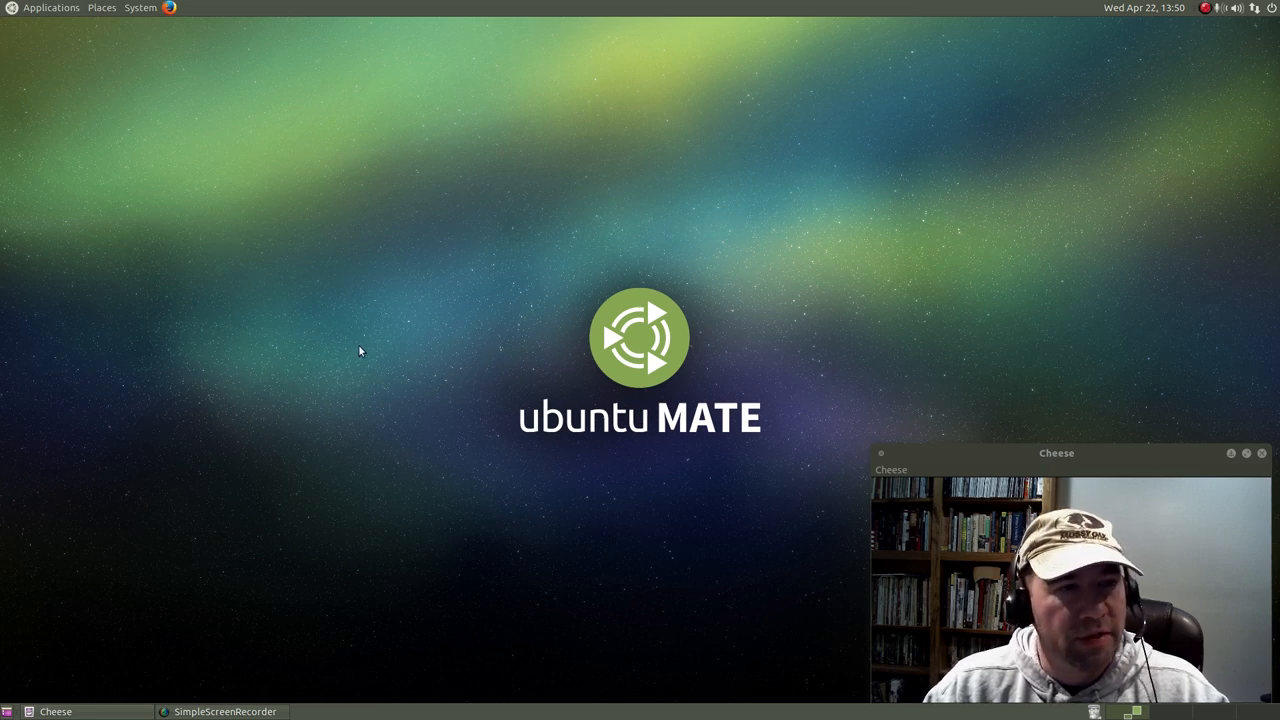
{"action": "mouse_move", "coordinate": [52, 290]}
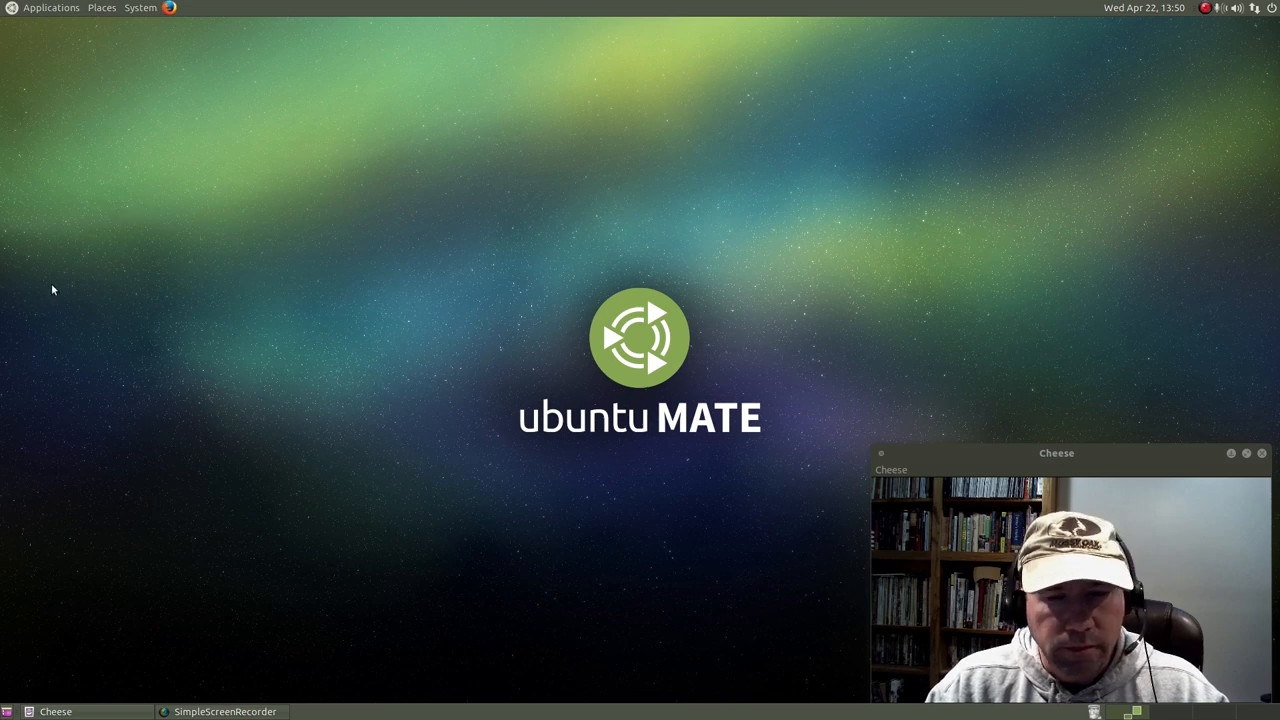
{"action": "mouse_move", "coordinate": [564, 658]}
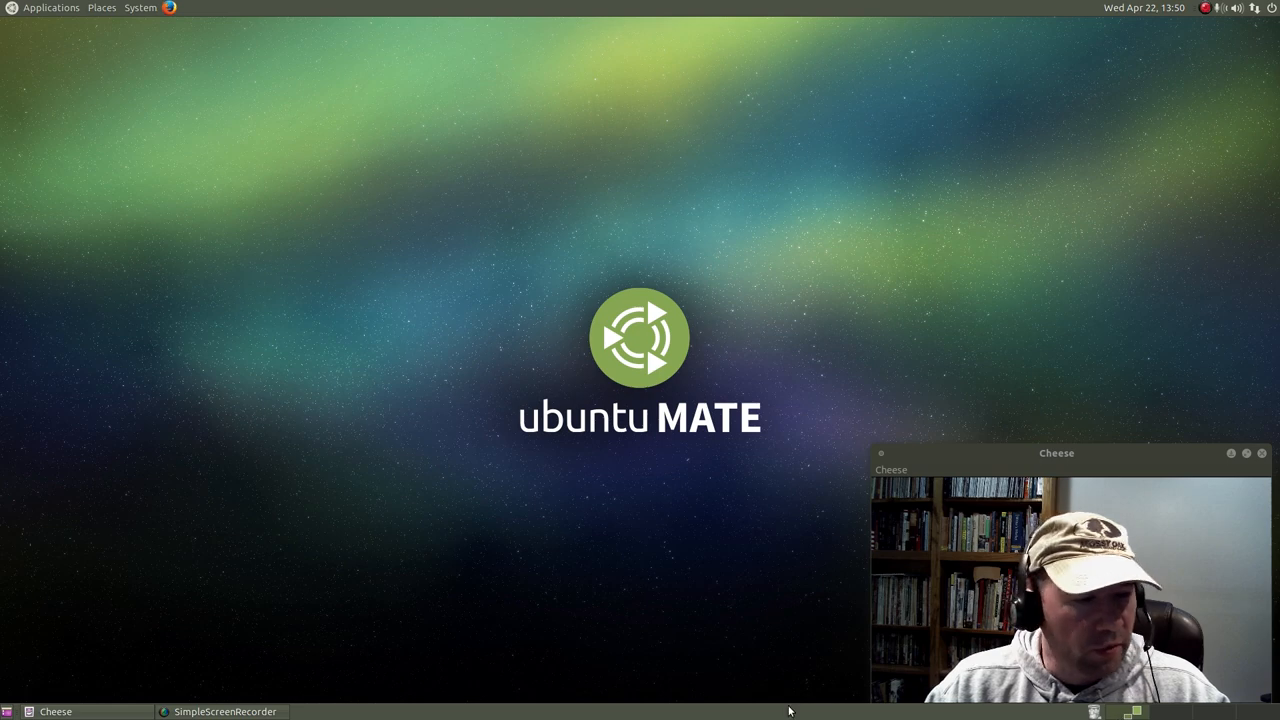
Open the MATE Control Center from the System menu, listing Personal, Hardware, System and Other groups.
{"action": "left_click", "coordinate": [222, 712]}
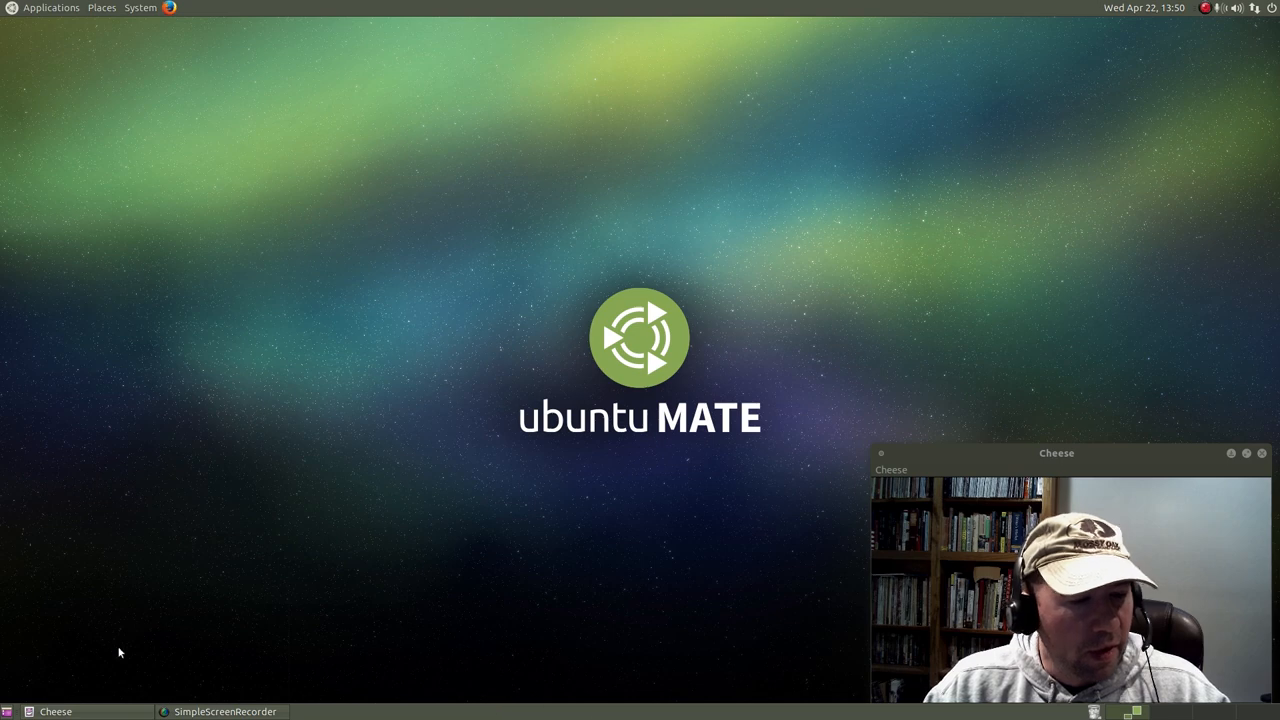
{"action": "mouse_move", "coordinate": [6, 712]}
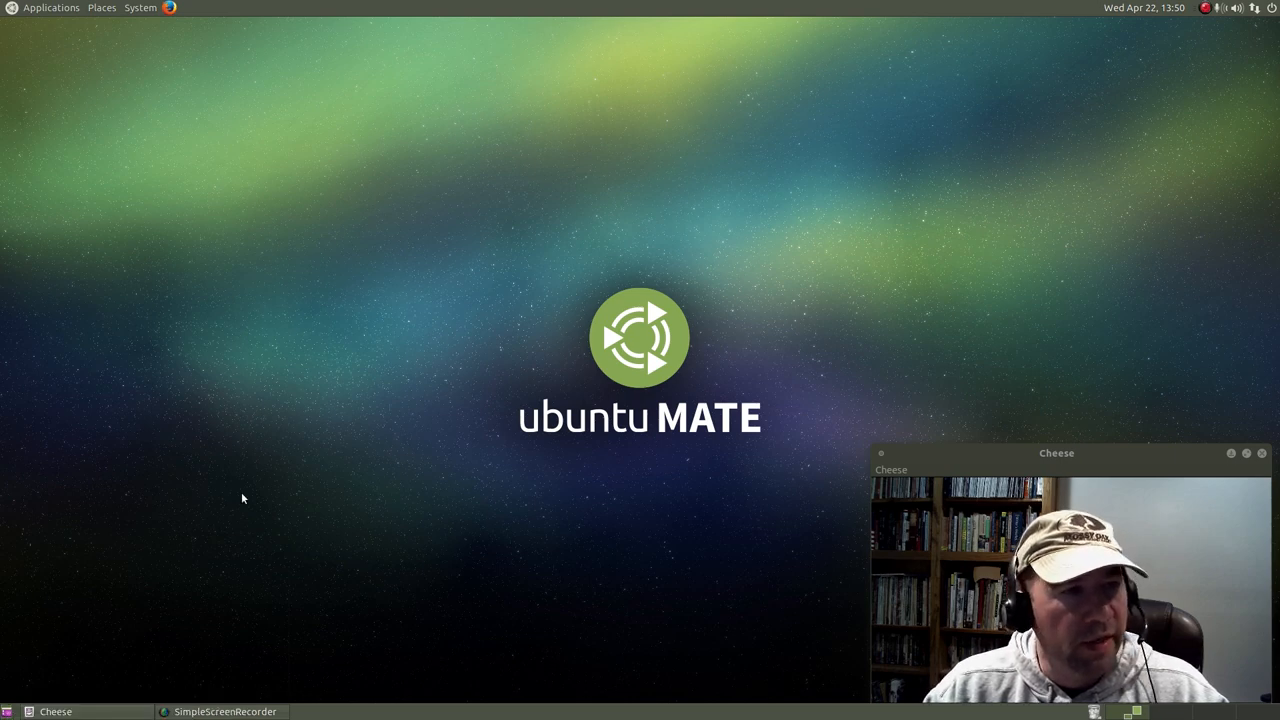
{"action": "mouse_move", "coordinate": [176, 82]}
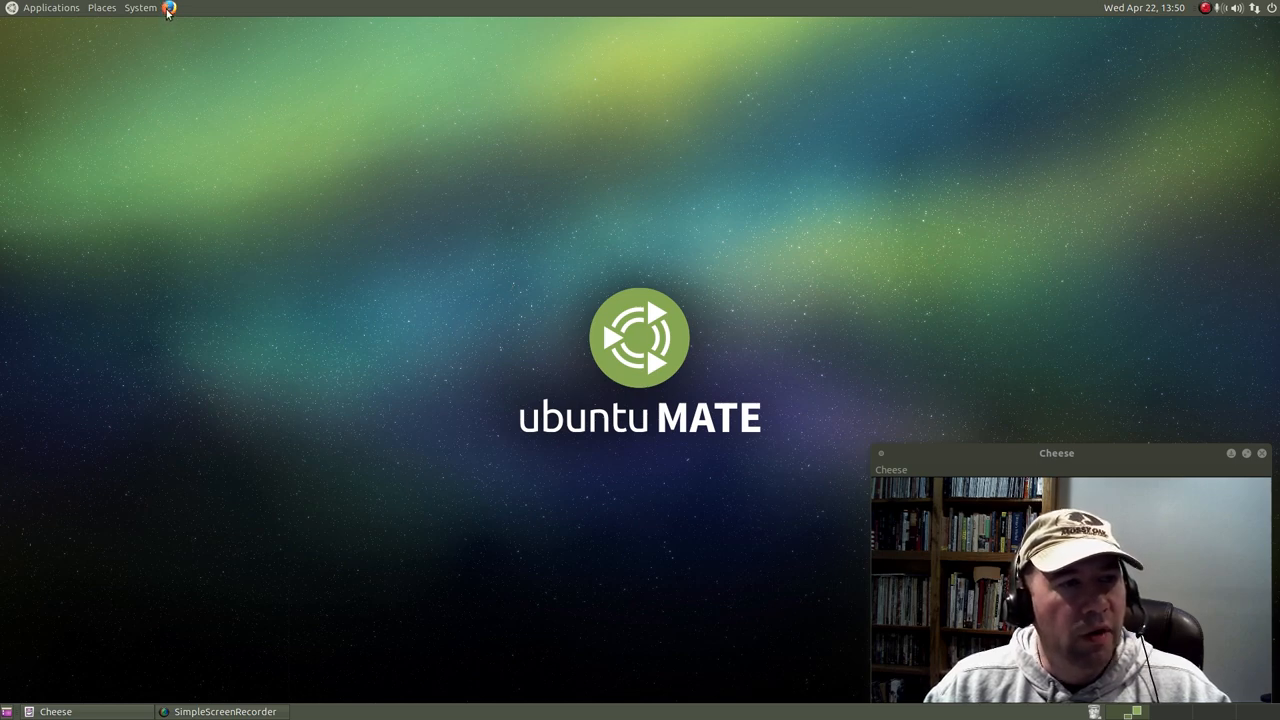
{"action": "mouse_move", "coordinate": [1232, 48]}
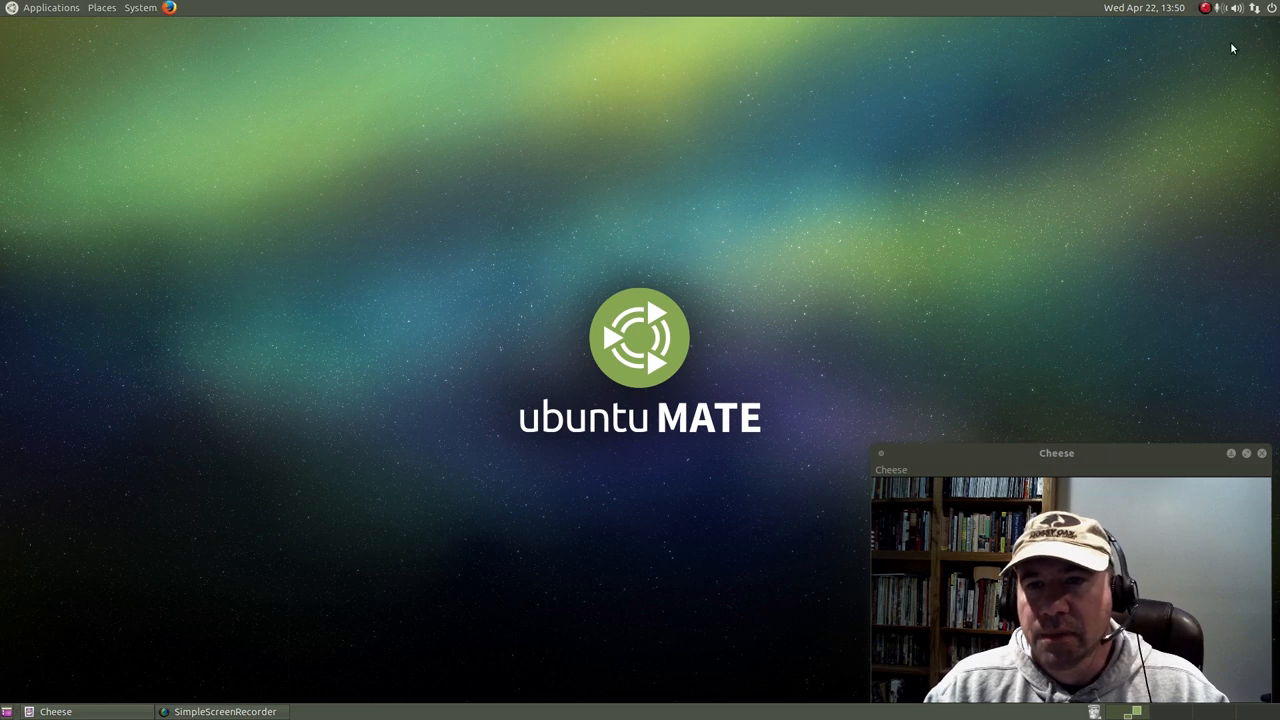
{"action": "mouse_move", "coordinate": [1144, 8]}
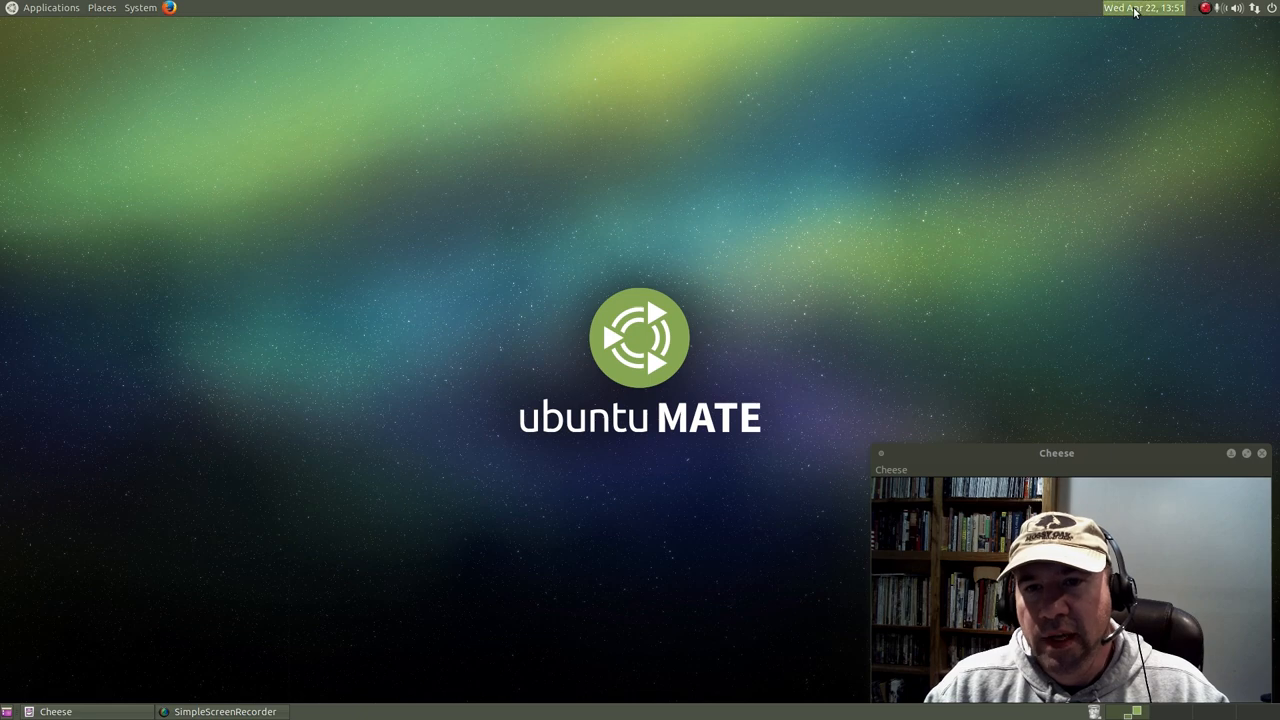
{"action": "mouse_move", "coordinate": [1160, 98]}
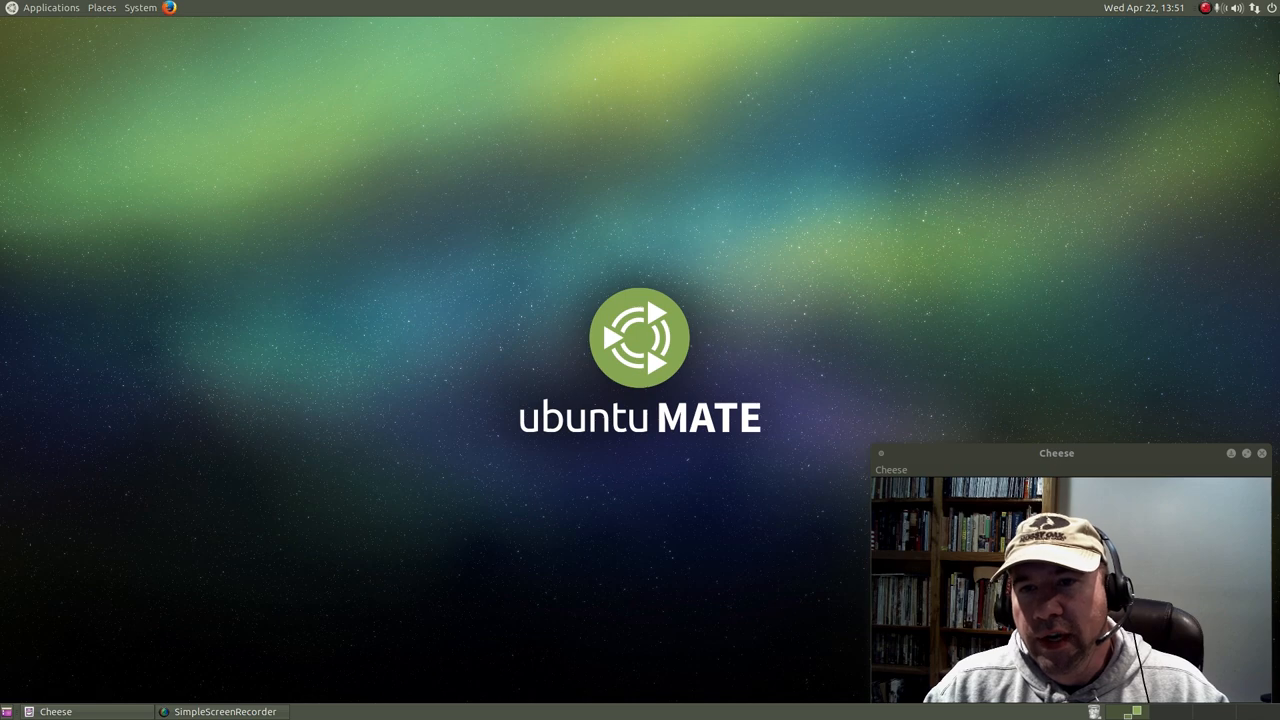
{"action": "mouse_move", "coordinate": [528, 104]}
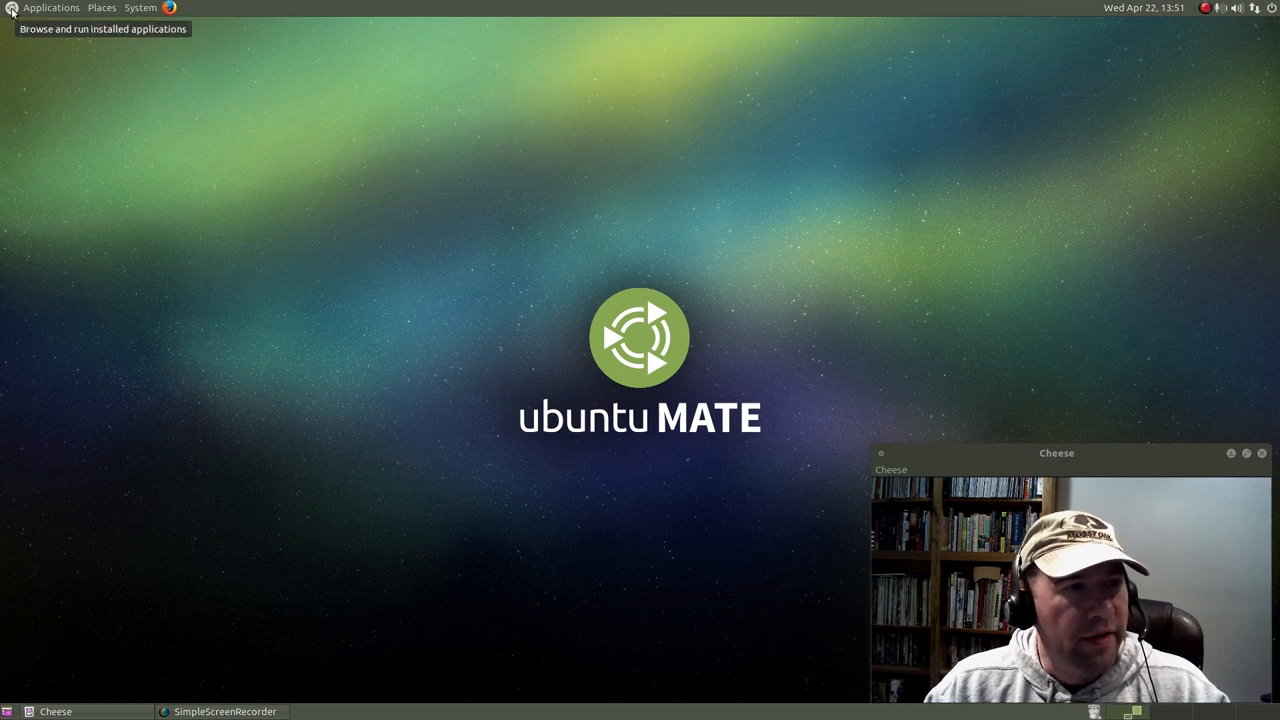
{"action": "left_click", "coordinate": [140, 8]}
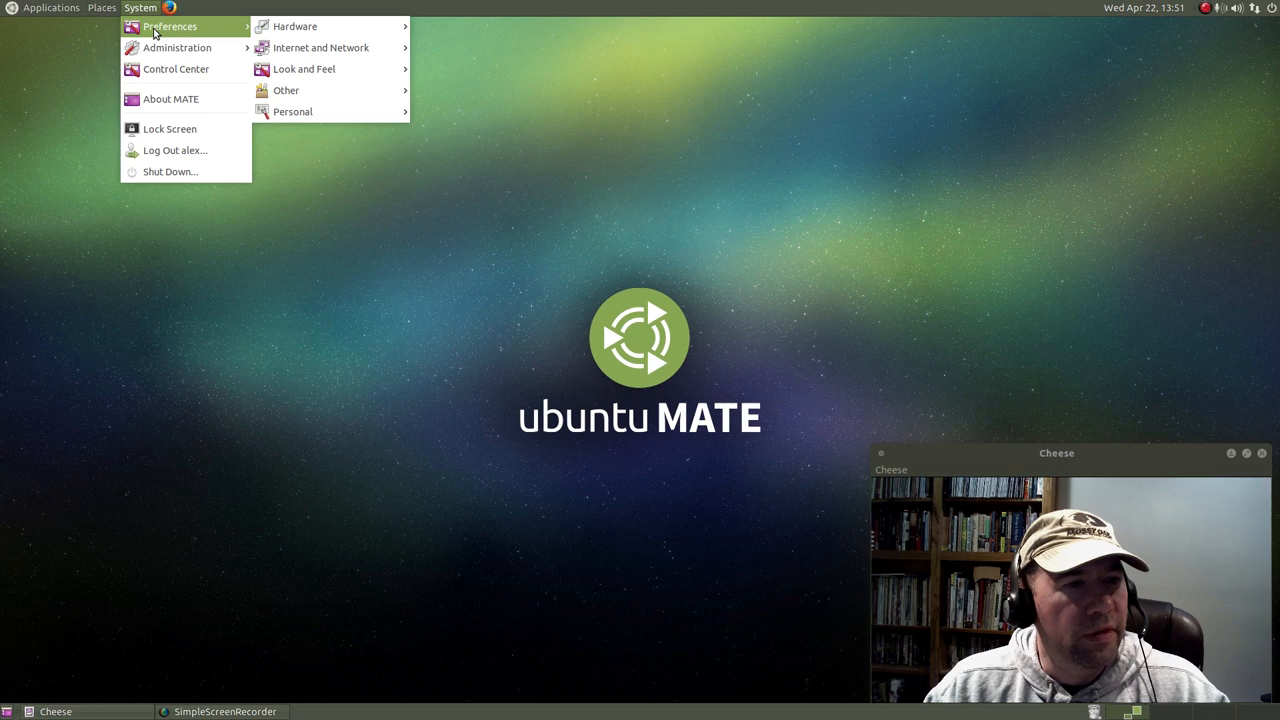
{"action": "mouse_move", "coordinate": [238, 32]}
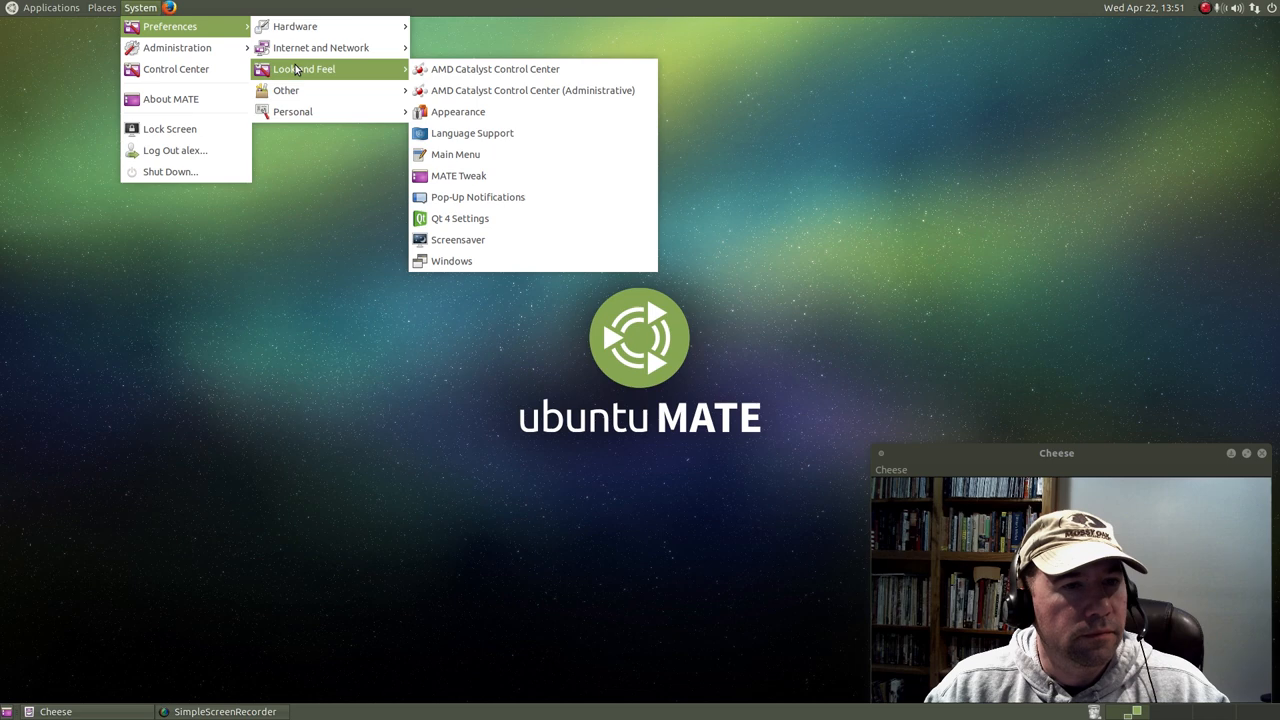
{"action": "mouse_move", "coordinate": [342, 78]}
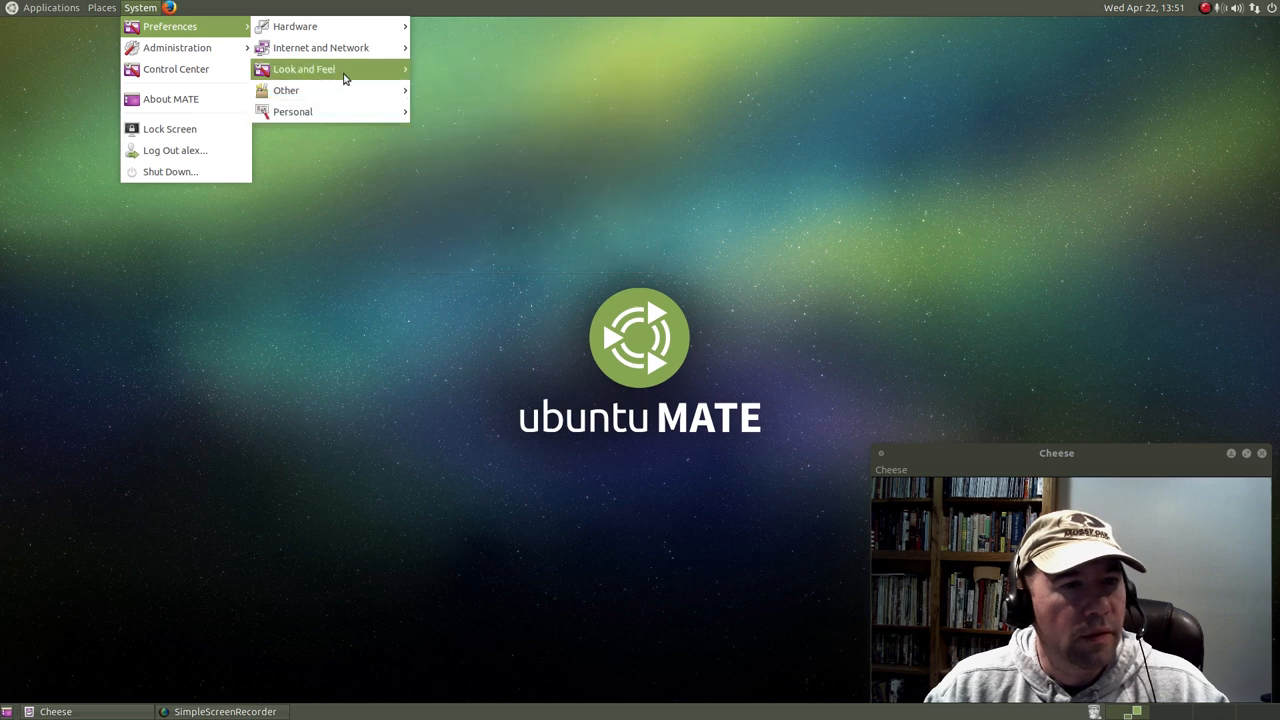
{"action": "left_click", "coordinate": [176, 68]}
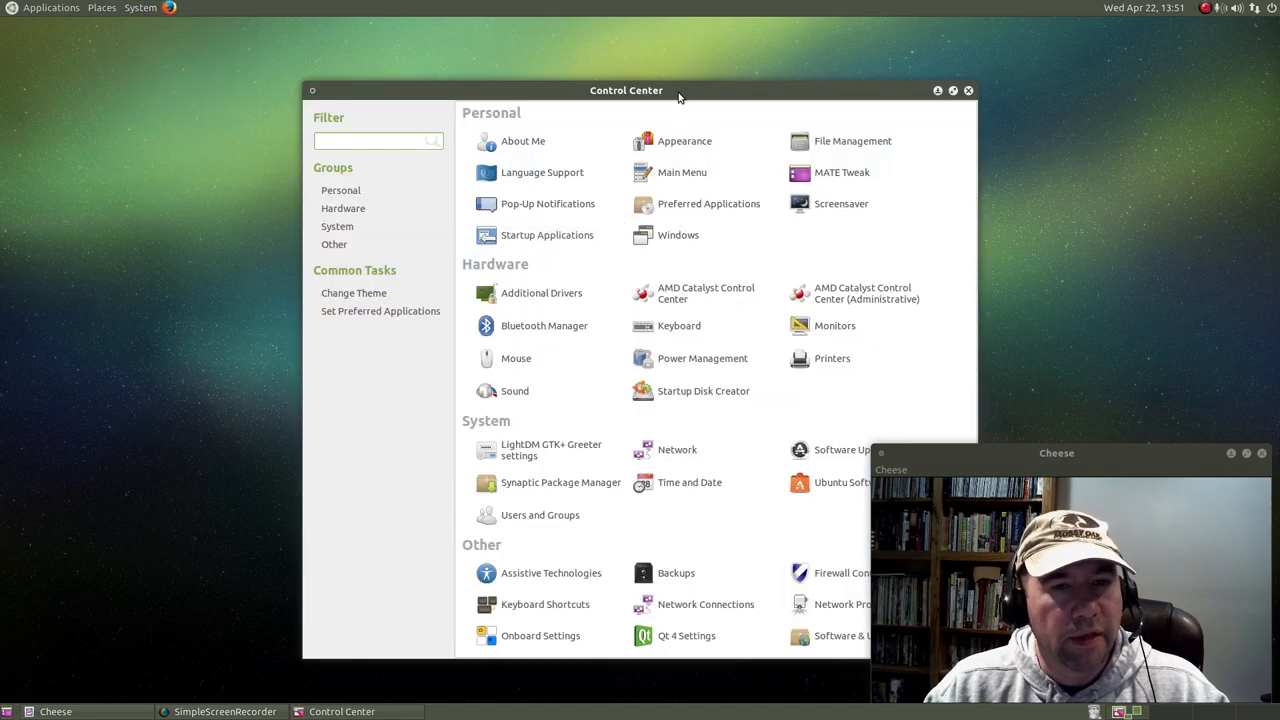
Move the Control Center left and launch MATE Tweak from the Personal group.
{"action": "left_click_drag", "start_coordinate": [626, 90], "coordinate": [372, 94]}
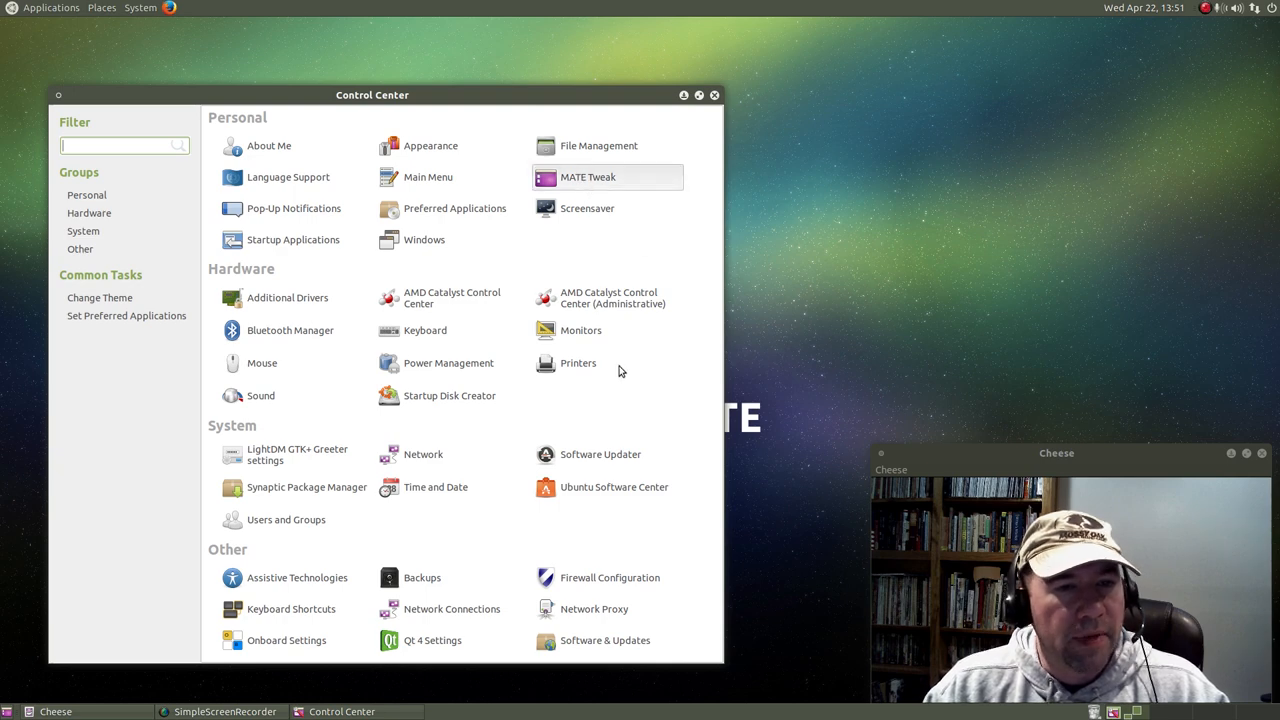
{"action": "double_click", "coordinate": [588, 176]}
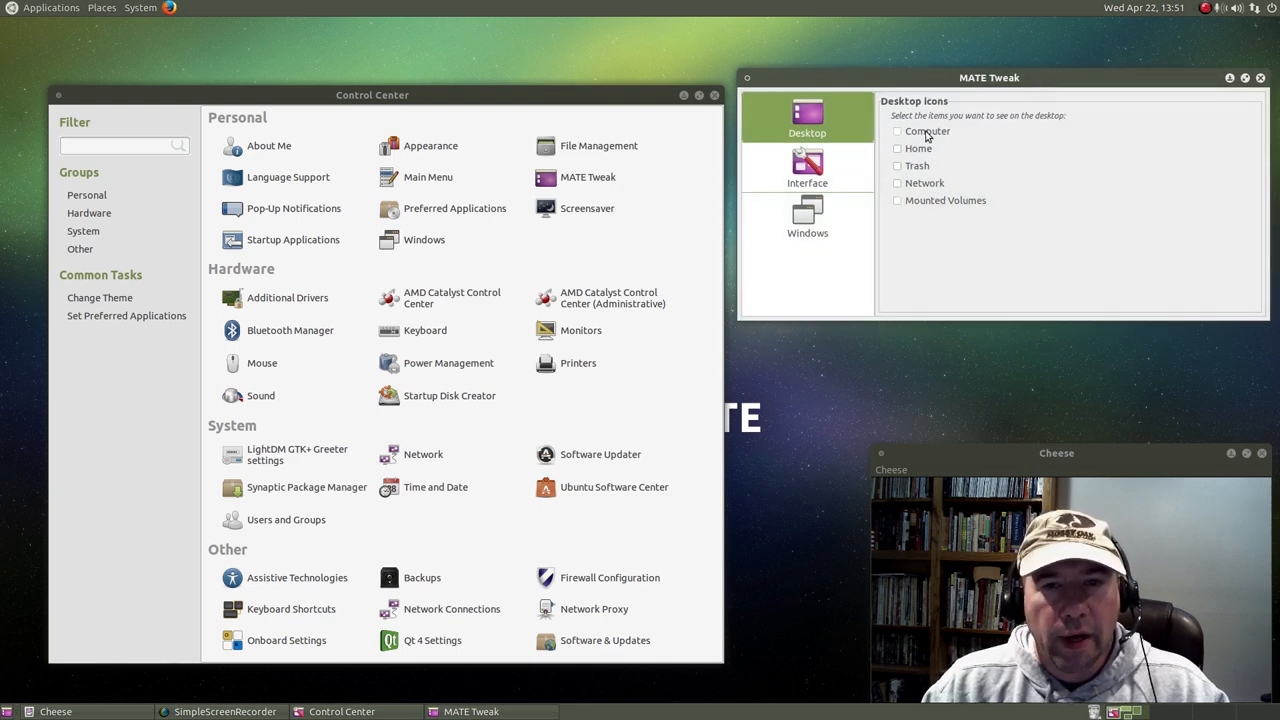
{"action": "mouse_move", "coordinate": [910, 224]}
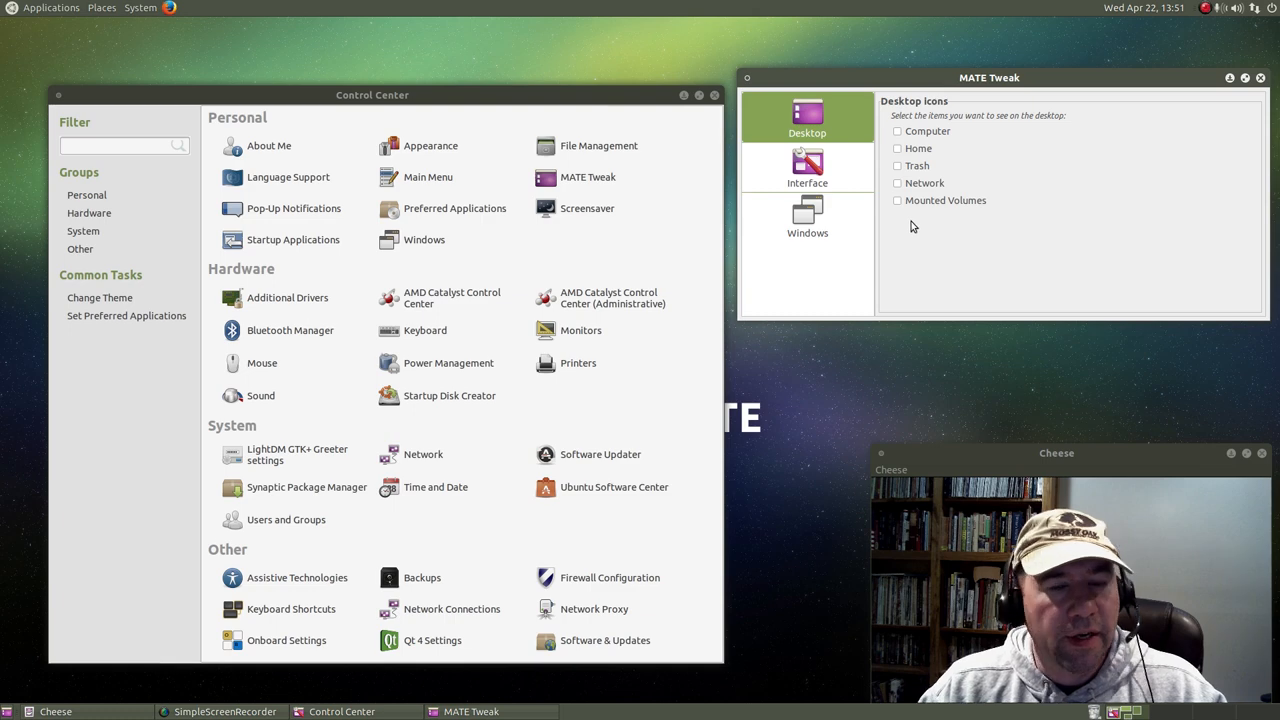
{"action": "mouse_move", "coordinate": [912, 190]}
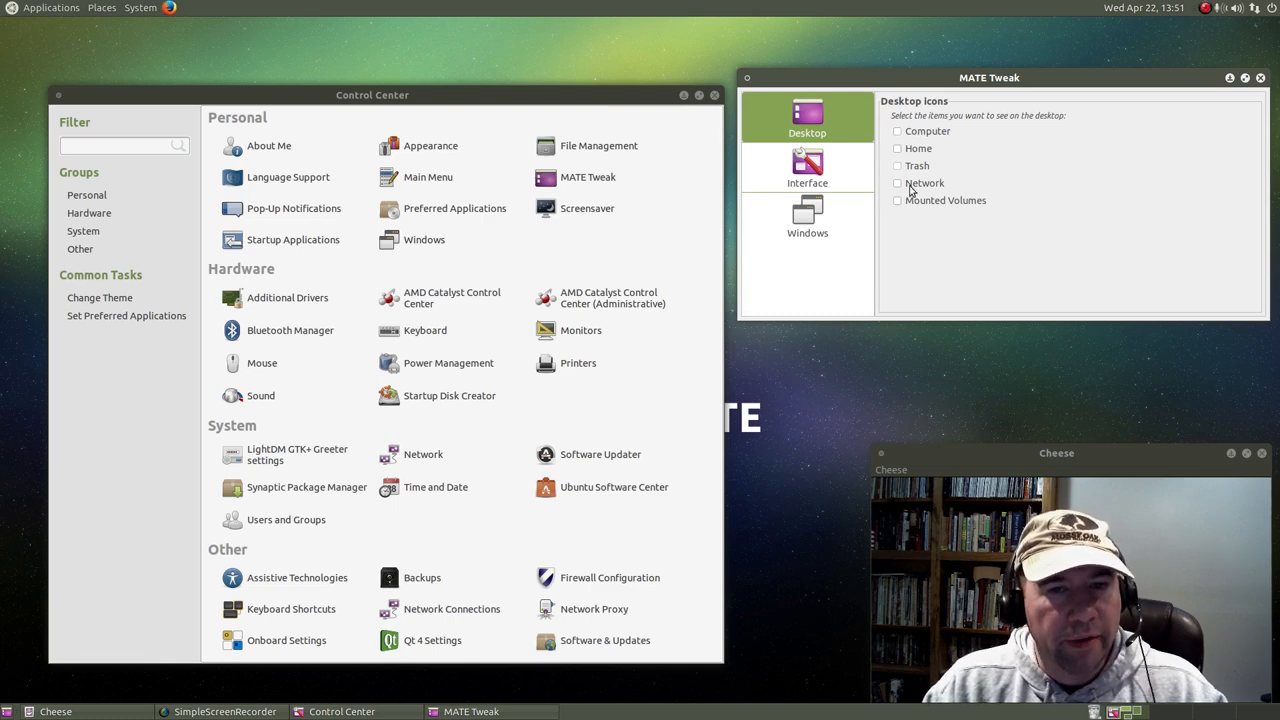
{"action": "mouse_move", "coordinate": [938, 220]}
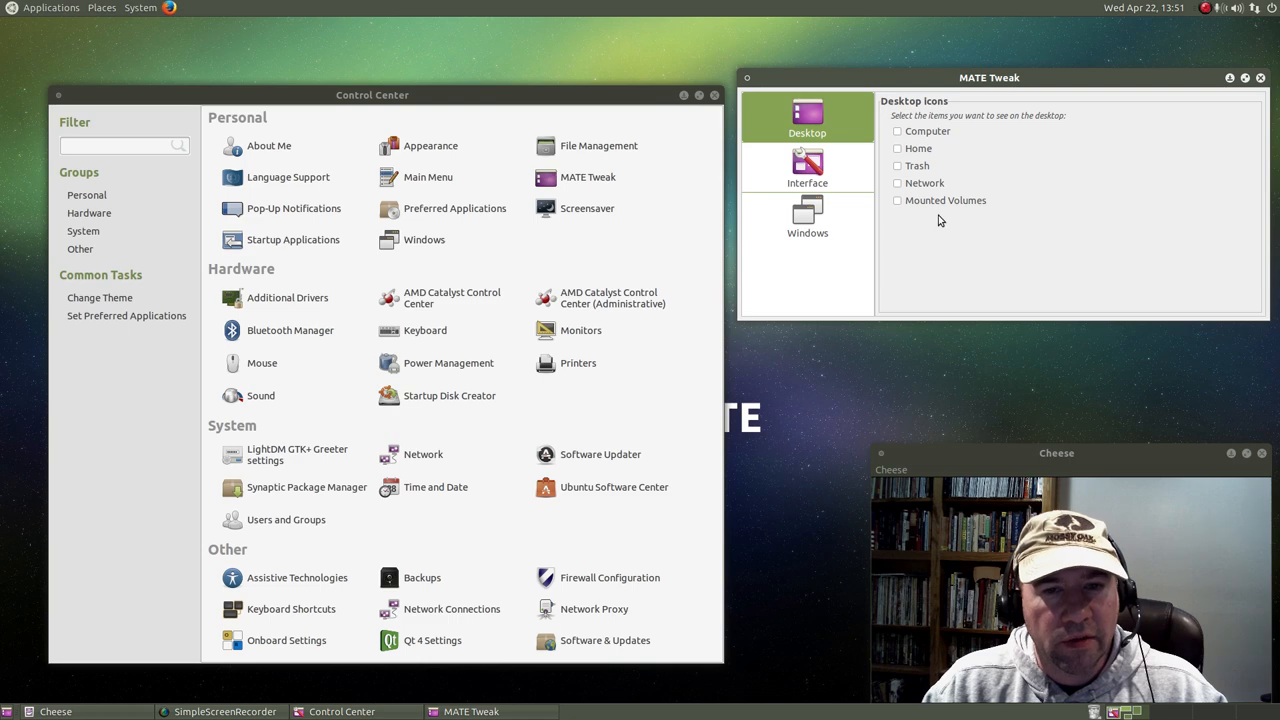
In MATE Tweak's Interface section, switch the panel layout to Ubuntu MATE with MATE Menu.
{"action": "left_click", "coordinate": [808, 170]}
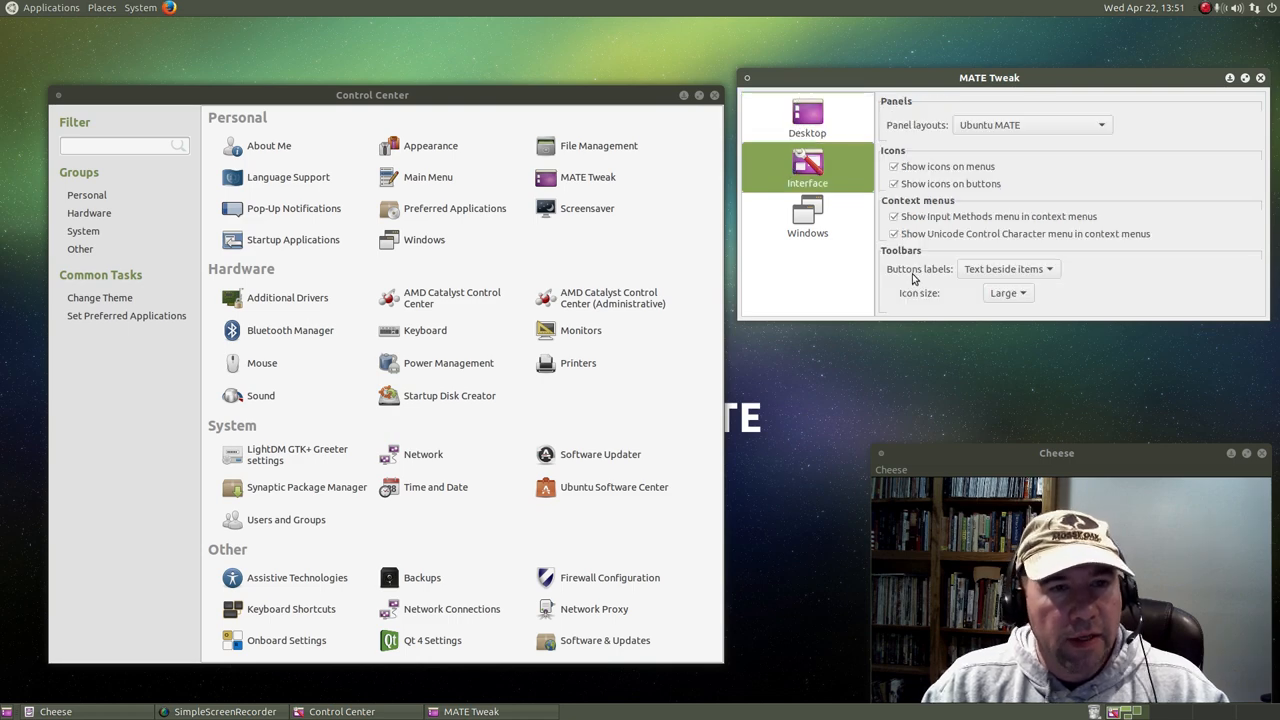
{"action": "mouse_move", "coordinate": [876, 238]}
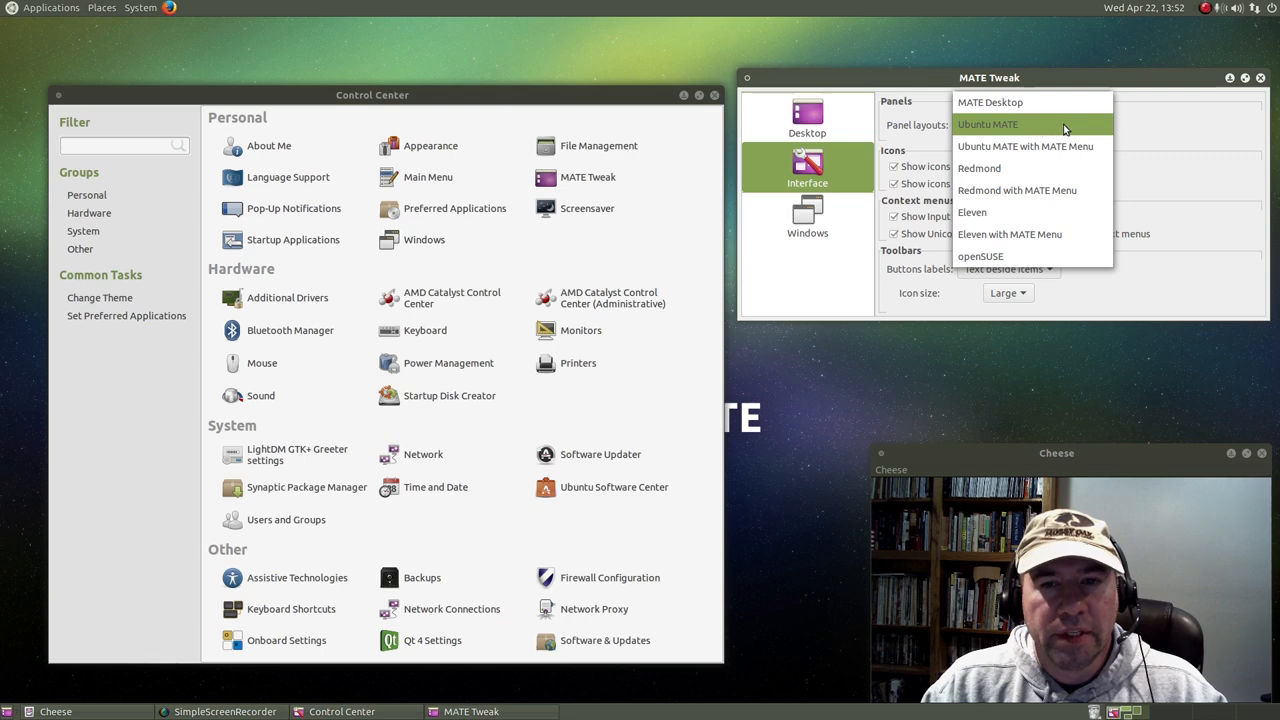
{"action": "mouse_move", "coordinate": [1024, 146]}
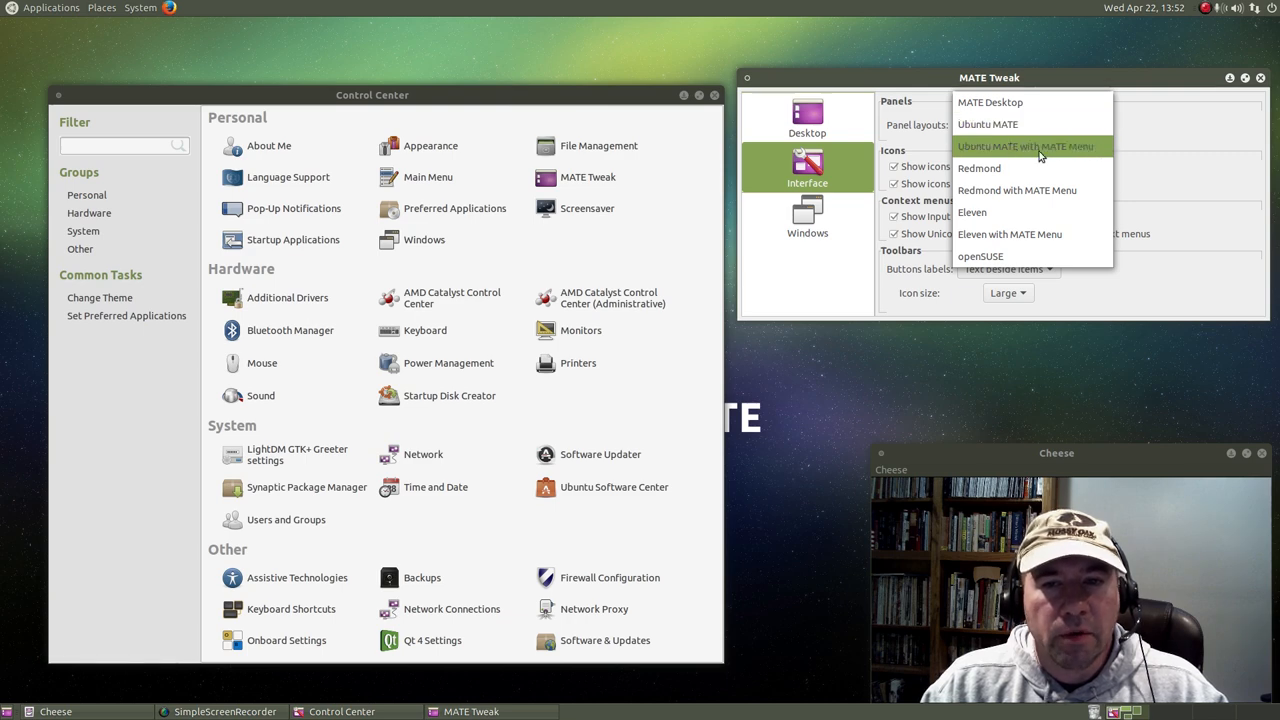
{"action": "left_click", "coordinate": [1024, 146]}
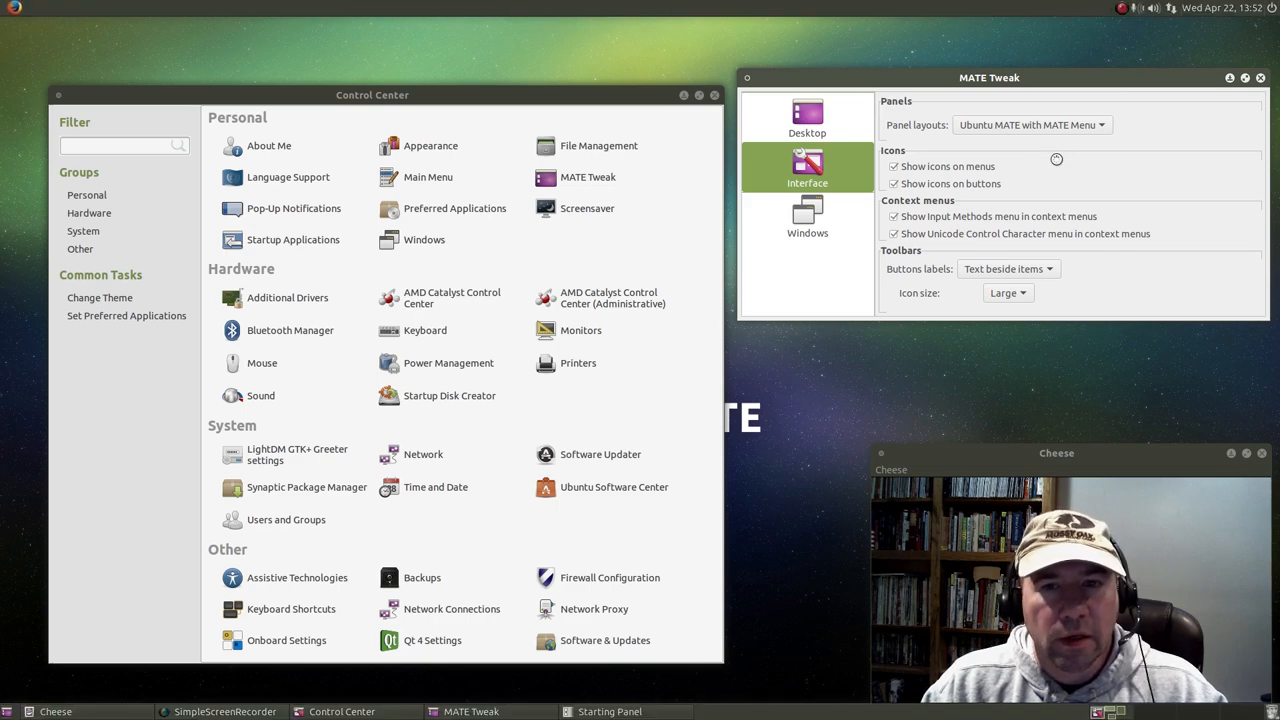
{"action": "mouse_move", "coordinate": [1104, 190]}
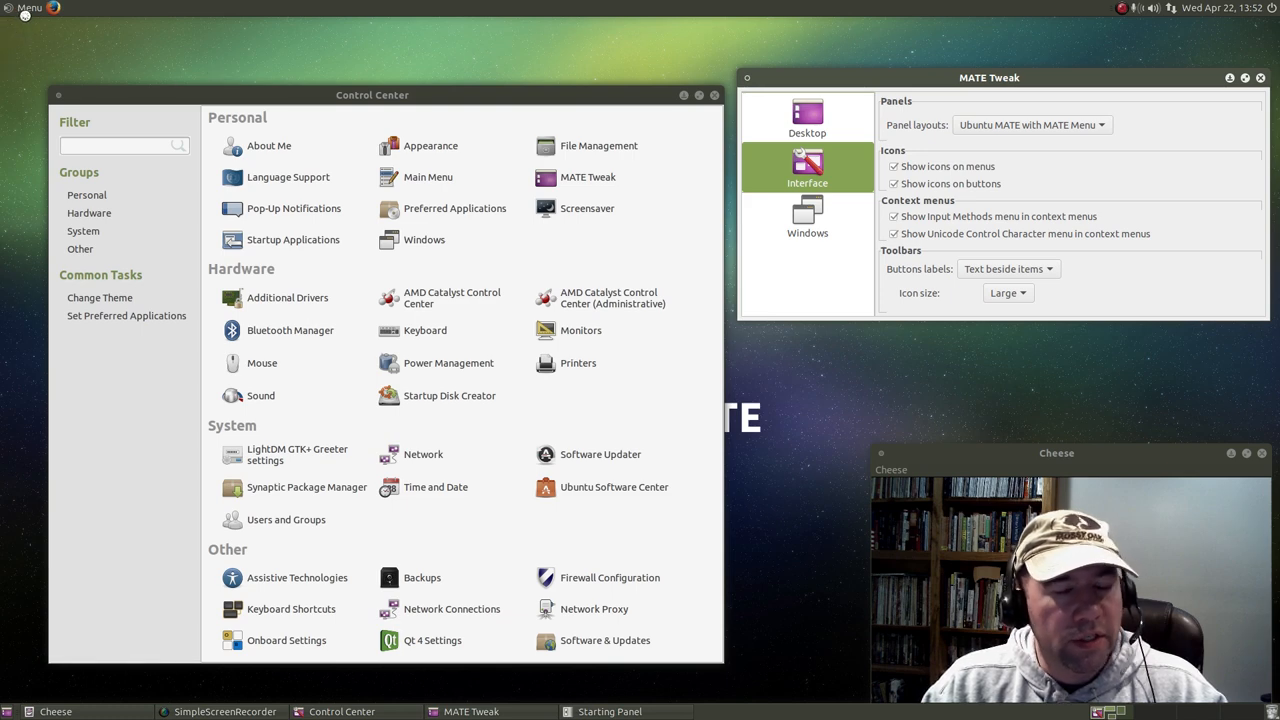
{"action": "mouse_move", "coordinate": [48, 56]}
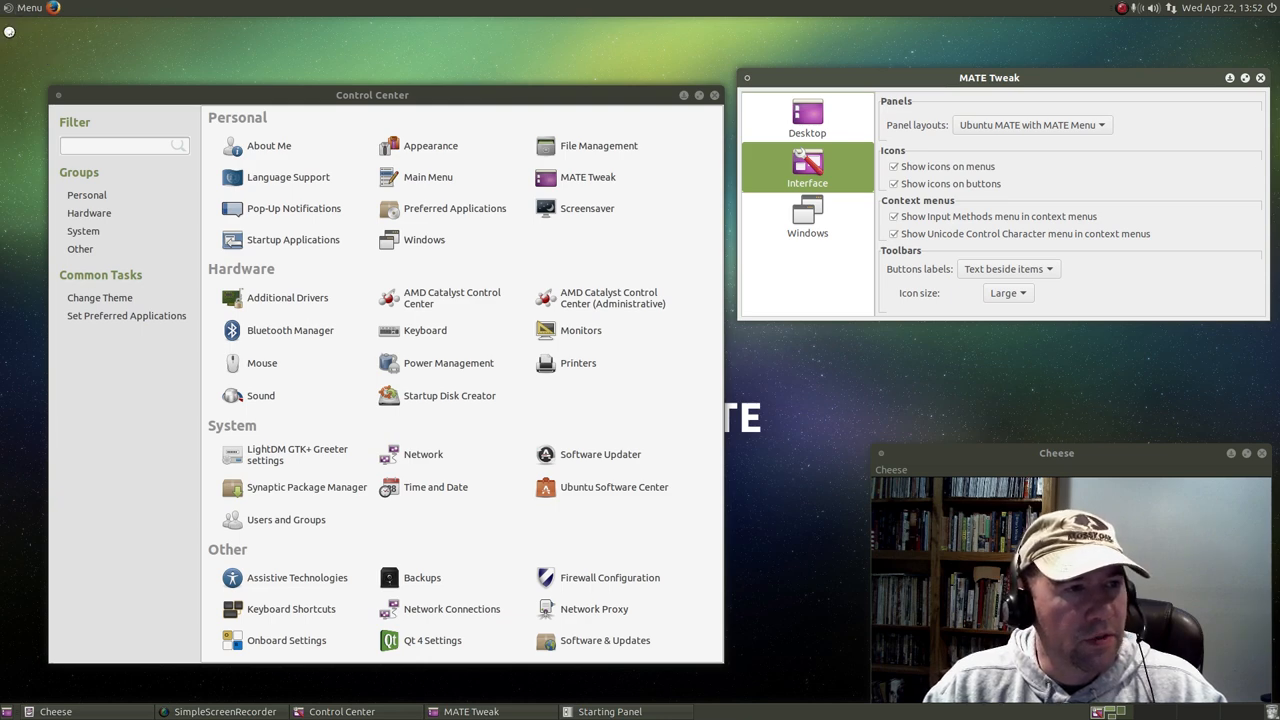
{"action": "left_click", "coordinate": [28, 8]}
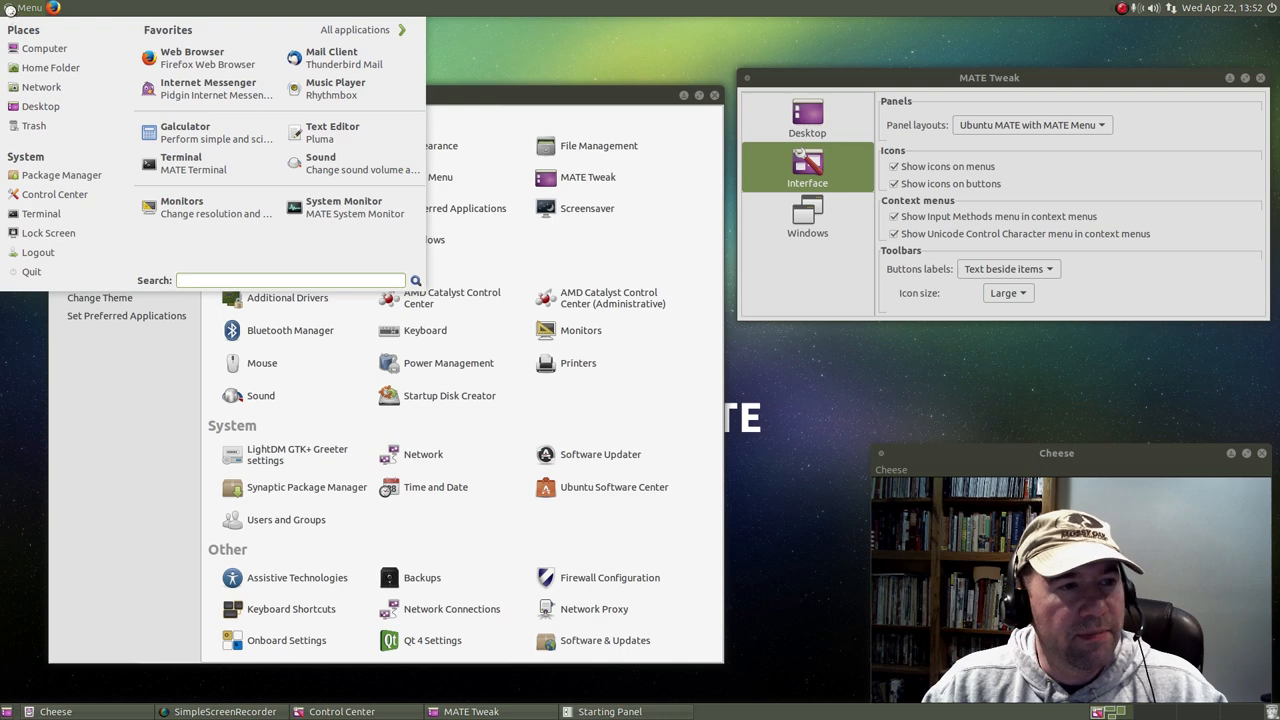
{"action": "left_click", "coordinate": [40, 76]}
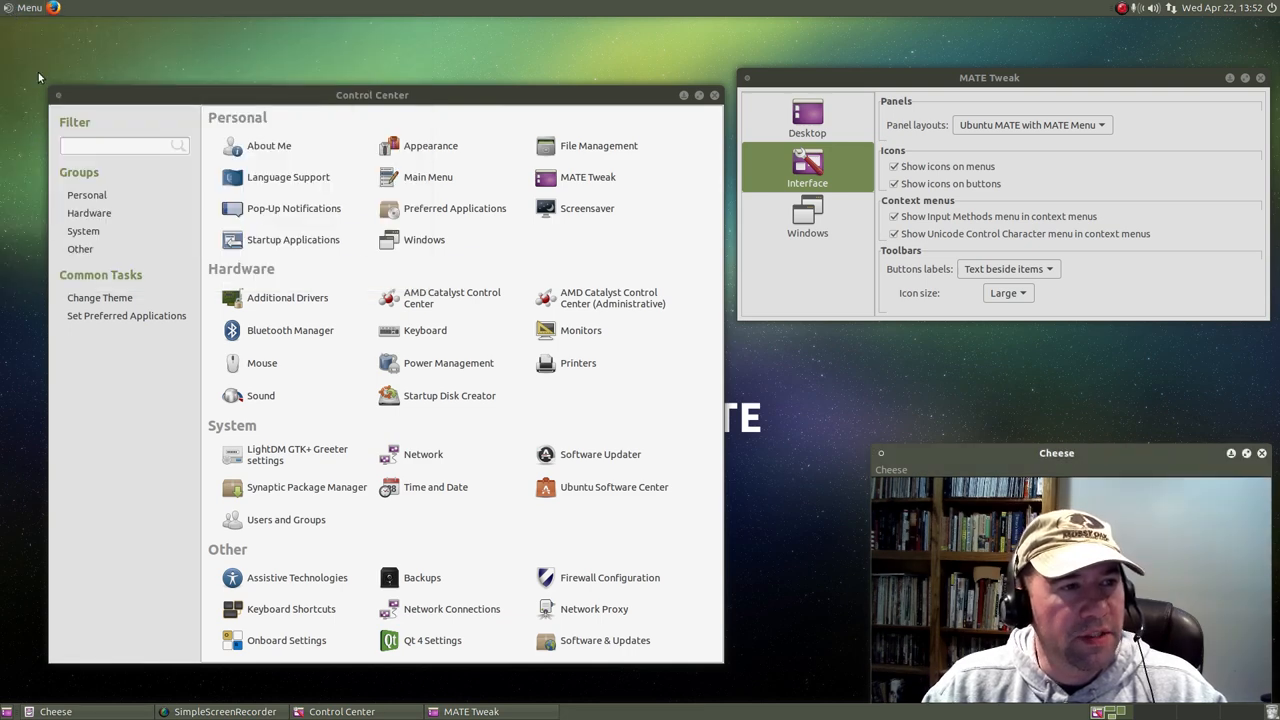
{"action": "left_click", "coordinate": [28, 8]}
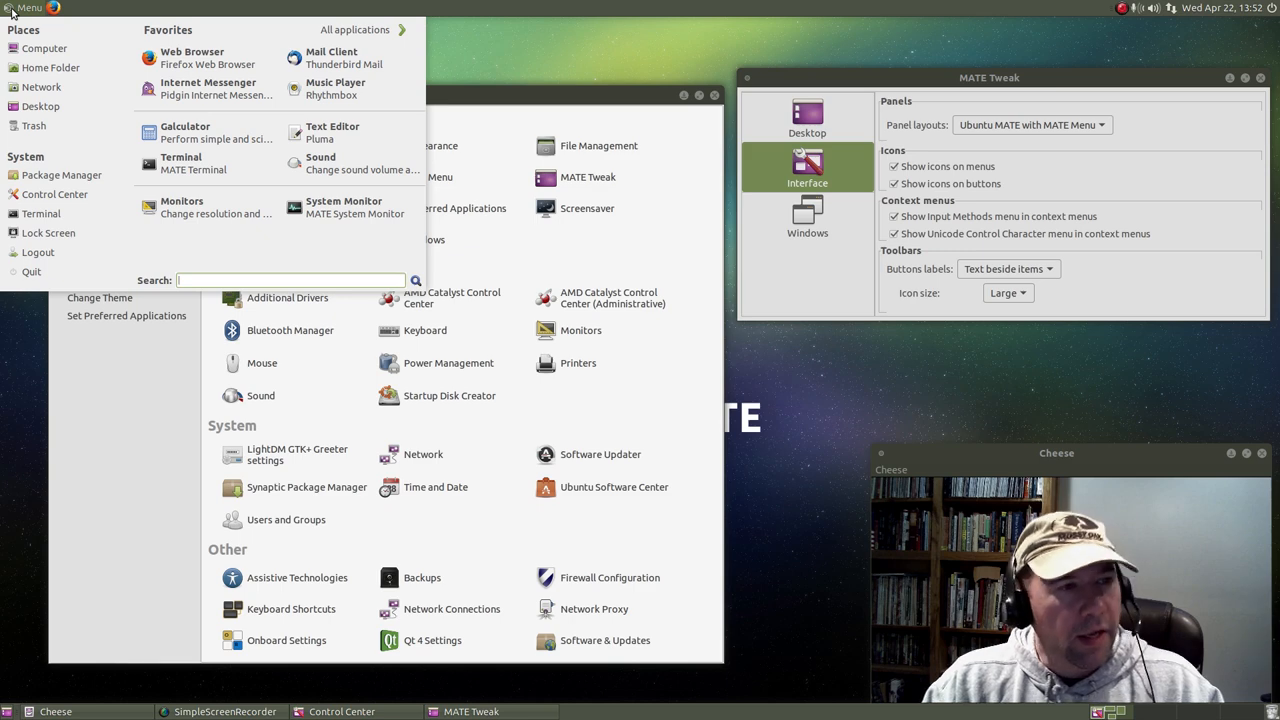
{"action": "left_click", "coordinate": [496, 70]}
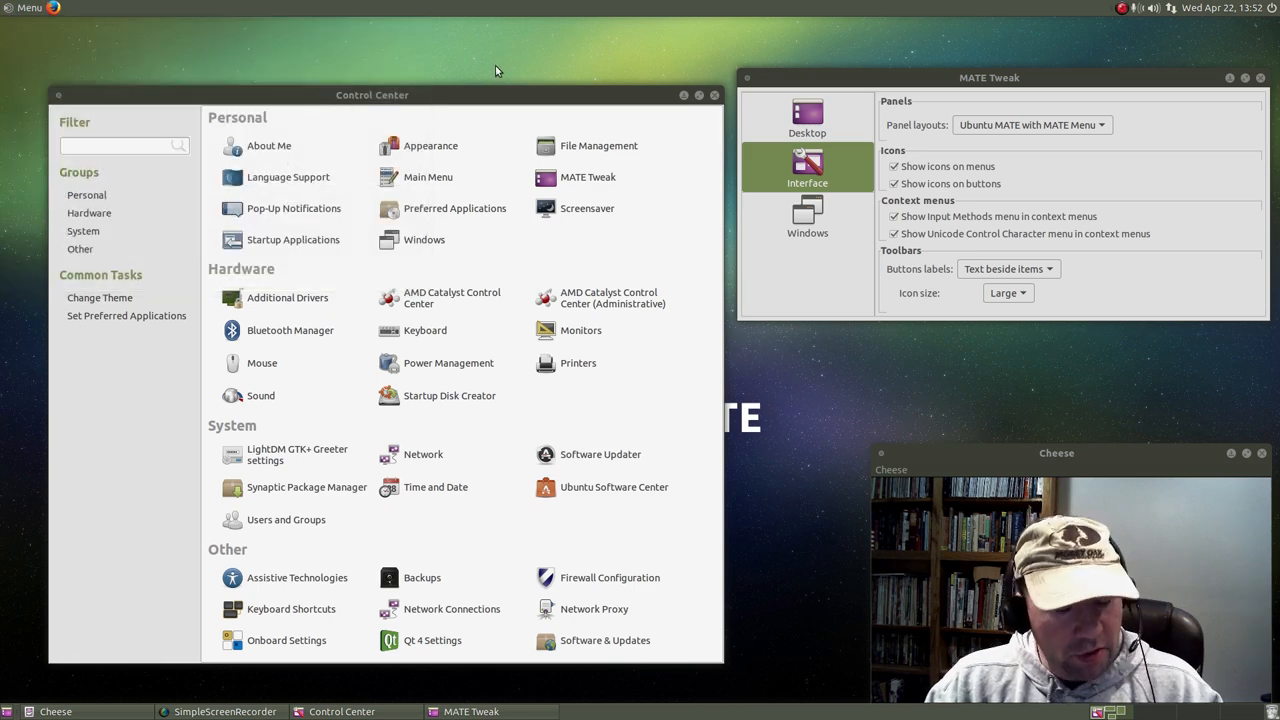
{"action": "left_click", "coordinate": [24, 8]}
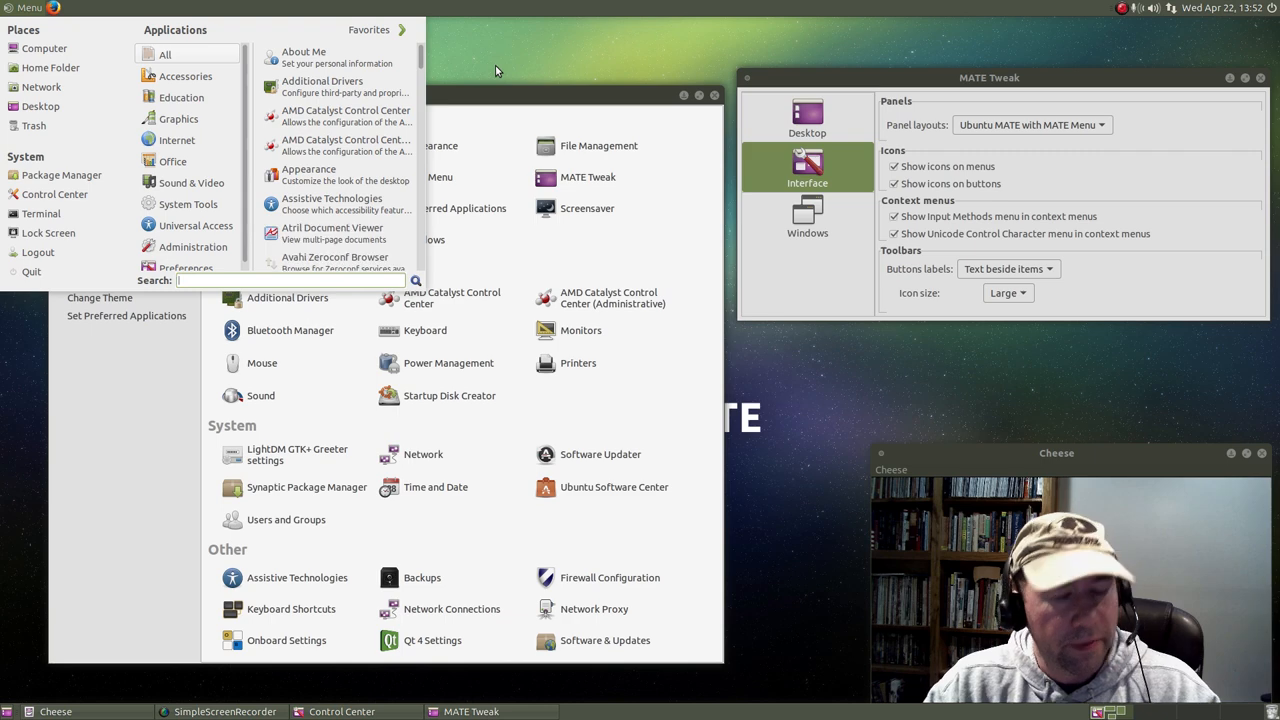
{"action": "left_click", "coordinate": [584, 56]}
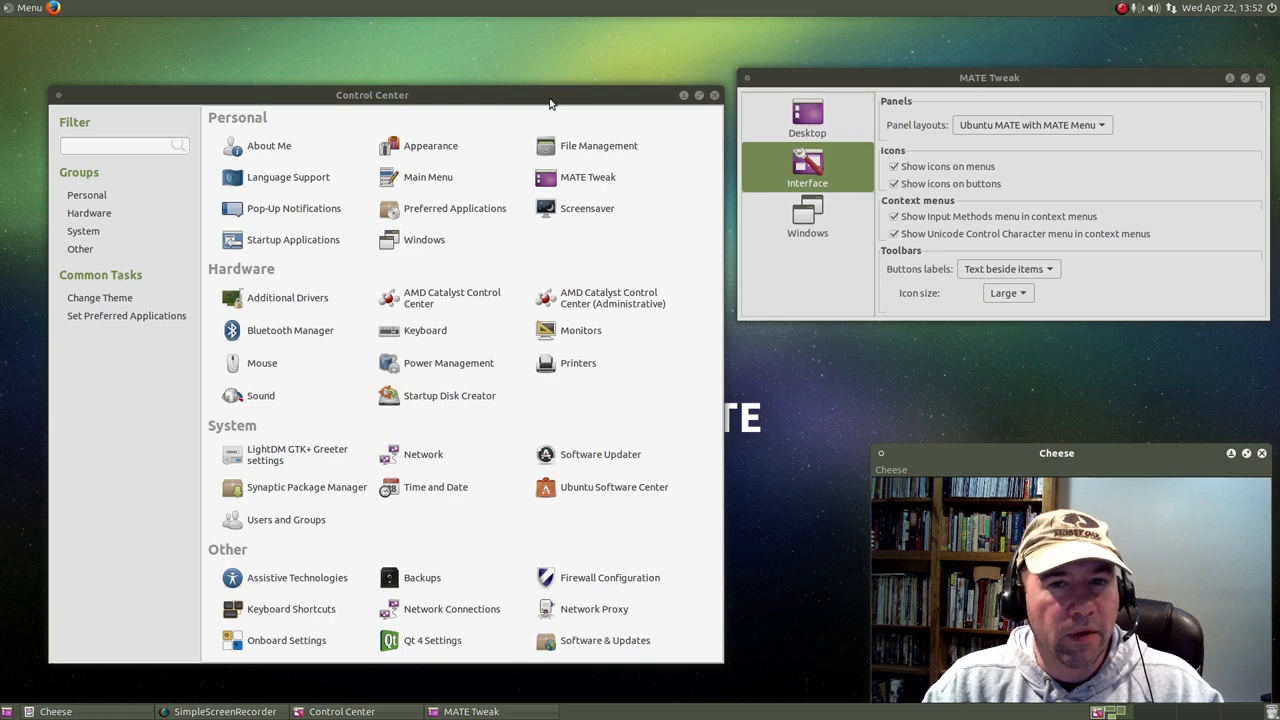
{"action": "left_click", "coordinate": [1020, 124]}
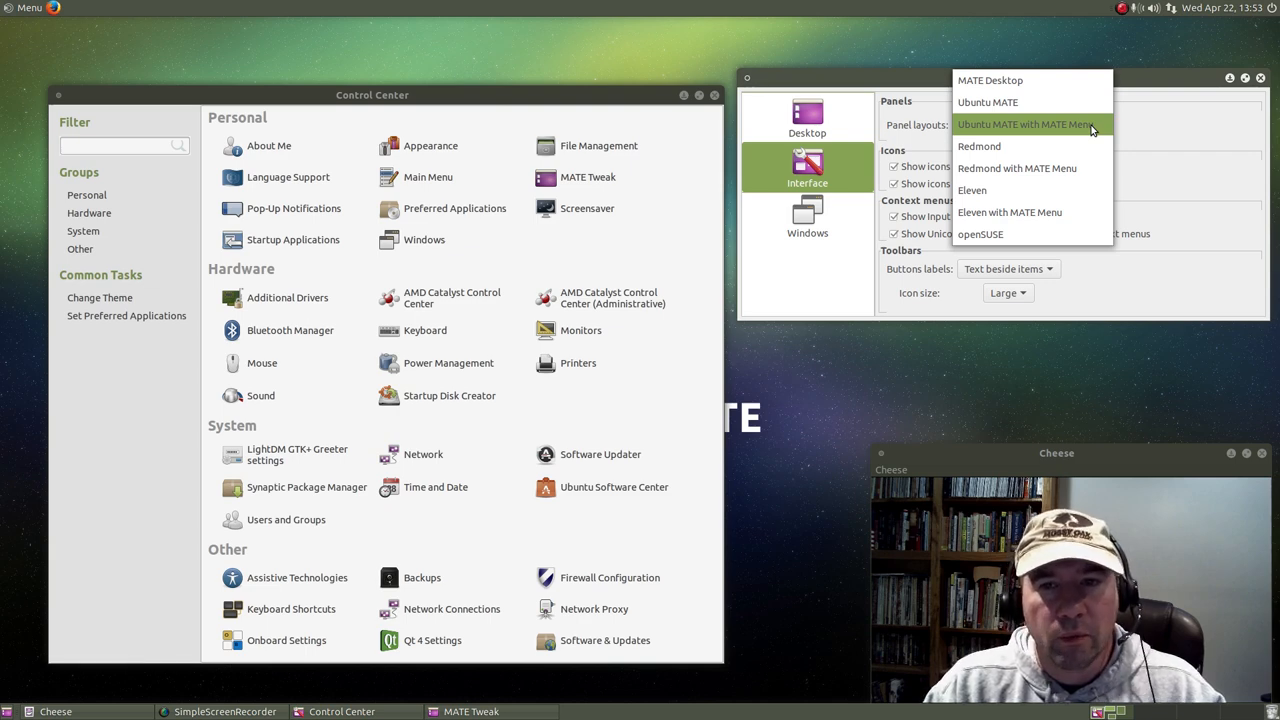
{"action": "mouse_move", "coordinate": [1076, 146]}
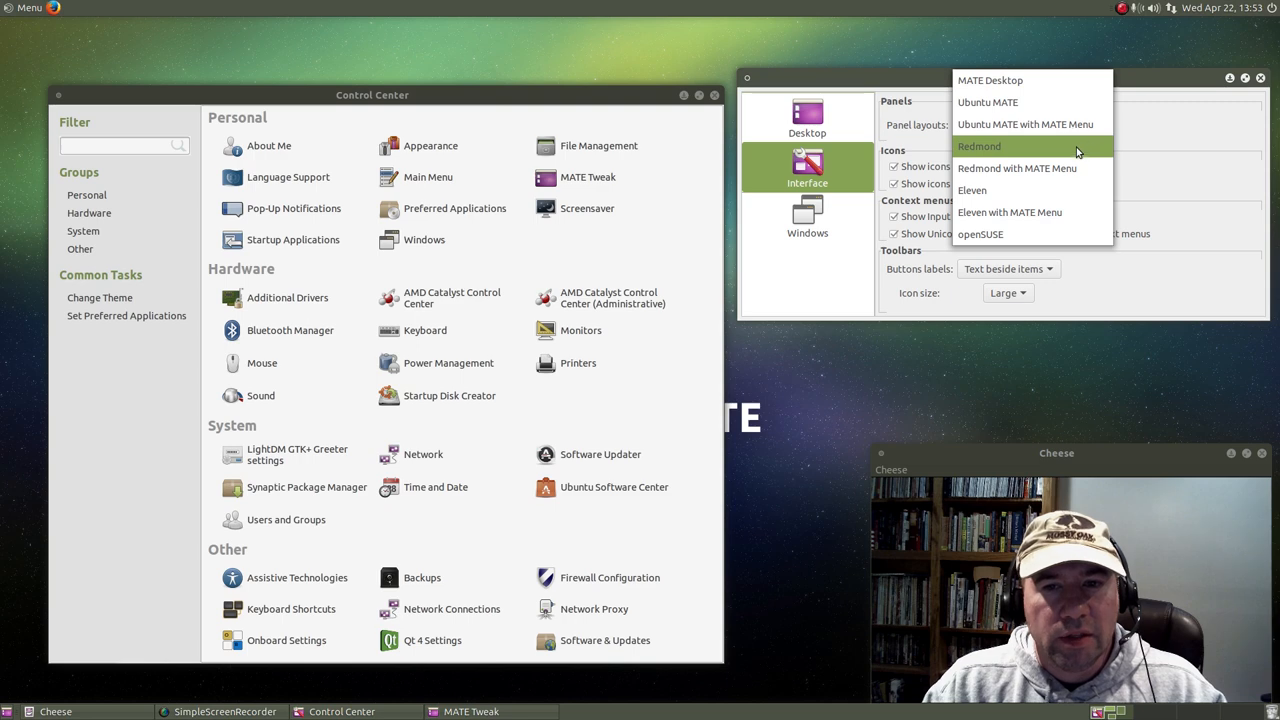
{"action": "left_click", "coordinate": [980, 146]}
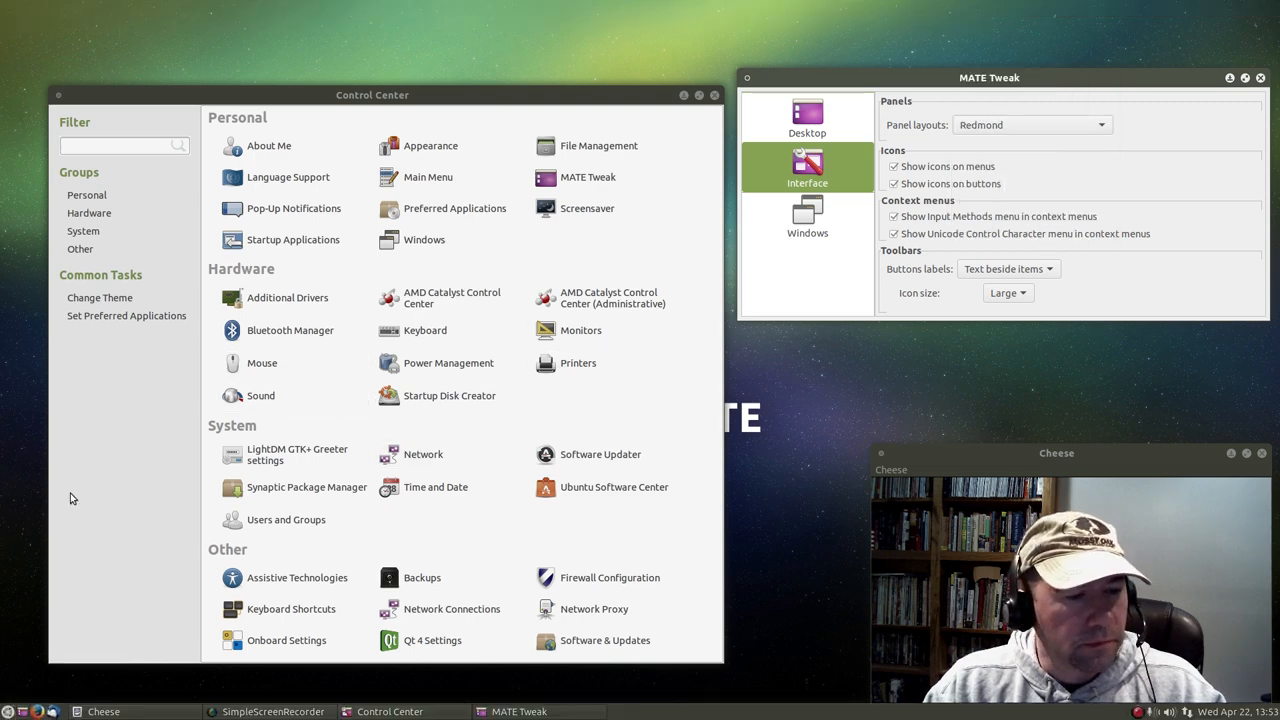
{"action": "mouse_move", "coordinate": [76, 684]}
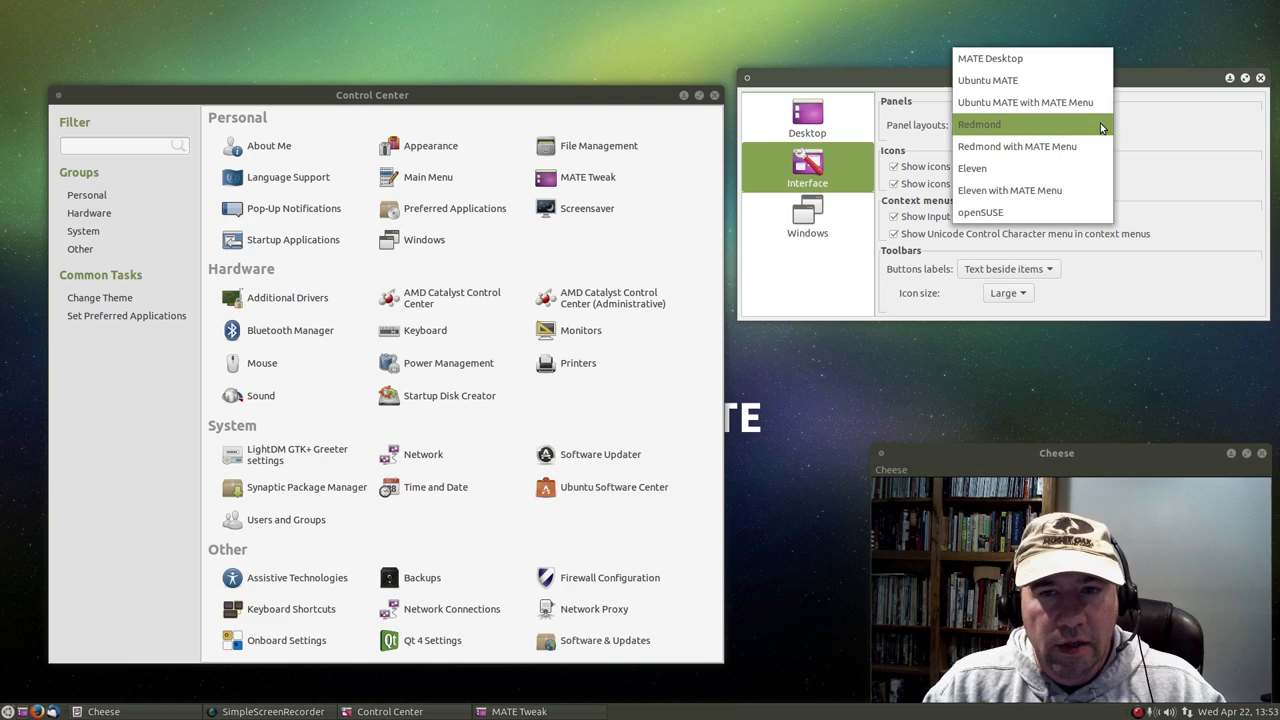
{"action": "left_click", "coordinate": [1016, 146]}
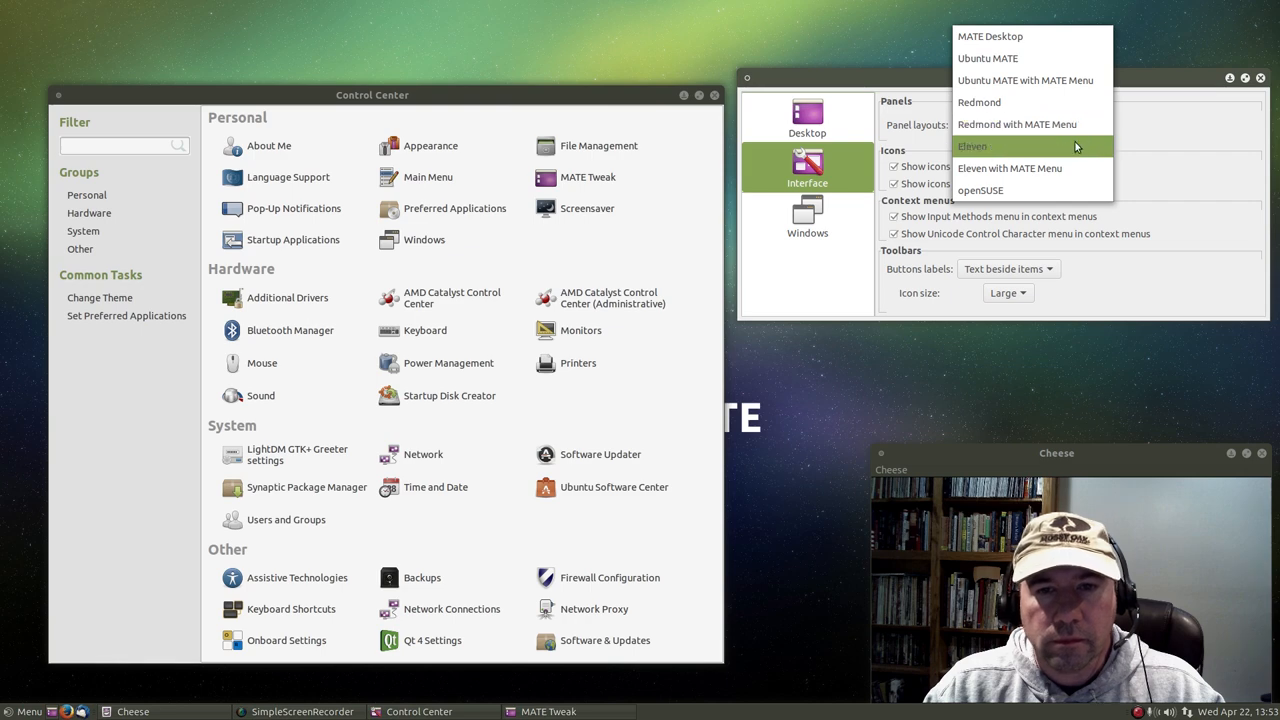
{"action": "left_click", "coordinate": [972, 146]}
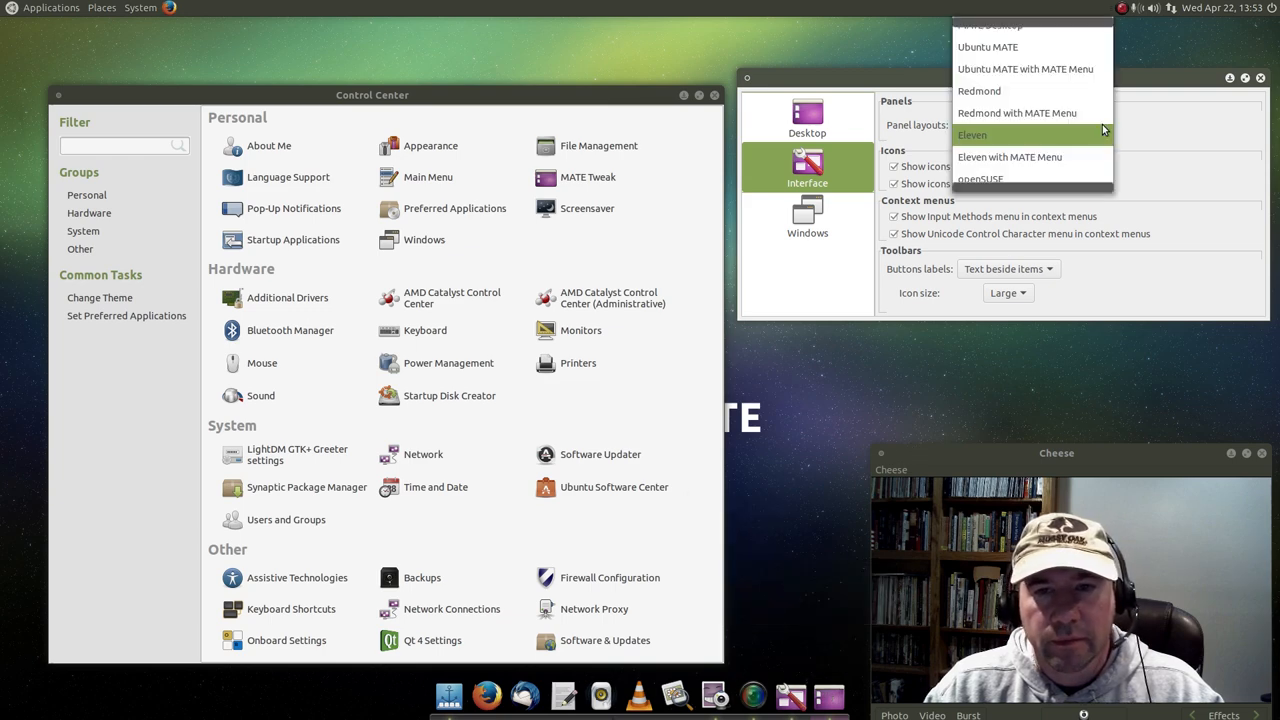
{"action": "mouse_move", "coordinate": [1008, 156]}
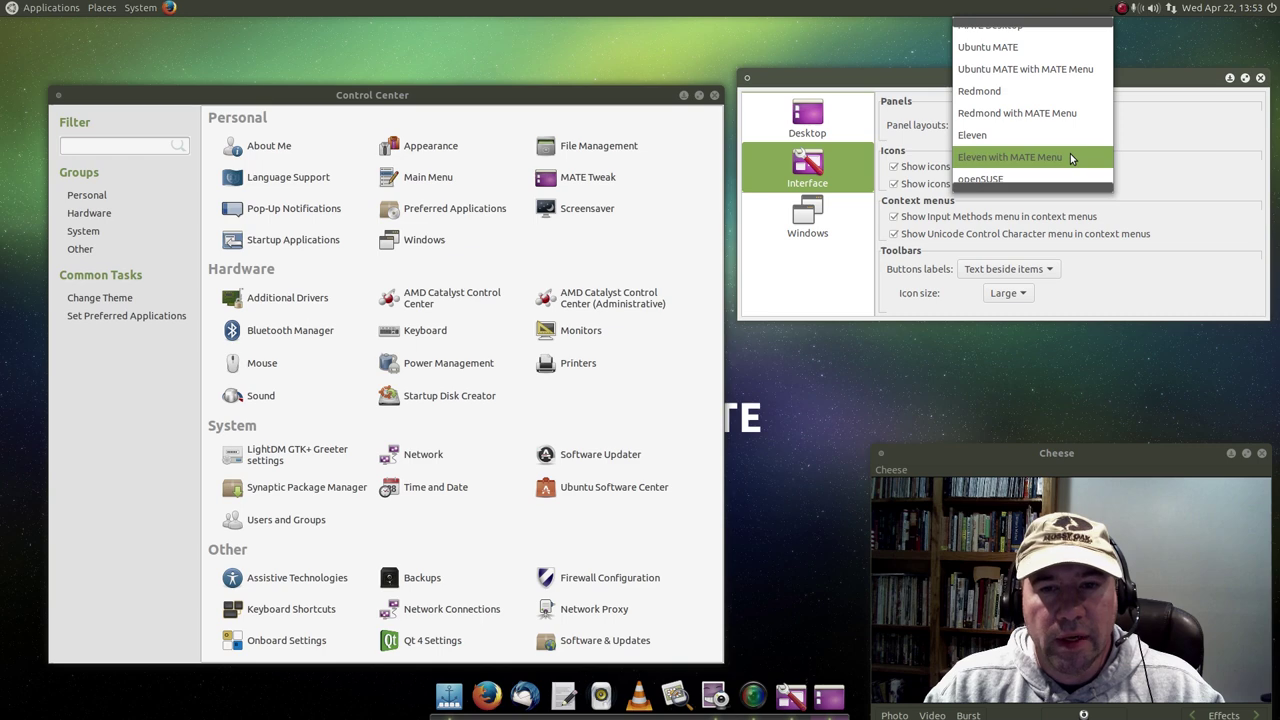
{"action": "left_click", "coordinate": [972, 136]}
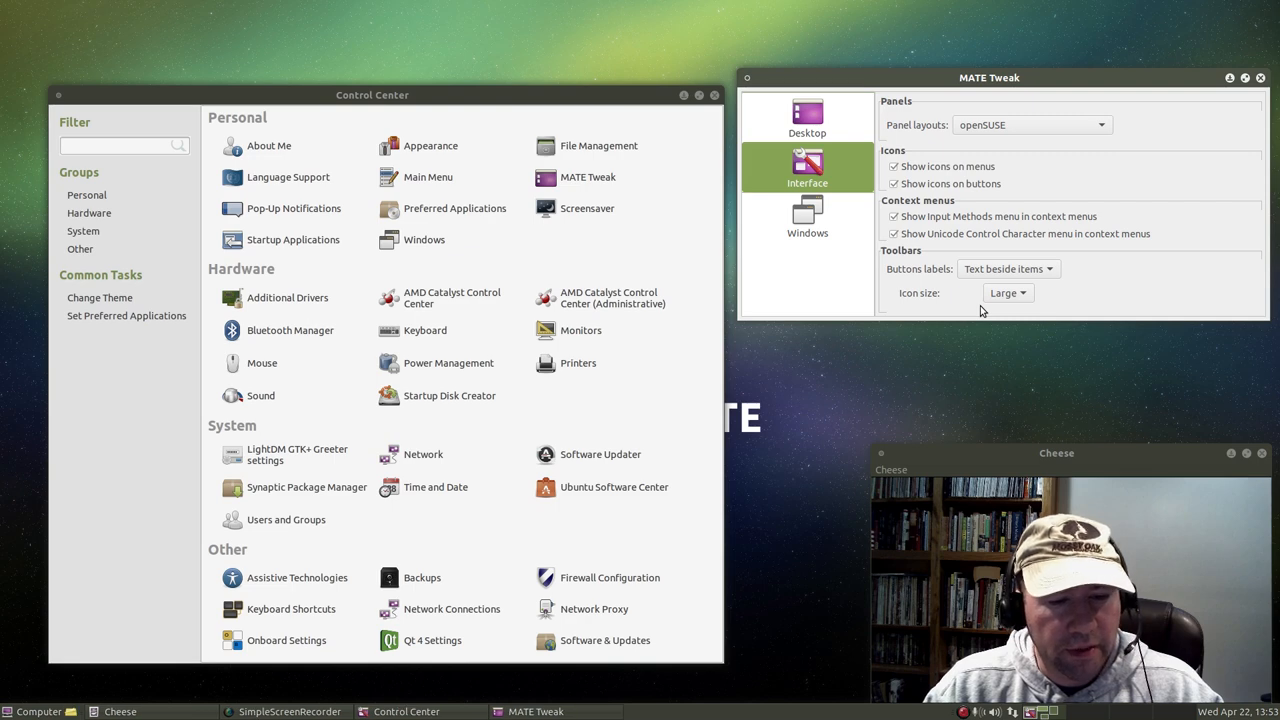
{"action": "mouse_move", "coordinate": [798, 700]}
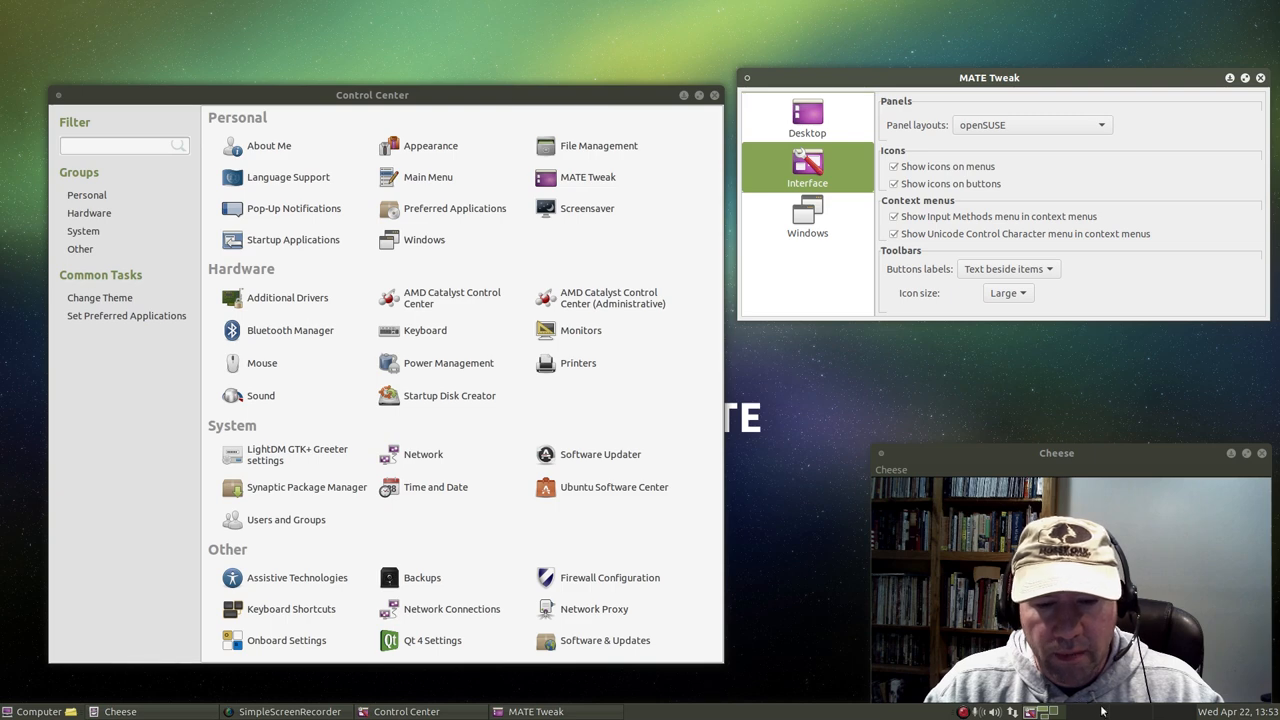
{"action": "mouse_move", "coordinate": [984, 168]}
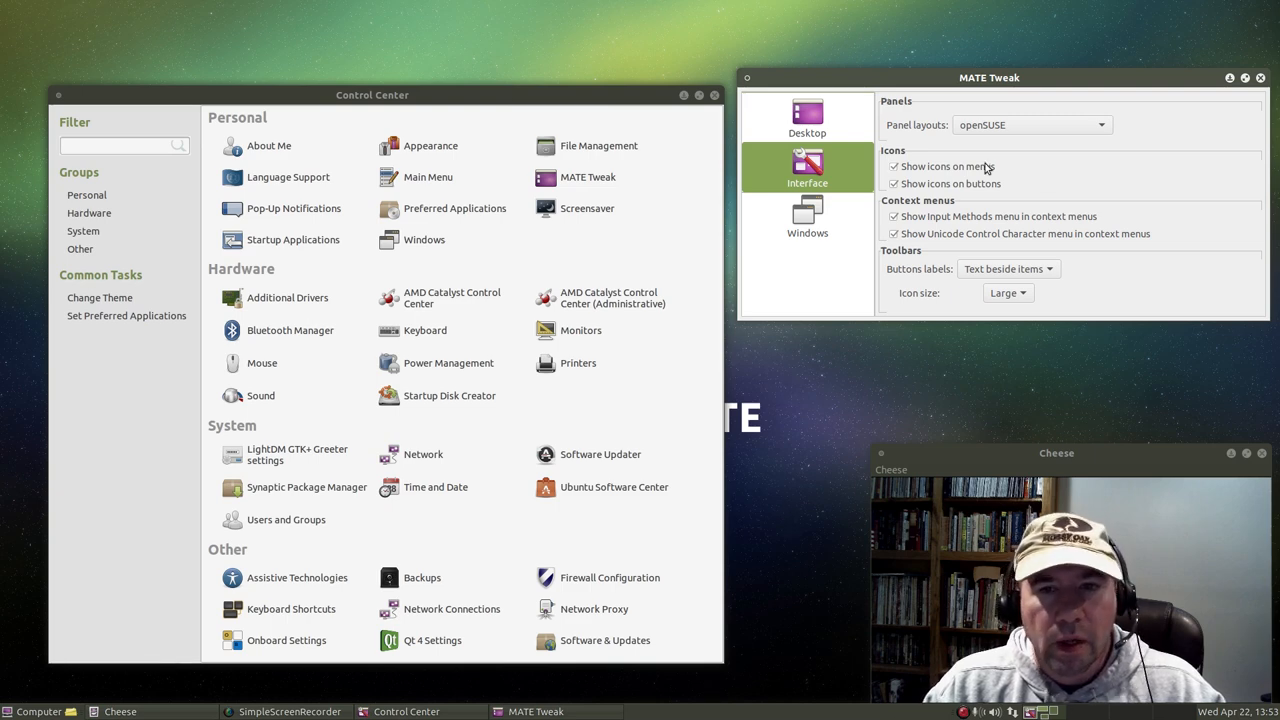
{"action": "left_click", "coordinate": [1030, 124]}
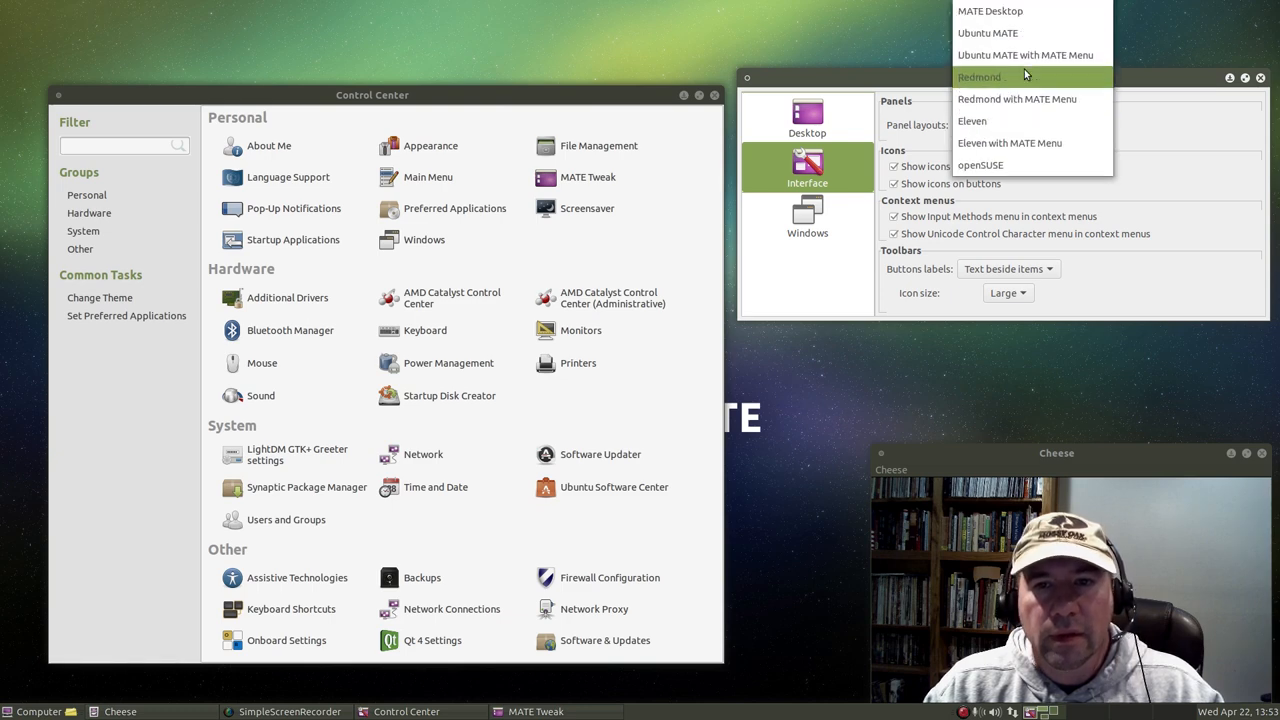
{"action": "mouse_move", "coordinate": [1024, 56]}
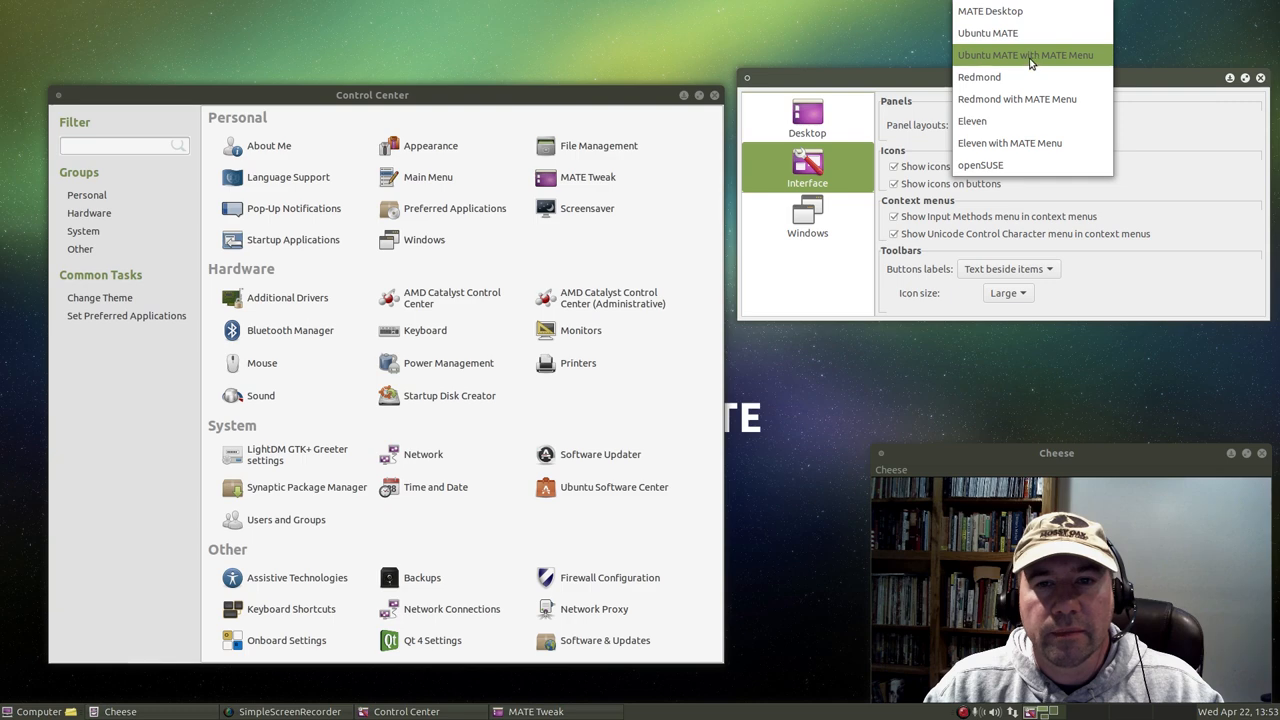
{"action": "left_click", "coordinate": [1024, 56]}
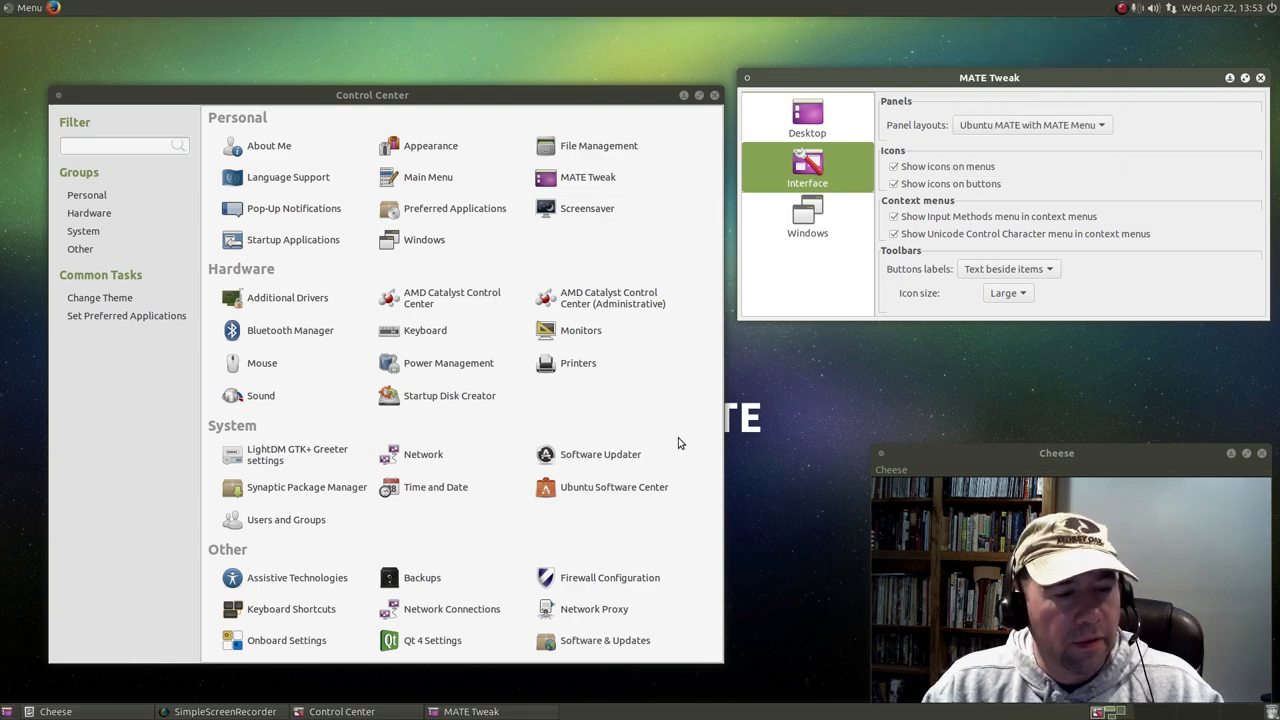
{"action": "mouse_move", "coordinate": [828, 390]}
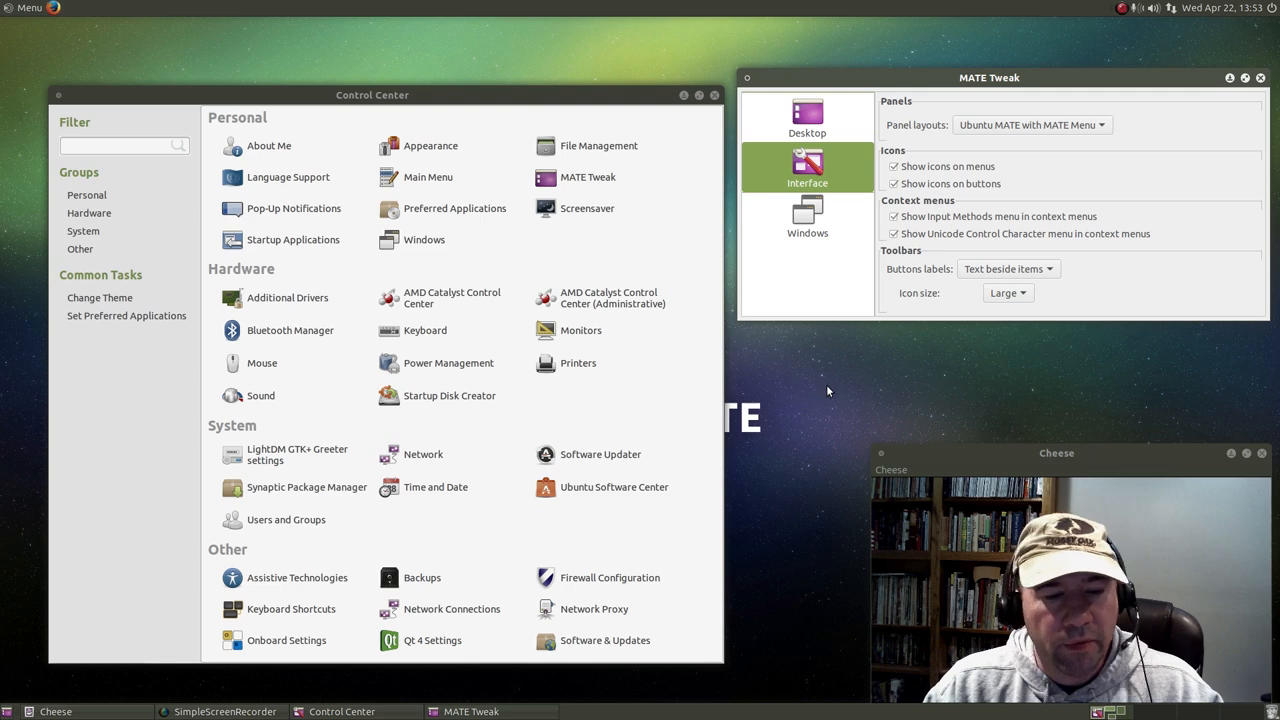
{"action": "mouse_move", "coordinate": [898, 372]}
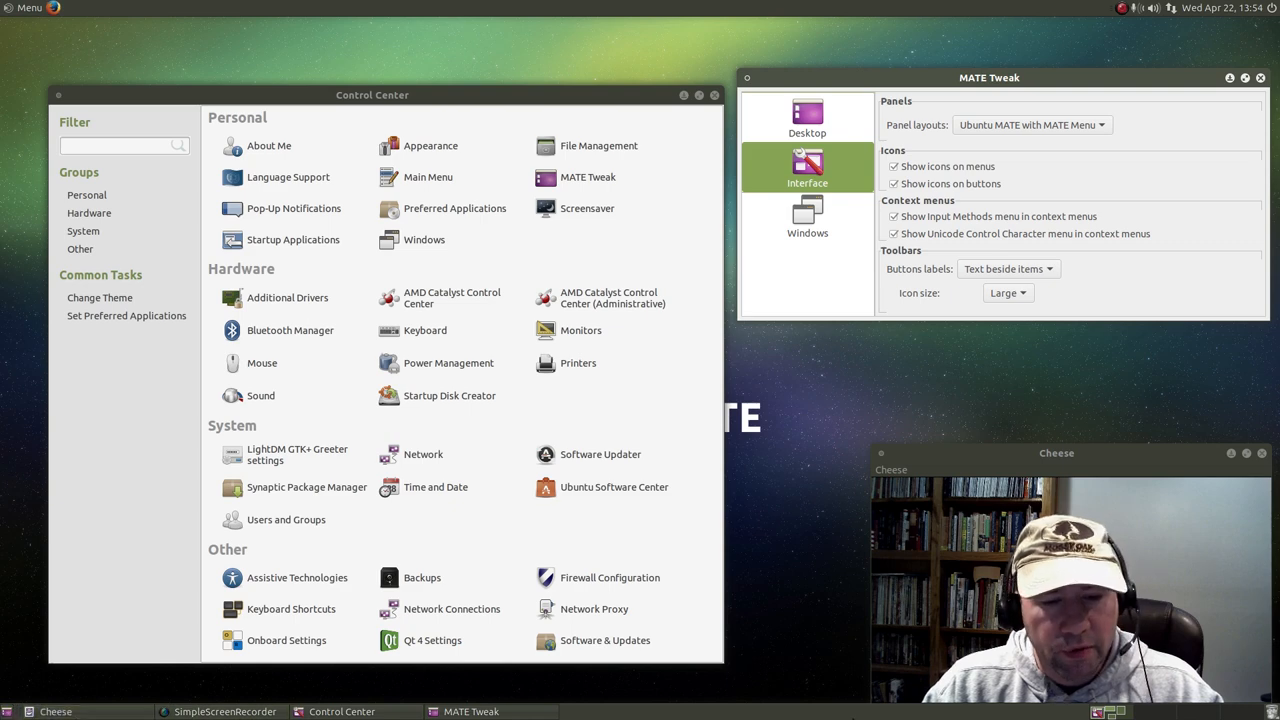
{"action": "mouse_move", "coordinate": [876, 168]}
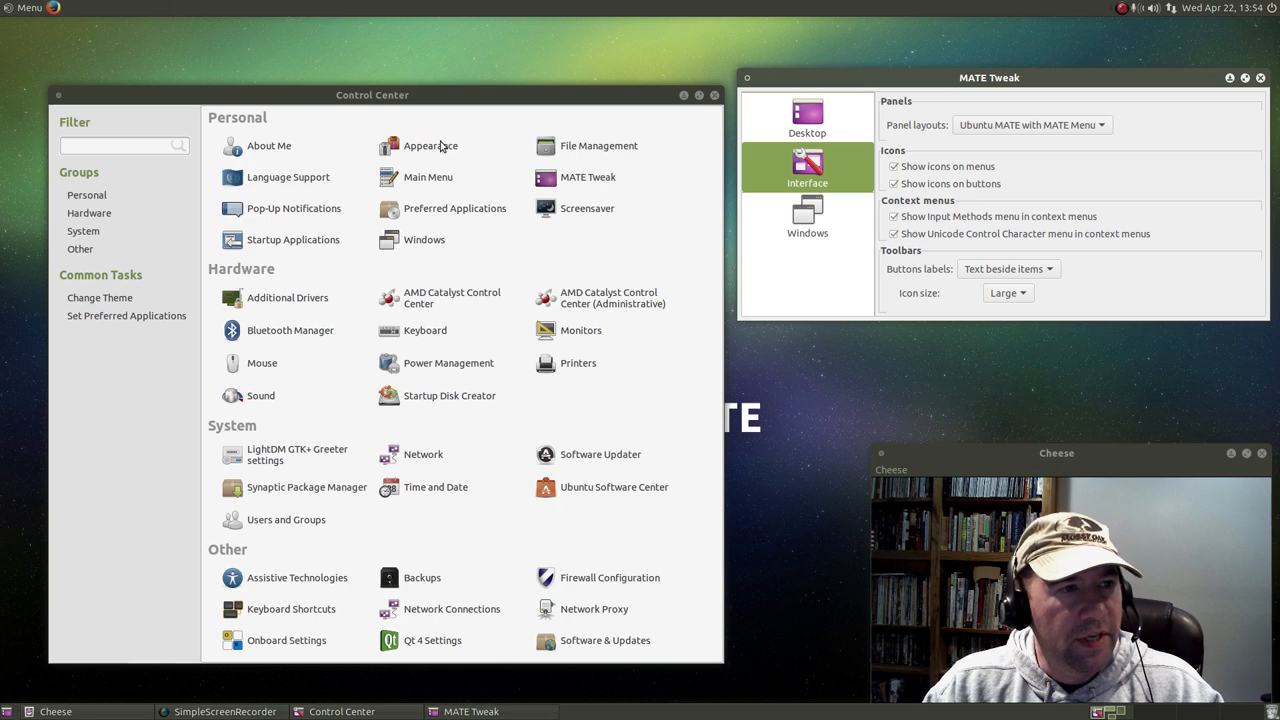
{"action": "mouse_move", "coordinate": [600, 488]}
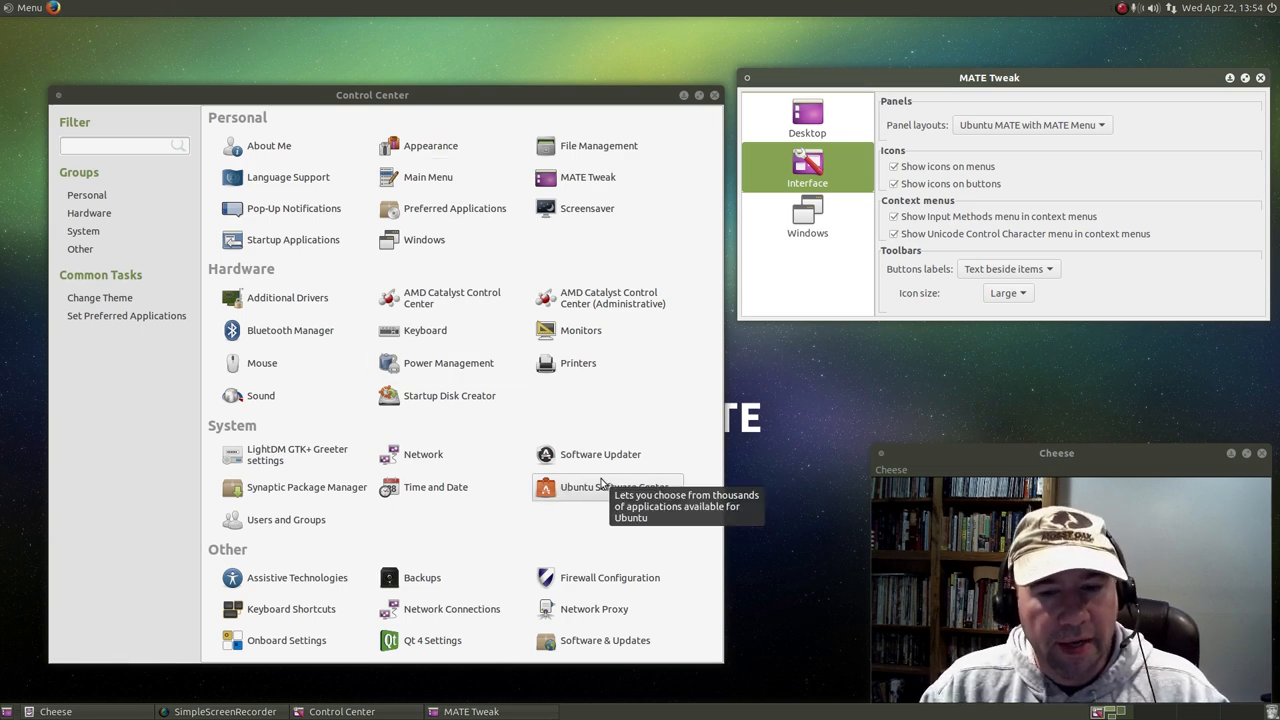
{"action": "mouse_move", "coordinate": [800, 528]}
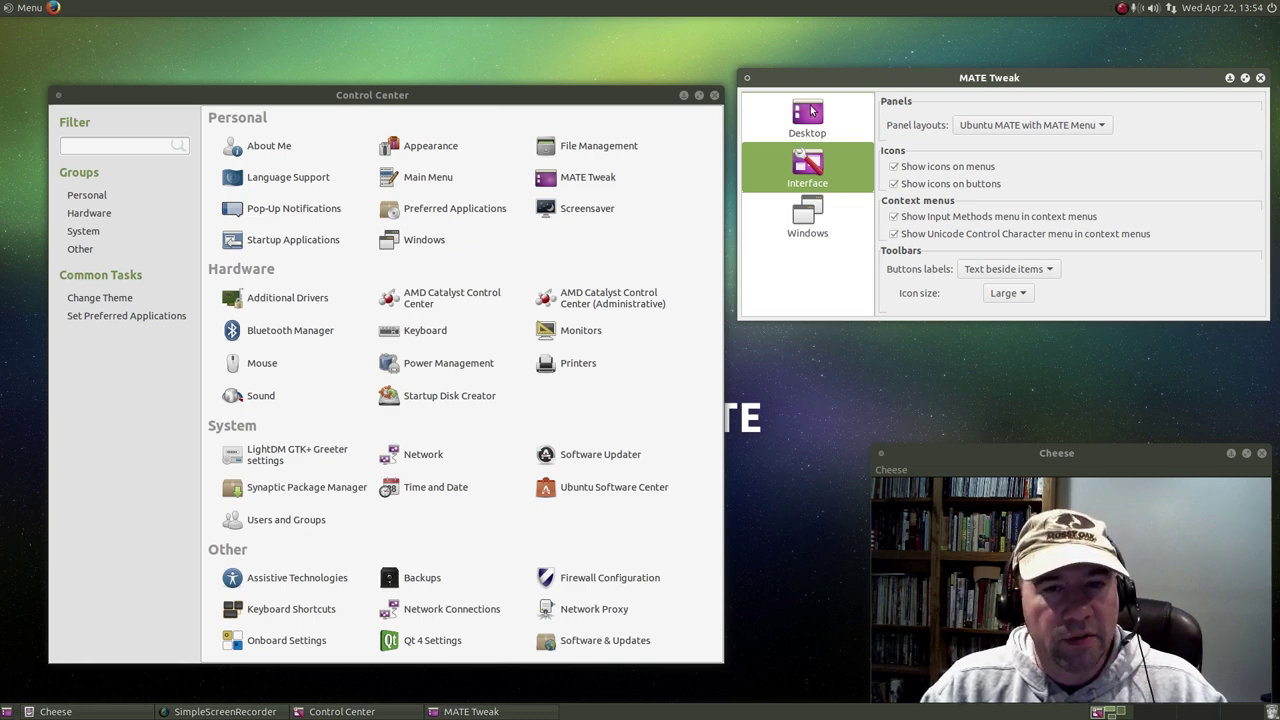
{"action": "mouse_move", "coordinate": [960, 176]}
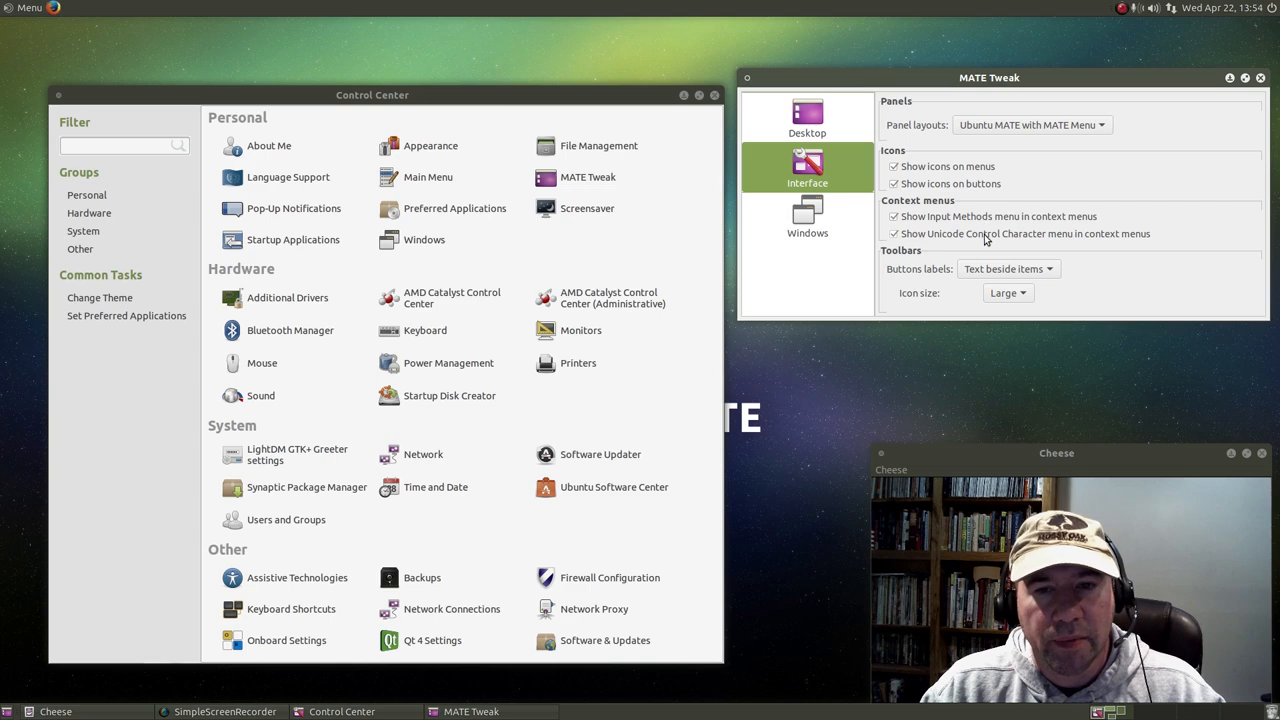
{"action": "mouse_move", "coordinate": [924, 308]}
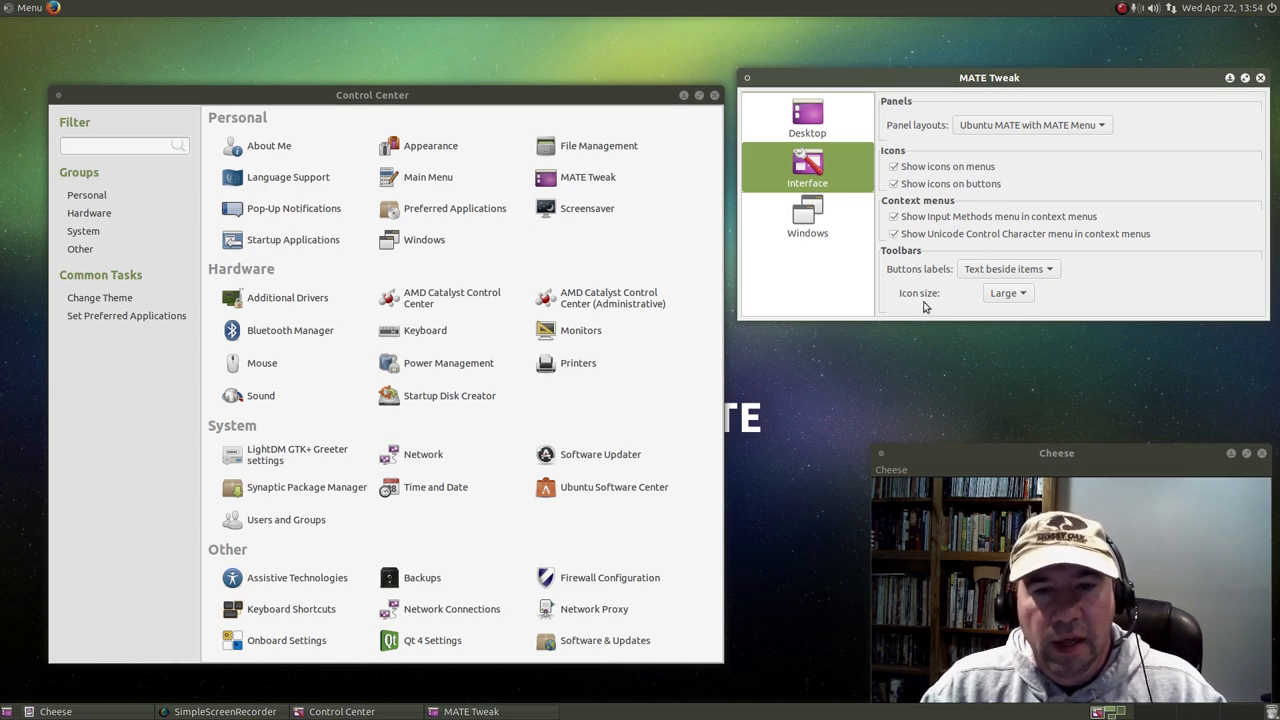
{"action": "mouse_move", "coordinate": [810, 228]}
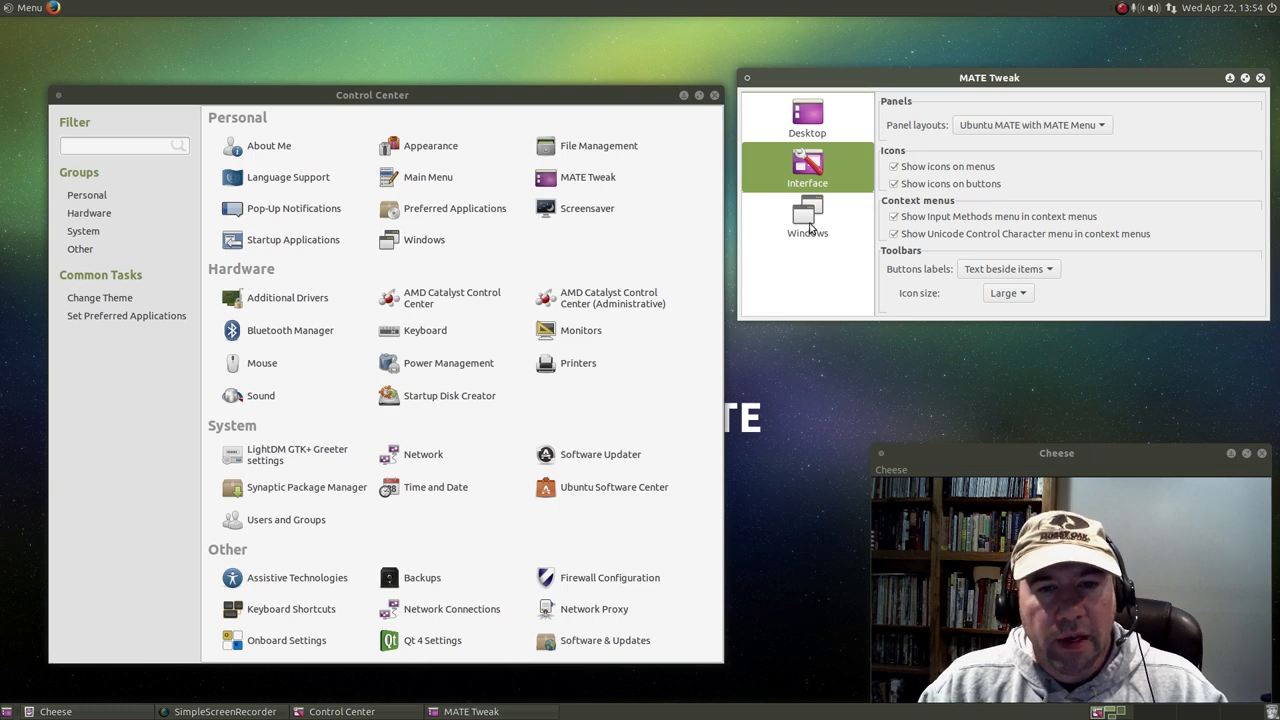
{"action": "left_click", "coordinate": [808, 216]}
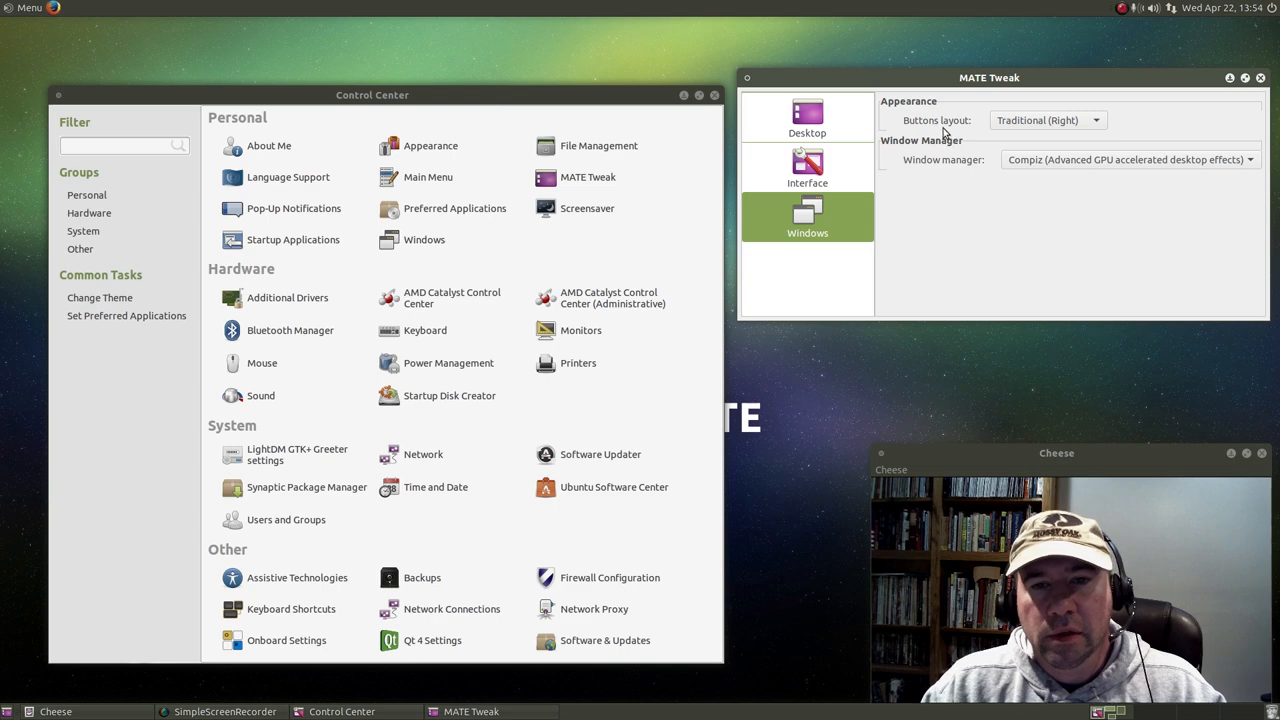
{"action": "mouse_move", "coordinate": [1096, 120]}
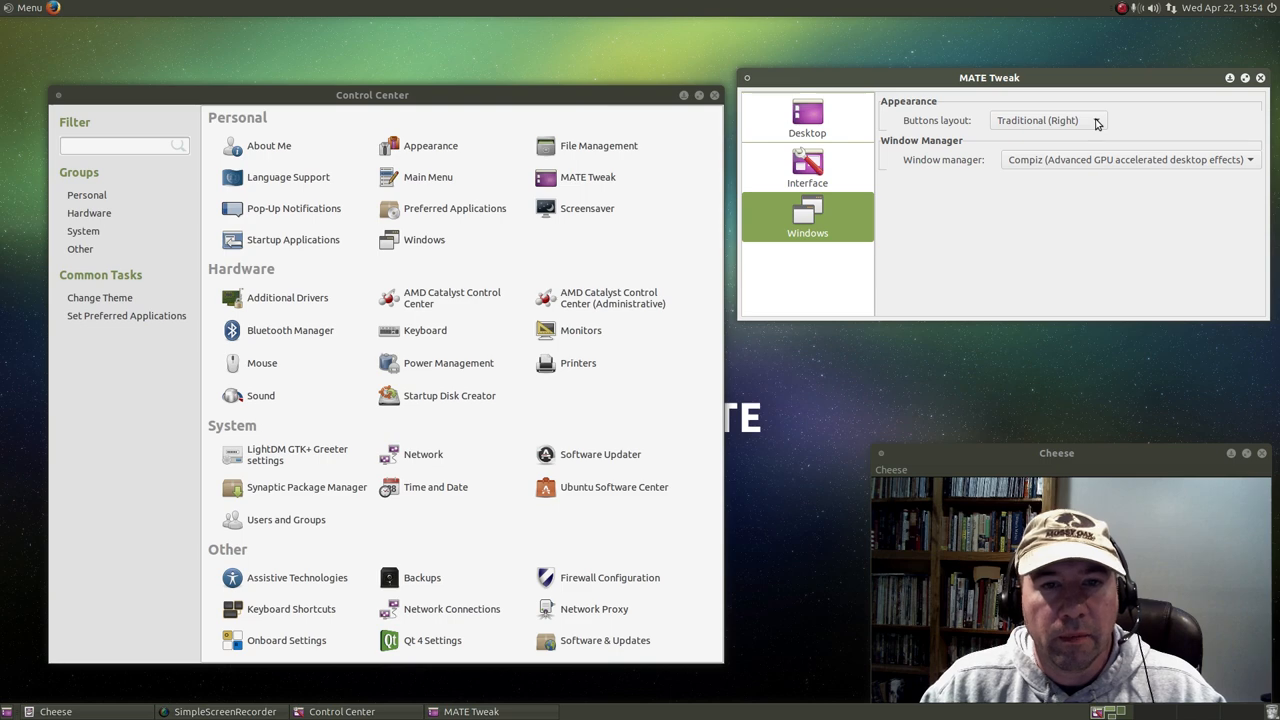
{"action": "mouse_move", "coordinate": [948, 232]}
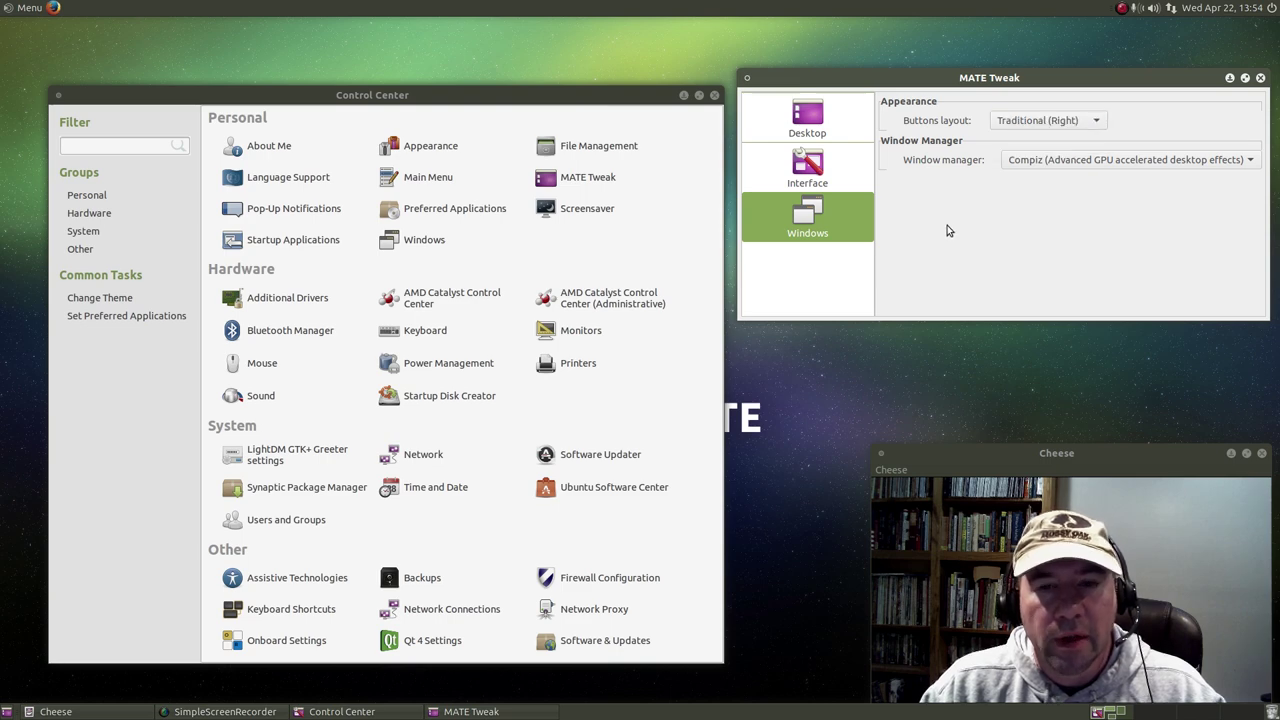
{"action": "mouse_move", "coordinate": [1024, 204]}
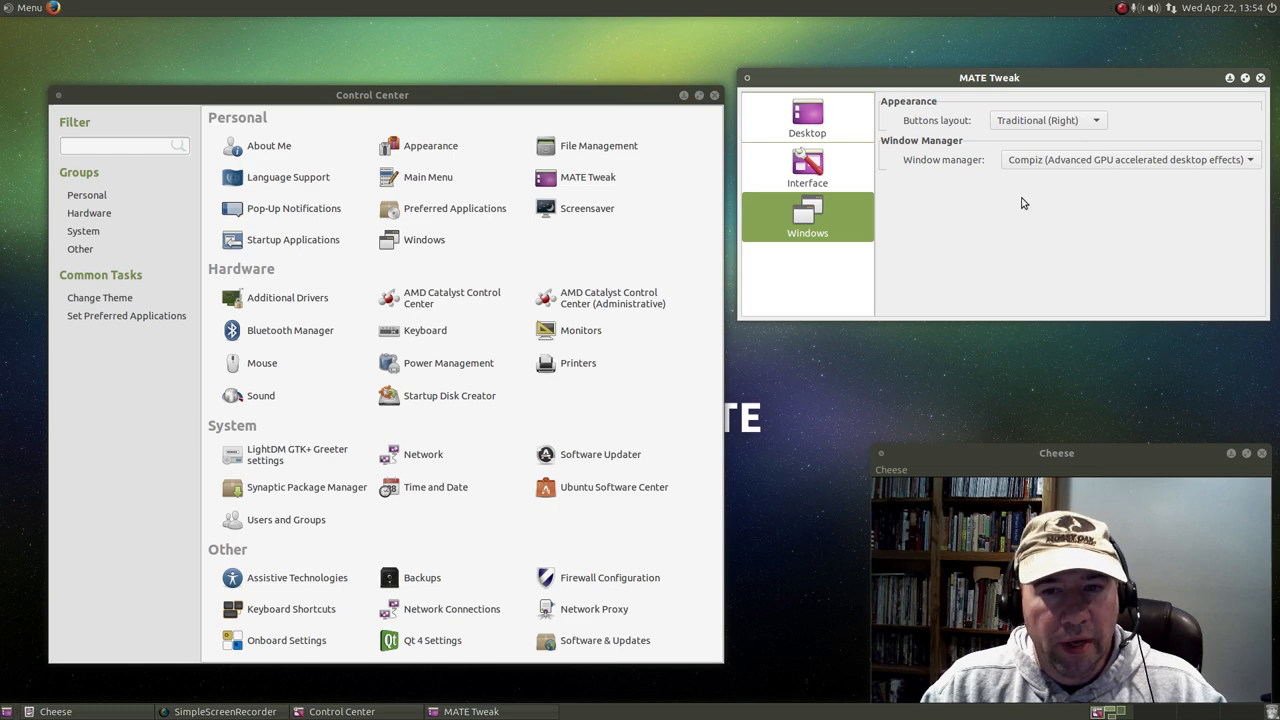
{"action": "mouse_move", "coordinate": [1148, 188]}
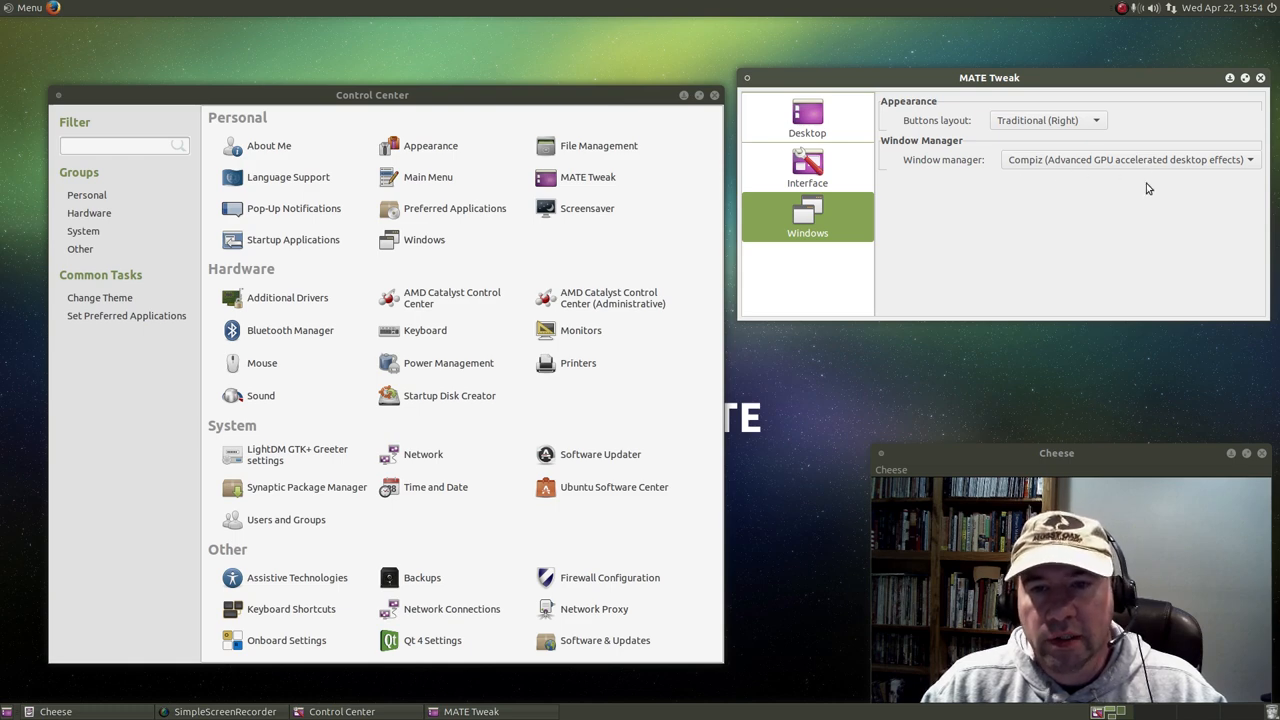
{"action": "left_click_drag", "start_coordinate": [988, 76], "coordinate": [976, 100]}
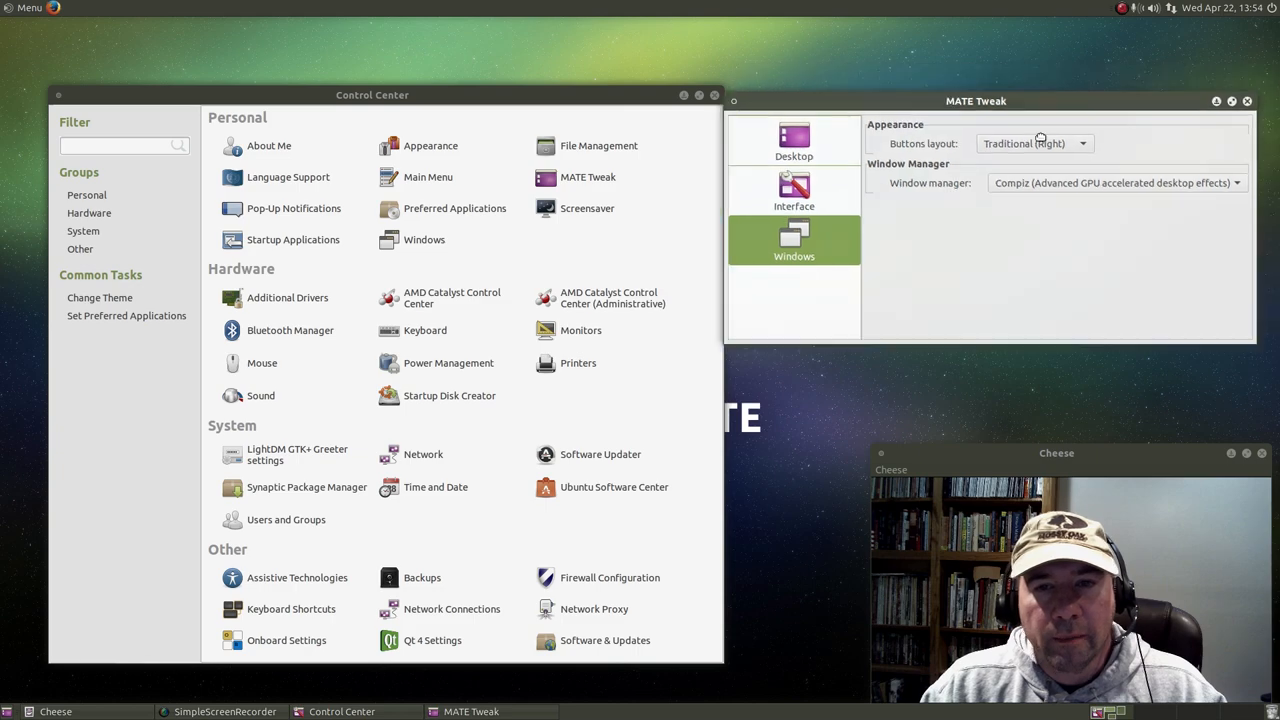
{"action": "left_click_drag", "start_coordinate": [976, 100], "coordinate": [650, 92]}
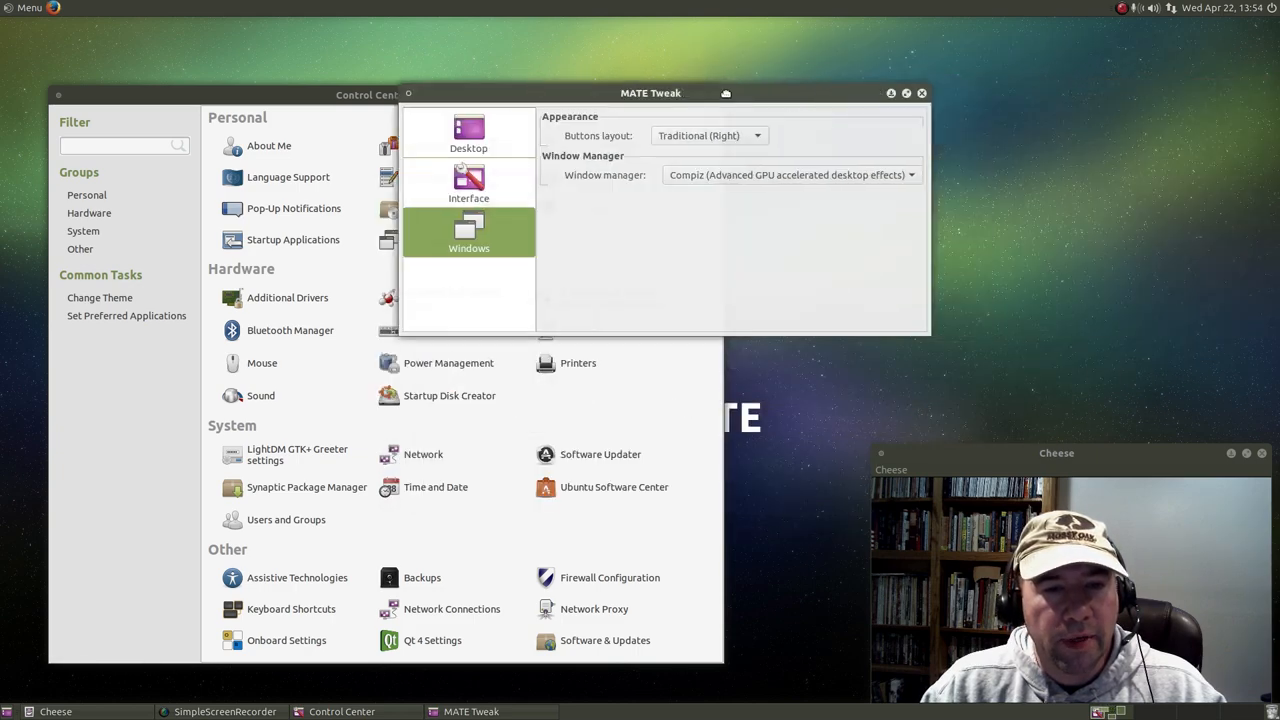
{"action": "left_click_drag", "start_coordinate": [652, 94], "coordinate": [624, 180]}
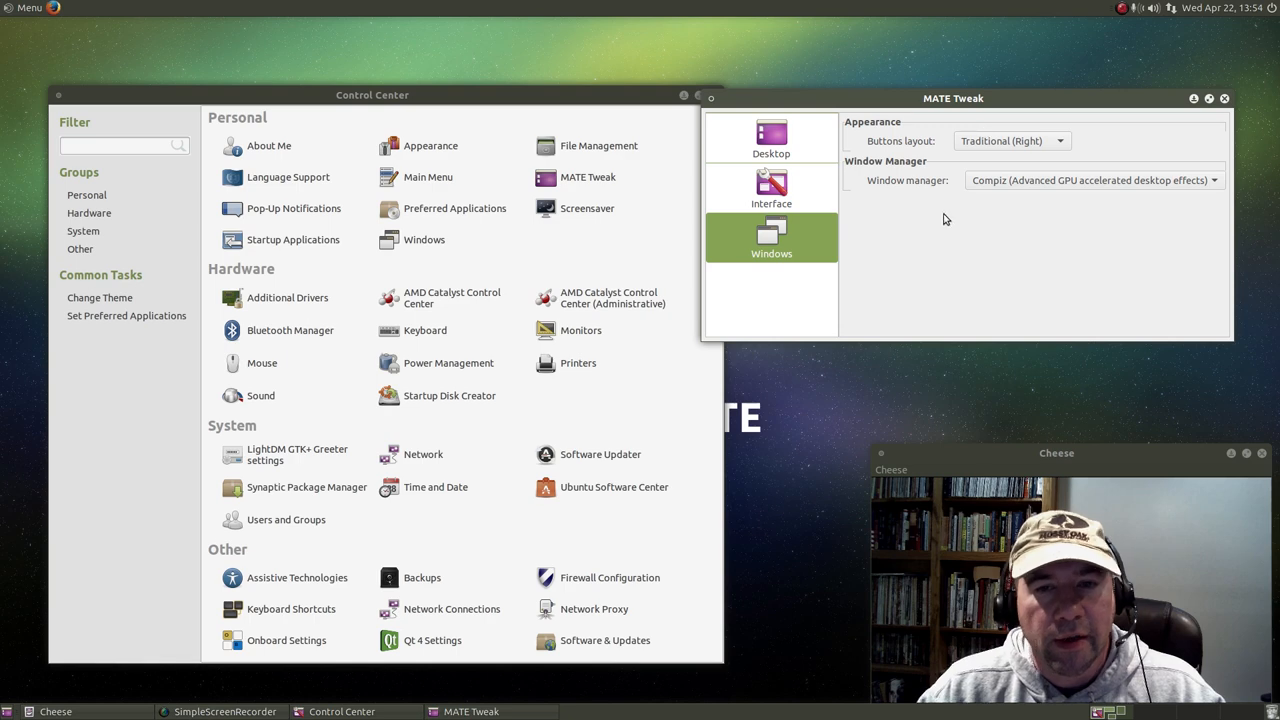
{"action": "mouse_move", "coordinate": [1056, 230]}
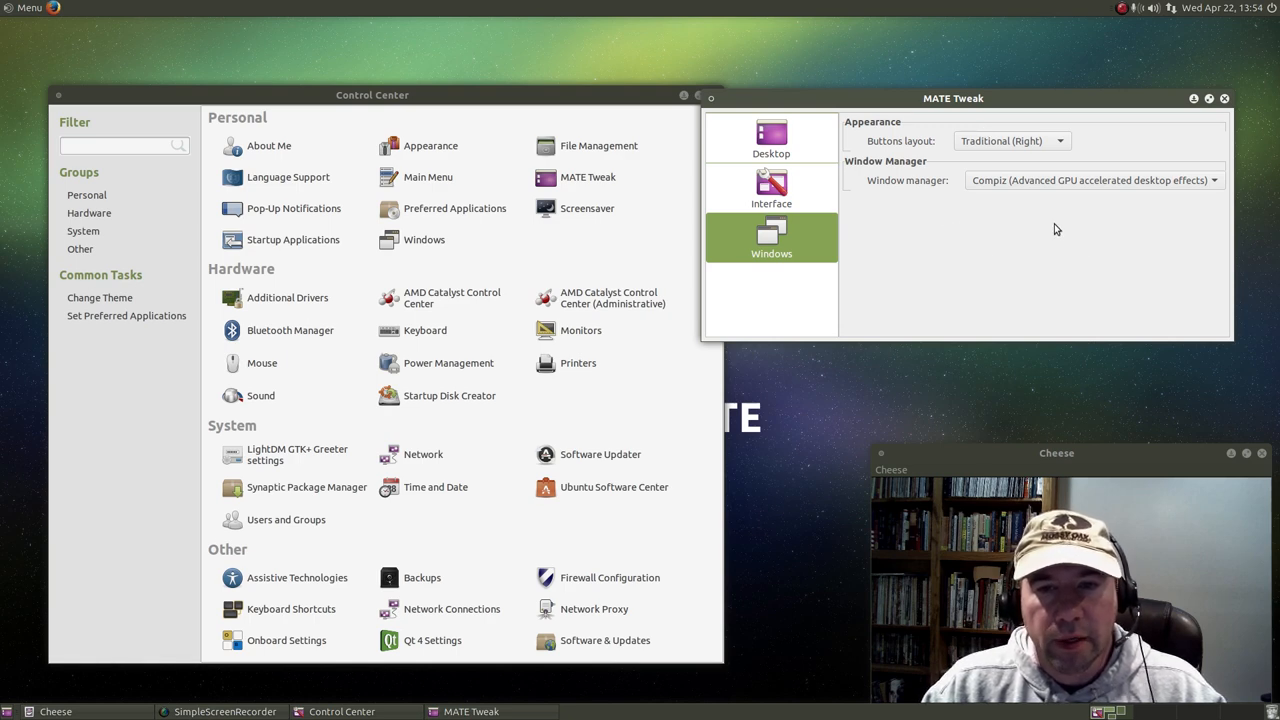
{"action": "mouse_move", "coordinate": [1128, 234]}
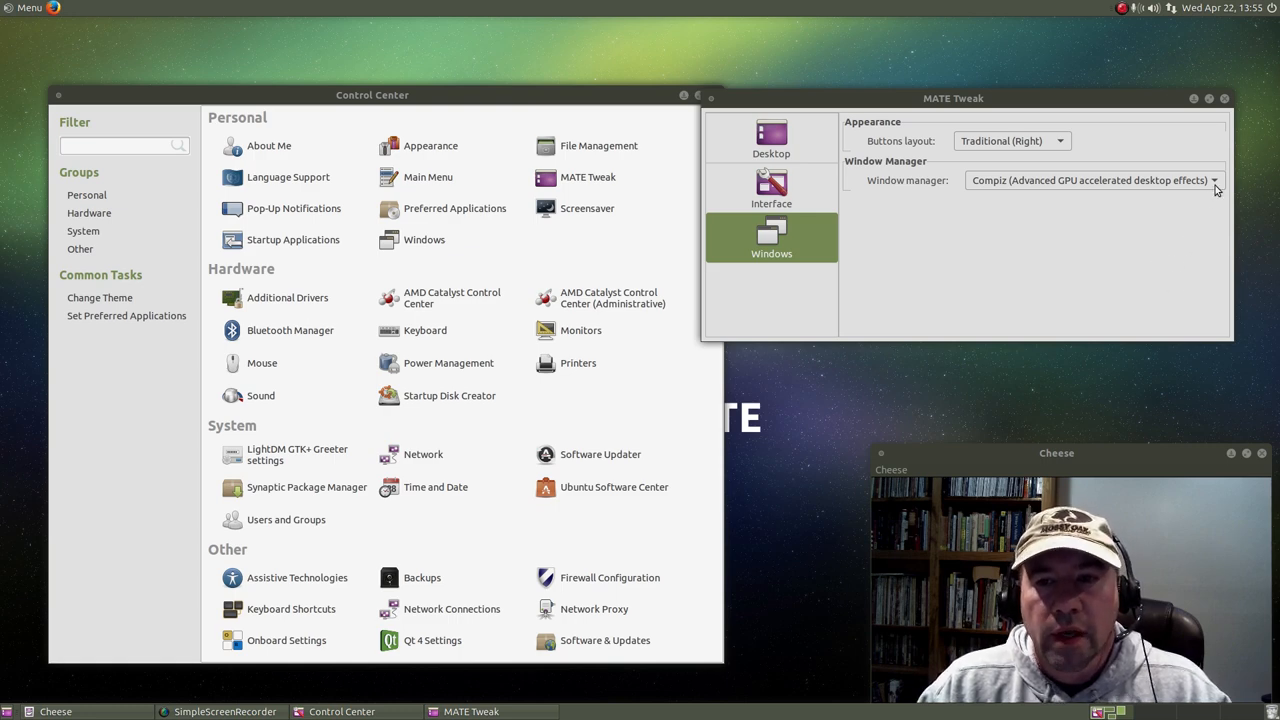
{"action": "left_click", "coordinate": [1214, 180]}
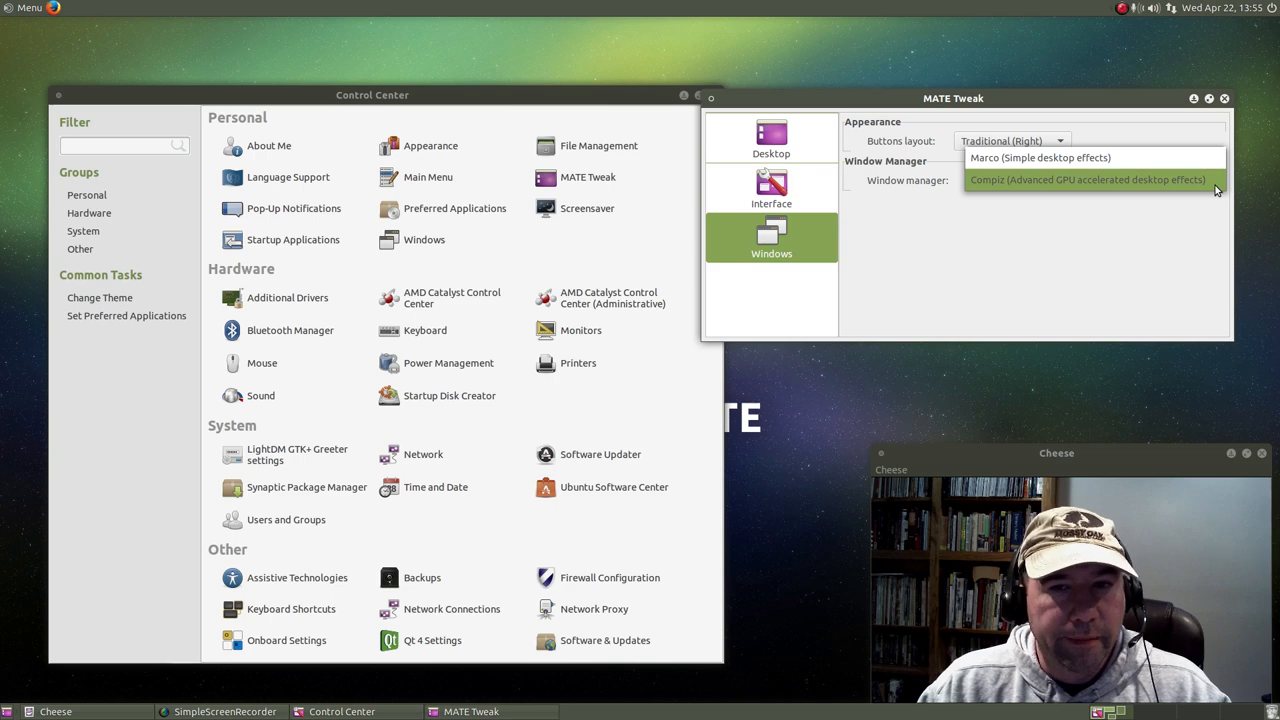
{"action": "mouse_move", "coordinate": [1210, 176]}
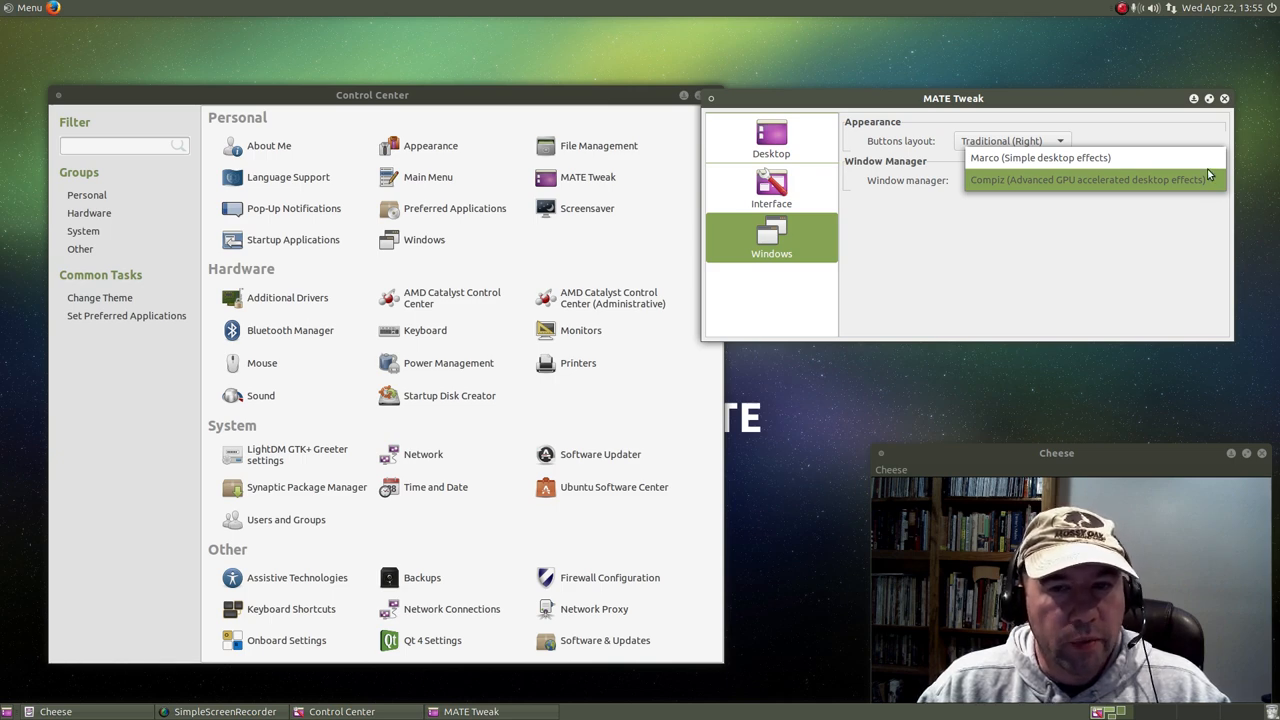
{"action": "left_click", "coordinate": [1088, 180]}
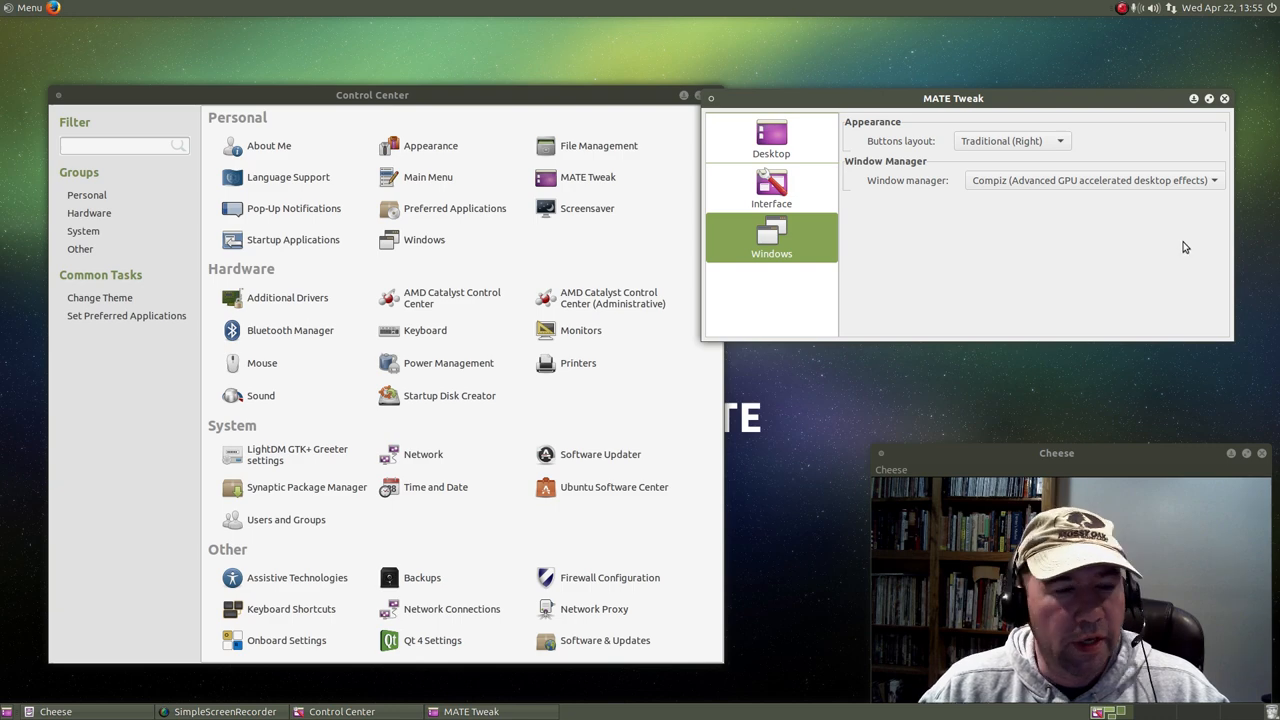
{"action": "mouse_move", "coordinate": [1178, 248]}
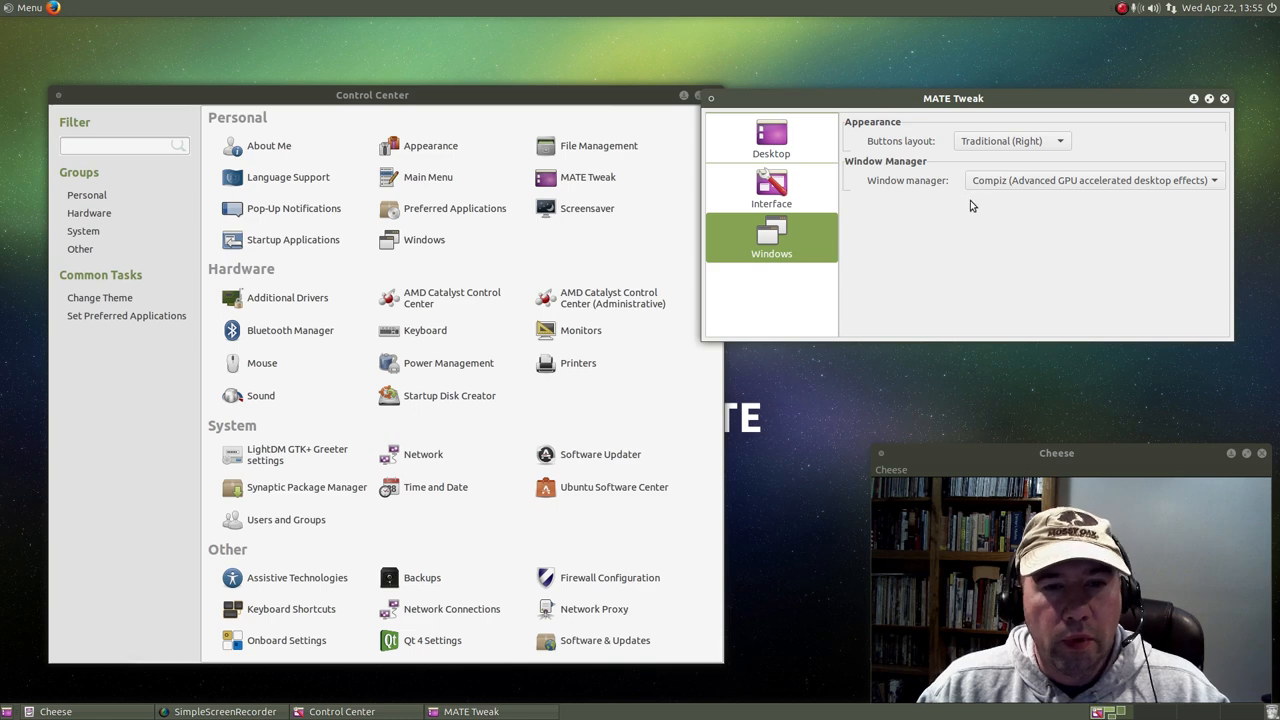
{"action": "mouse_move", "coordinate": [1104, 180]}
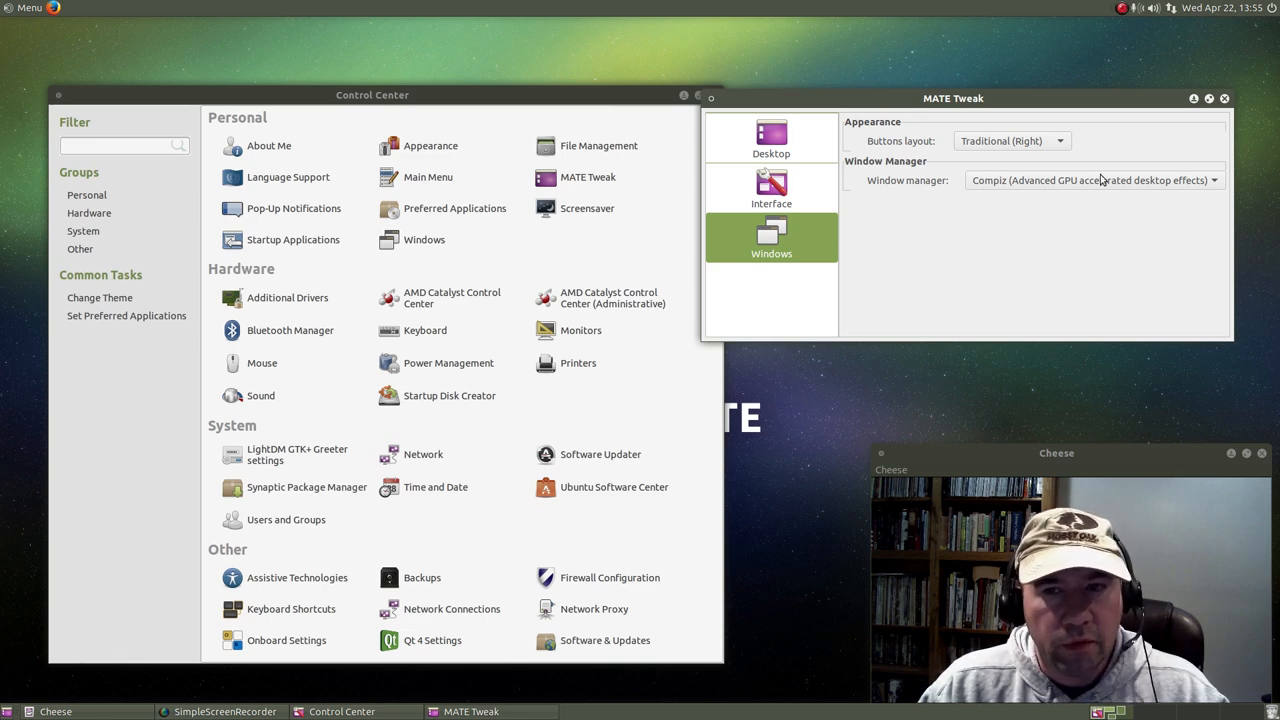
{"action": "mouse_move", "coordinate": [1018, 298]}
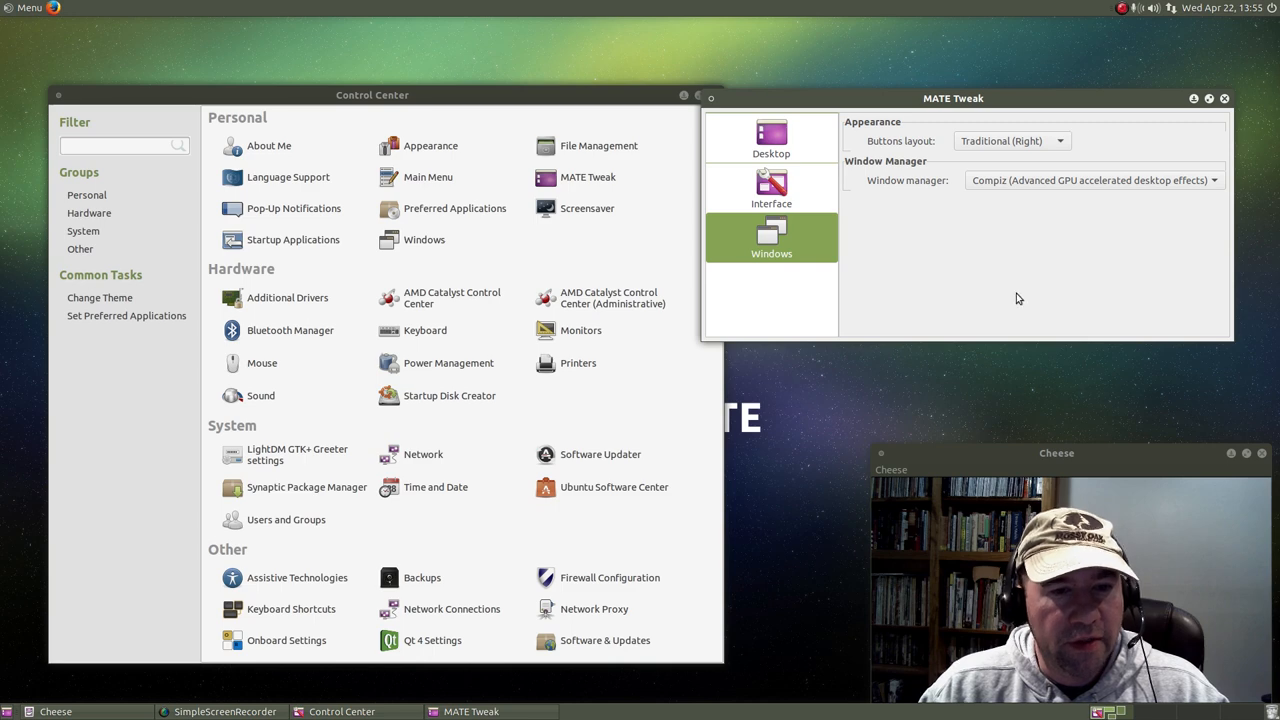
{"action": "mouse_move", "coordinate": [1016, 290]}
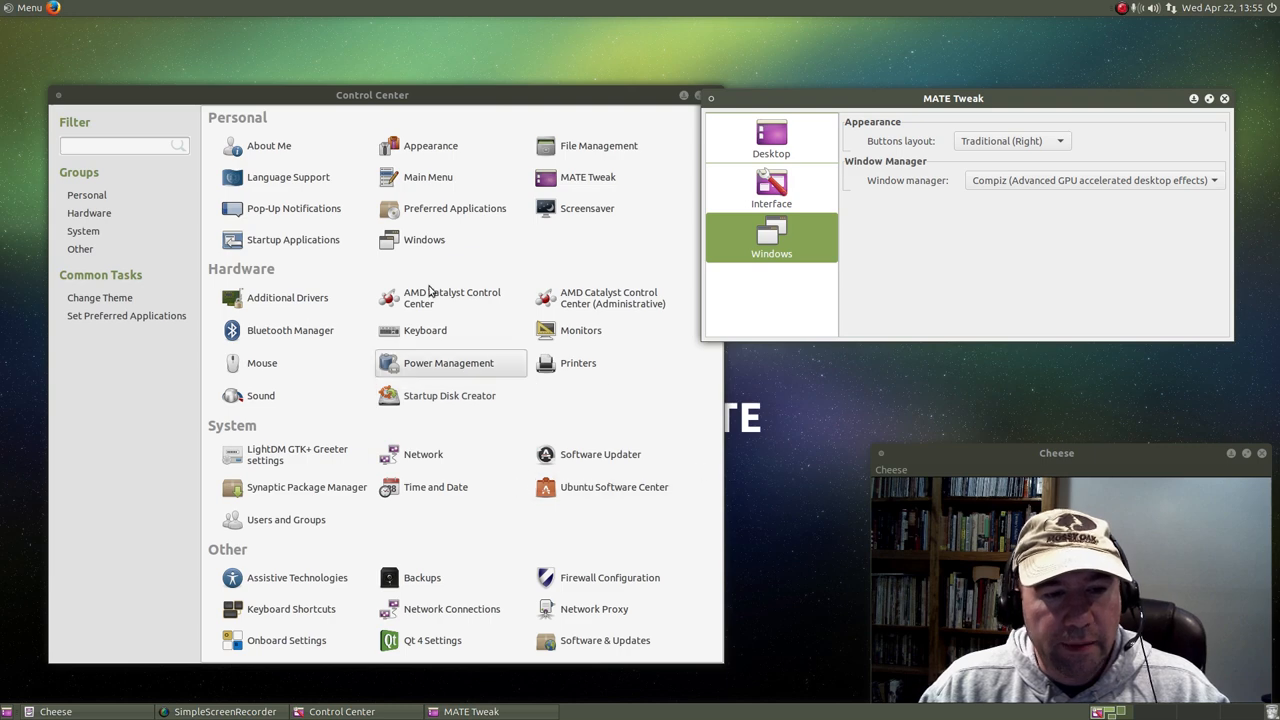
{"action": "mouse_move", "coordinate": [1068, 166]}
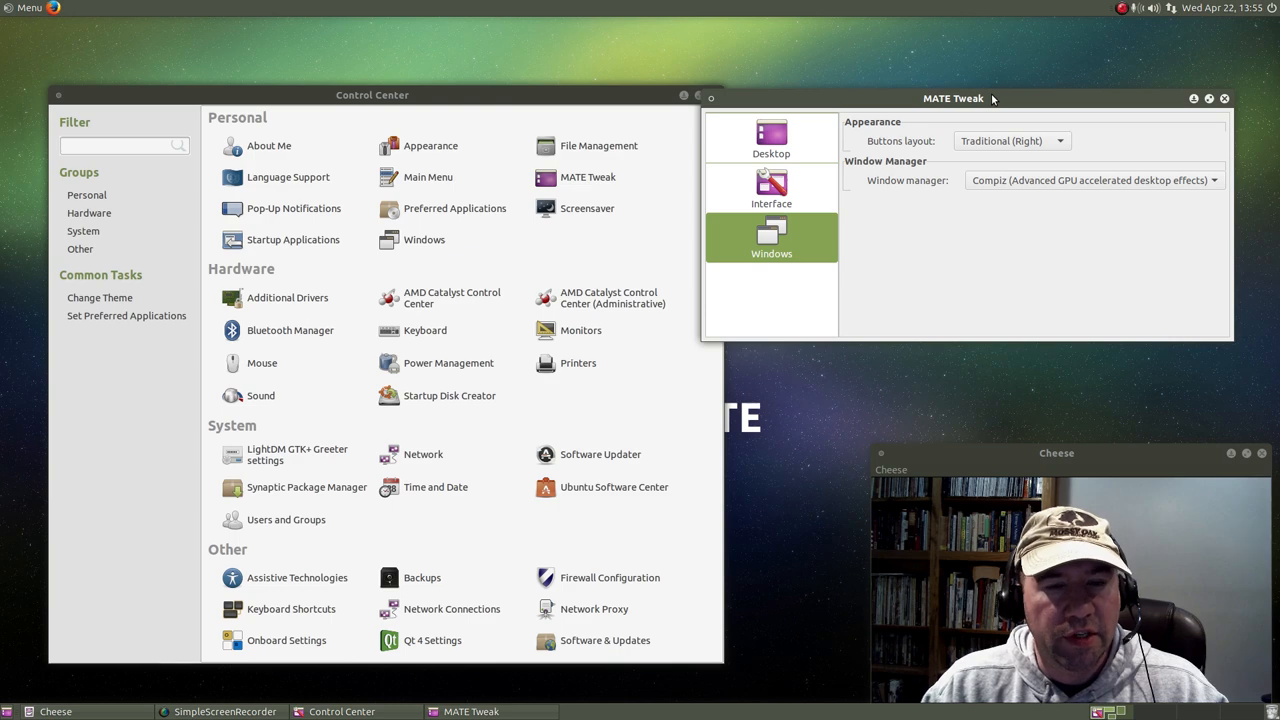
{"action": "left_click_drag", "start_coordinate": [952, 98], "coordinate": [976, 80]}
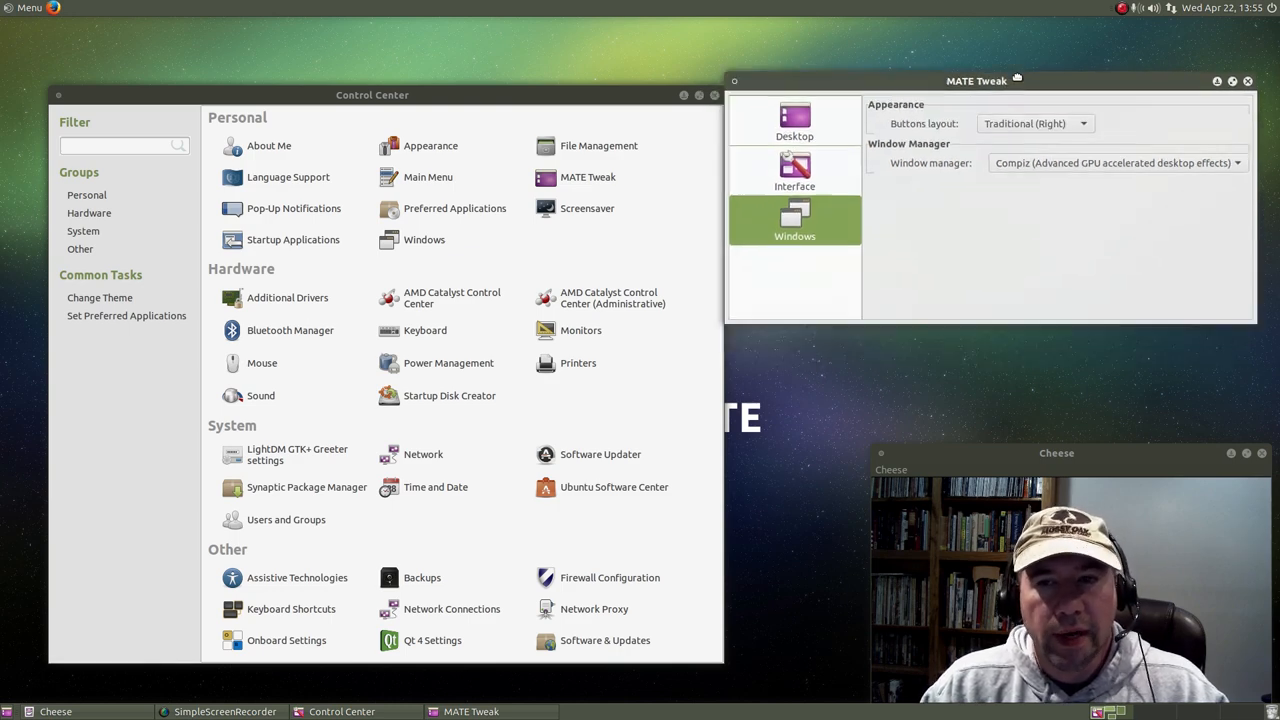
{"action": "left_click_drag", "start_coordinate": [976, 80], "coordinate": [990, 52]}
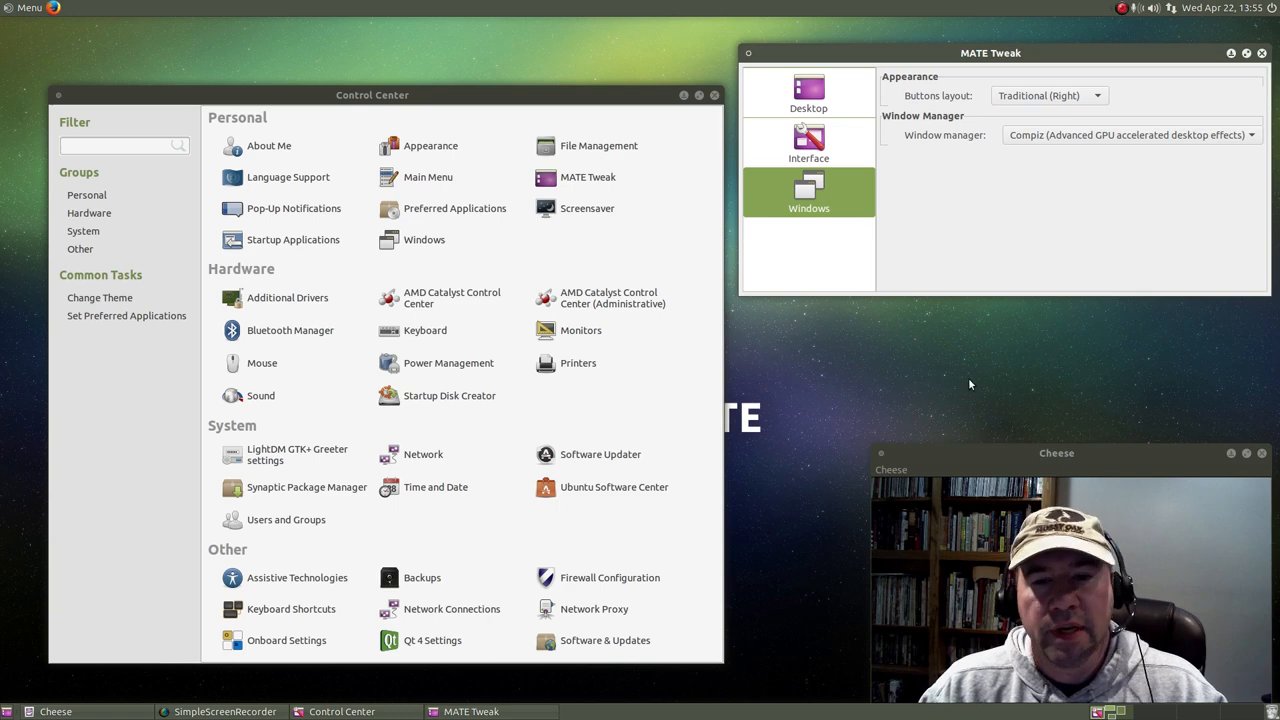
{"action": "mouse_move", "coordinate": [1012, 404]}
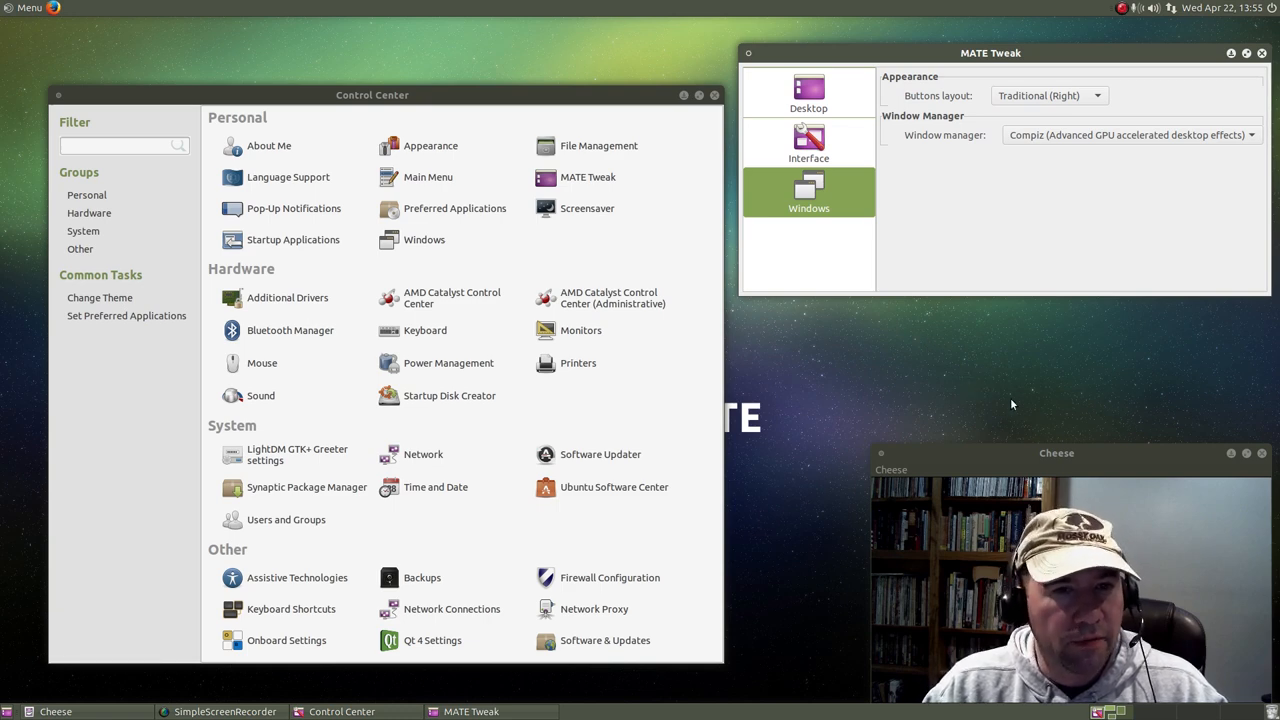
{"action": "mouse_move", "coordinate": [732, 448]}
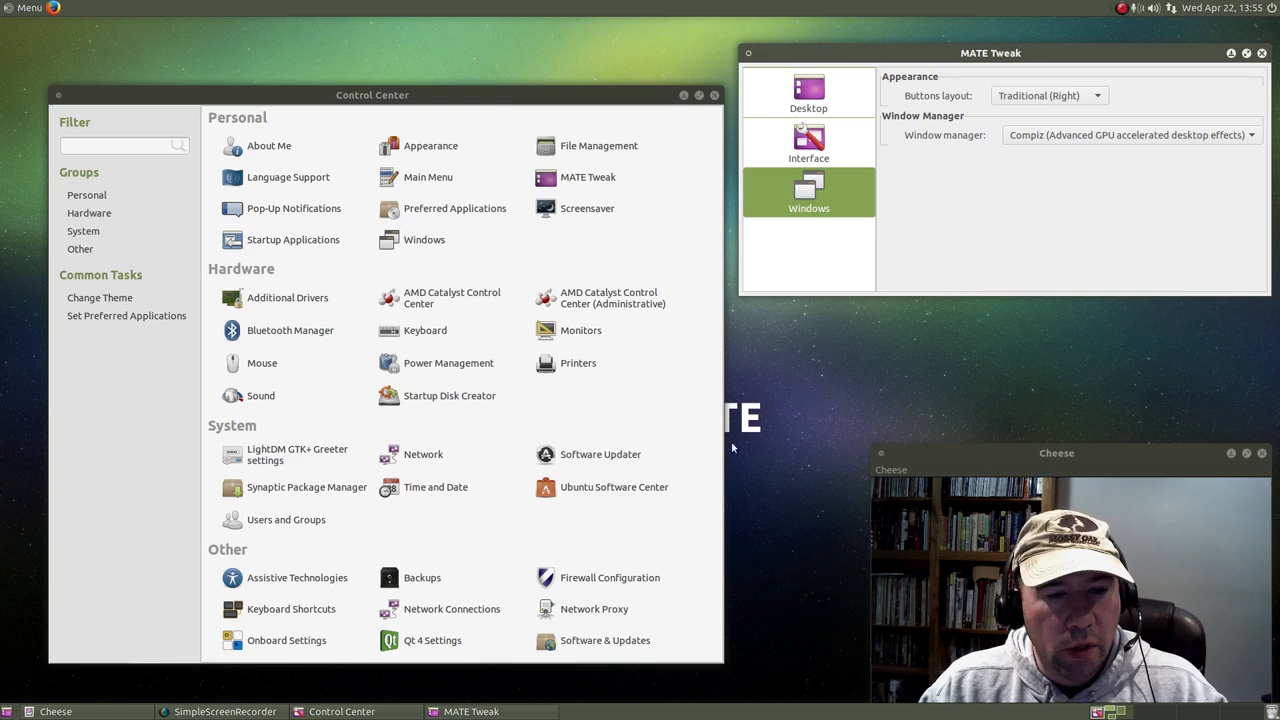
{"action": "mouse_move", "coordinate": [614, 488]}
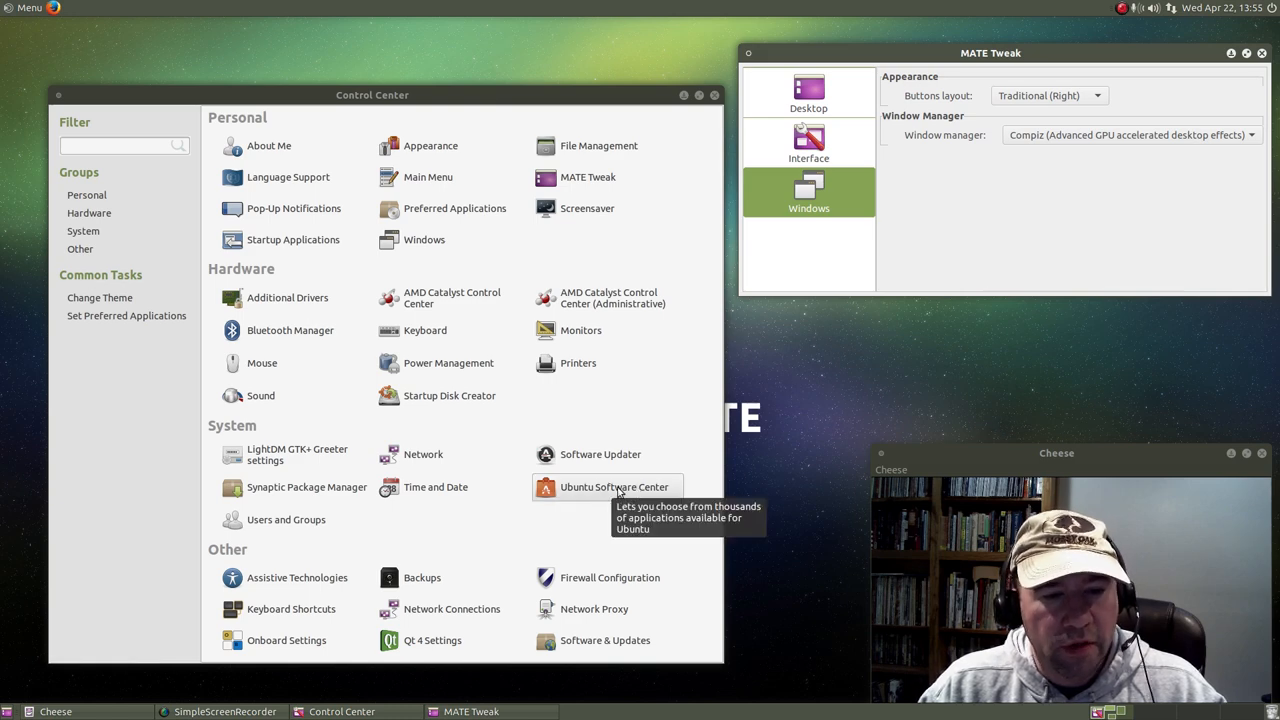
{"action": "mouse_move", "coordinate": [1090, 388]}
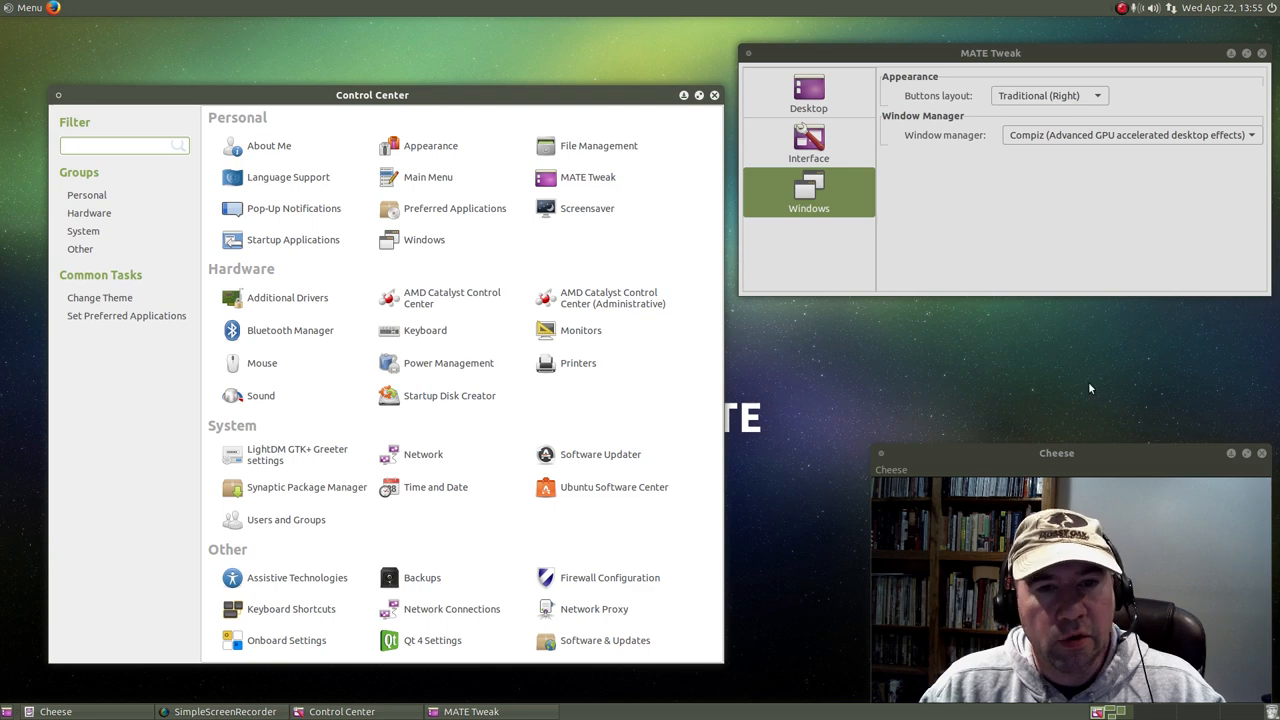
{"action": "mouse_move", "coordinate": [884, 364]}
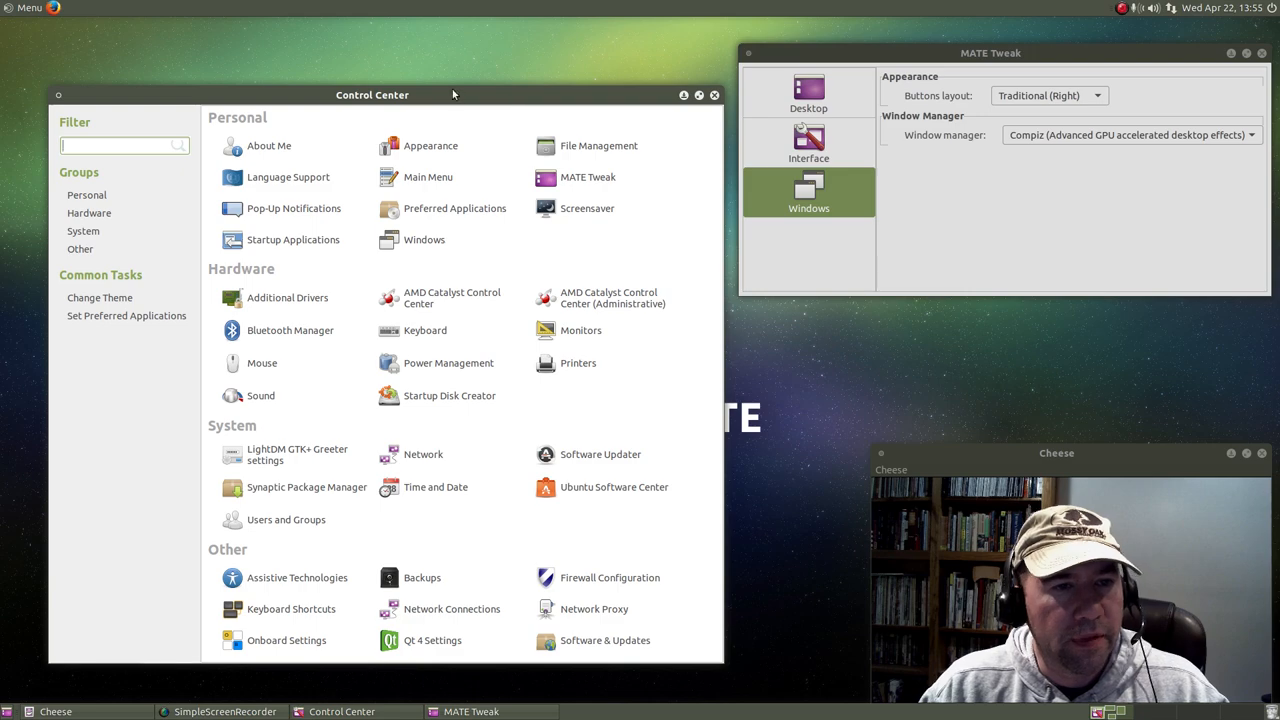
Launch Ubuntu Software Center, search 'com' to find CompizConfig Settings Manager, then close it.
{"action": "left_click", "coordinate": [614, 488]}
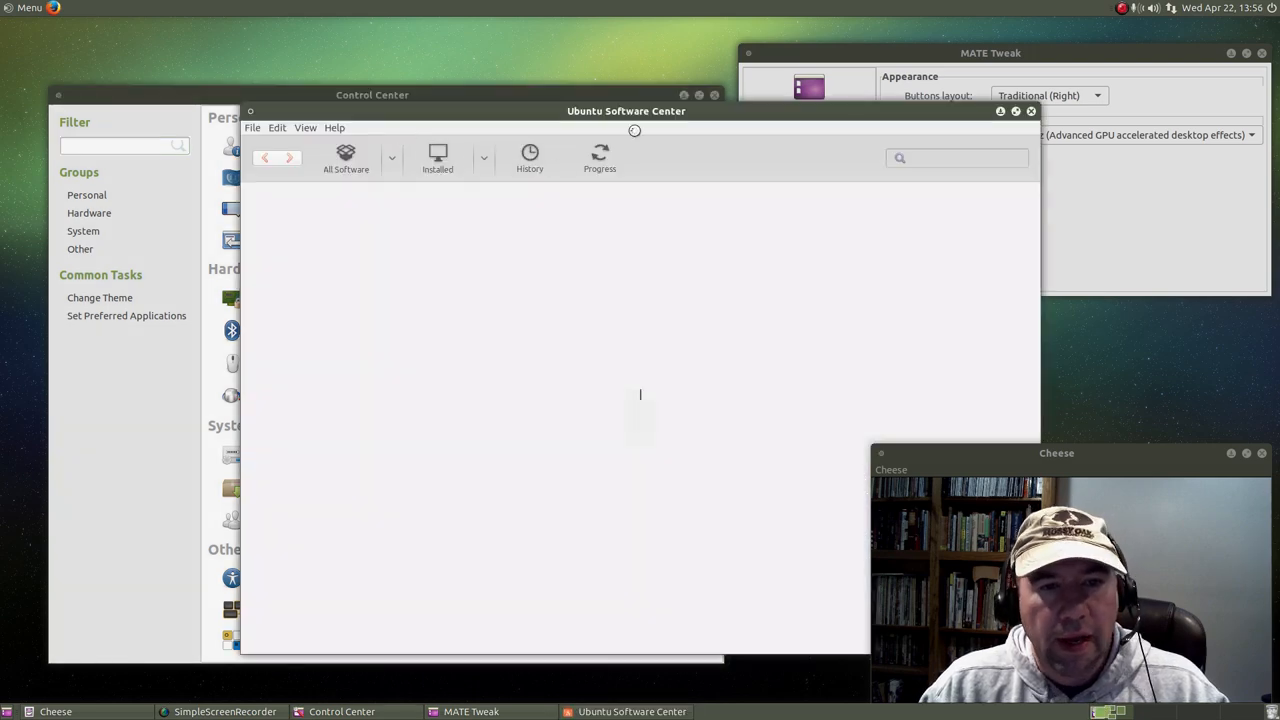
{"action": "left_click_drag", "start_coordinate": [626, 112], "coordinate": [448, 60]}
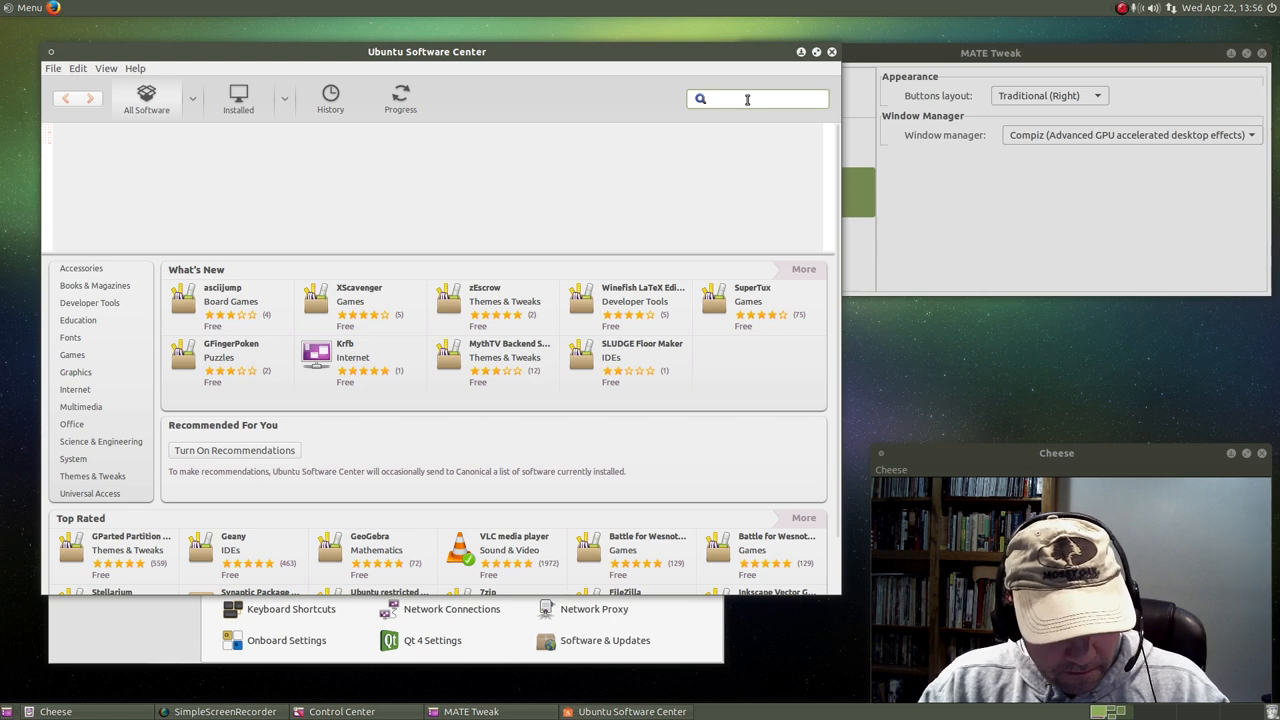
{"action": "left_click", "coordinate": [756, 100]}
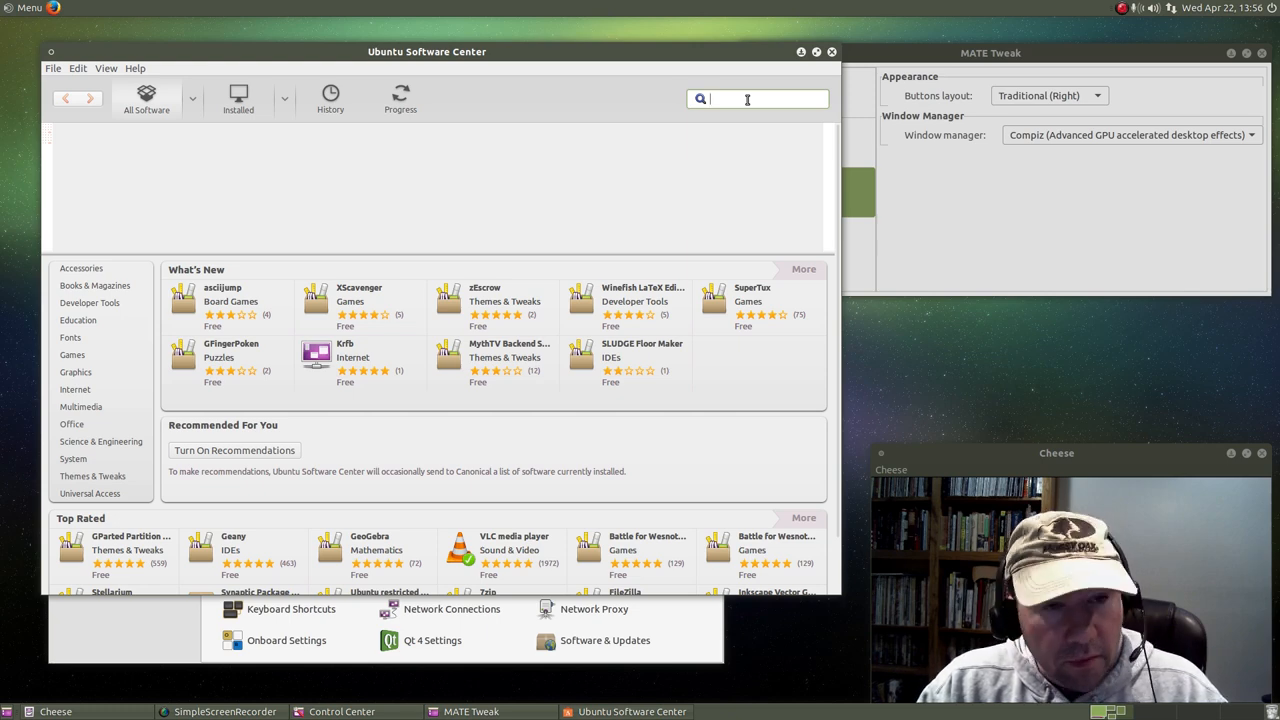
{"action": "type", "text": "compiz"}
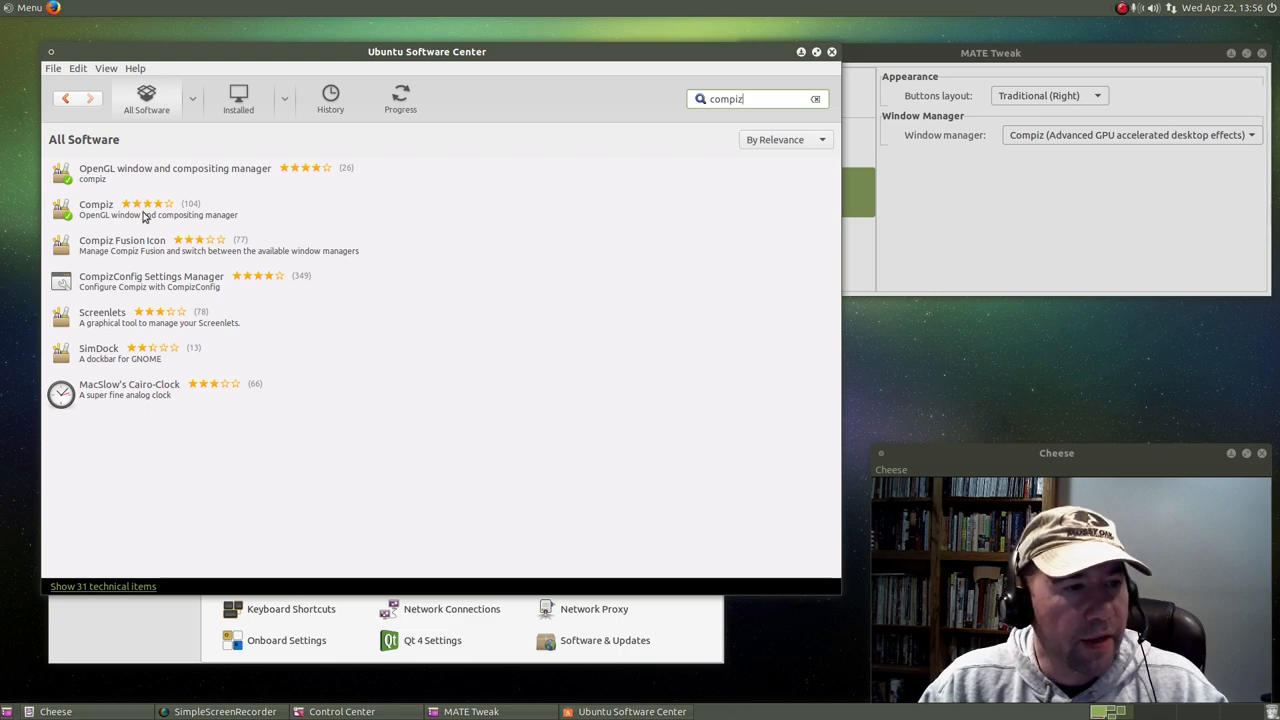
{"action": "mouse_move", "coordinate": [126, 302]}
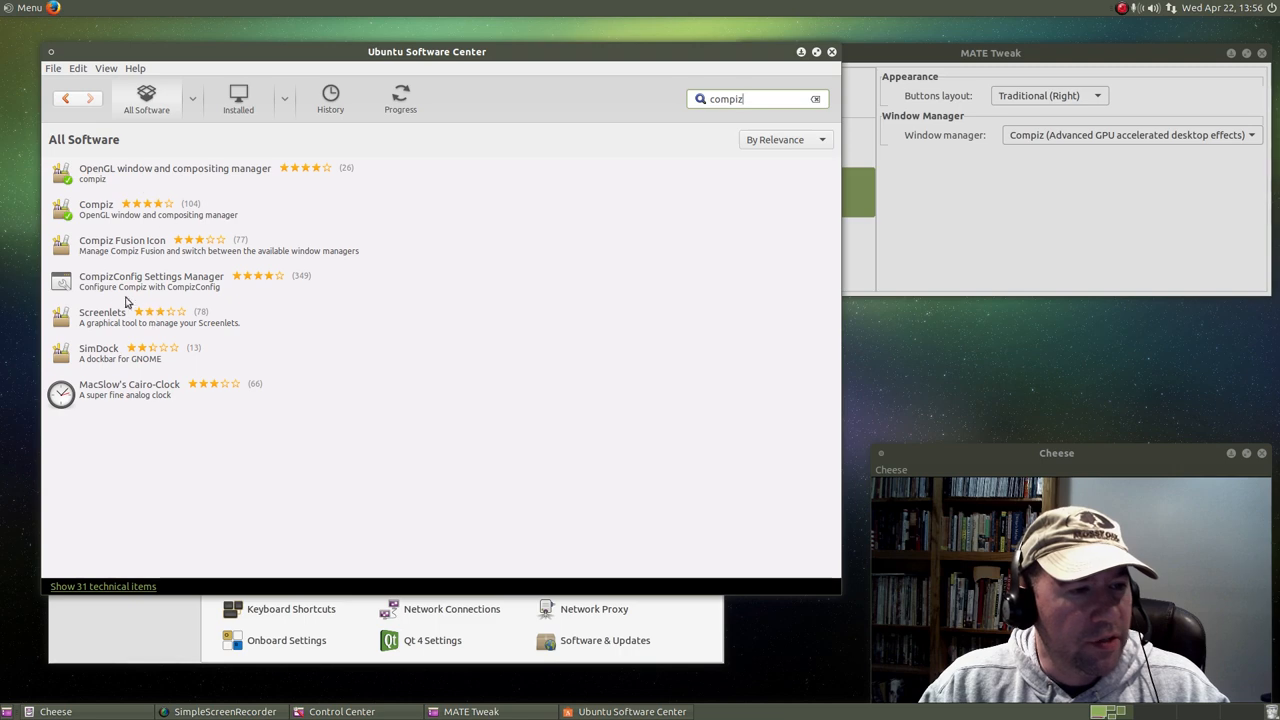
{"action": "left_click", "coordinate": [150, 280]}
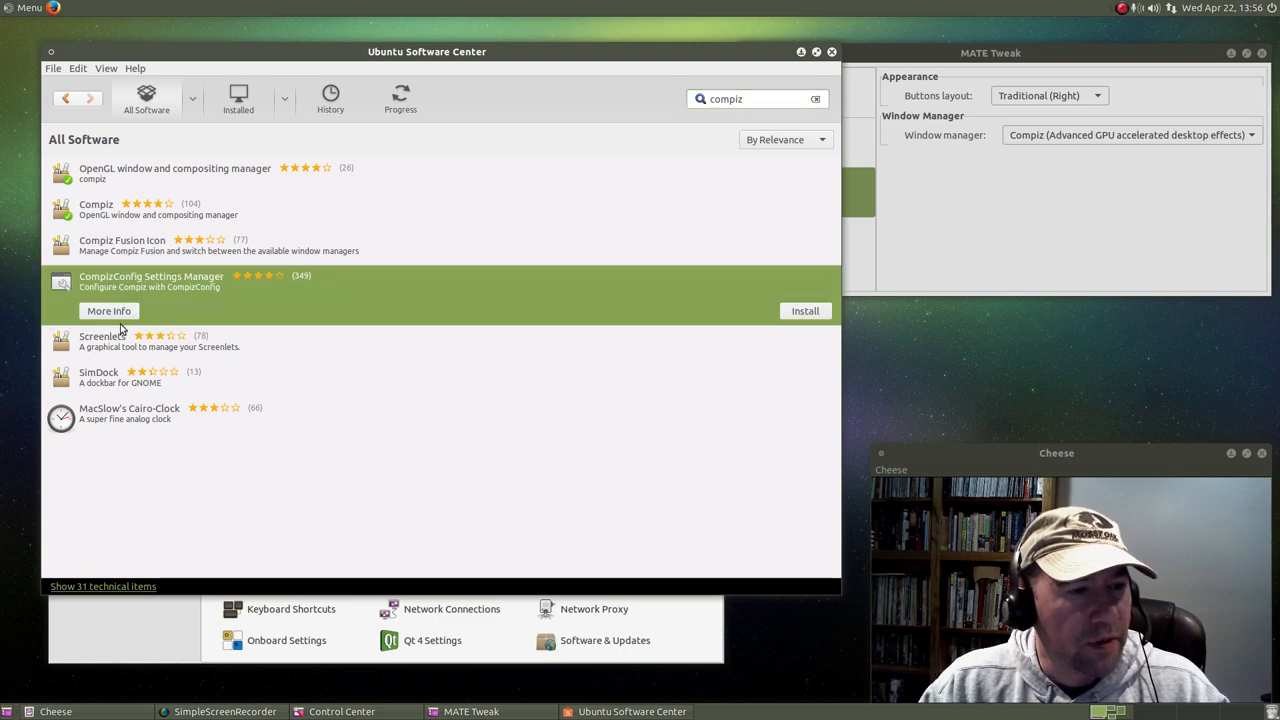
{"action": "mouse_move", "coordinate": [670, 138]}
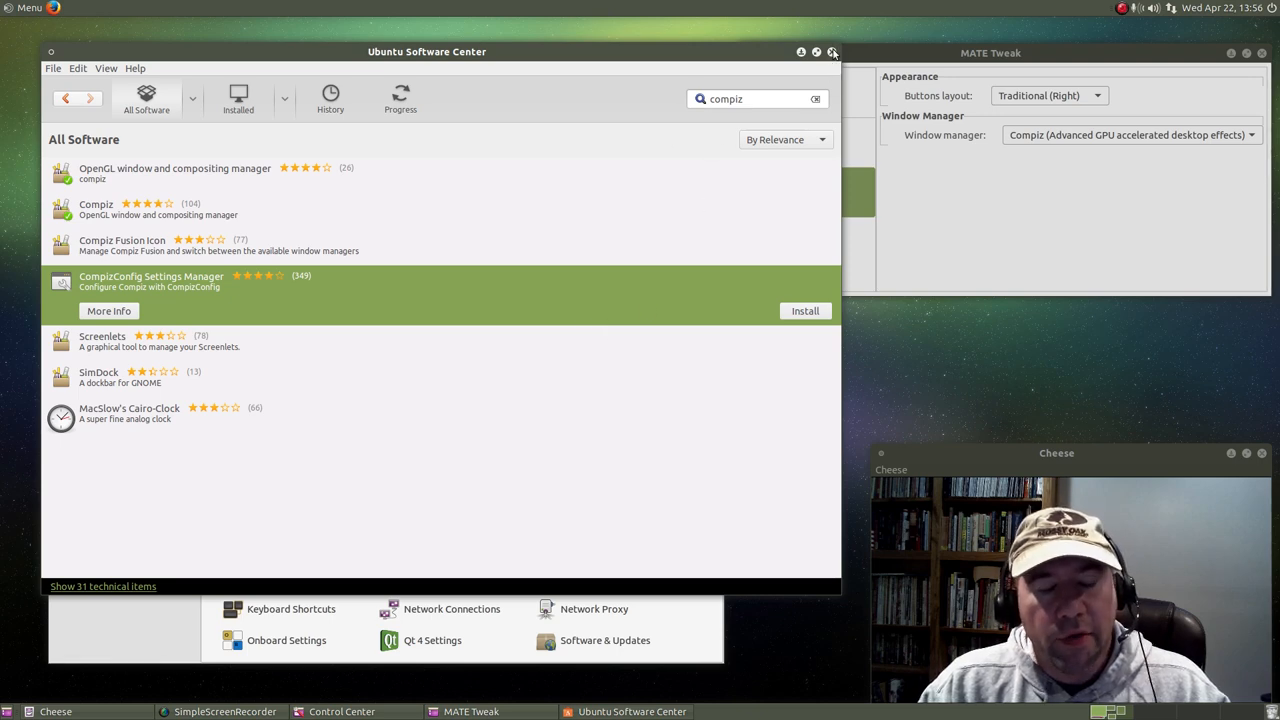
{"action": "left_click", "coordinate": [832, 52]}
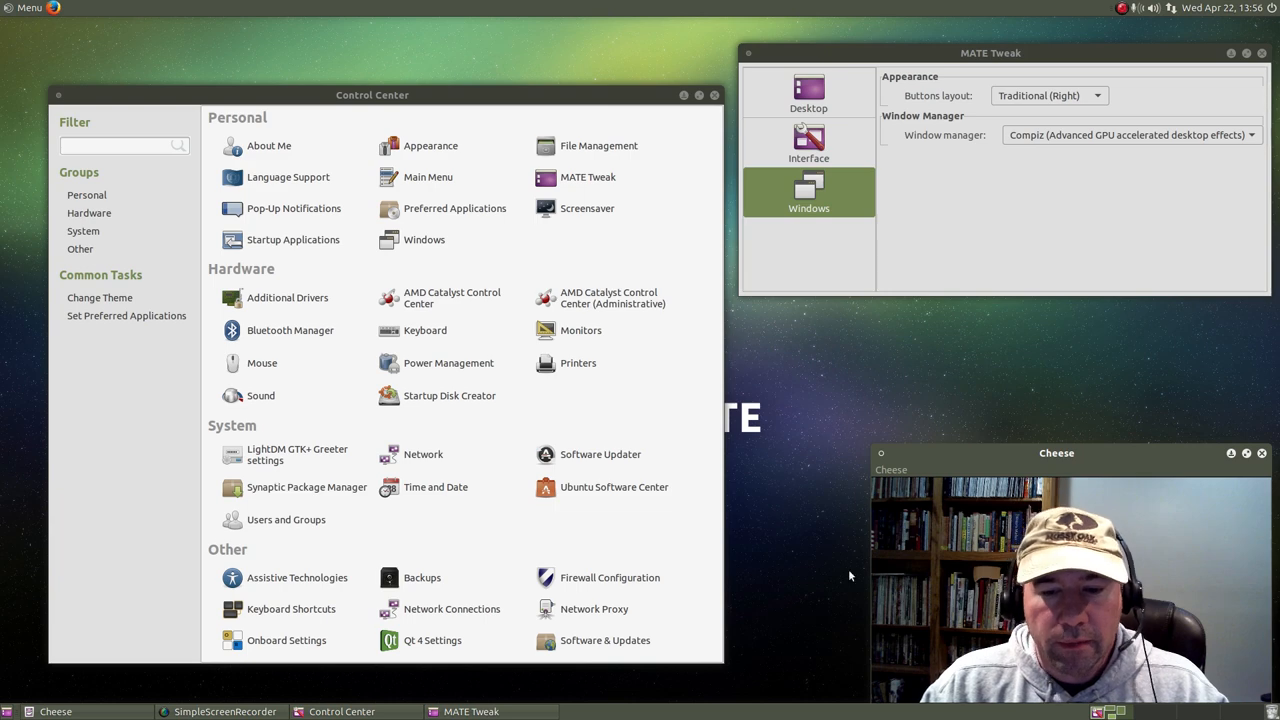
{"action": "mouse_move", "coordinate": [816, 432]}
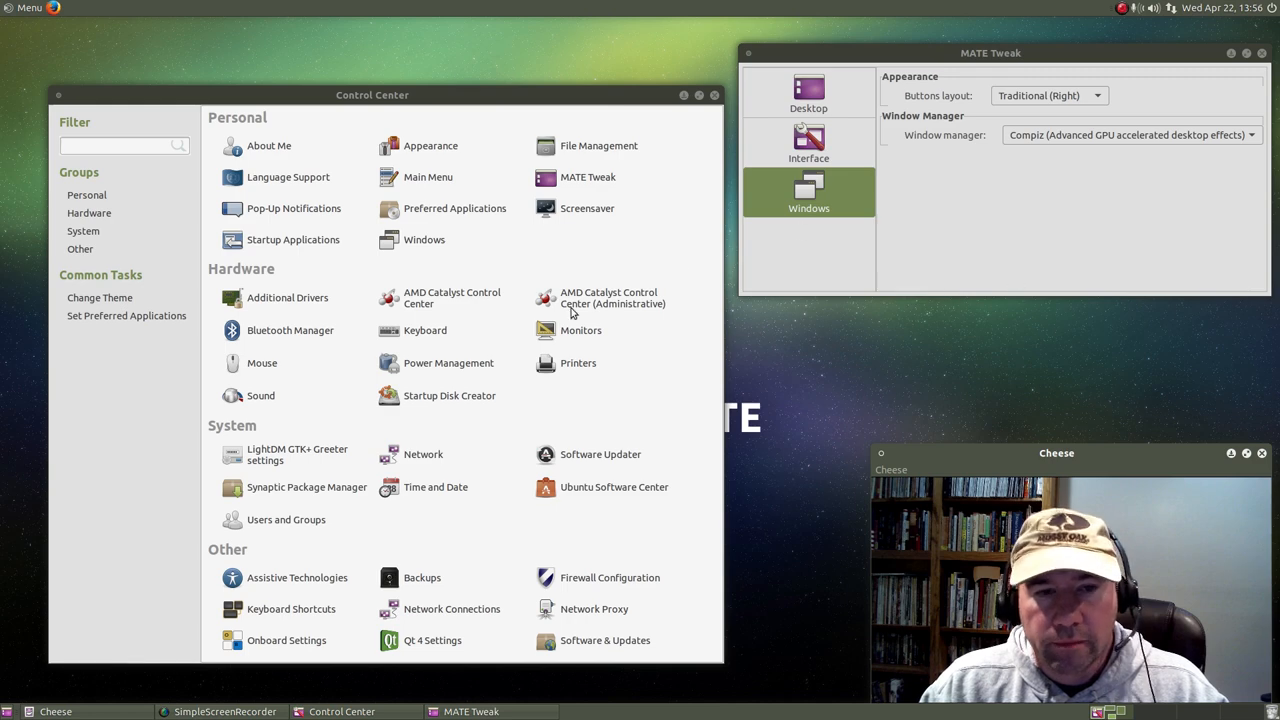
{"action": "mouse_move", "coordinate": [918, 184]}
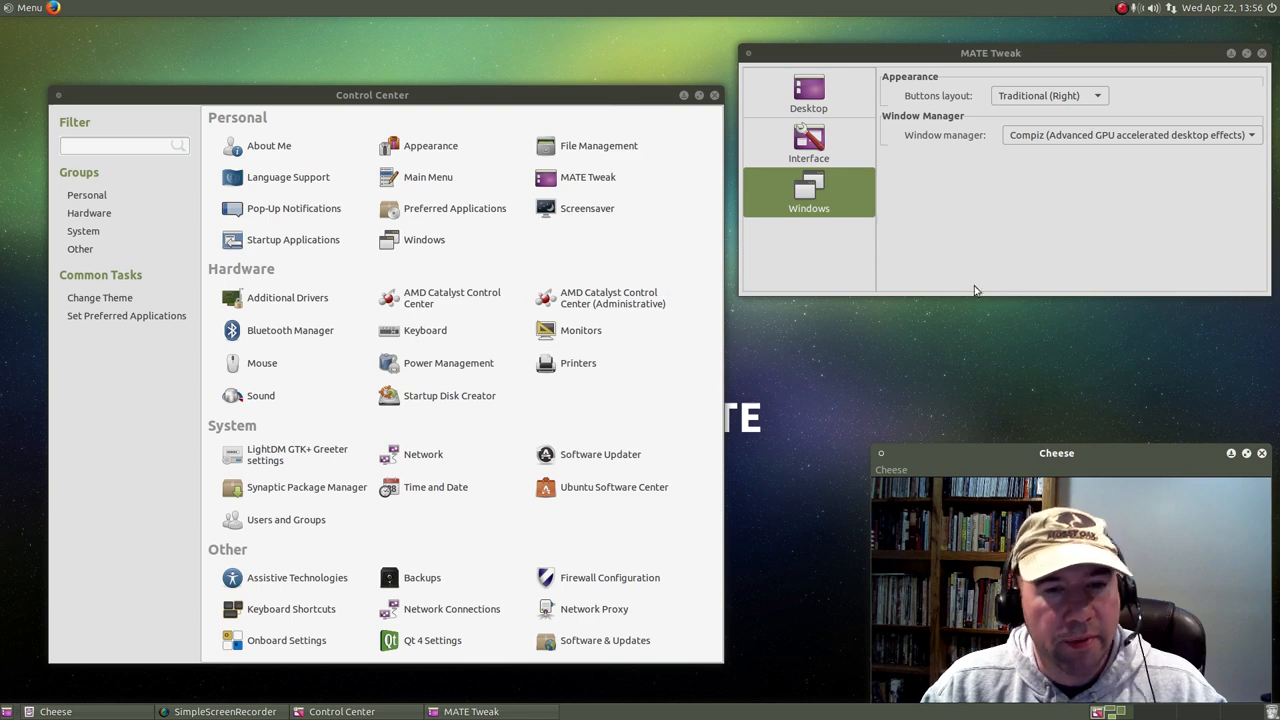
{"action": "mouse_move", "coordinate": [944, 260]}
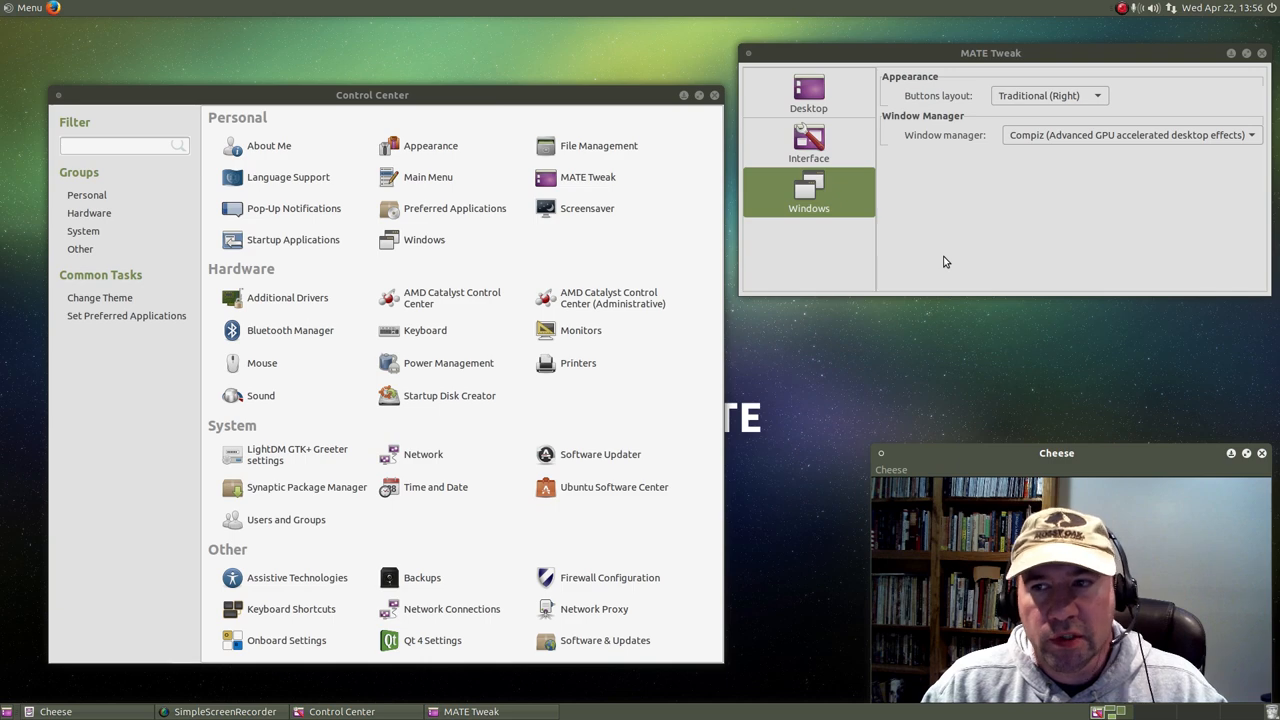
{"action": "mouse_move", "coordinate": [810, 440]}
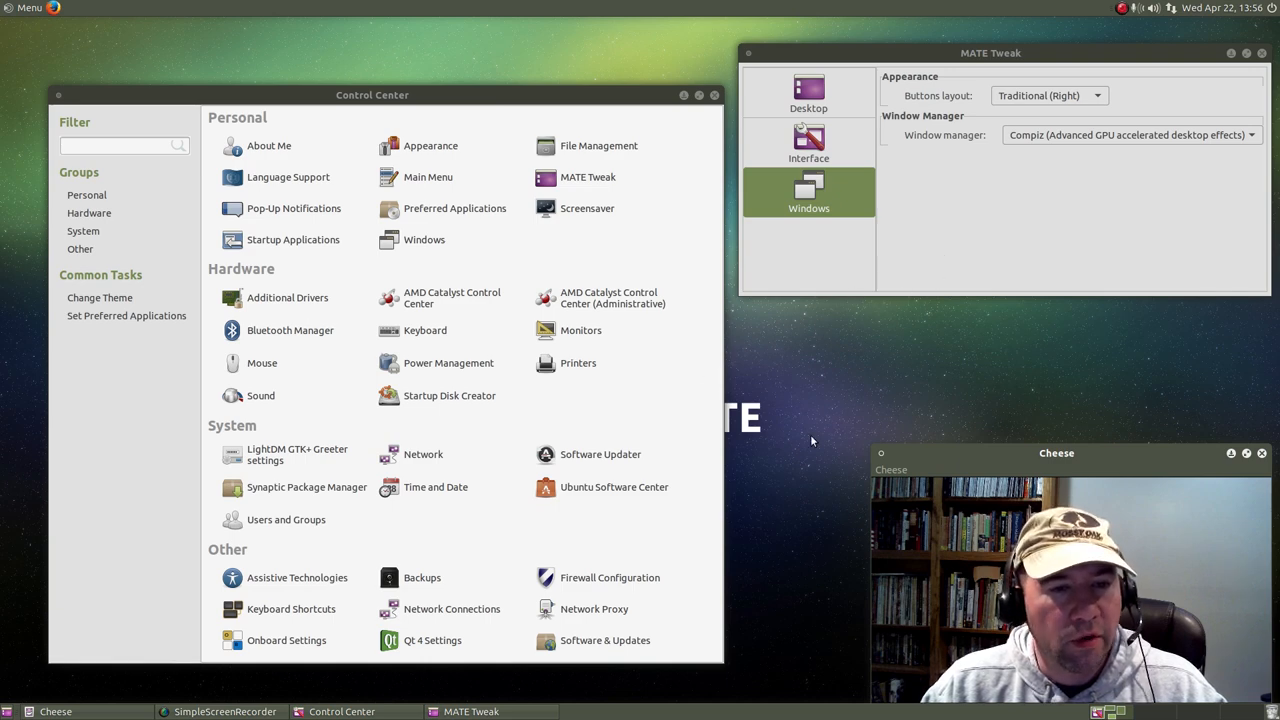
{"action": "mouse_move", "coordinate": [850, 404]}
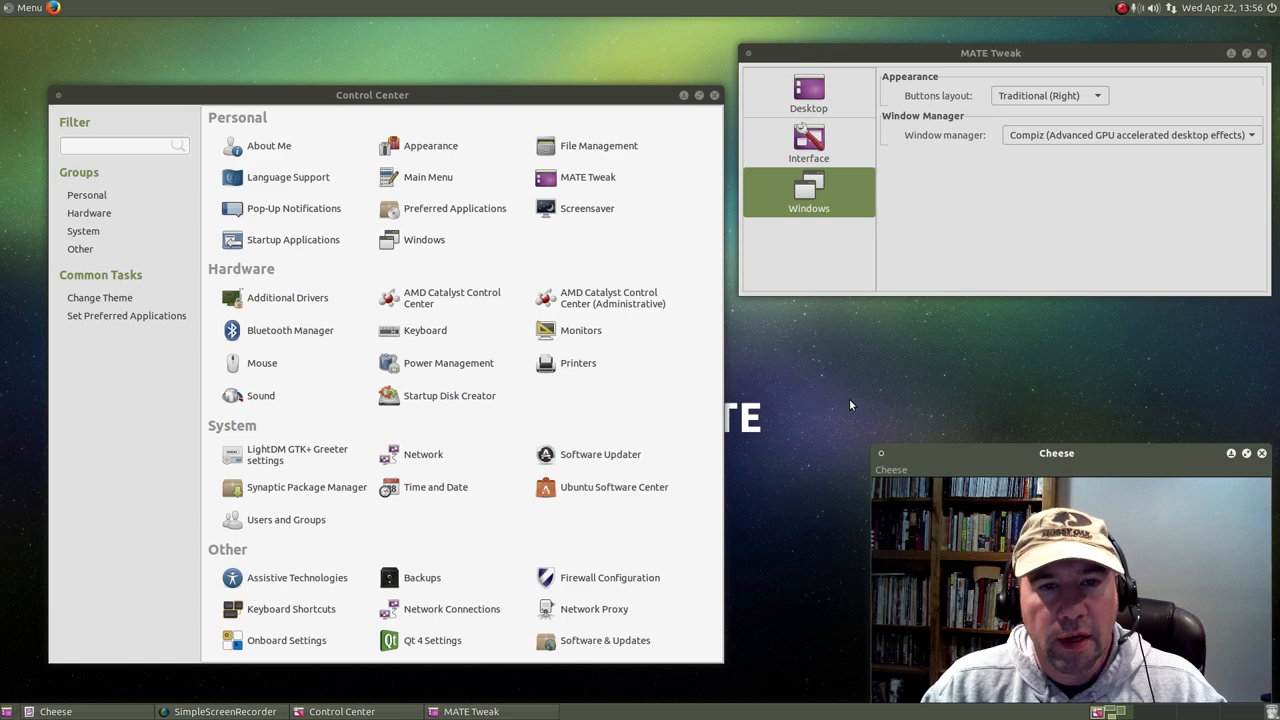
{"action": "mouse_move", "coordinate": [892, 404]}
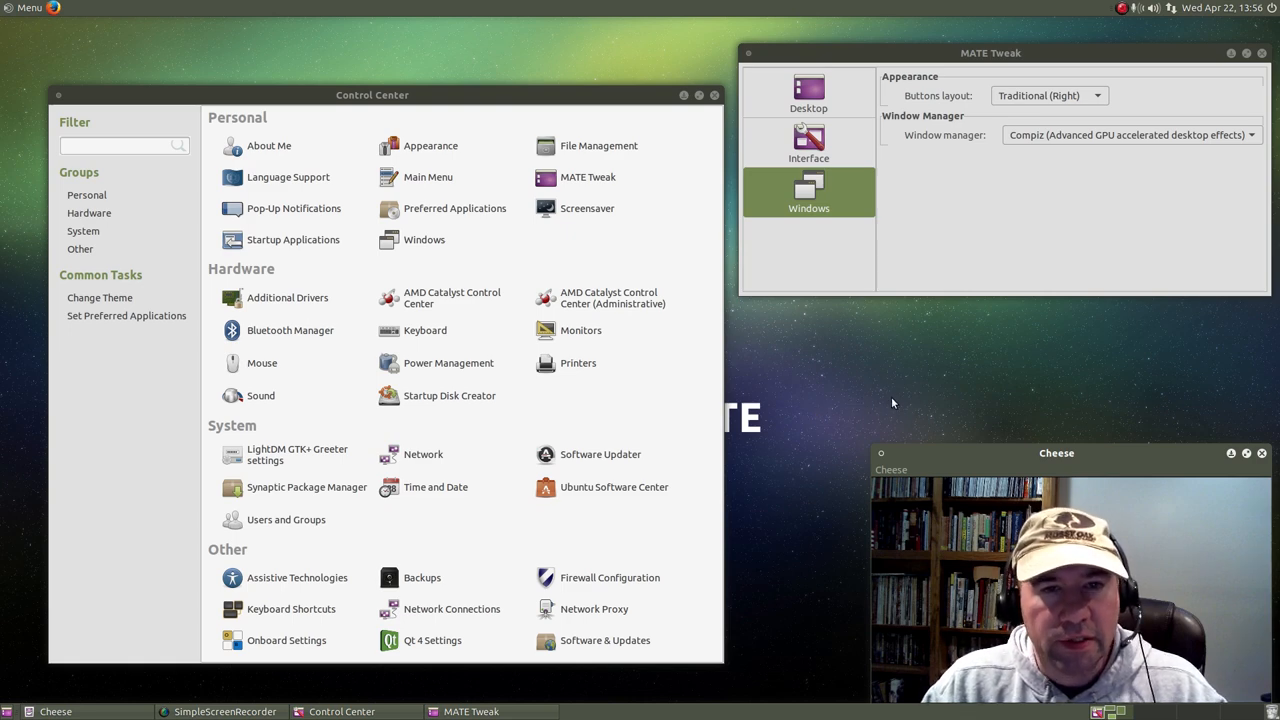
{"action": "mouse_move", "coordinate": [756, 396]}
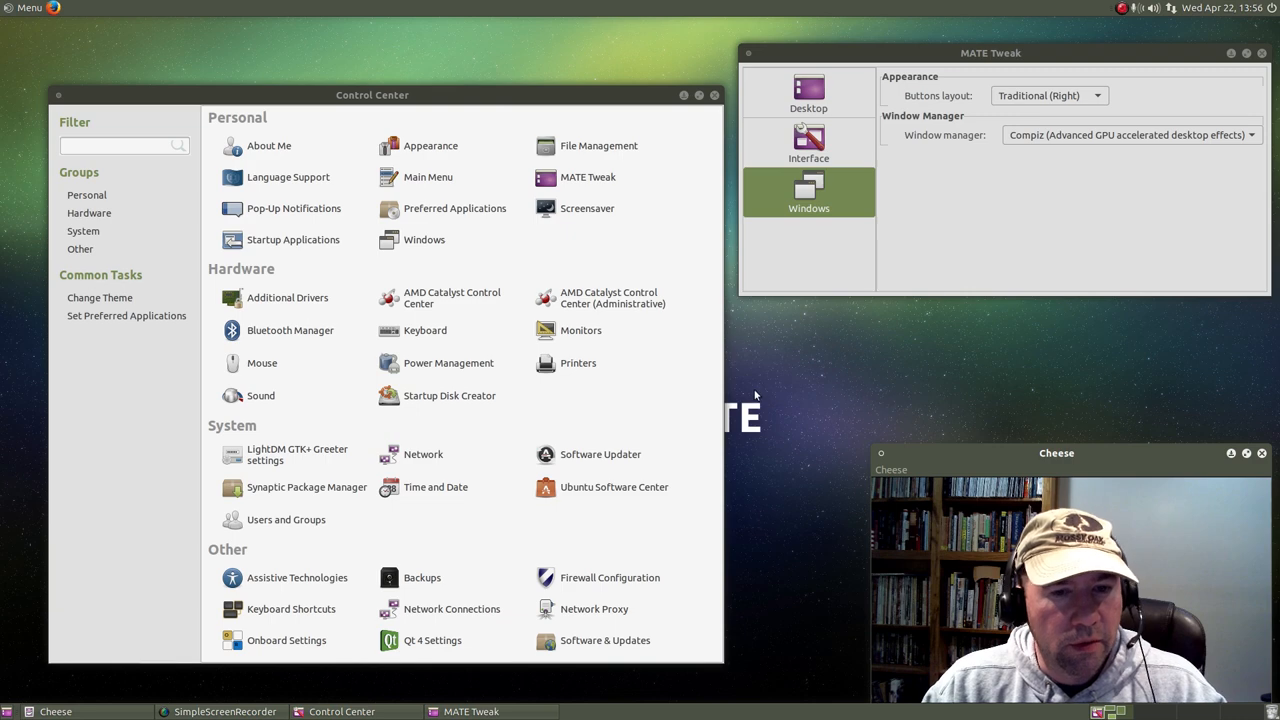
{"action": "mouse_move", "coordinate": [862, 392]}
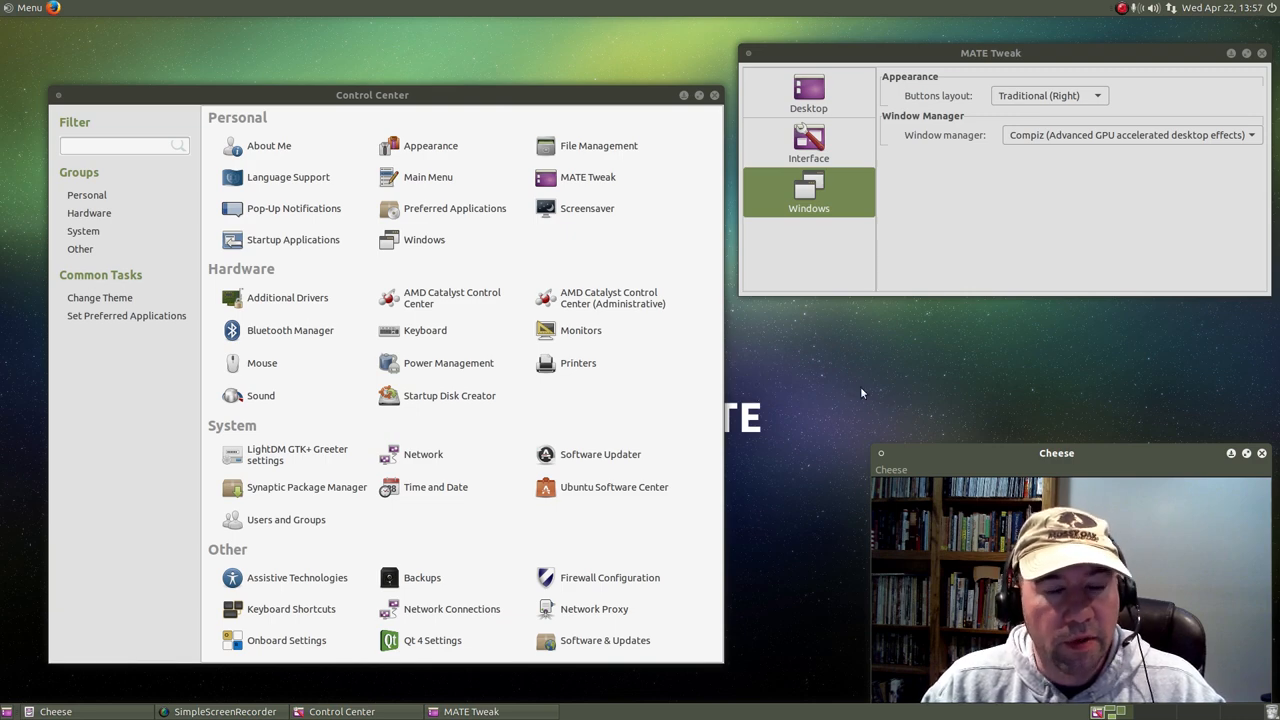
{"action": "mouse_move", "coordinate": [916, 396]}
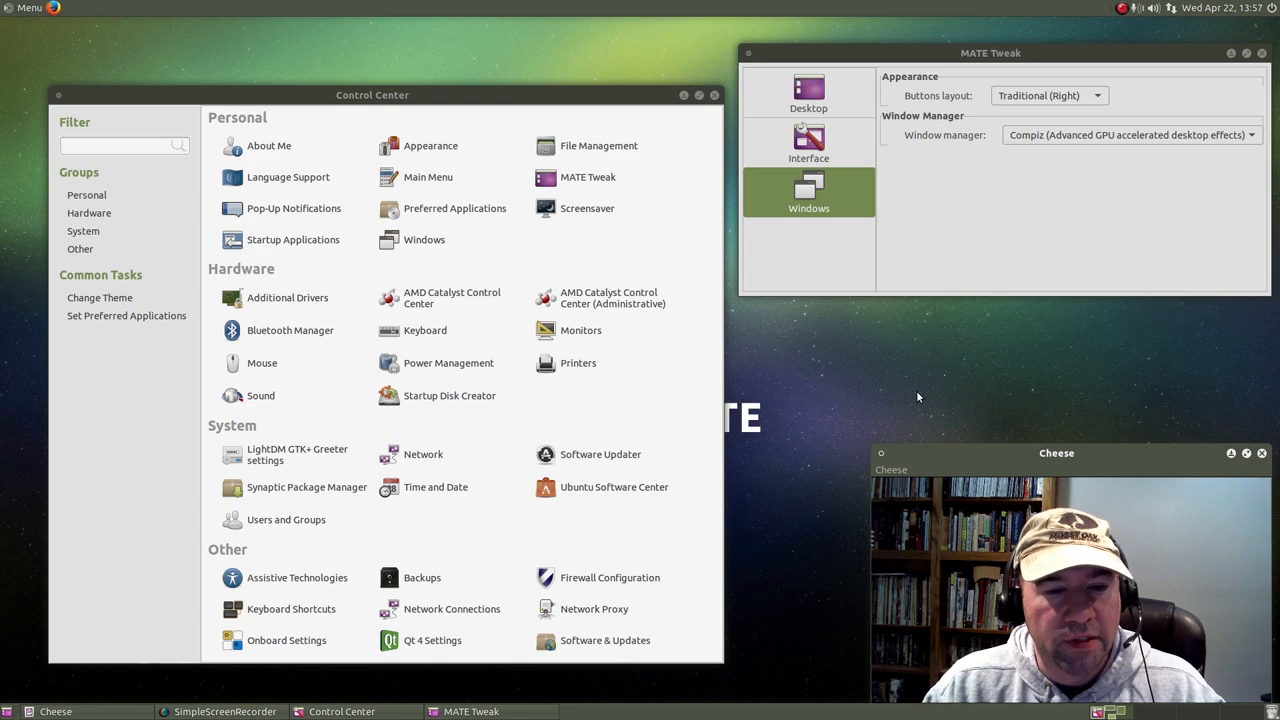
{"action": "mouse_move", "coordinate": [894, 420]}
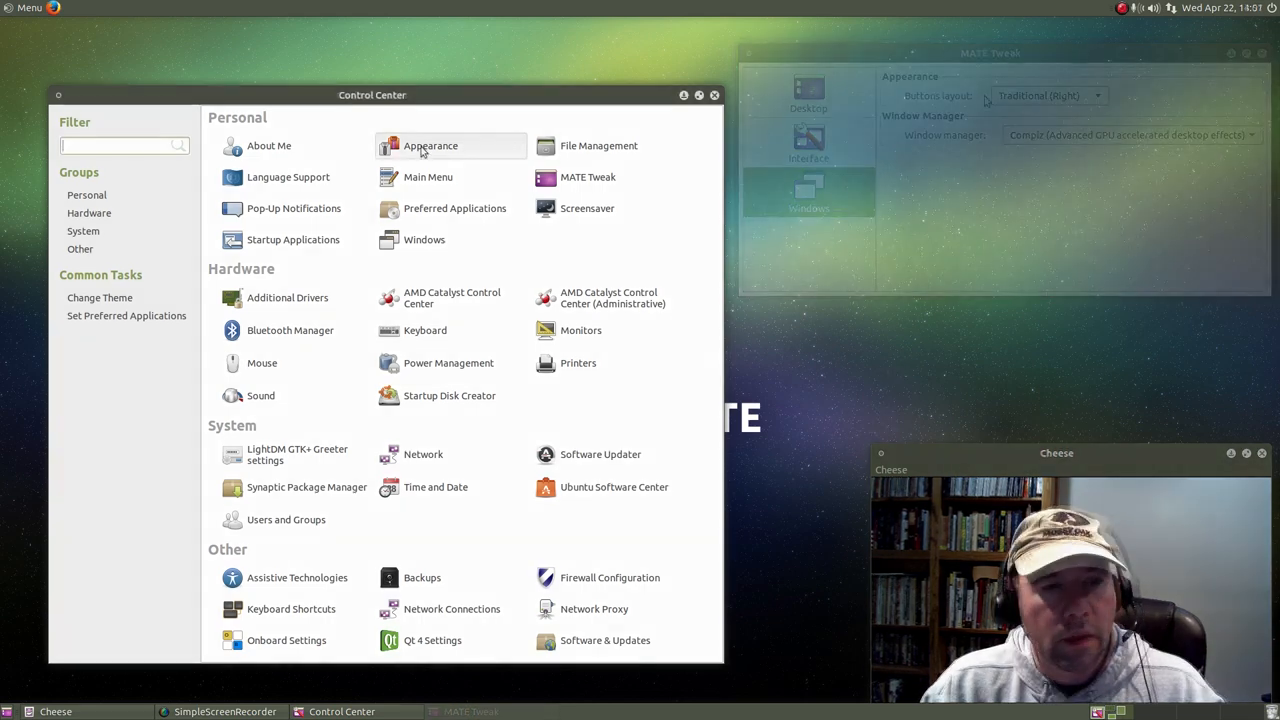
{"action": "left_click", "coordinate": [430, 144]}
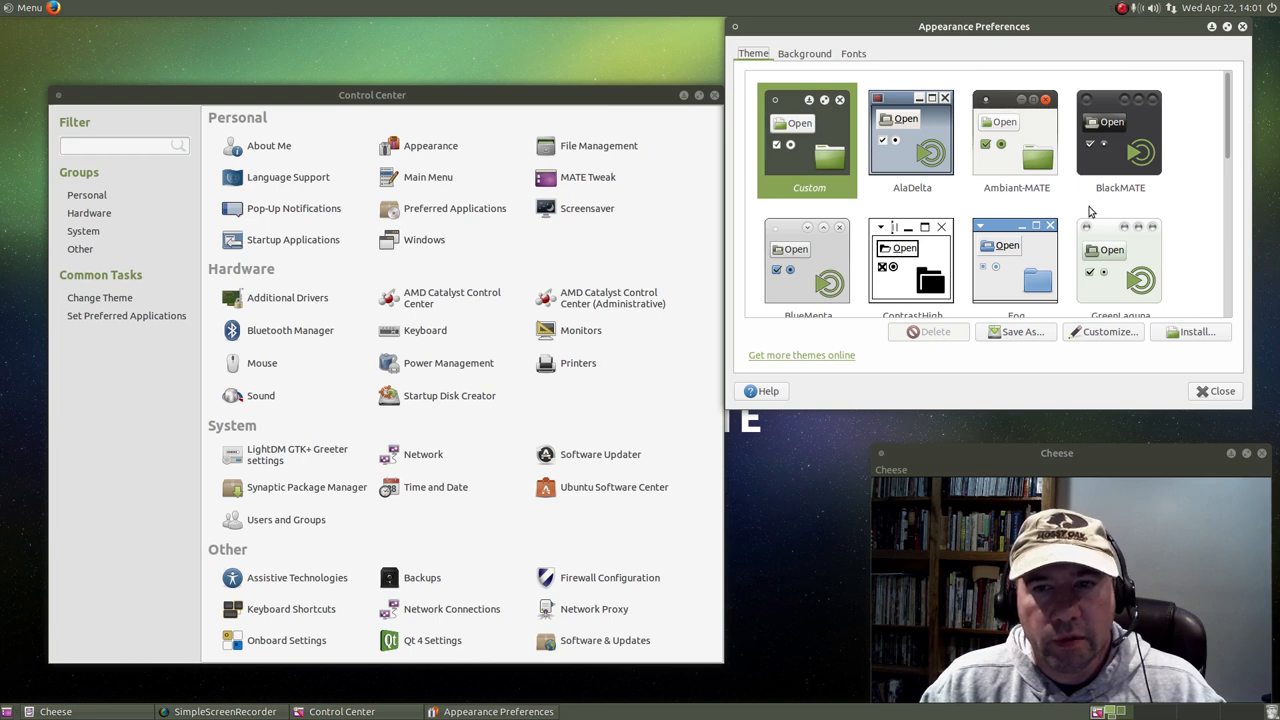
{"action": "mouse_move", "coordinate": [932, 120]}
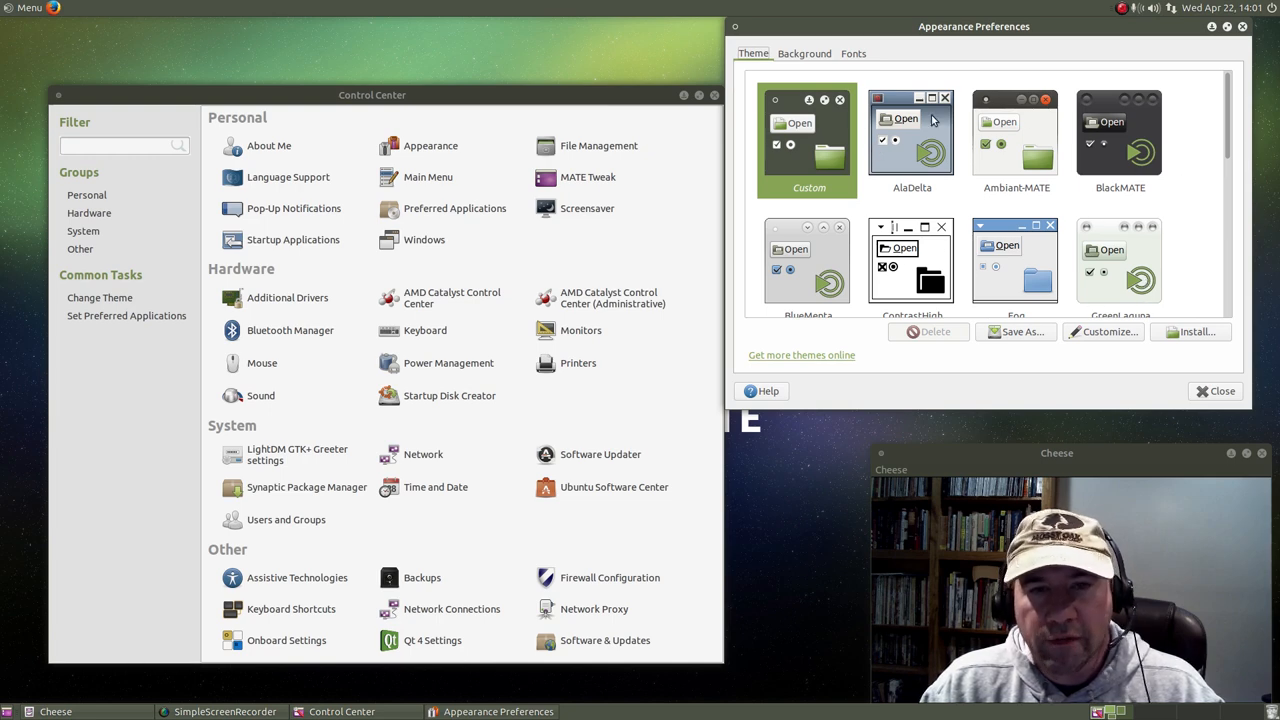
{"action": "scroll", "scroll_direction": "down", "scroll_amount": 3}
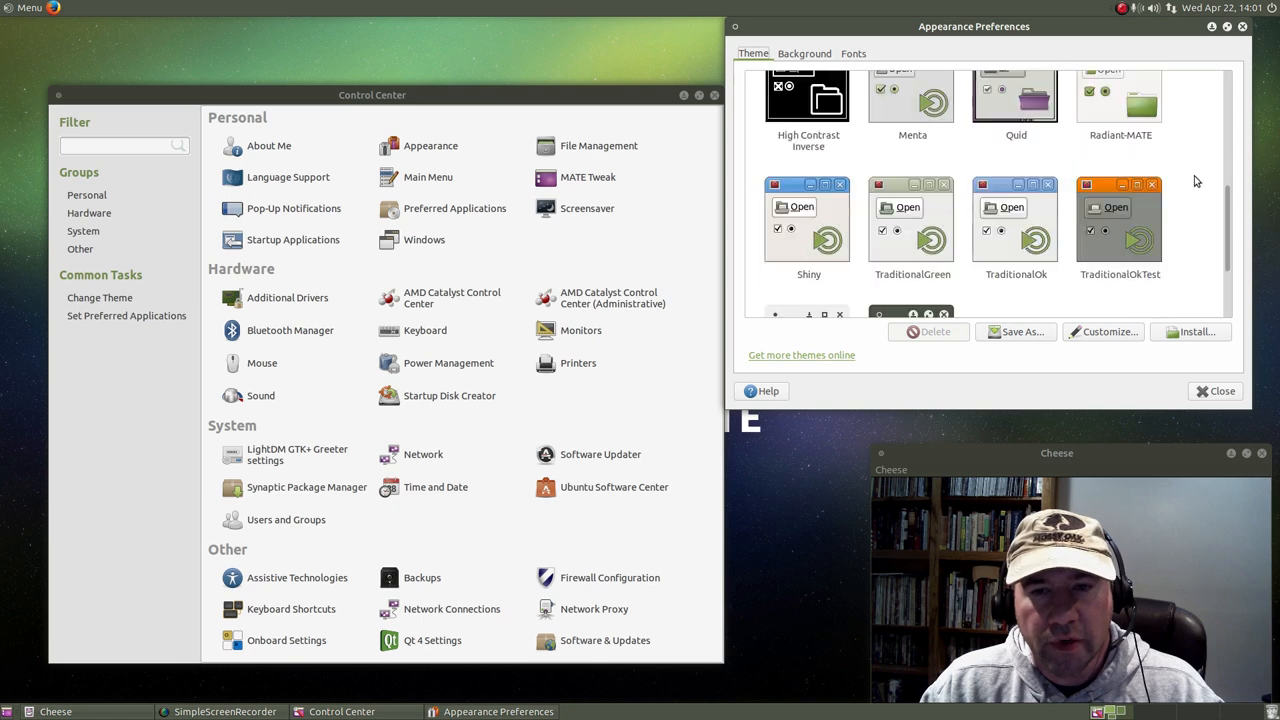
{"action": "scroll", "scroll_direction": "up", "scroll_amount": 3}
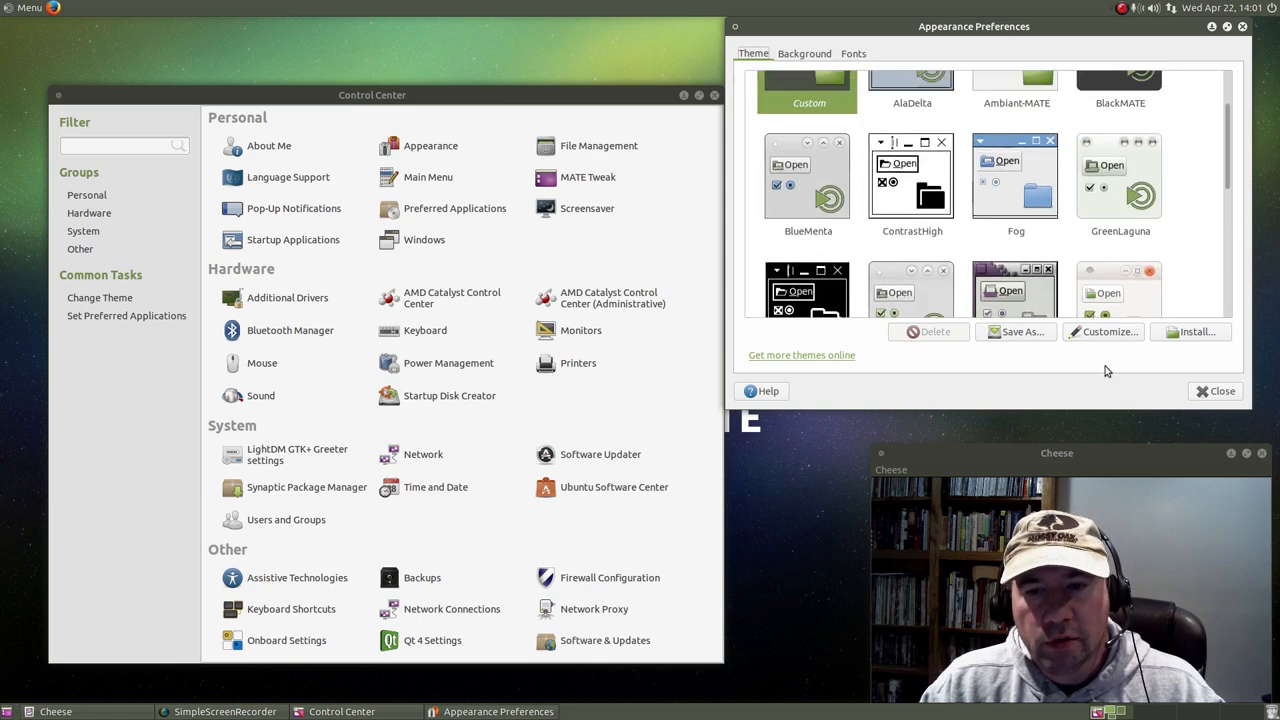
{"action": "scroll", "scroll_direction": "up", "scroll_amount": 3}
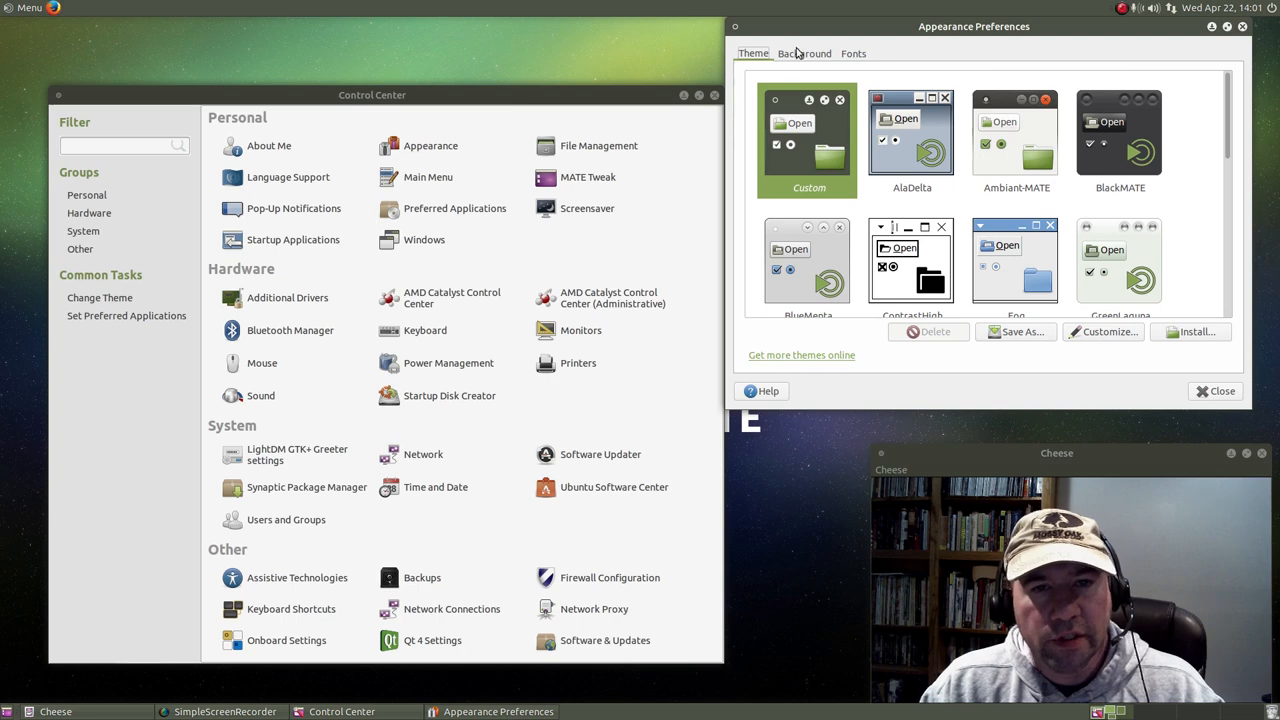
{"action": "left_click", "coordinate": [804, 52]}
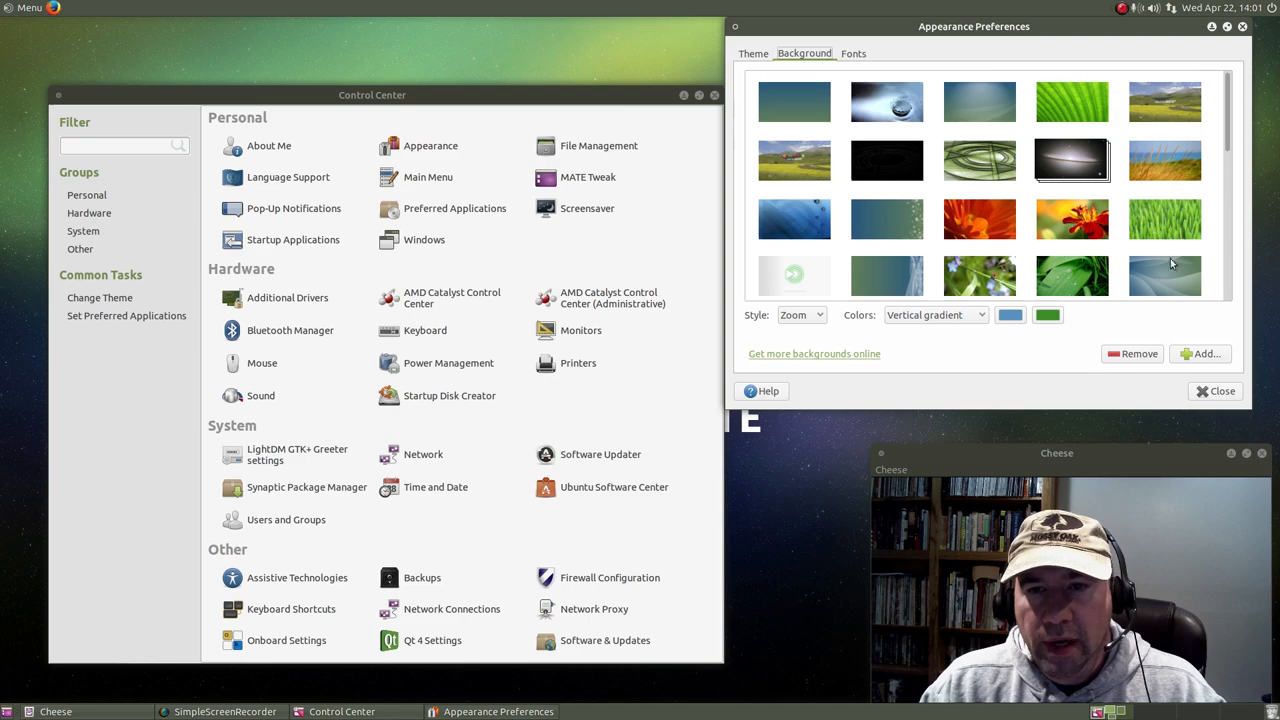
{"action": "scroll", "scroll_direction": "down", "scroll_amount": 3}
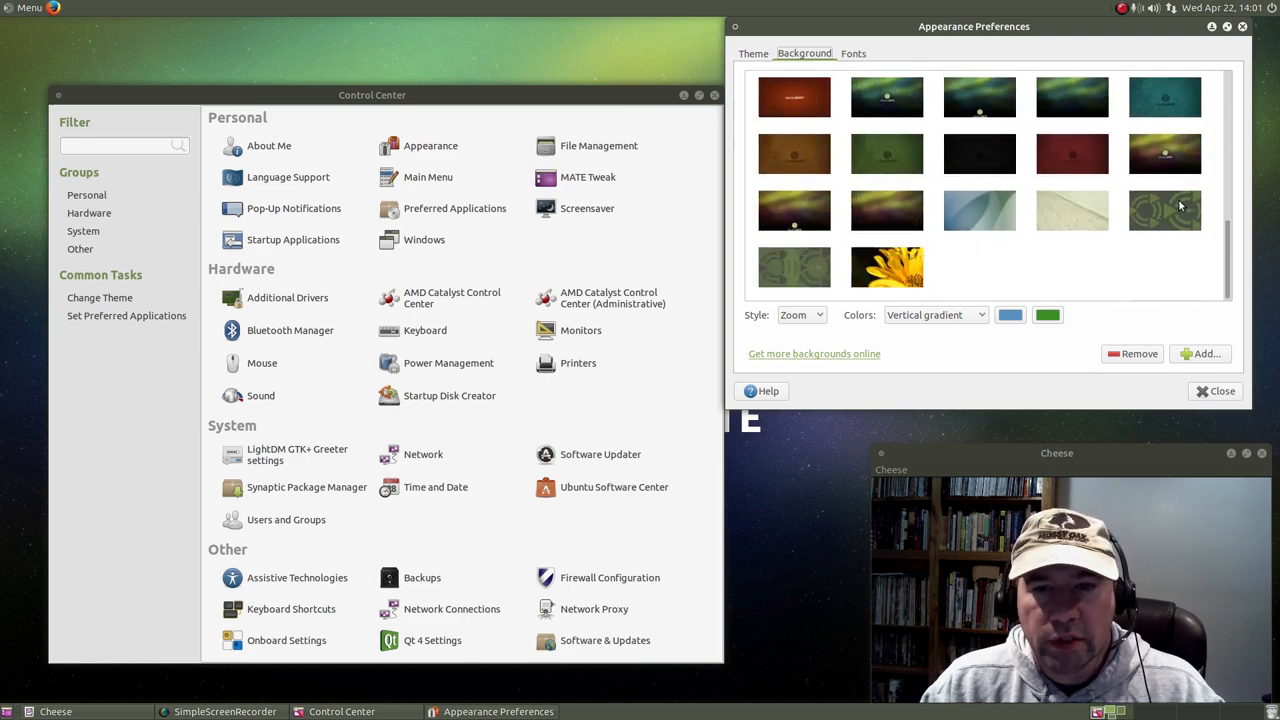
{"action": "scroll", "scroll_direction": "up", "scroll_amount": 3}
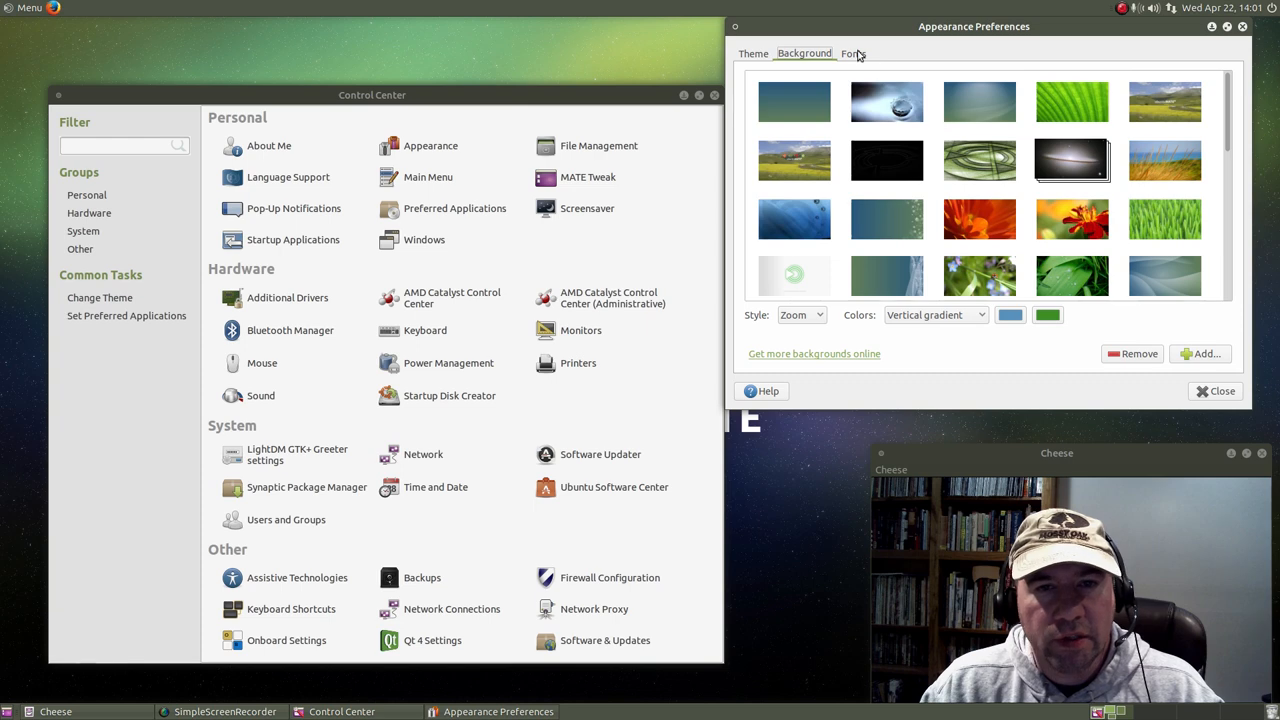
{"action": "left_click", "coordinate": [852, 52]}
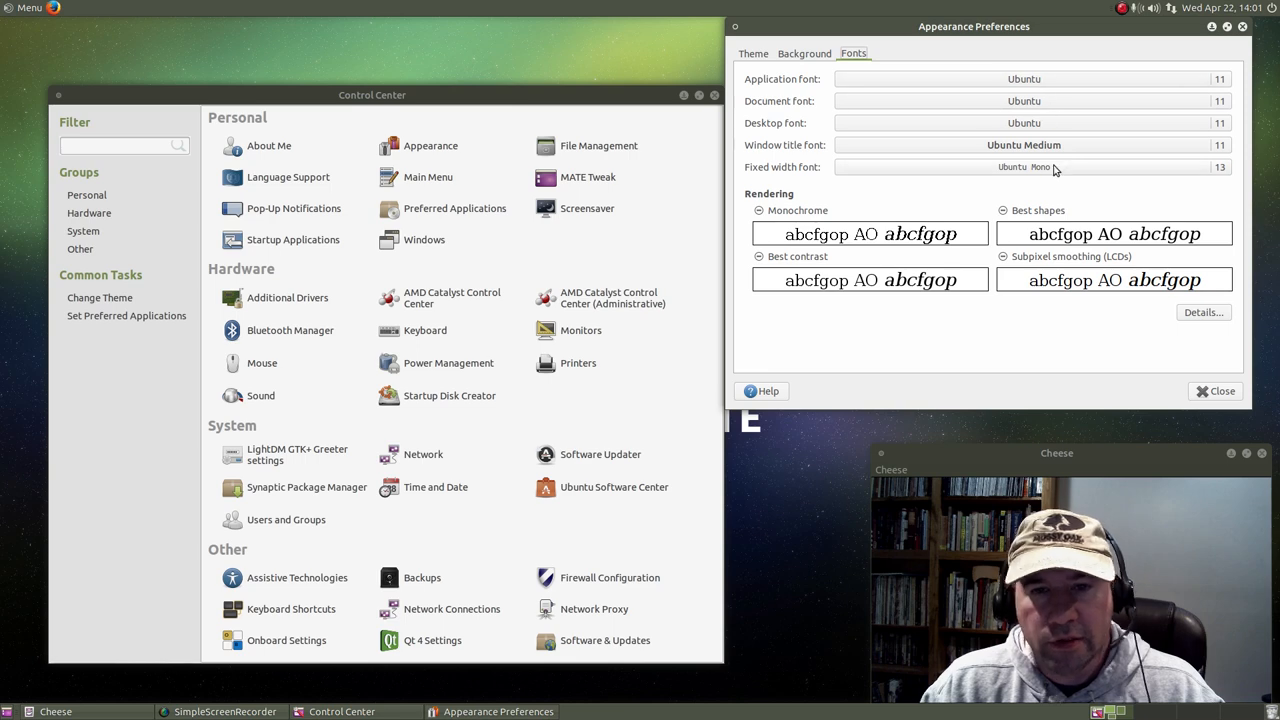
{"action": "mouse_move", "coordinate": [1244, 42]}
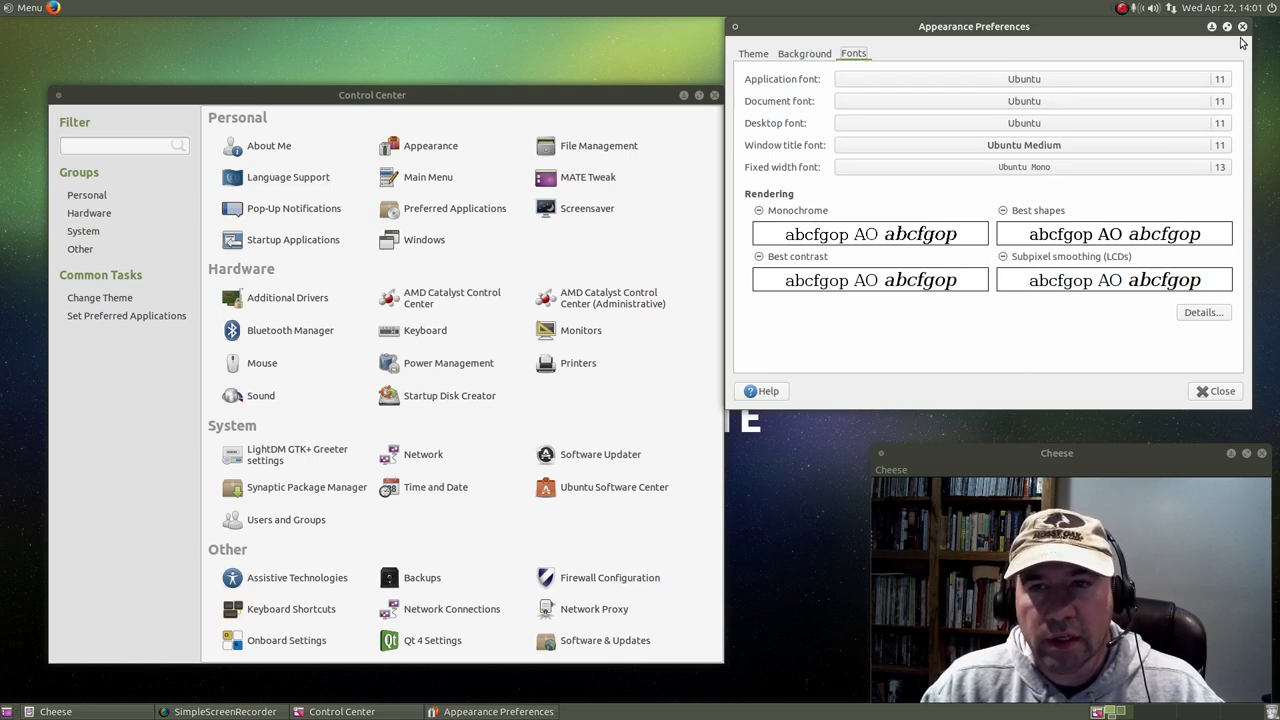
{"action": "left_click", "coordinate": [1242, 28]}
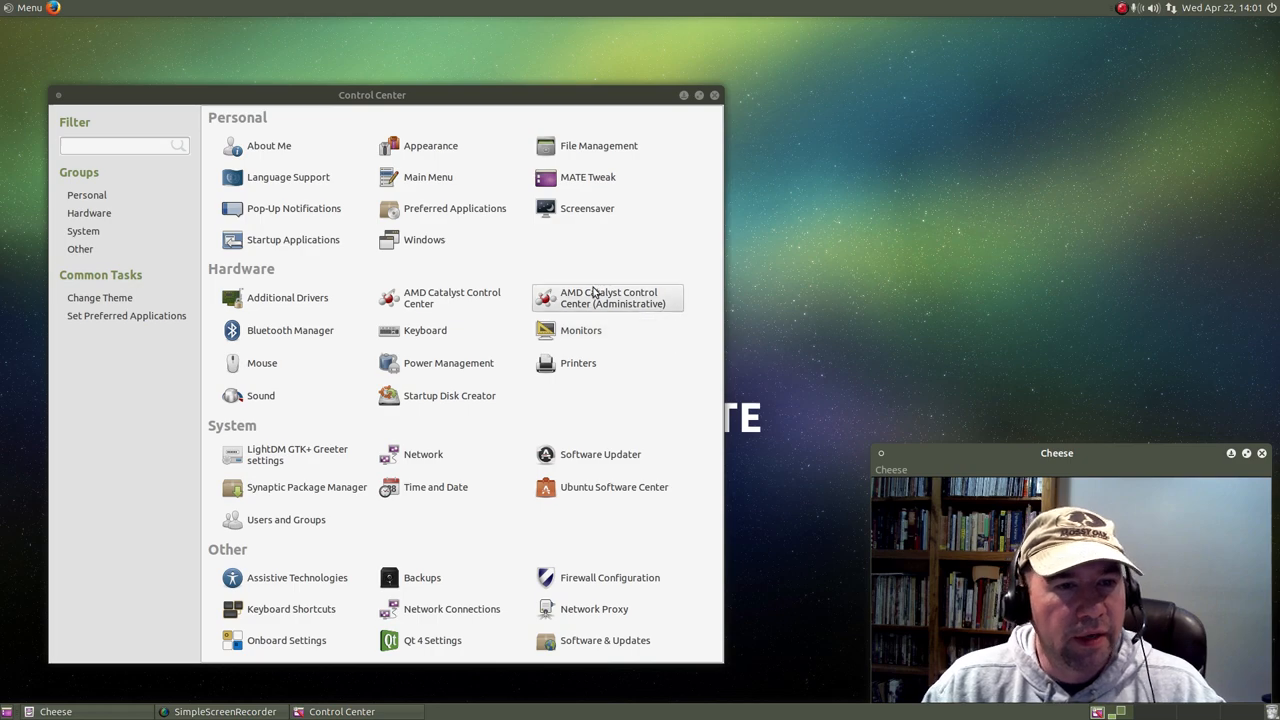
{"action": "left_click_drag", "start_coordinate": [372, 96], "coordinate": [432, 80]}
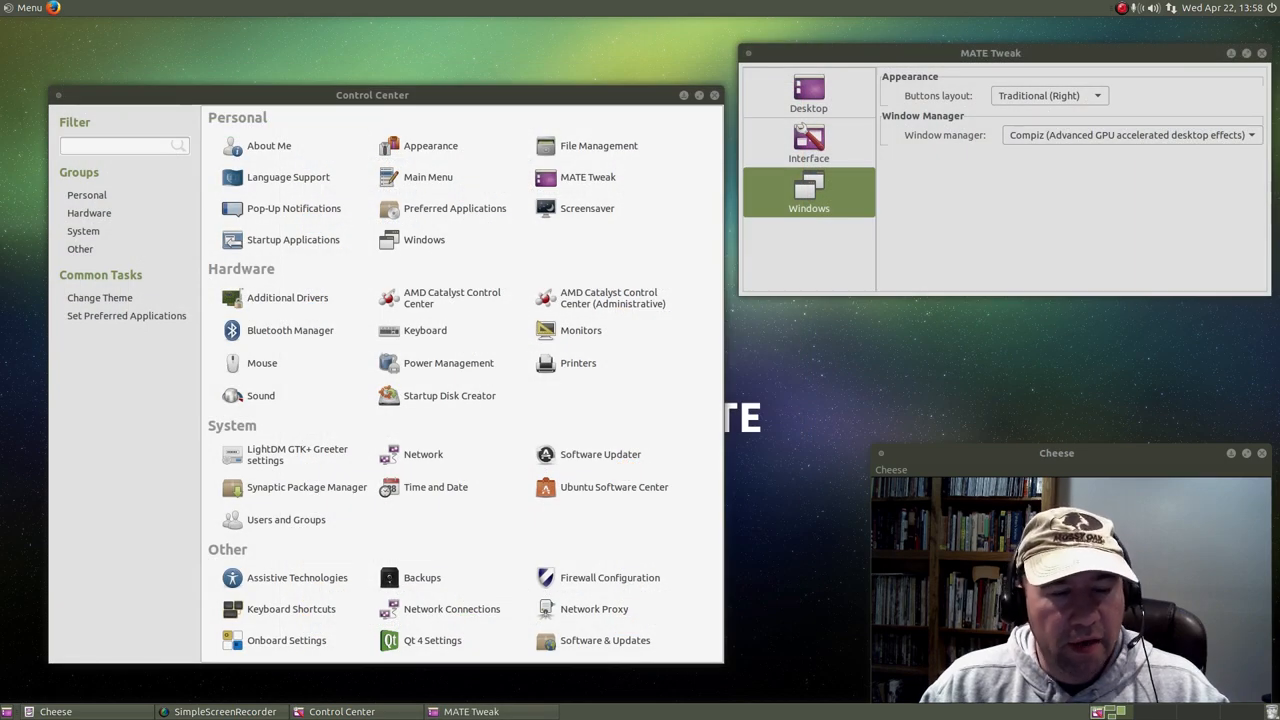
{"action": "mouse_move", "coordinate": [1006, 376]}
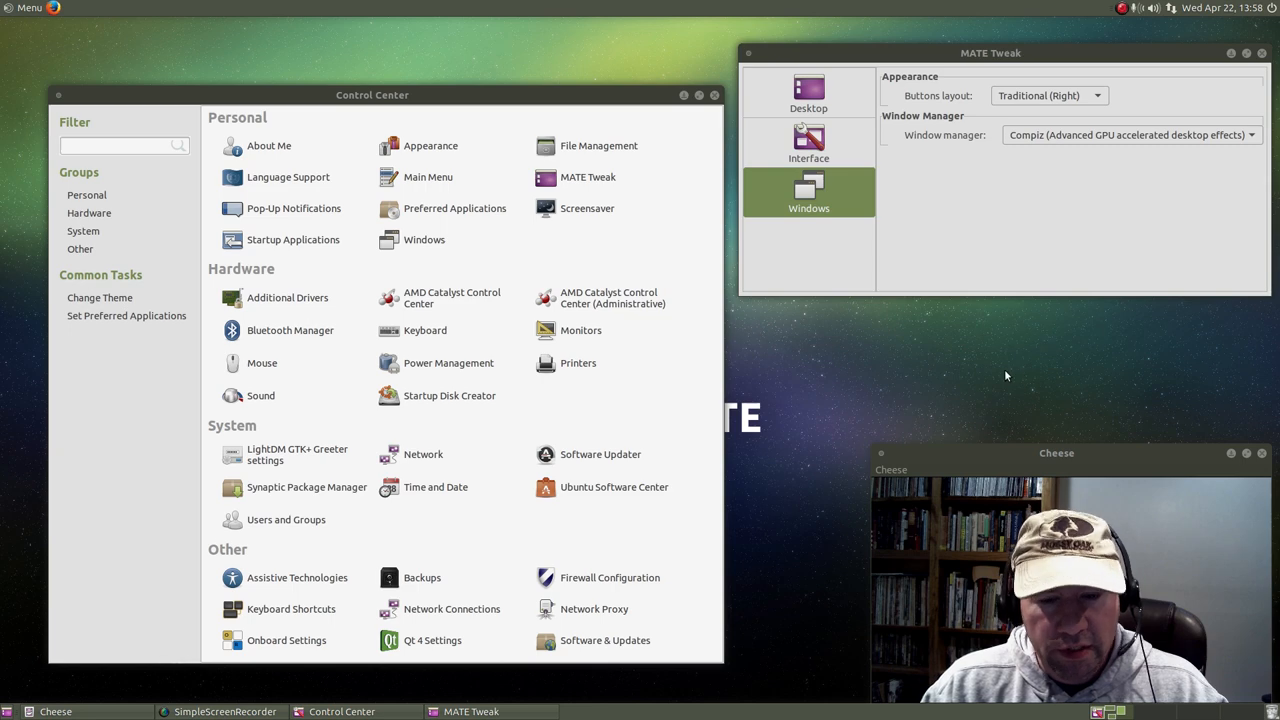
{"action": "mouse_move", "coordinate": [980, 376]}
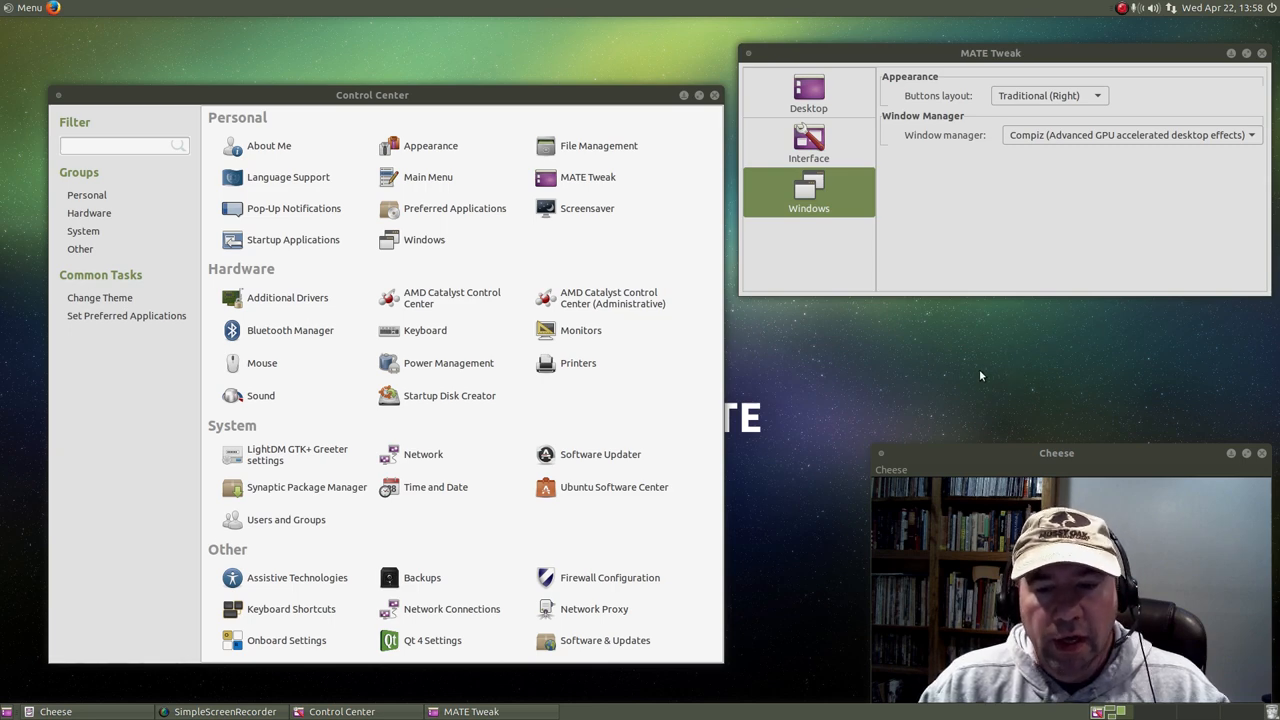
{"action": "mouse_move", "coordinate": [940, 396]}
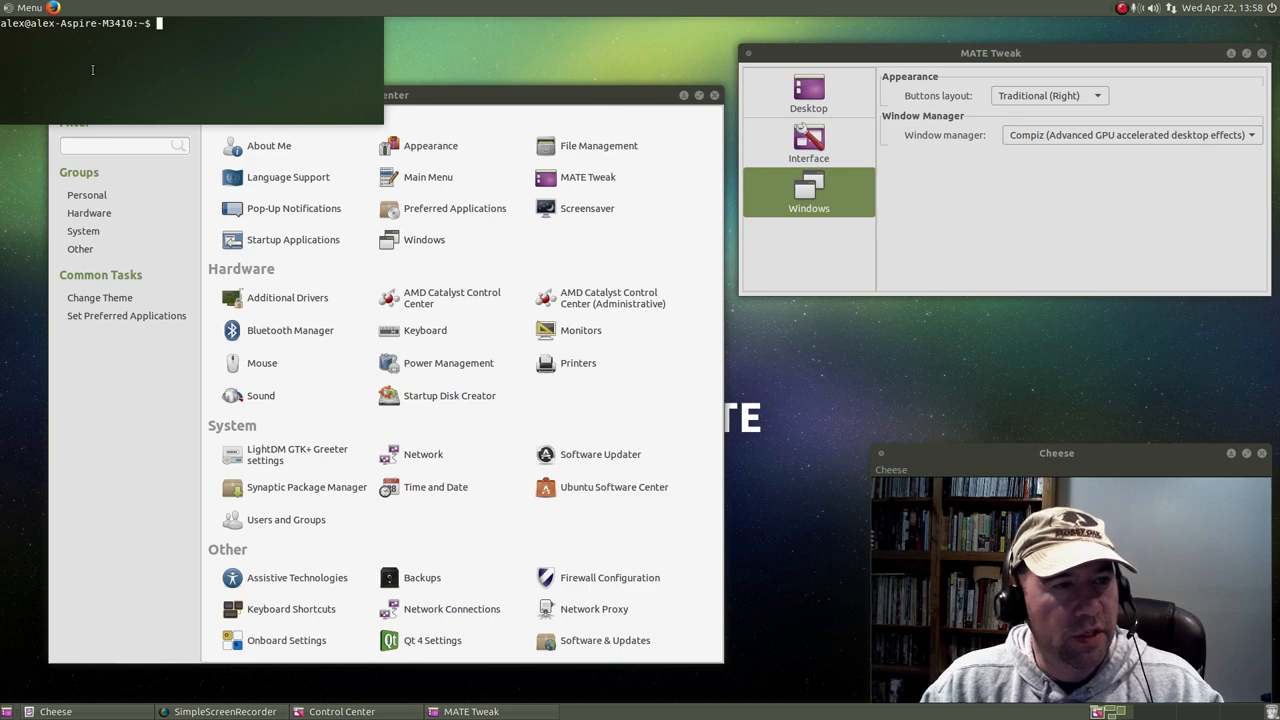
{"action": "mouse_move", "coordinate": [334, 88]}
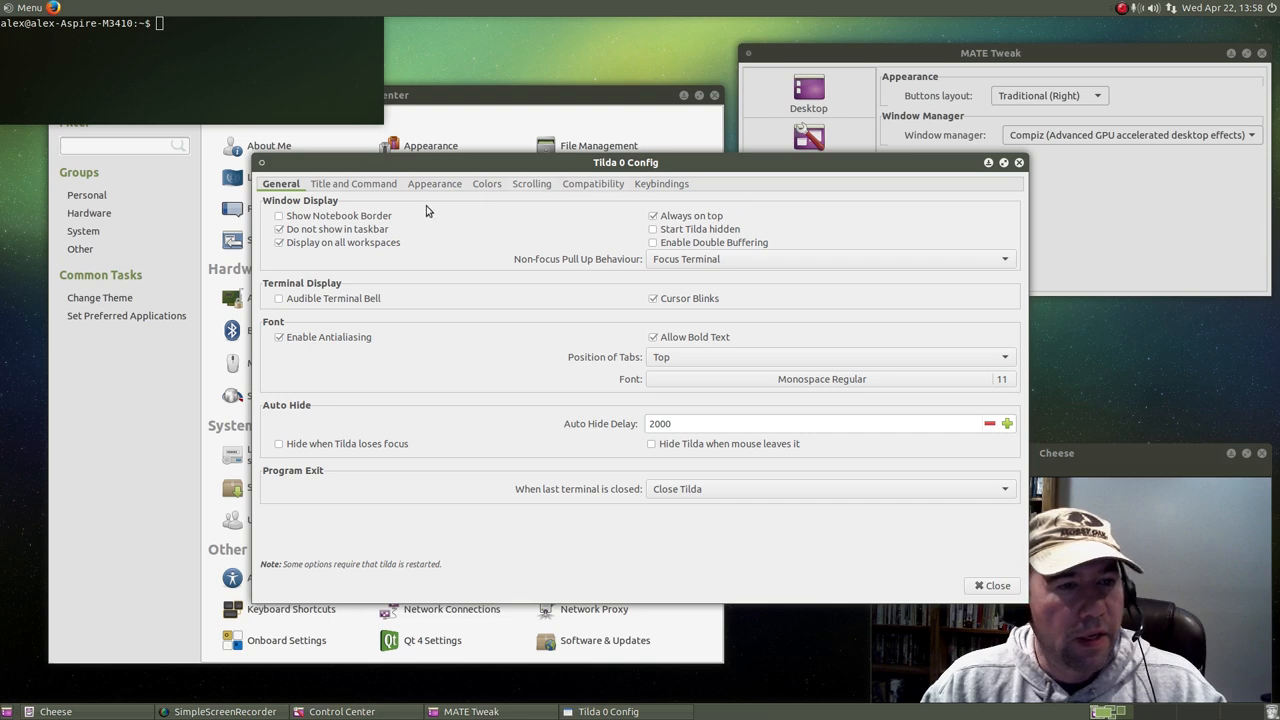
{"action": "mouse_move", "coordinate": [520, 218]}
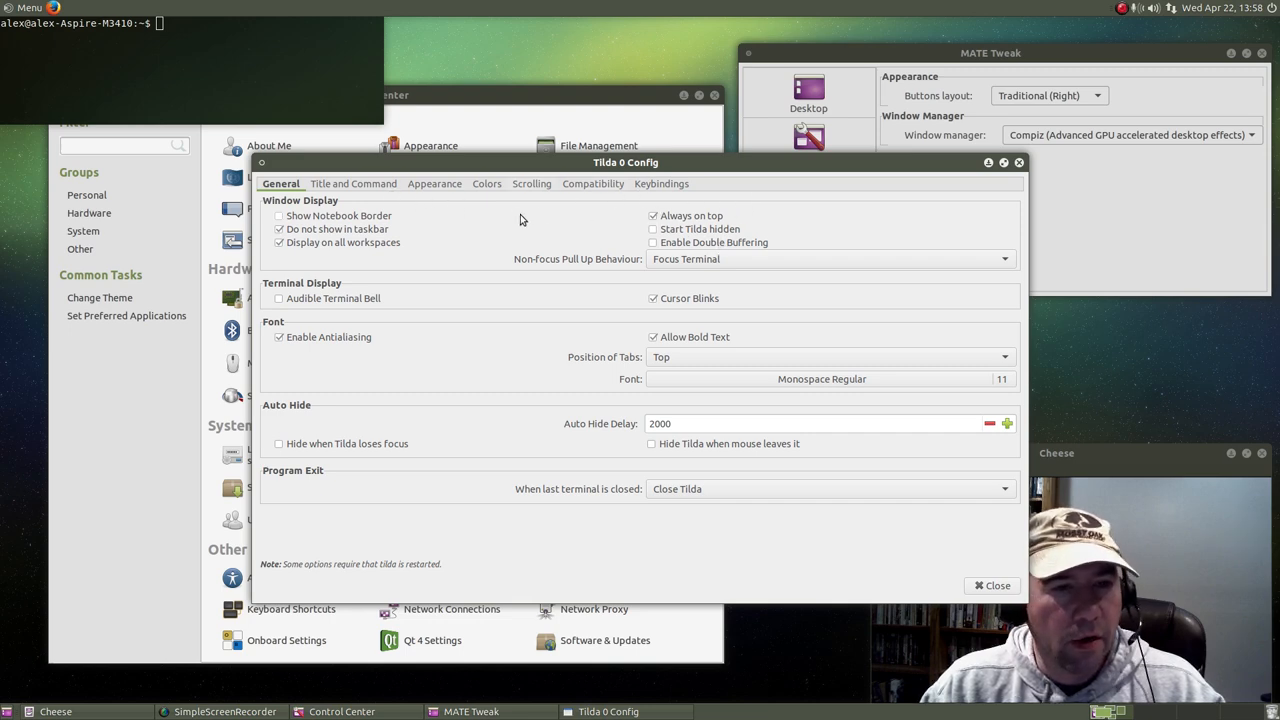
{"action": "mouse_move", "coordinate": [518, 190]}
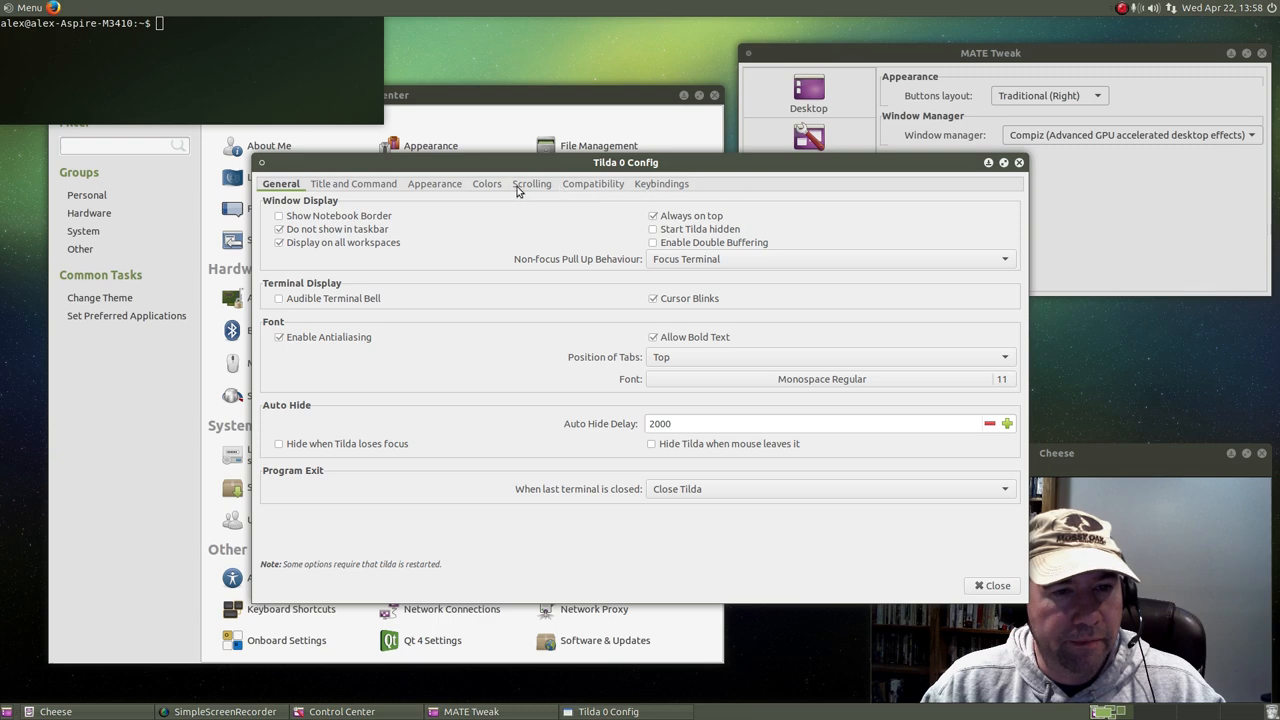
{"action": "mouse_move", "coordinate": [372, 190]}
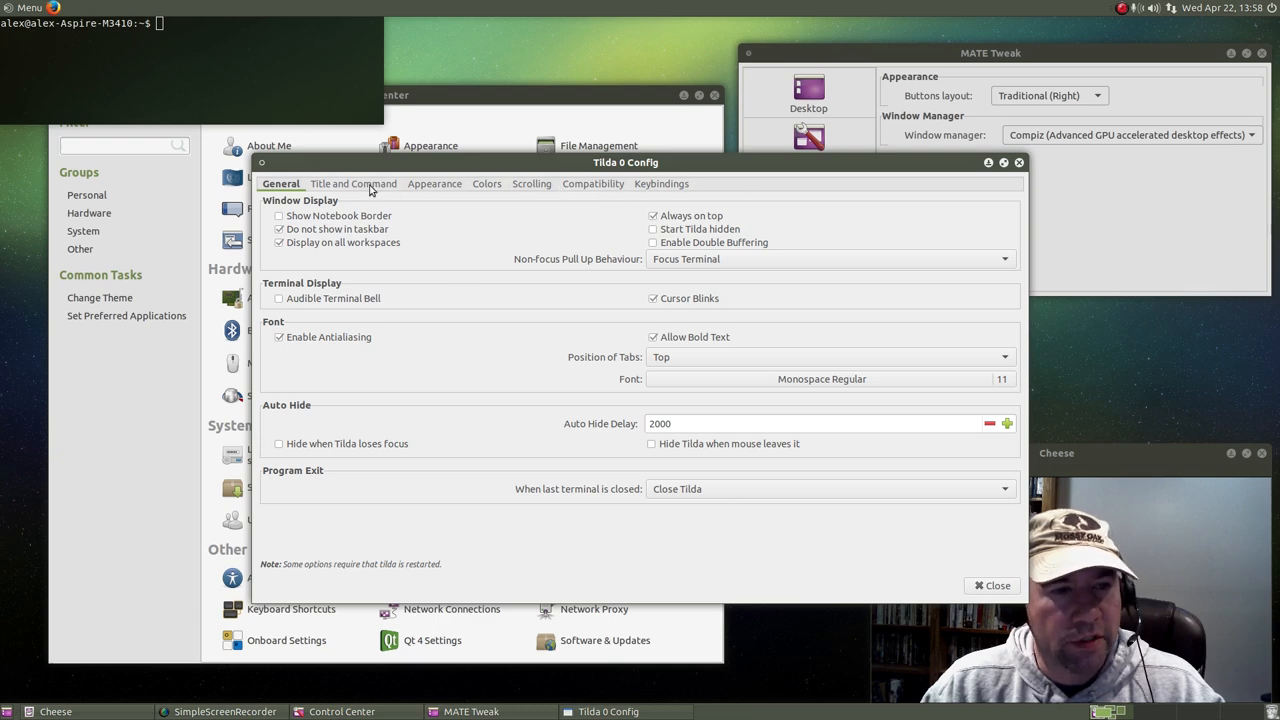
In Tilda's Appearance settings, set height 16% and width 28%, then close the configuration.
{"action": "left_click", "coordinate": [432, 184]}
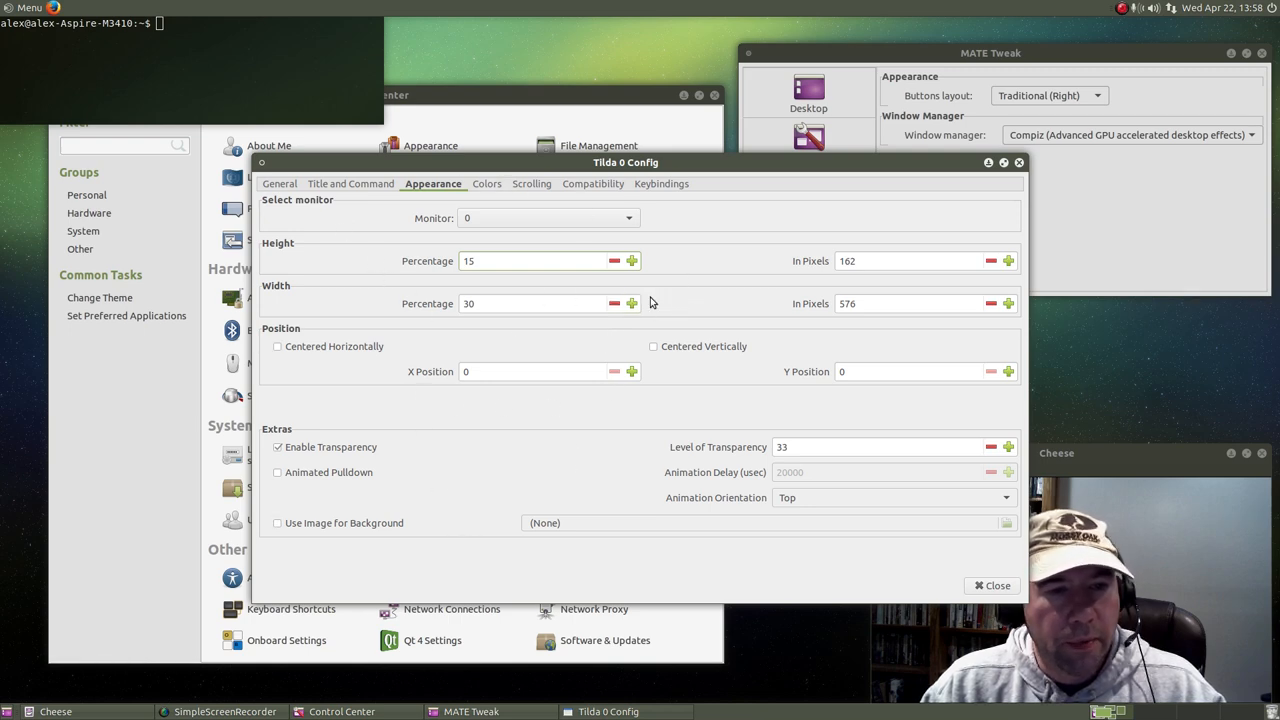
{"action": "left_click", "coordinate": [632, 260]}
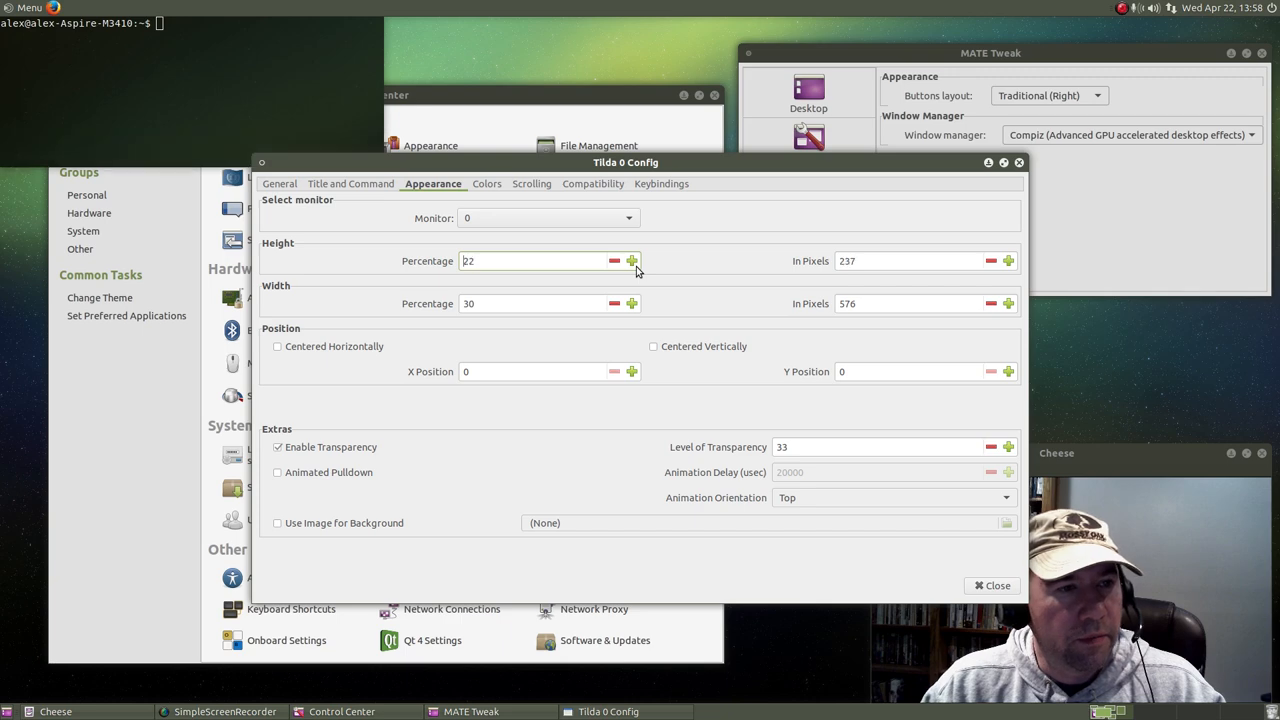
{"action": "left_click", "coordinate": [614, 260]}
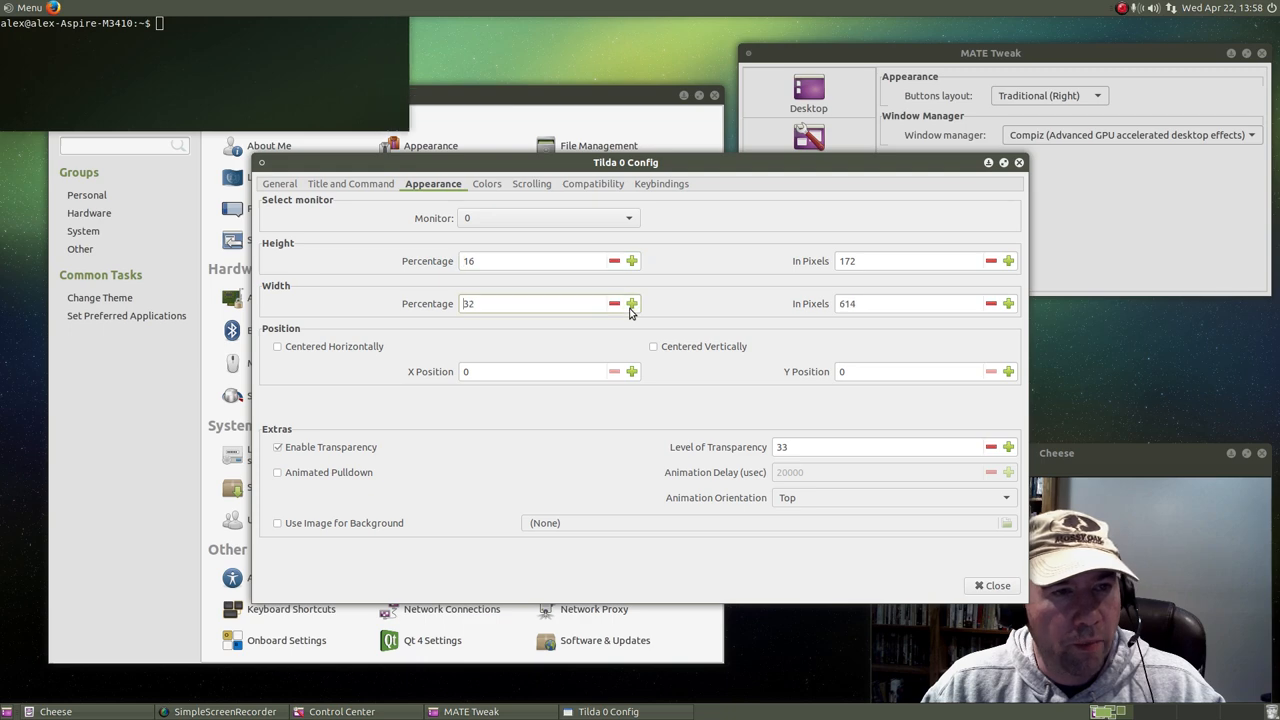
{"action": "left_click", "coordinate": [632, 304]}
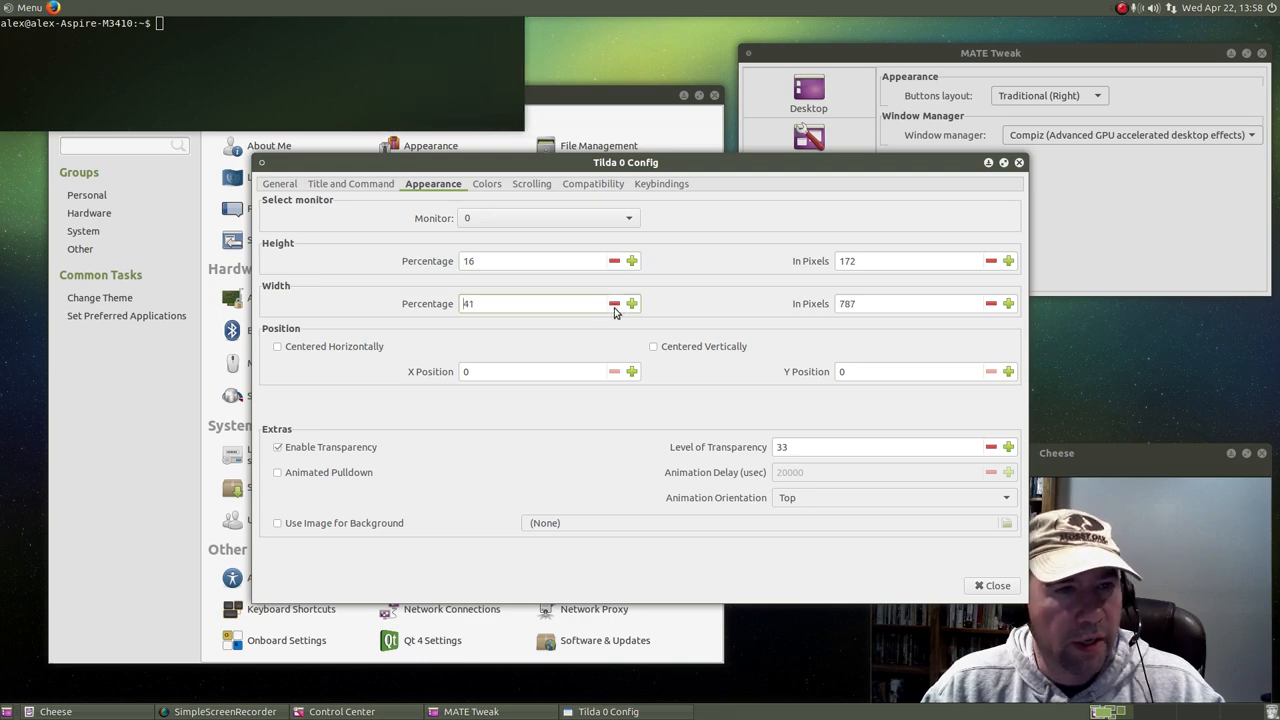
{"action": "left_click", "coordinate": [614, 304]}
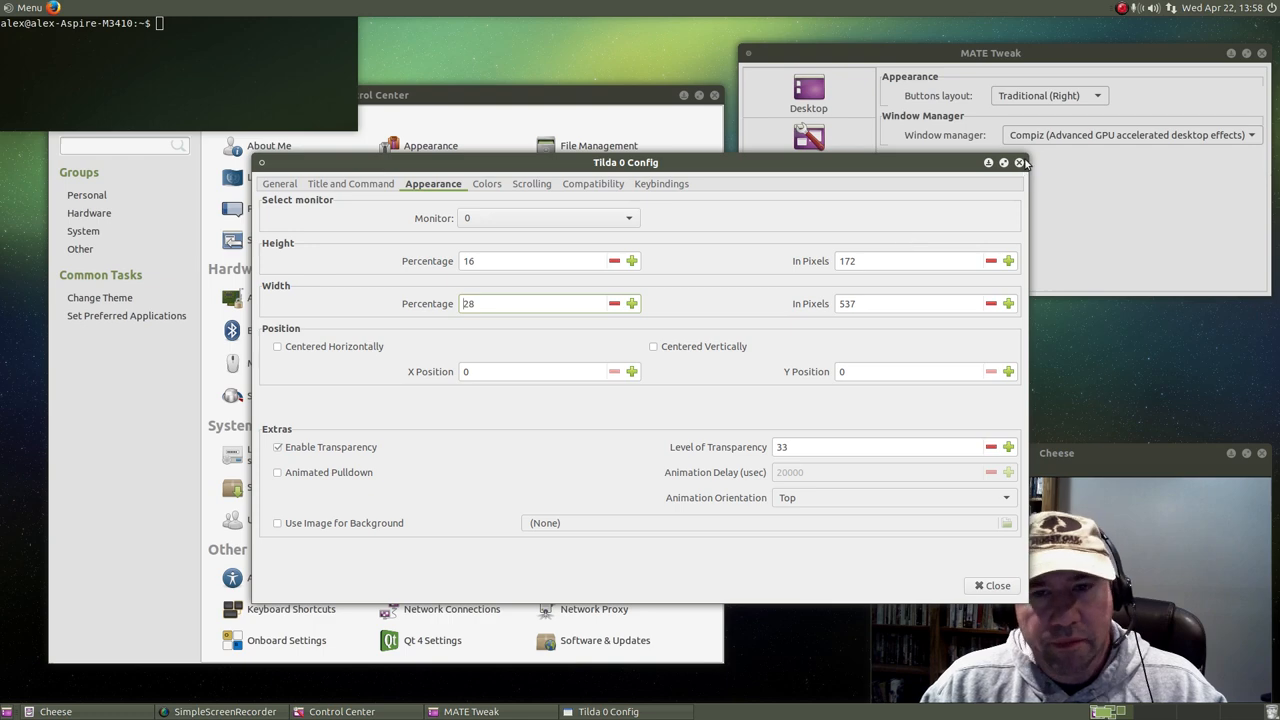
{"action": "left_click", "coordinate": [1020, 162]}
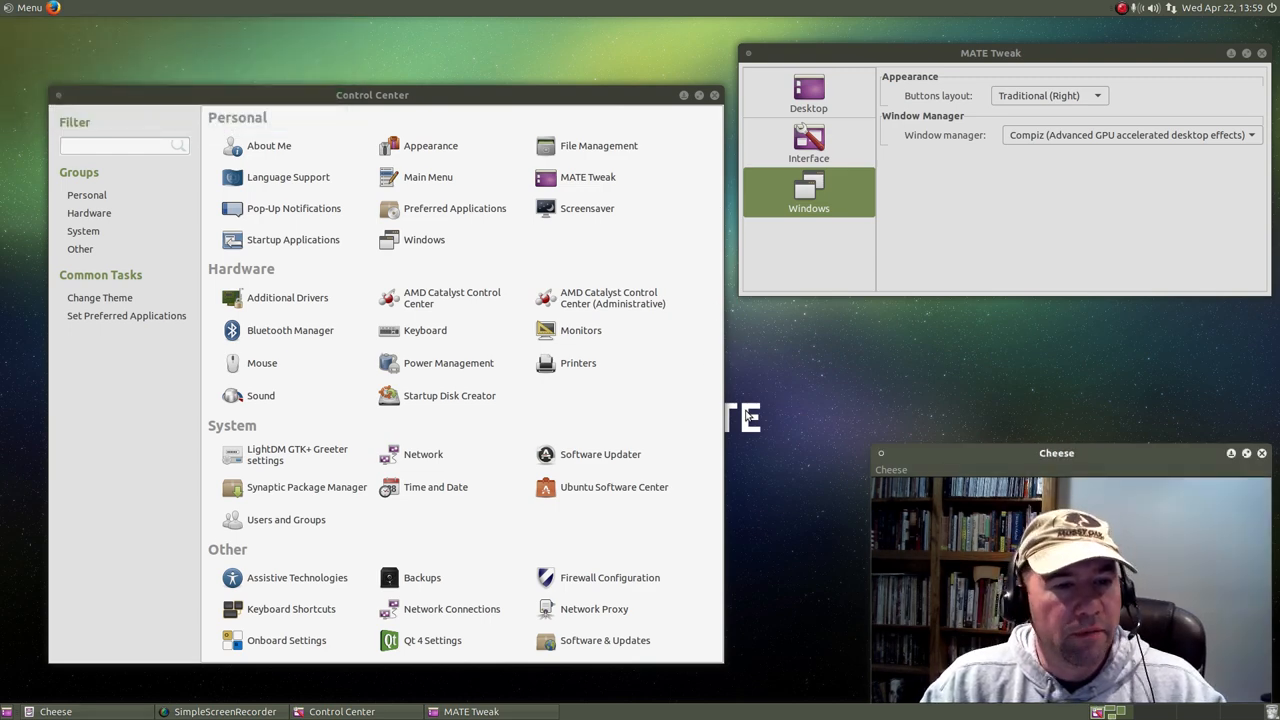
{"action": "mouse_move", "coordinate": [856, 414]}
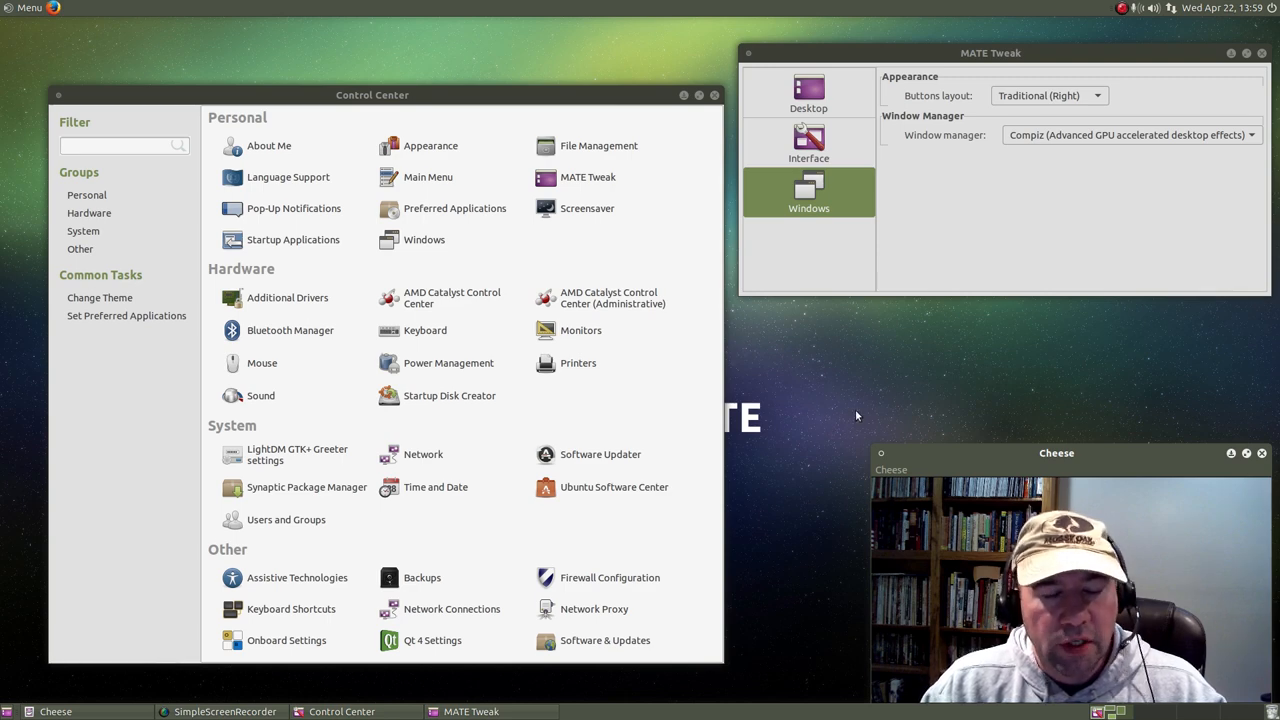
{"action": "mouse_move", "coordinate": [836, 484]}
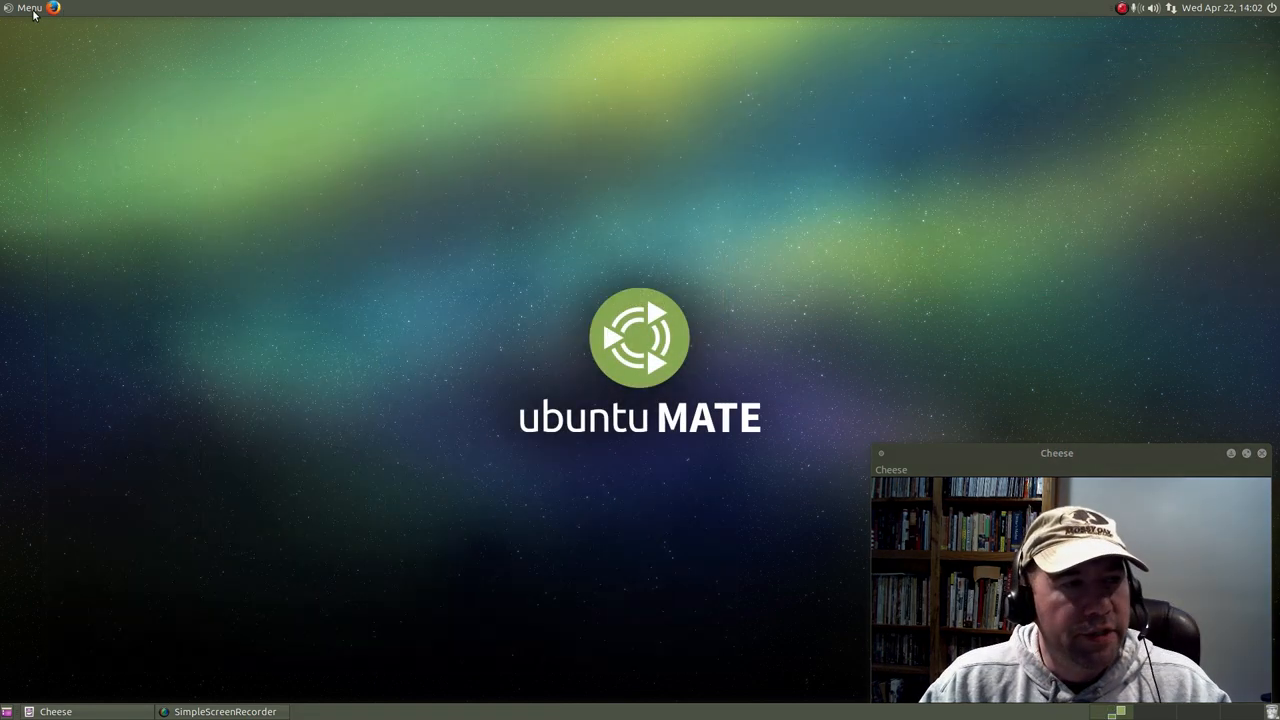
Open the Home Folder in Caja from Places and move the window to the top-left.
{"action": "left_click", "coordinate": [28, 8]}
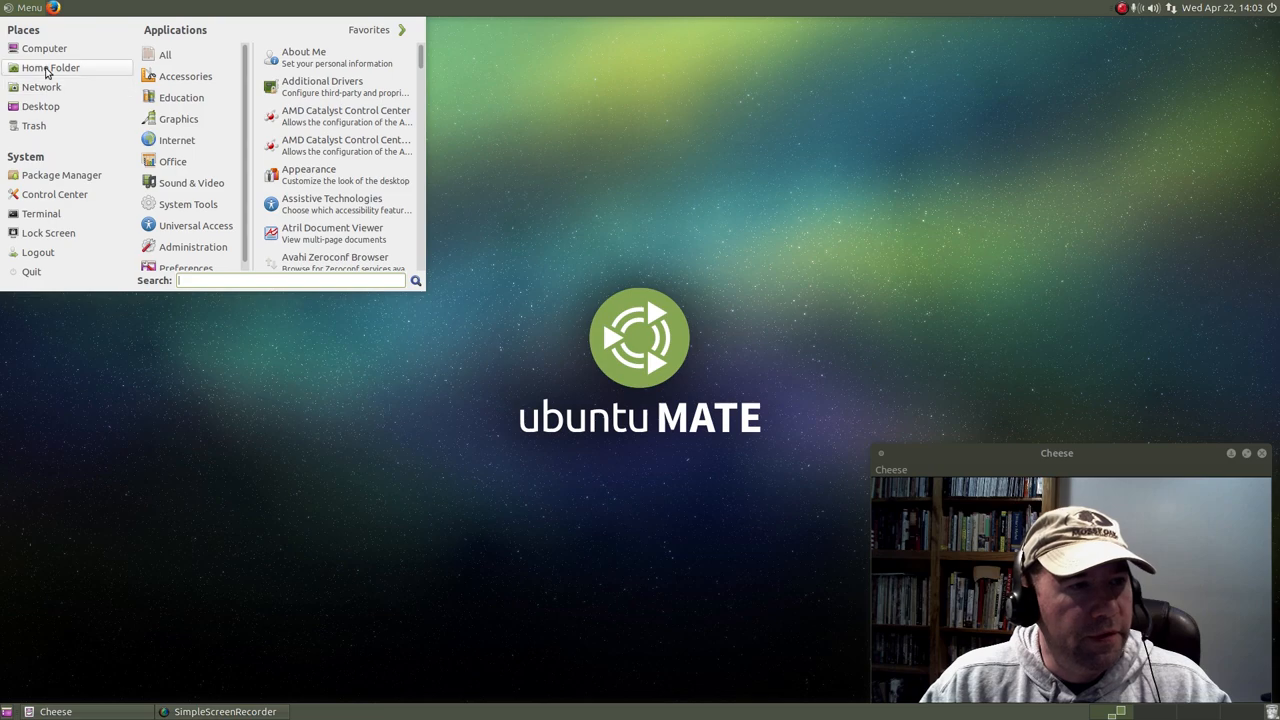
{"action": "left_click", "coordinate": [50, 68]}
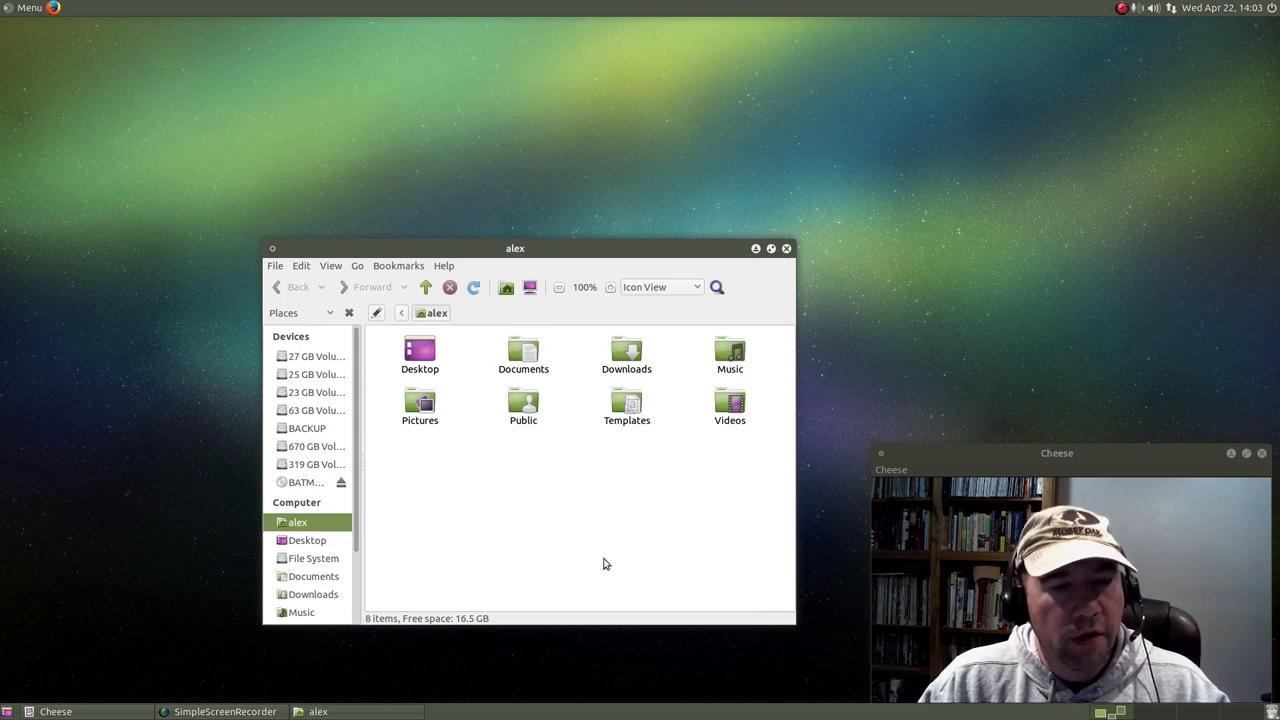
{"action": "left_click_drag", "start_coordinate": [516, 248], "coordinate": [516, 32]}
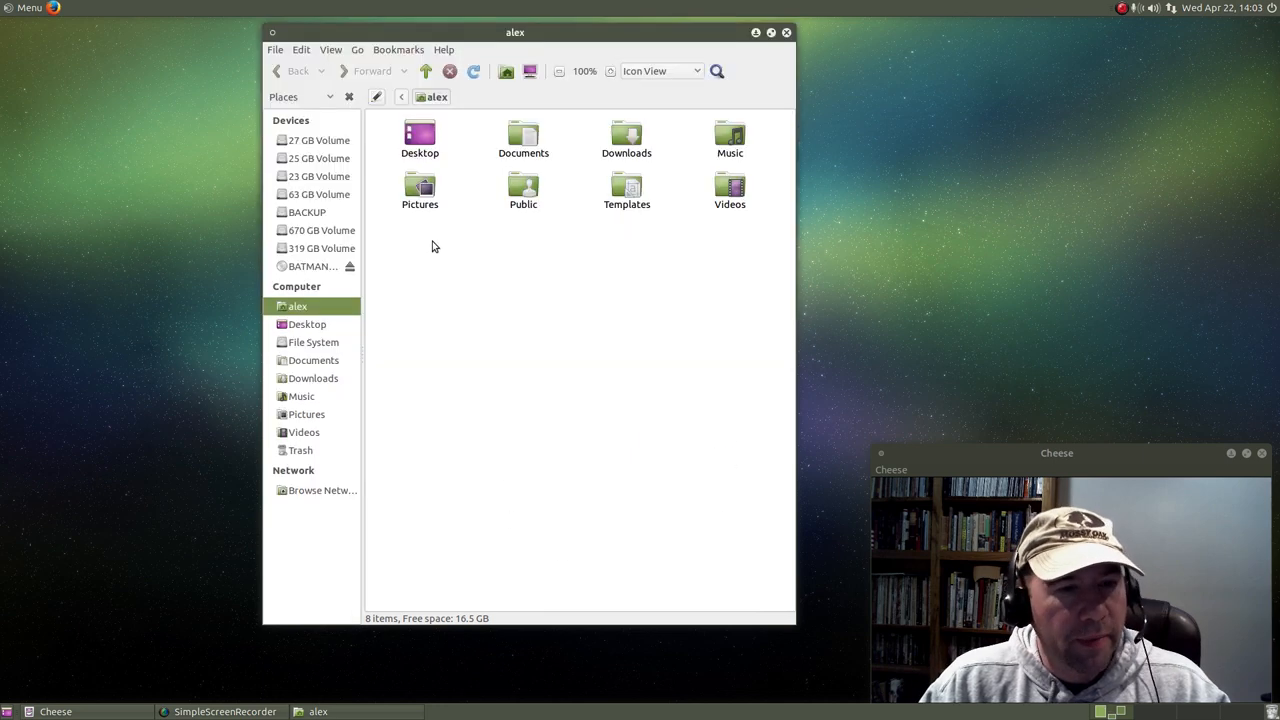
{"action": "left_click_drag", "start_coordinate": [516, 32], "coordinate": [276, 50]}
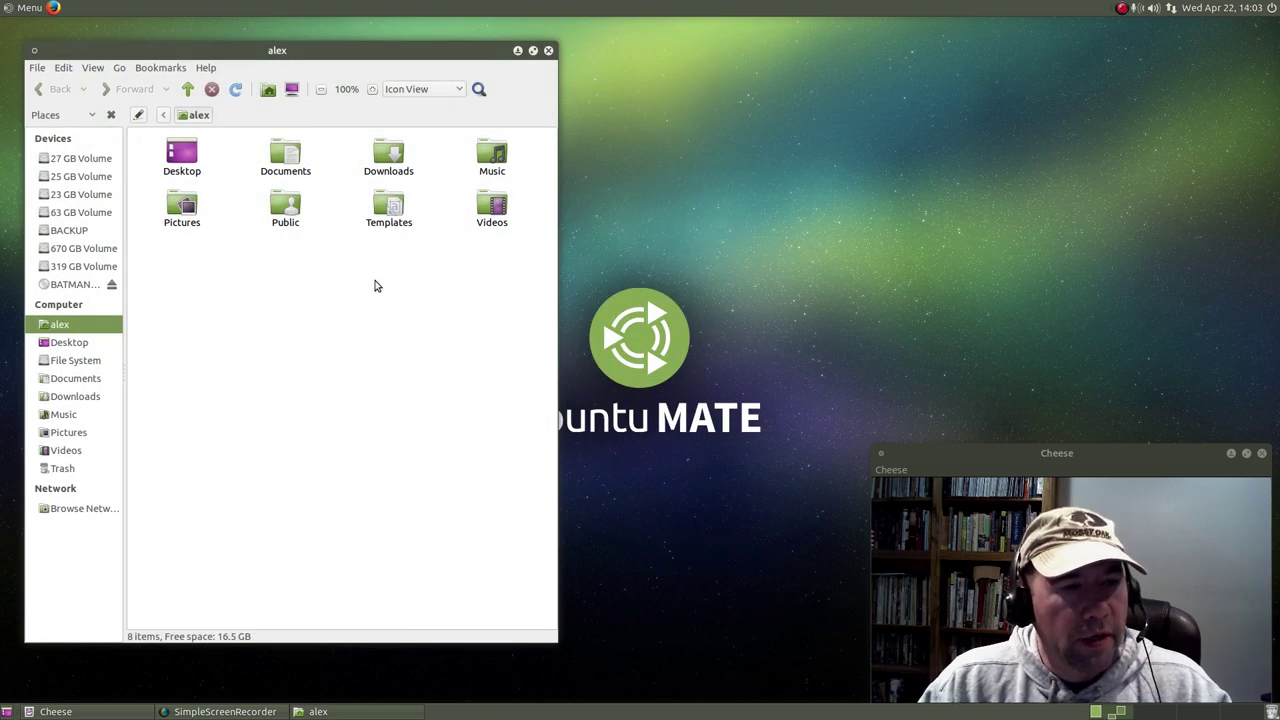
{"action": "mouse_move", "coordinate": [384, 264]}
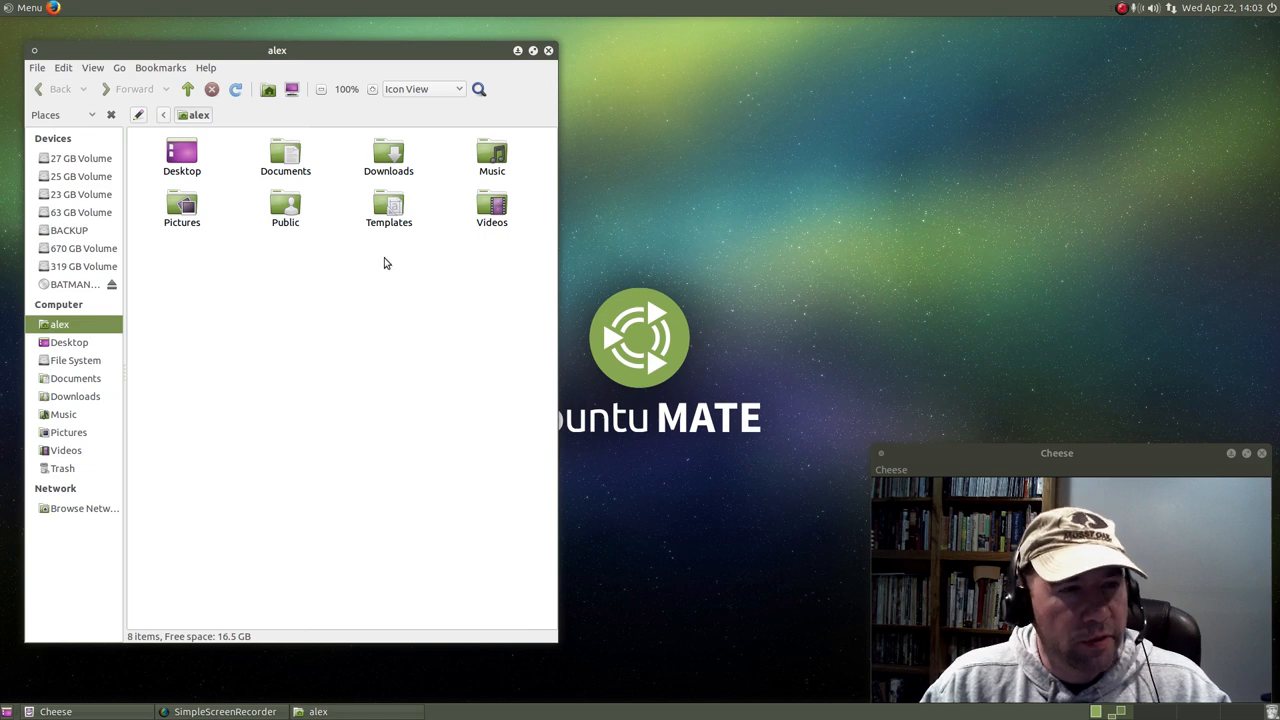
{"action": "mouse_move", "coordinate": [554, 104]}
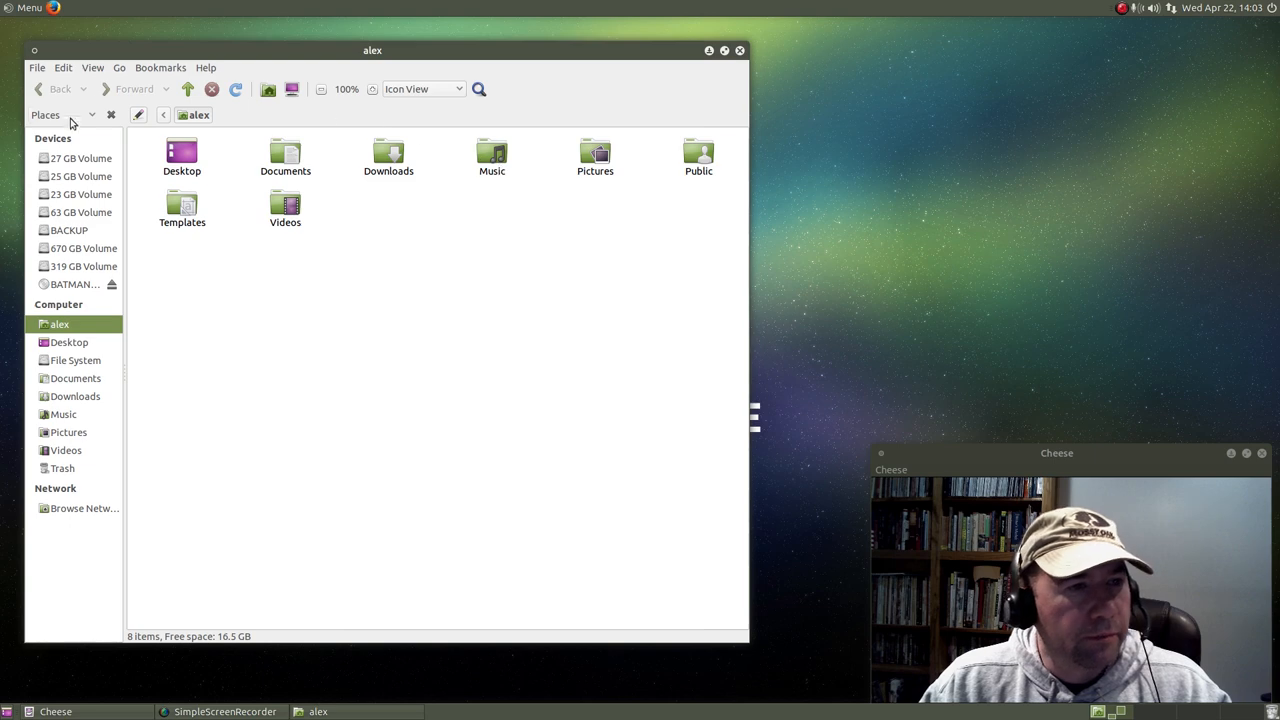
Enable Caja's Extra Pane and show the empty Templates folder in the right pane.
{"action": "left_click", "coordinate": [92, 68]}
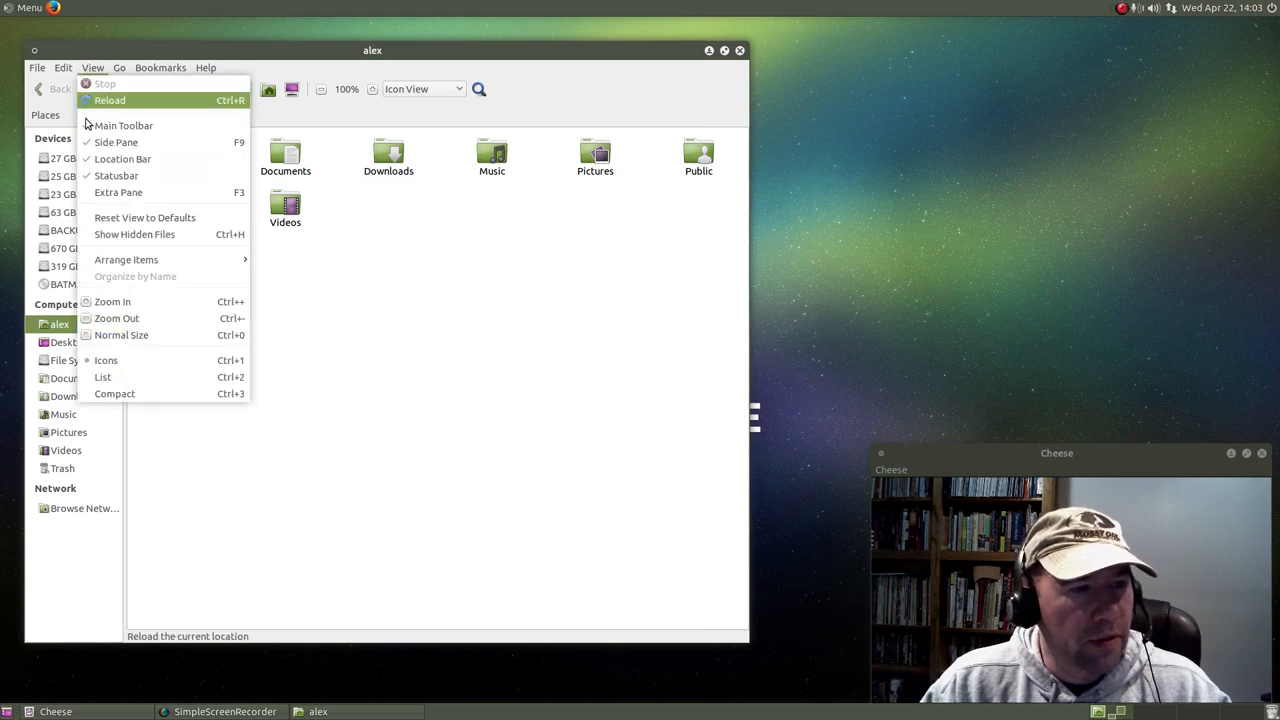
{"action": "left_click", "coordinate": [118, 192]}
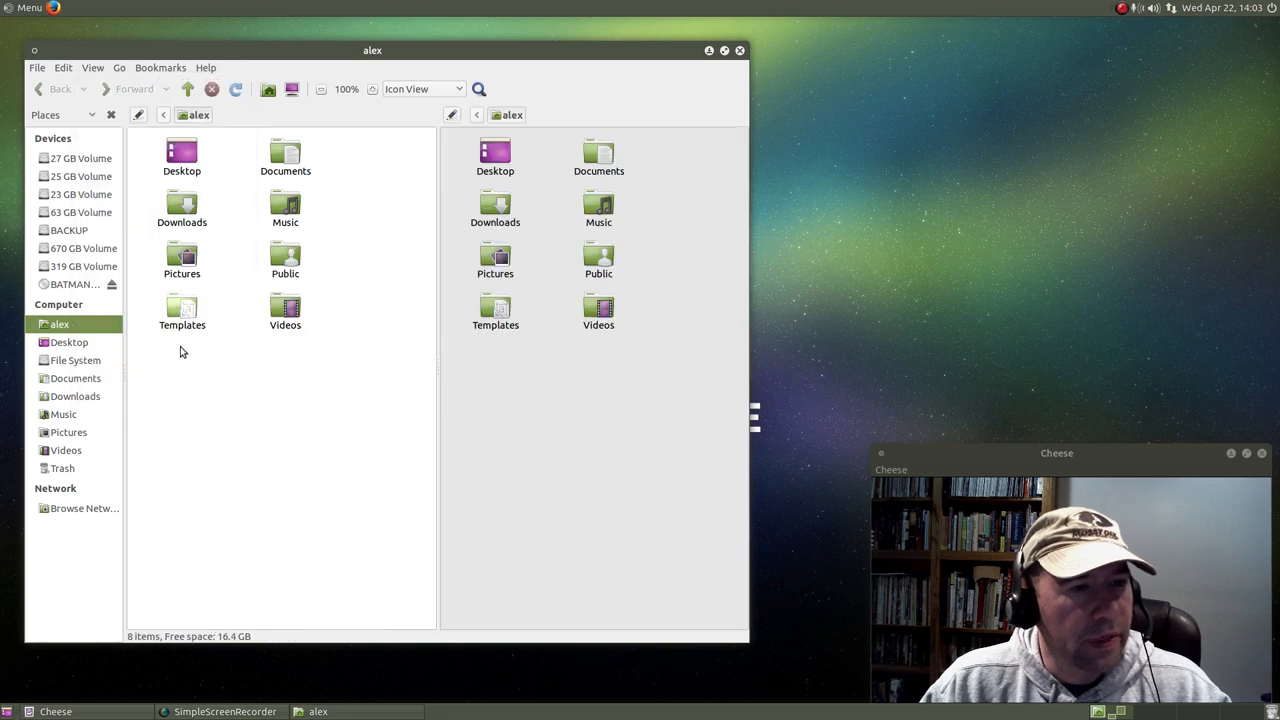
{"action": "mouse_move", "coordinate": [512, 484]}
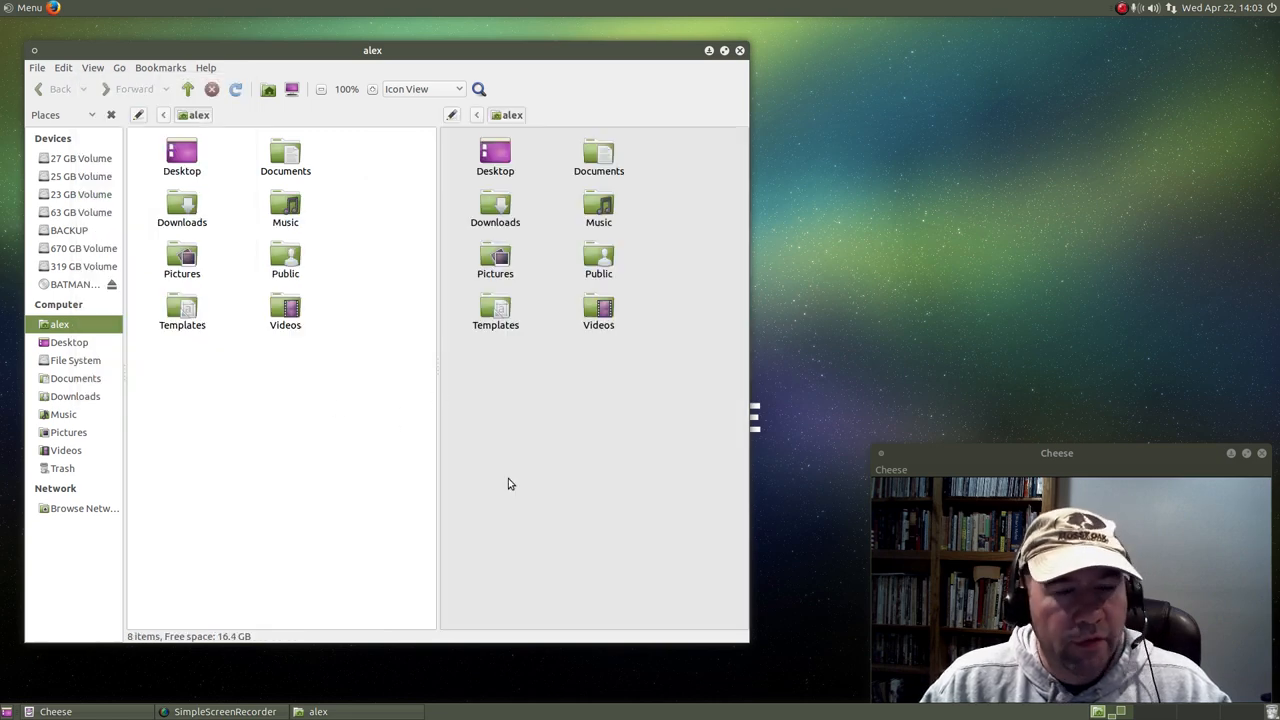
{"action": "mouse_move", "coordinate": [540, 490]}
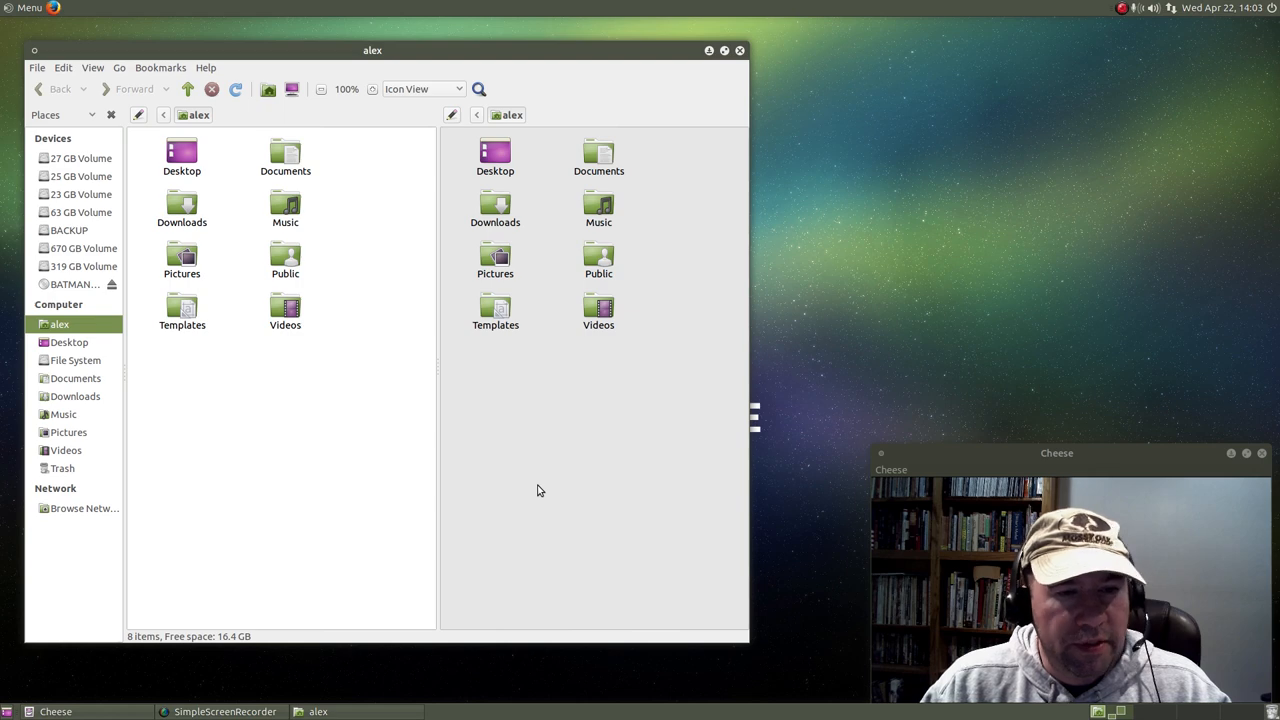
{"action": "mouse_move", "coordinate": [518, 376]}
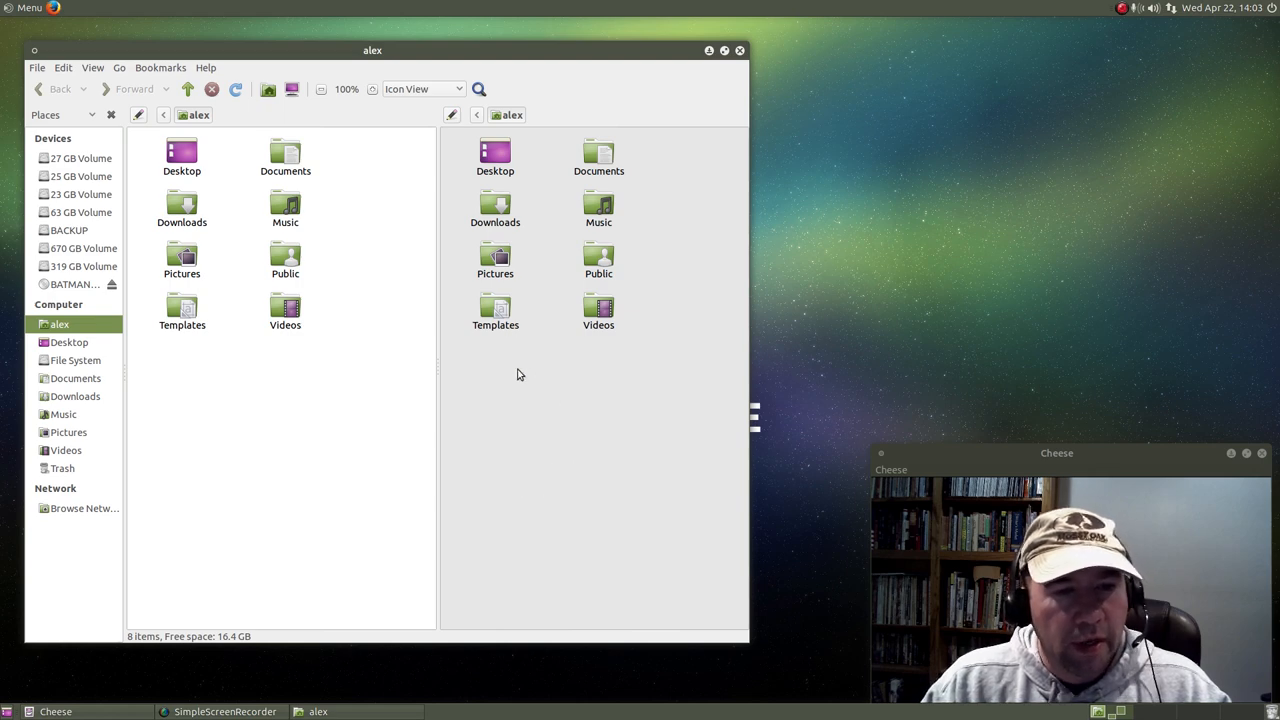
{"action": "mouse_move", "coordinate": [604, 438]}
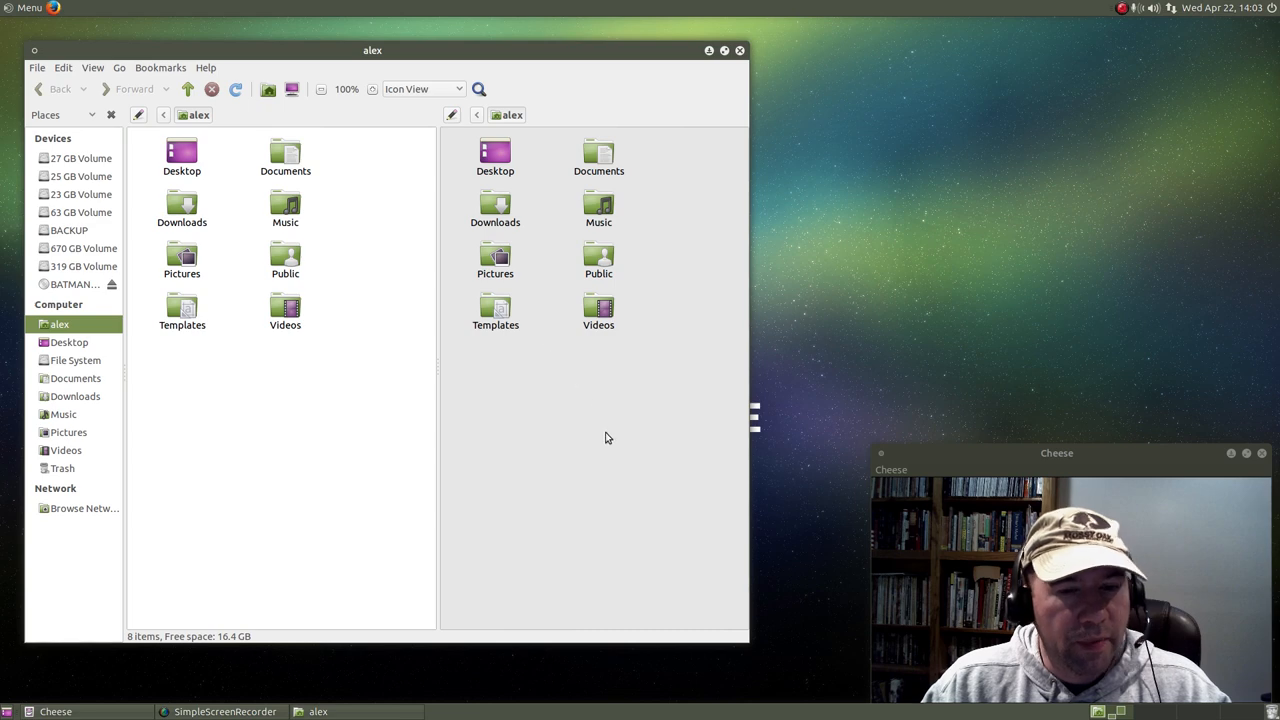
{"action": "mouse_move", "coordinate": [584, 414]}
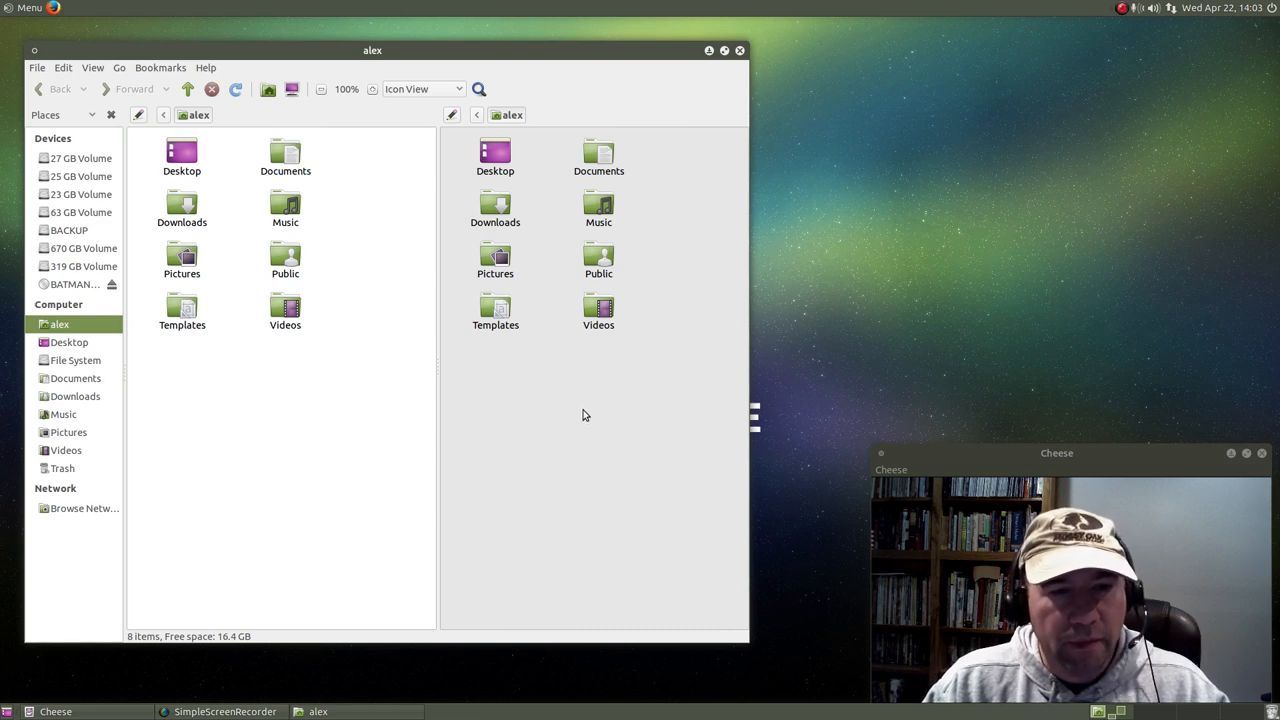
{"action": "mouse_move", "coordinate": [556, 352]}
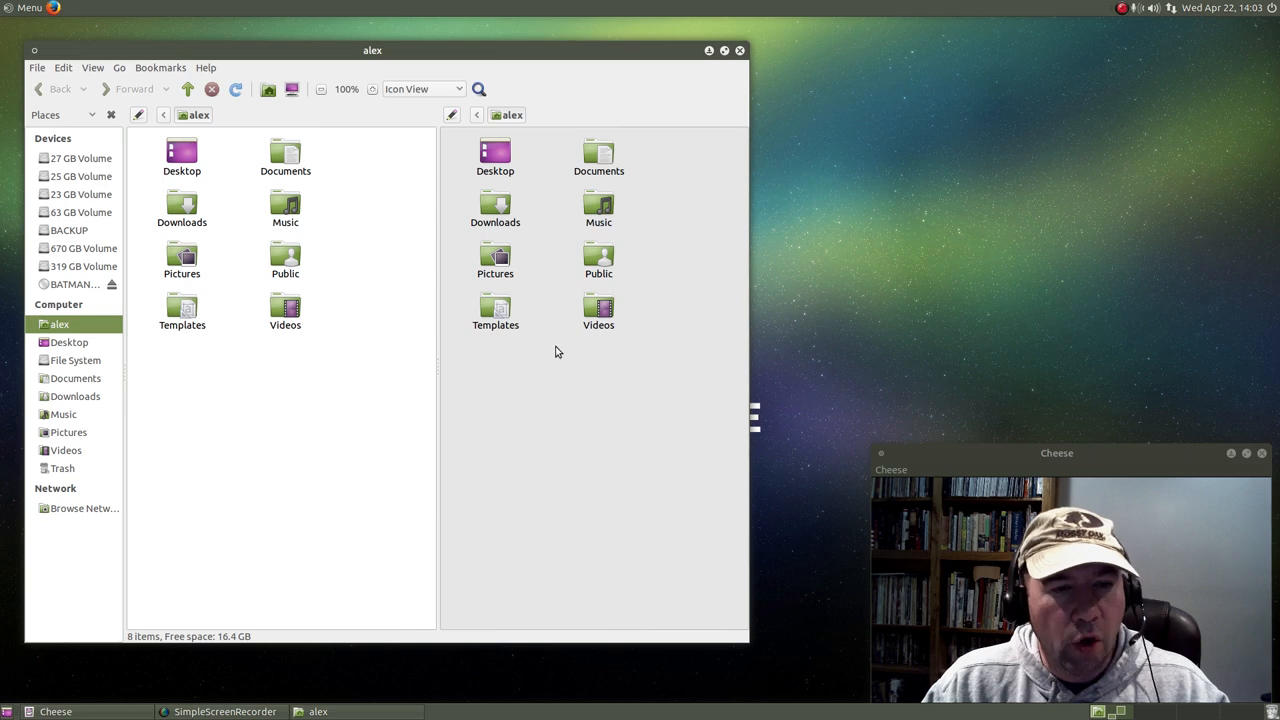
{"action": "mouse_move", "coordinate": [554, 384]}
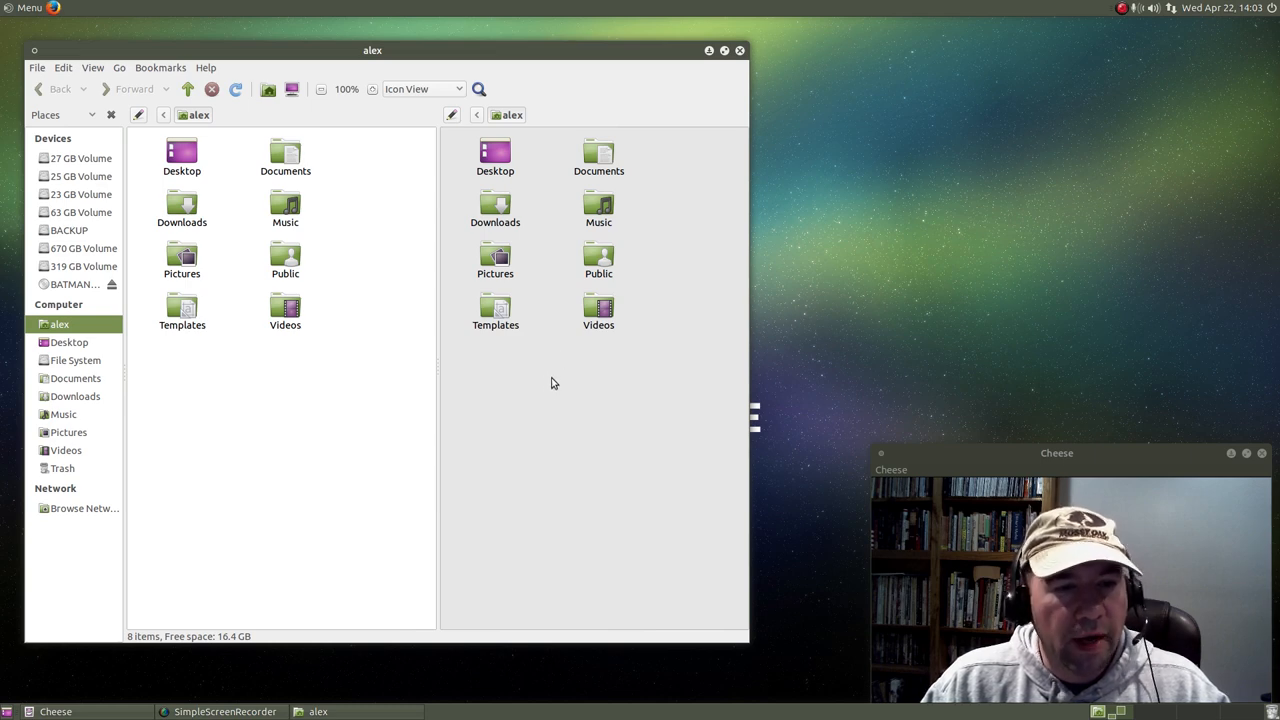
{"action": "mouse_move", "coordinate": [556, 360]}
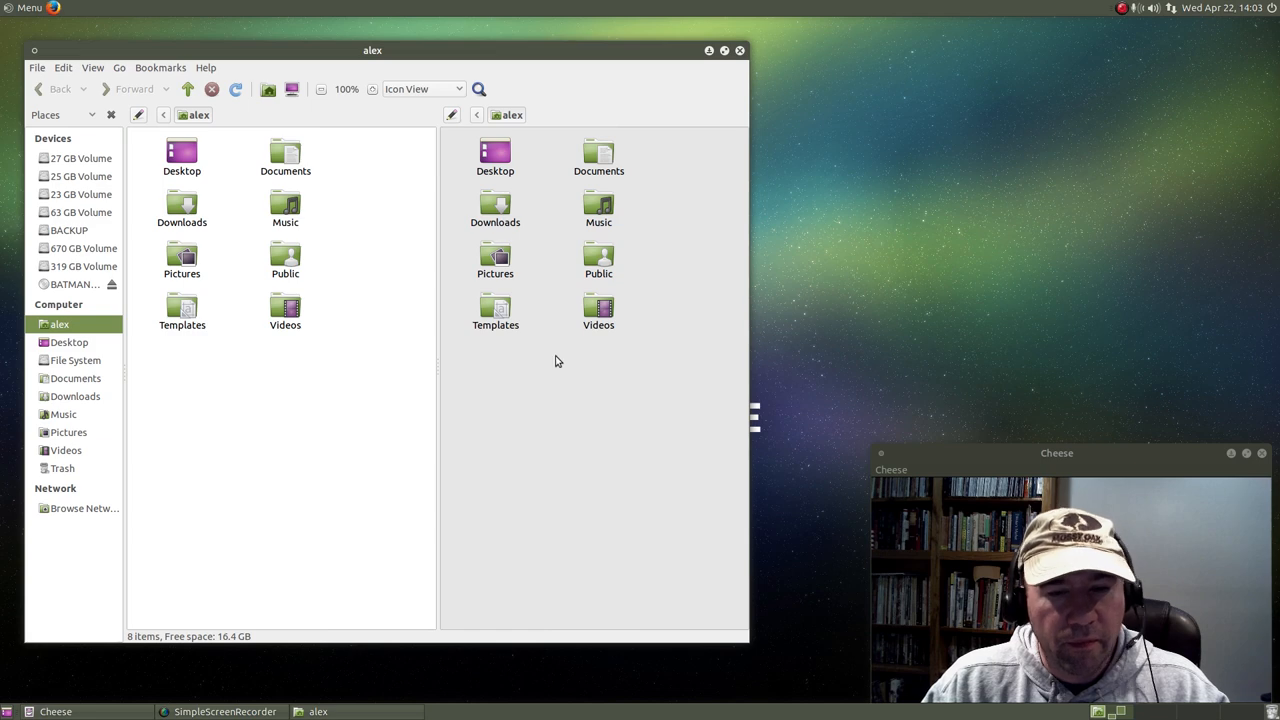
{"action": "mouse_move", "coordinate": [568, 374]}
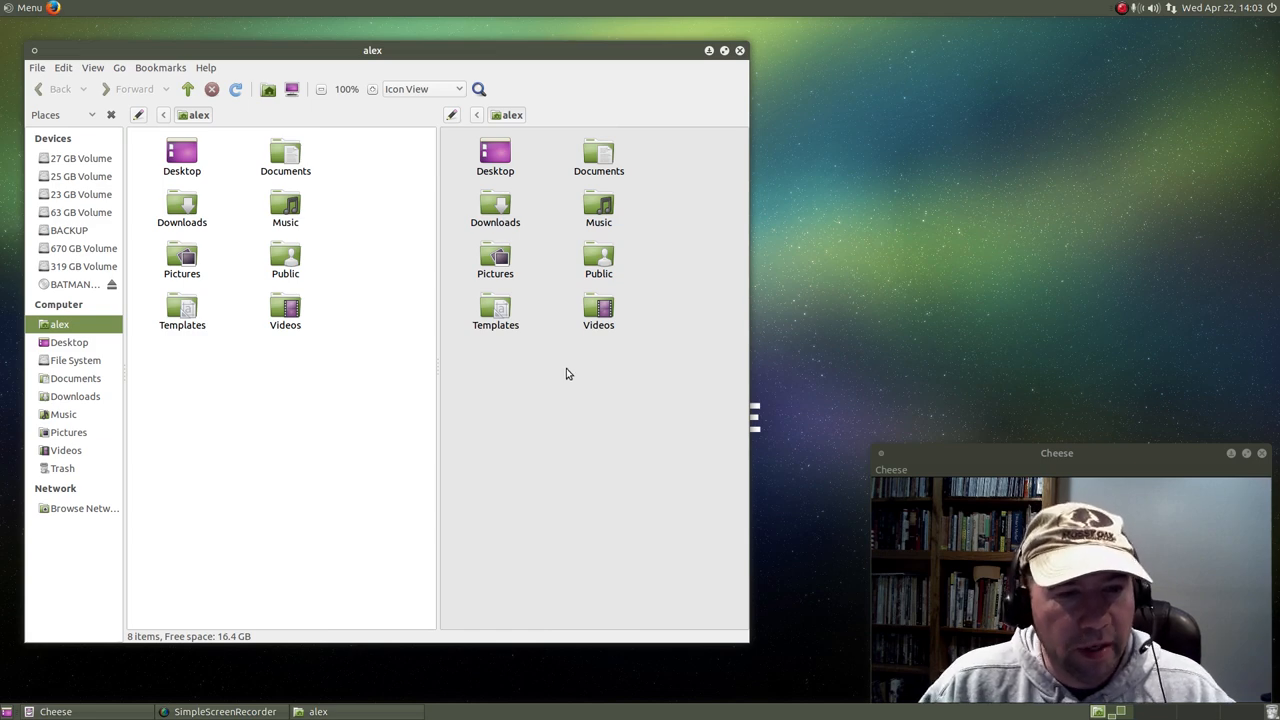
{"action": "mouse_move", "coordinate": [522, 462]}
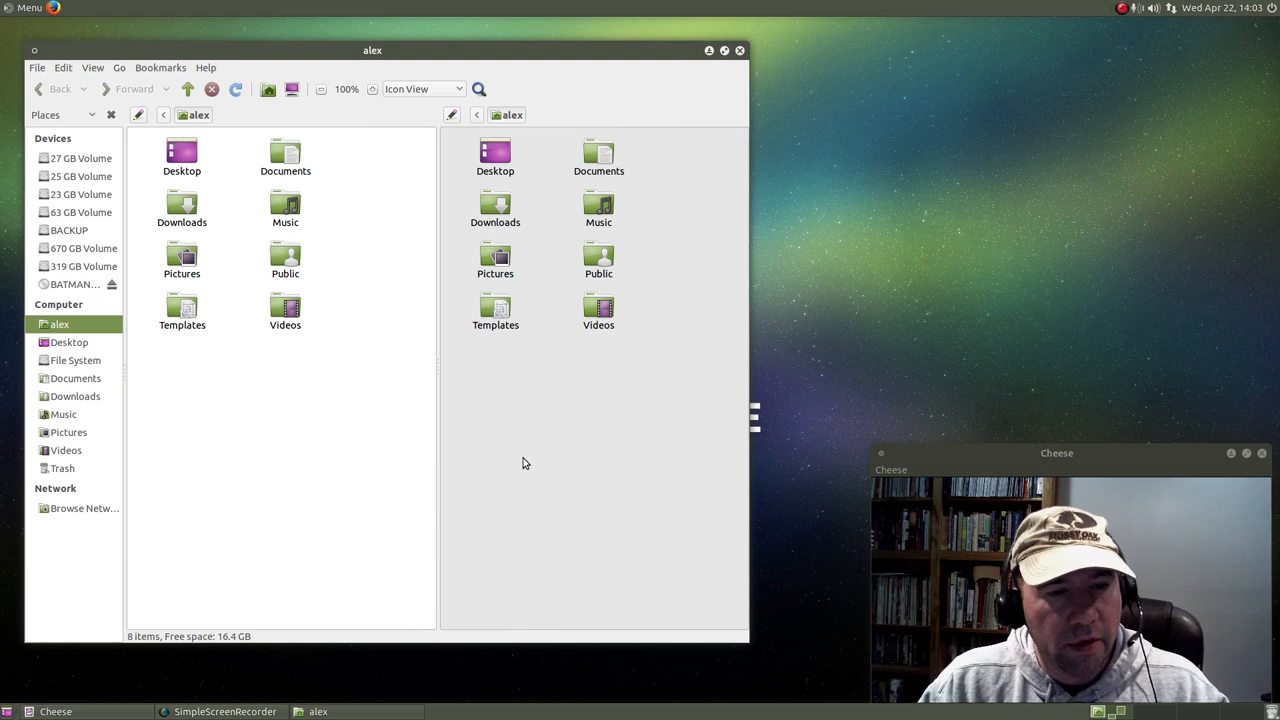
{"action": "double_click", "coordinate": [496, 312]}
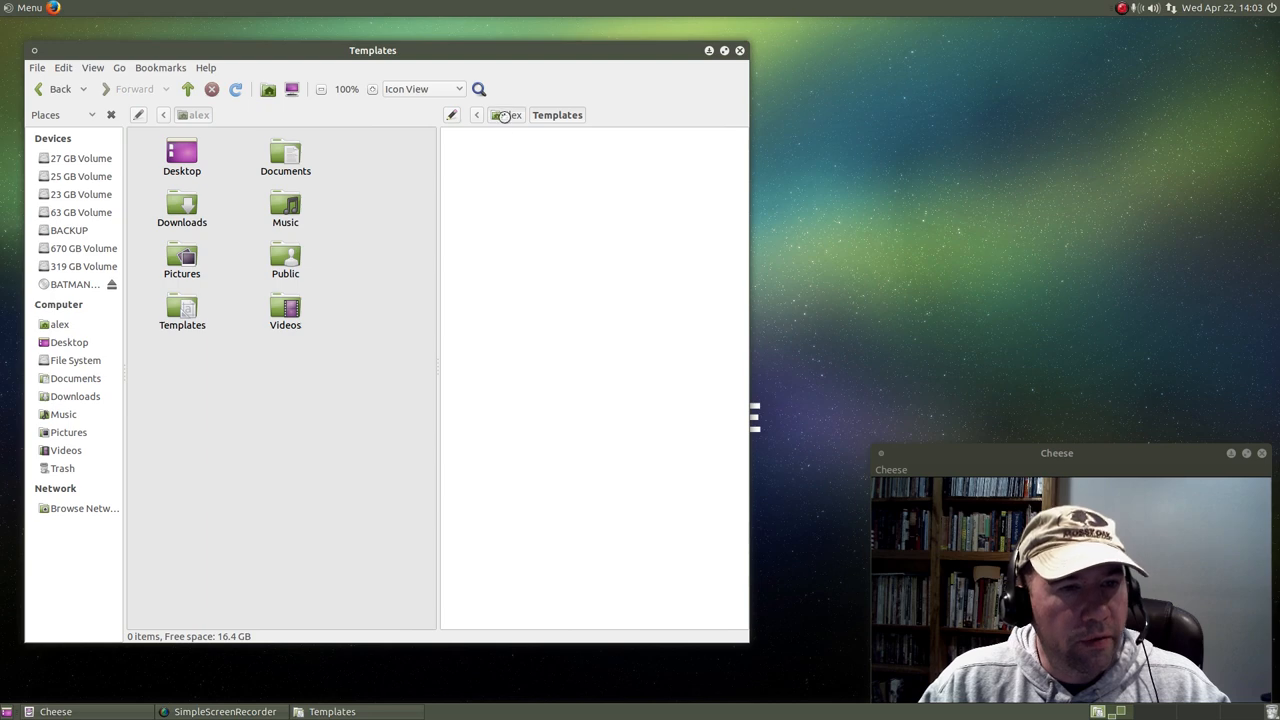
{"action": "right_click", "coordinate": [598, 310]}
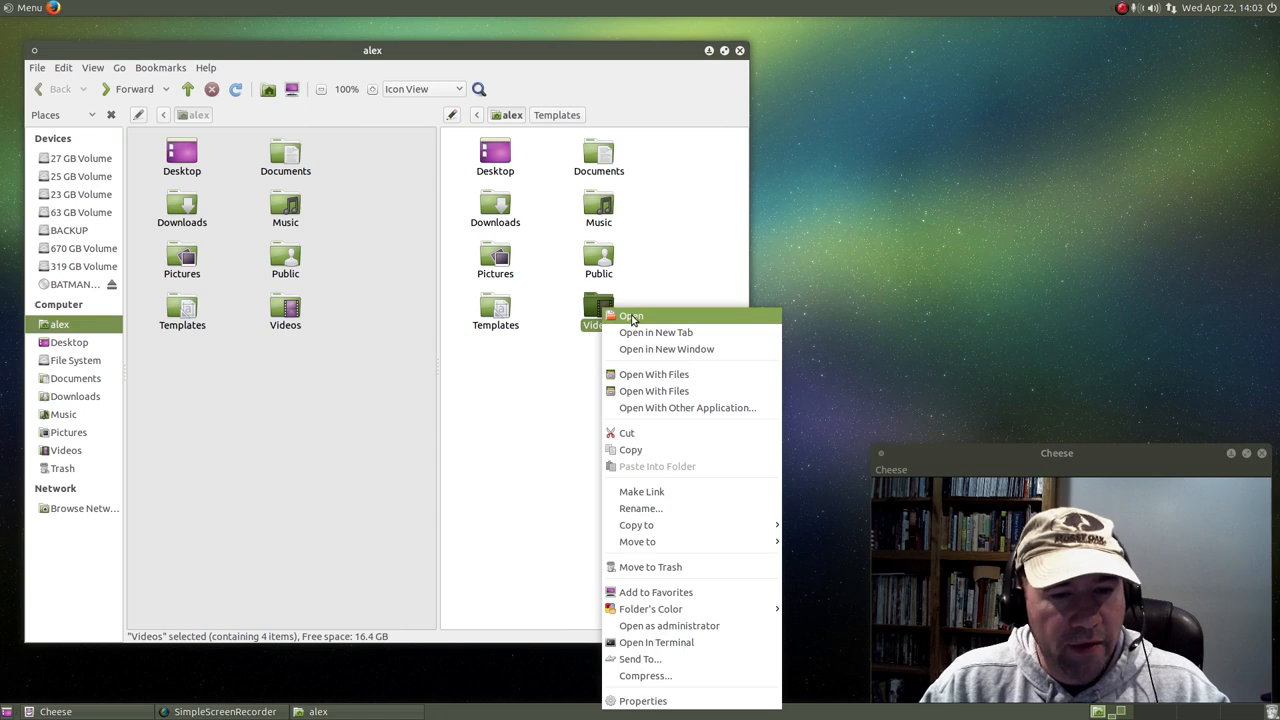
{"action": "mouse_move", "coordinate": [656, 642]}
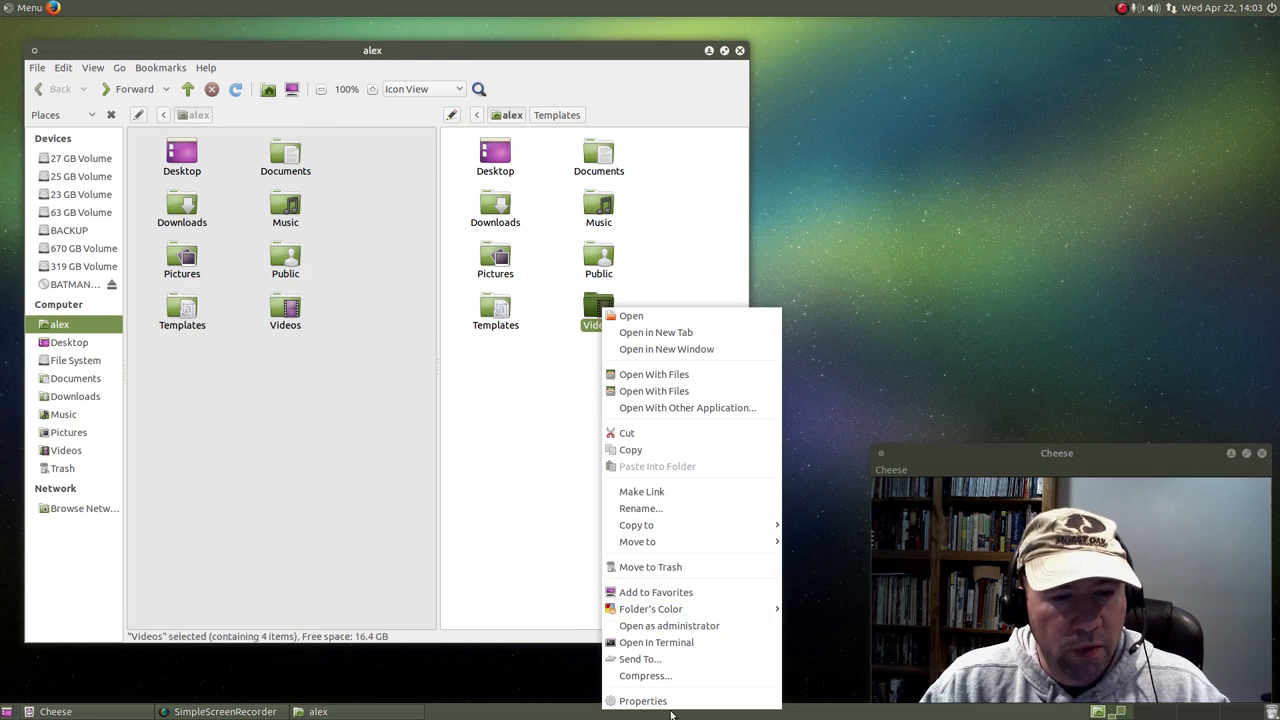
{"action": "mouse_move", "coordinate": [520, 456]}
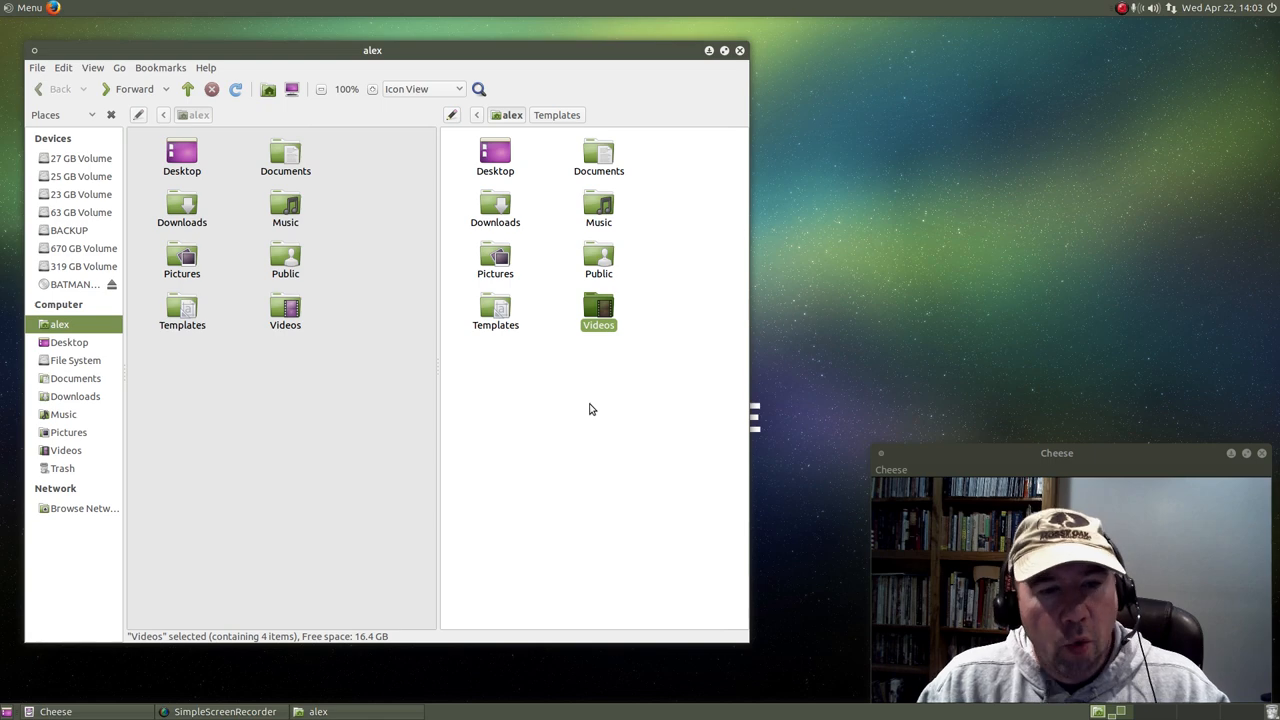
{"action": "mouse_move", "coordinate": [598, 314]}
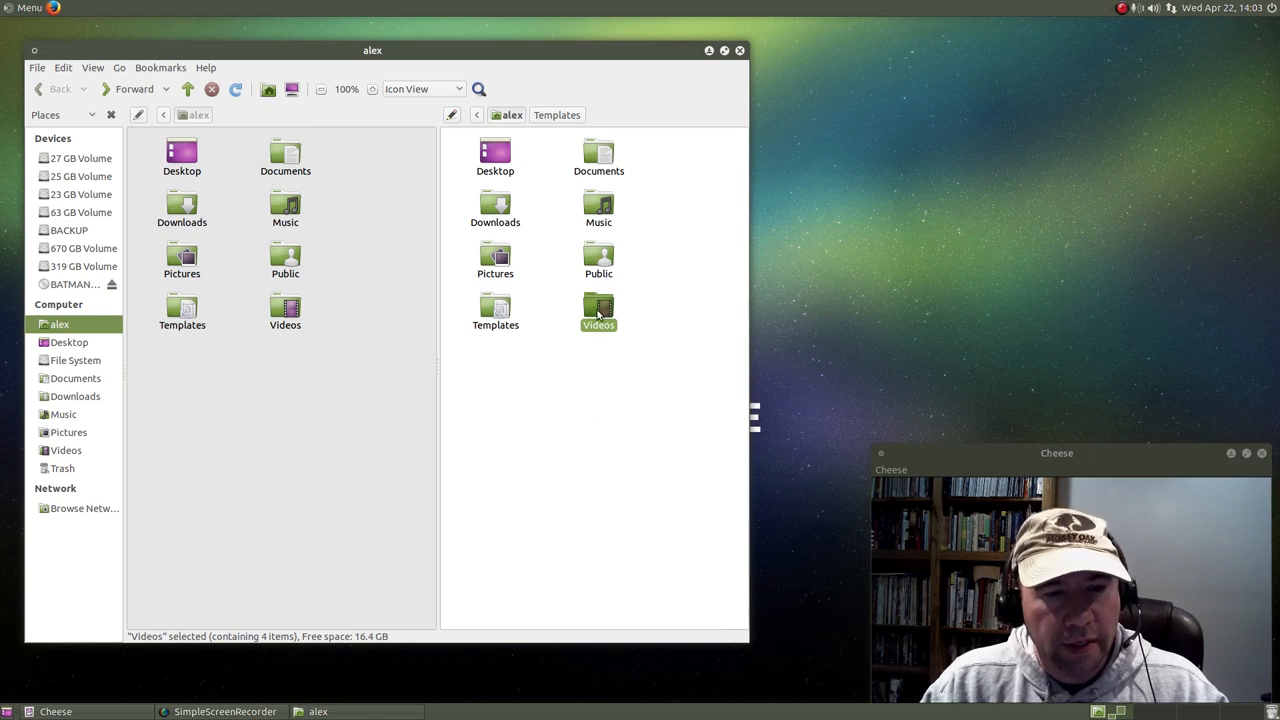
Check the Videos folder's context actions, close Caja and bring up the application menu.
{"action": "right_click", "coordinate": [598, 310]}
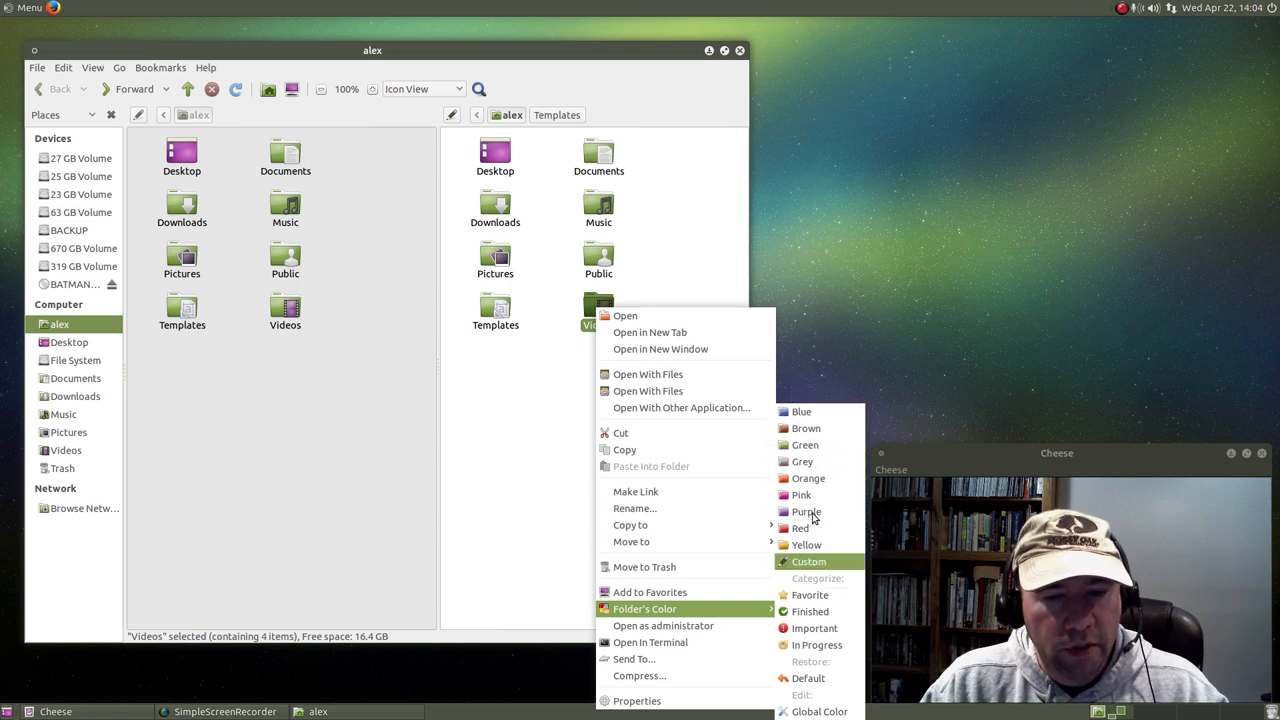
{"action": "mouse_move", "coordinate": [804, 444]}
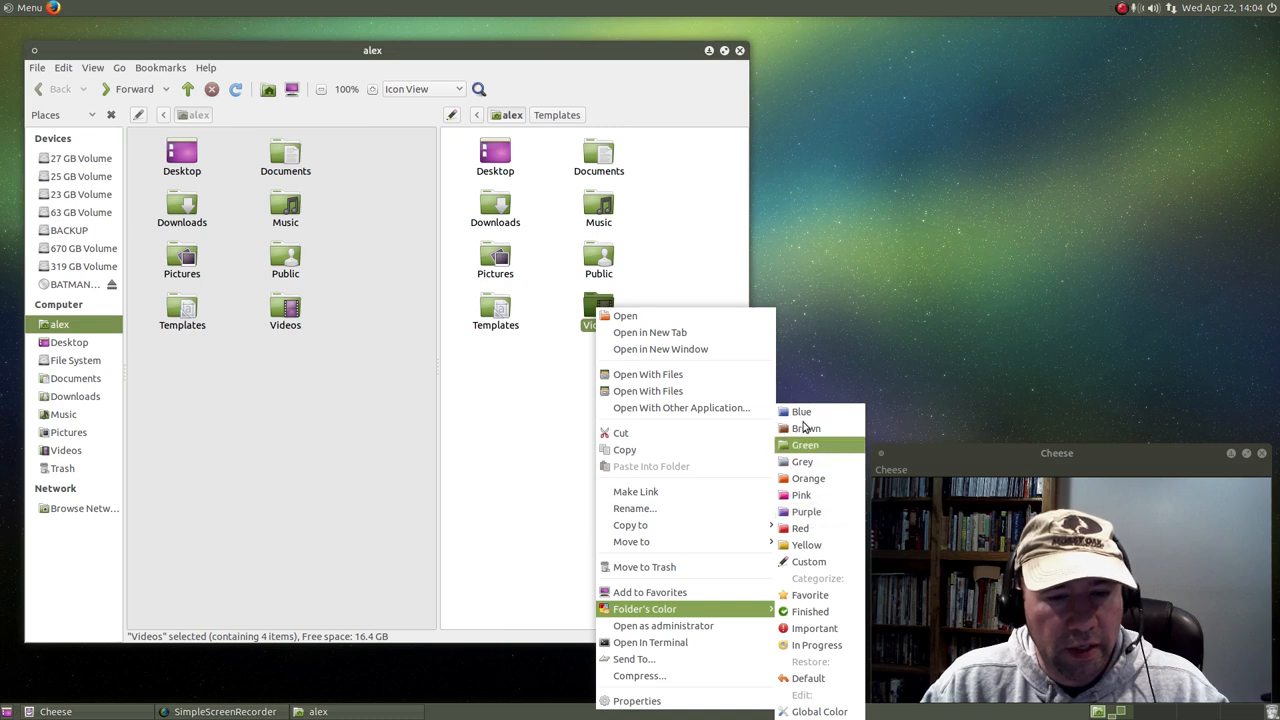
{"action": "mouse_move", "coordinate": [806, 512]}
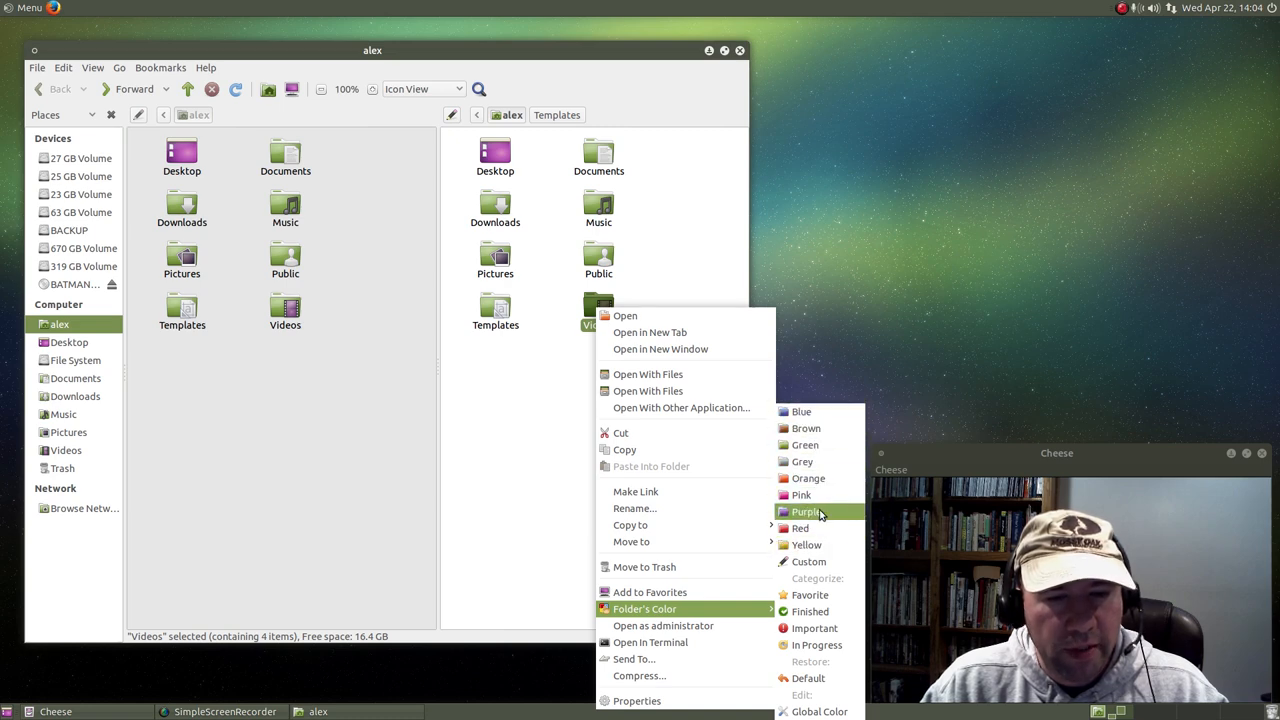
{"action": "mouse_move", "coordinate": [810, 594]}
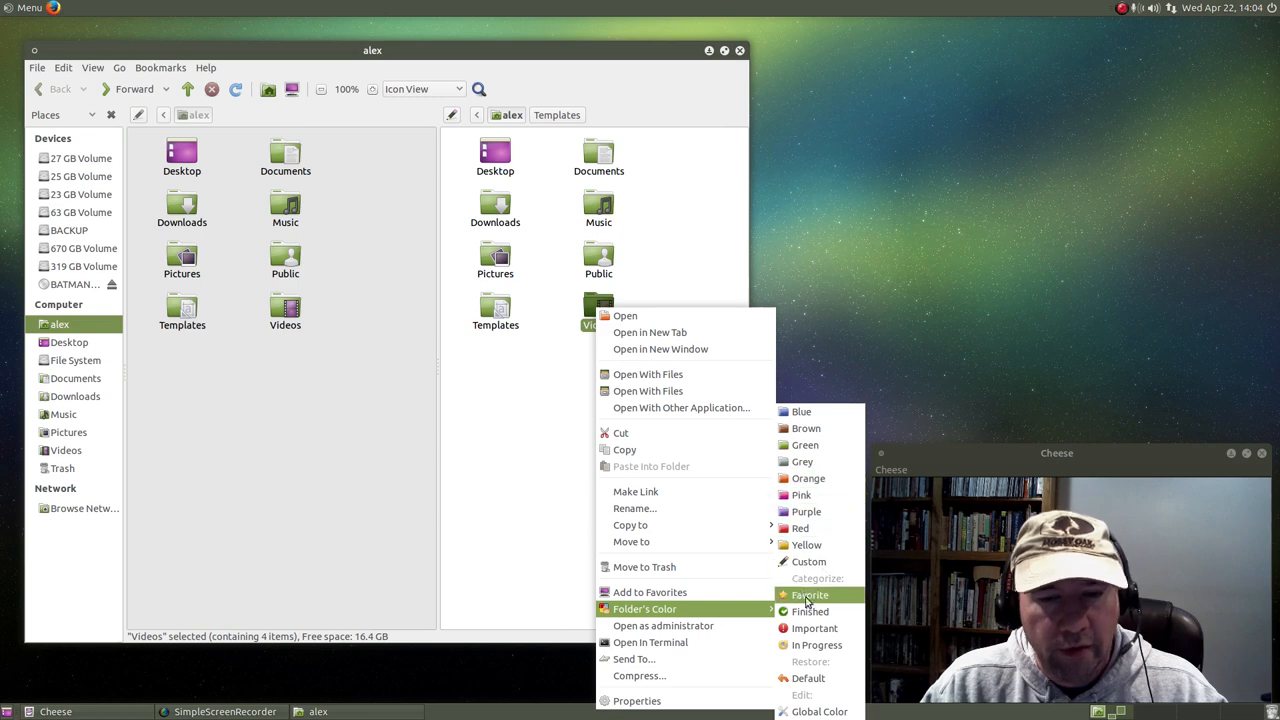
{"action": "mouse_move", "coordinate": [540, 448]}
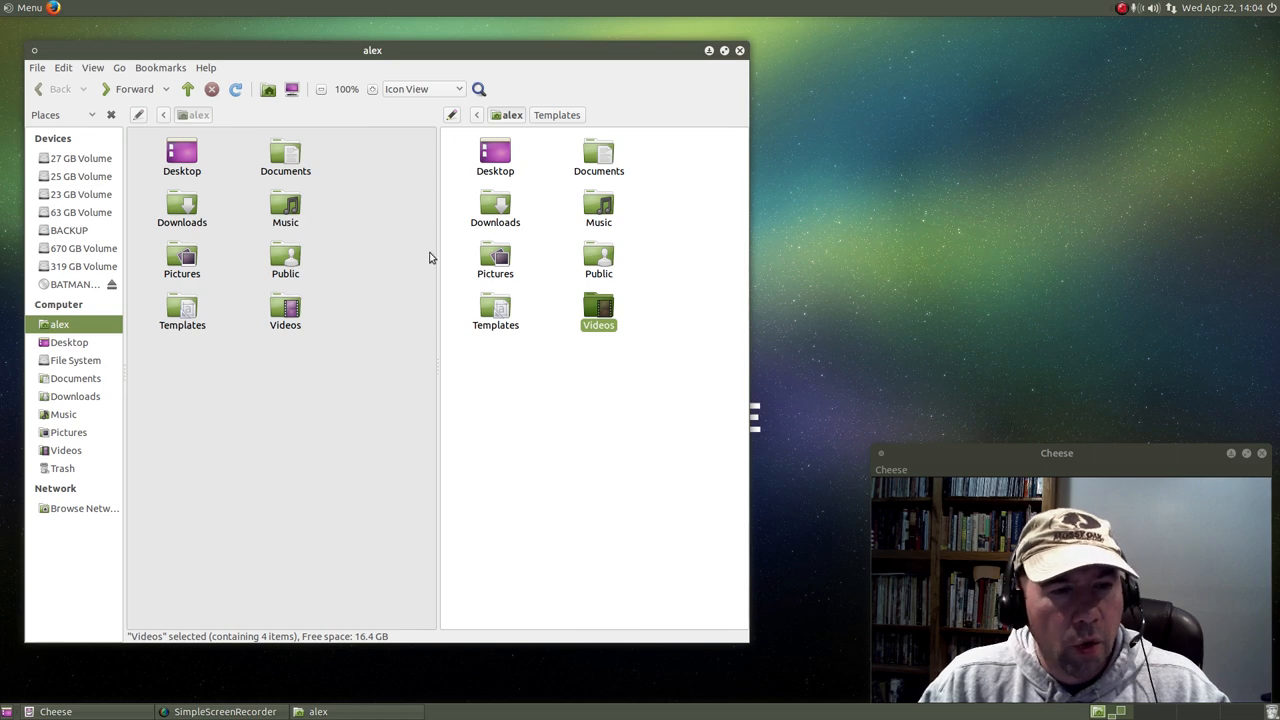
{"action": "mouse_move", "coordinate": [644, 358]}
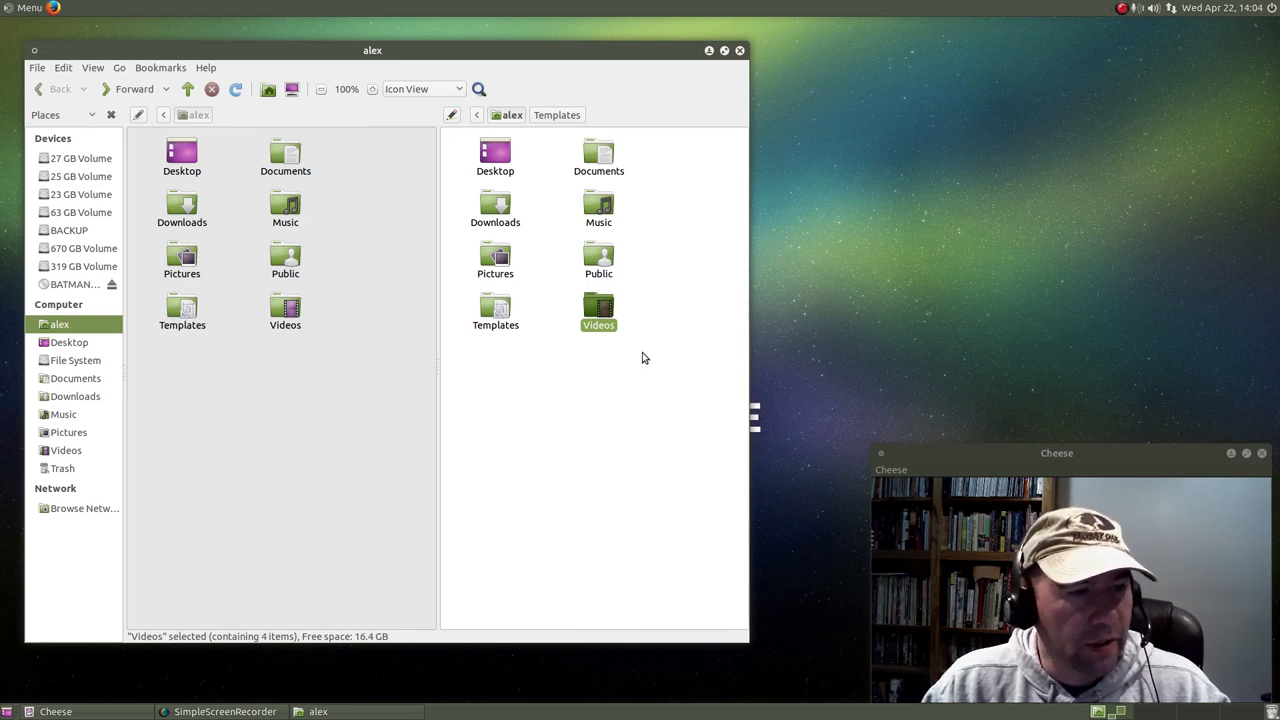
{"action": "mouse_move", "coordinate": [410, 500]}
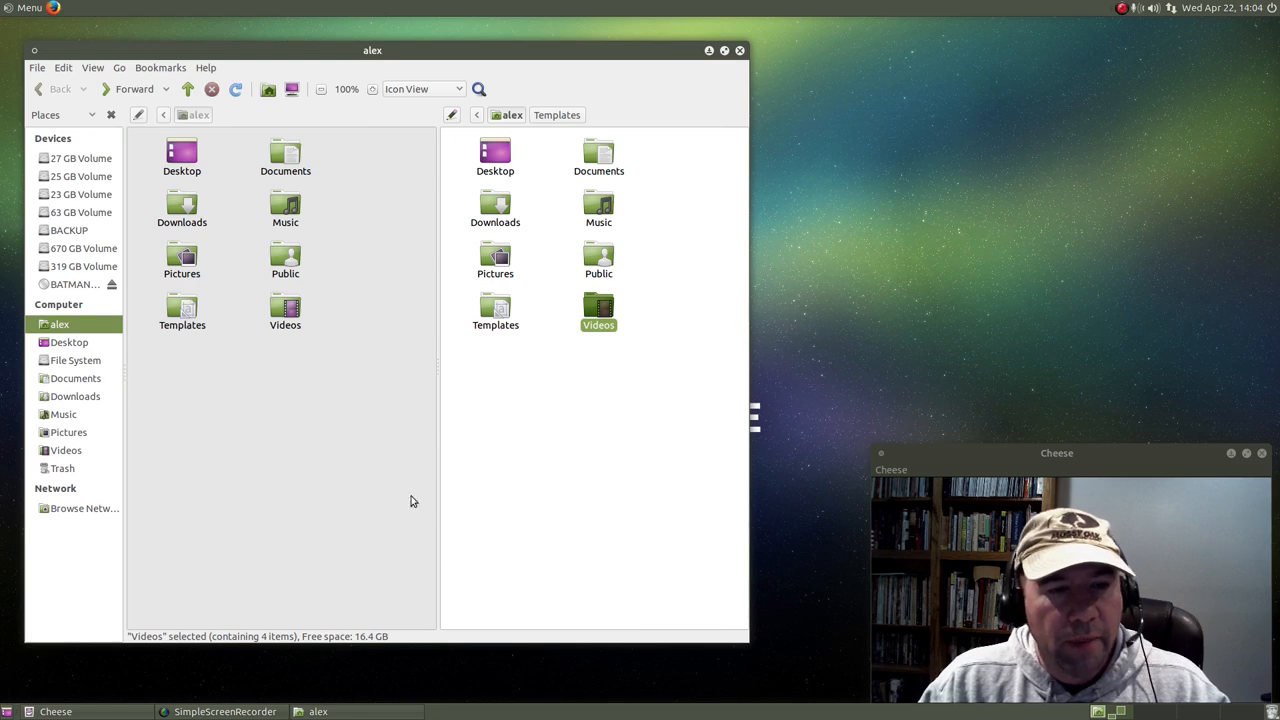
{"action": "mouse_move", "coordinate": [544, 520]}
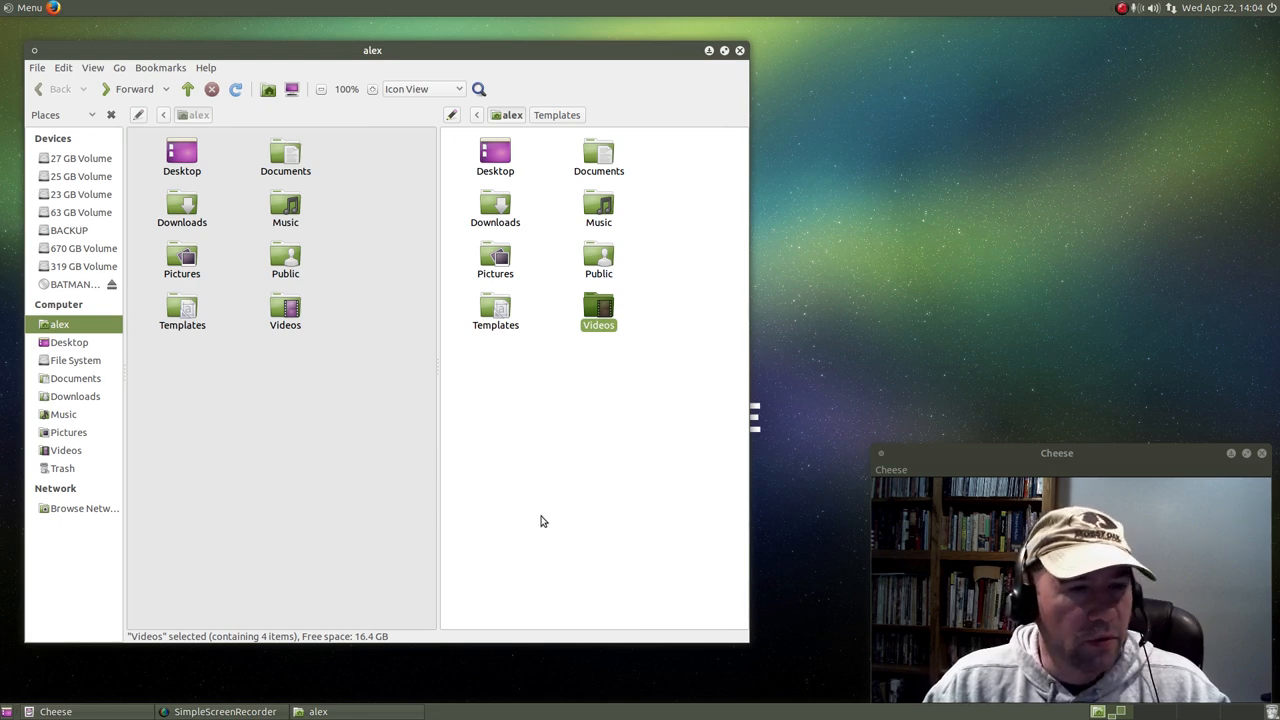
{"action": "mouse_move", "coordinate": [602, 410]}
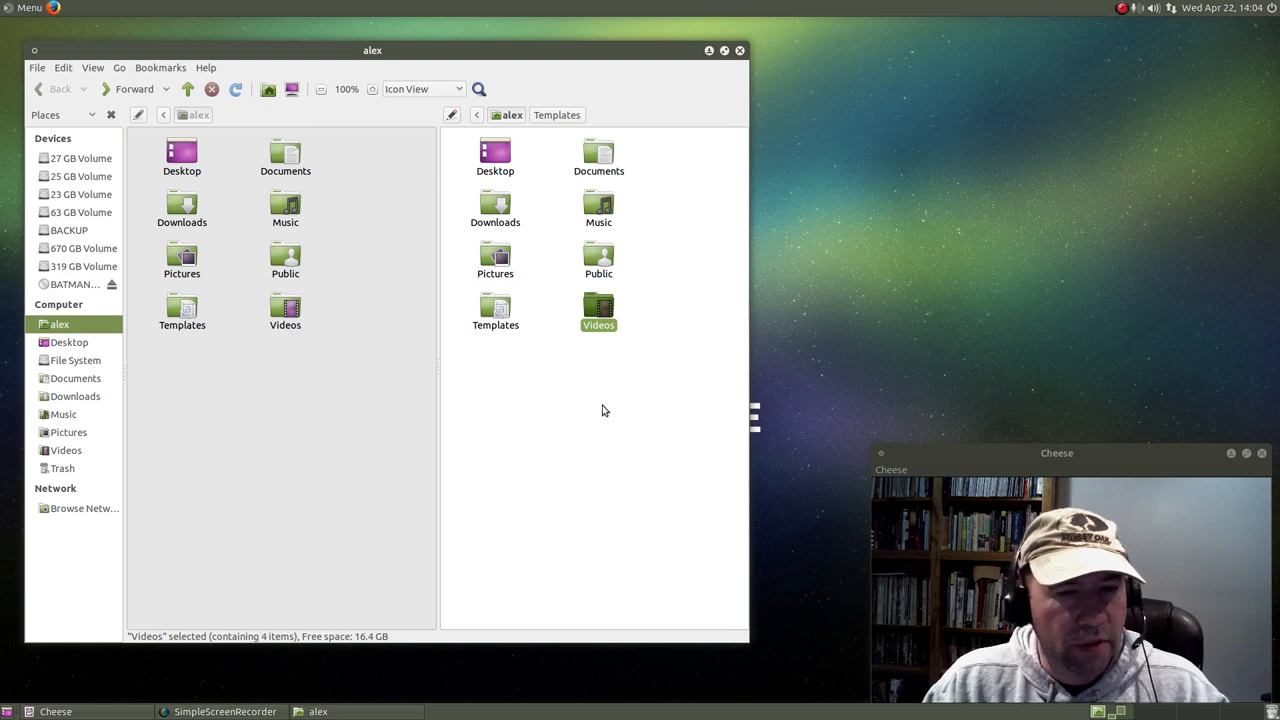
{"action": "mouse_move", "coordinate": [616, 368]}
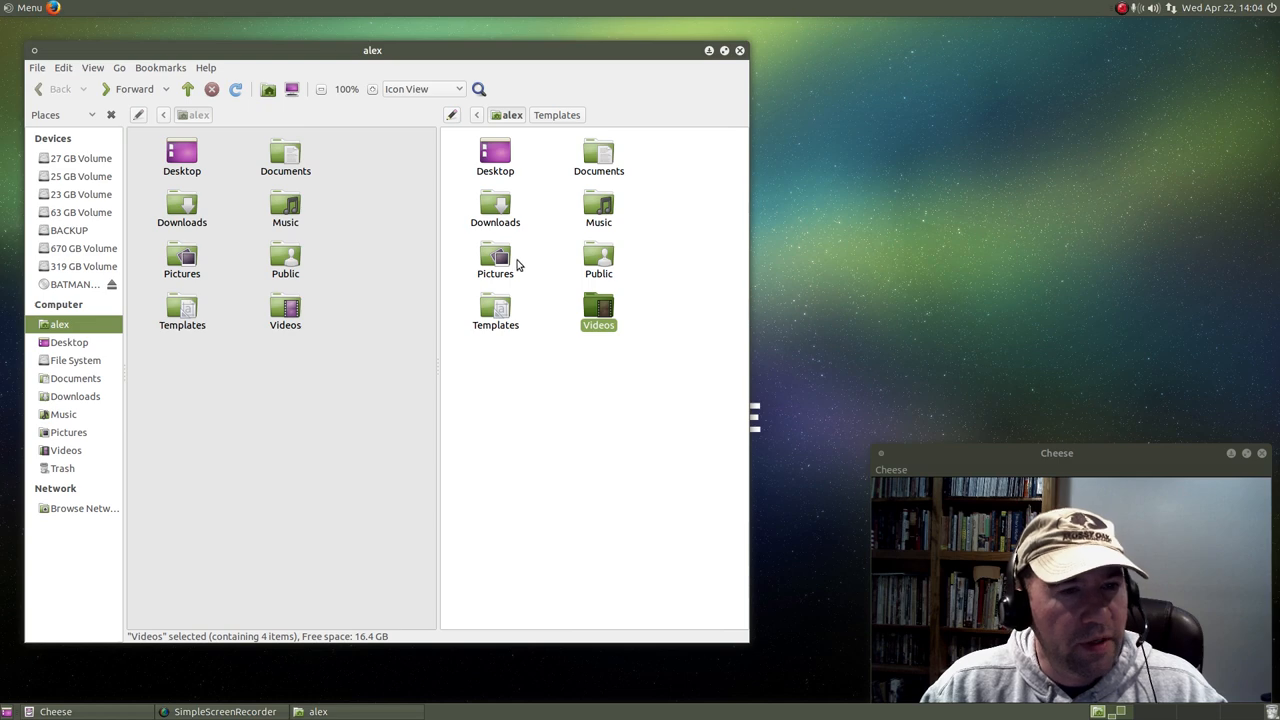
{"action": "left_click_drag", "start_coordinate": [372, 50], "coordinate": [398, 74]}
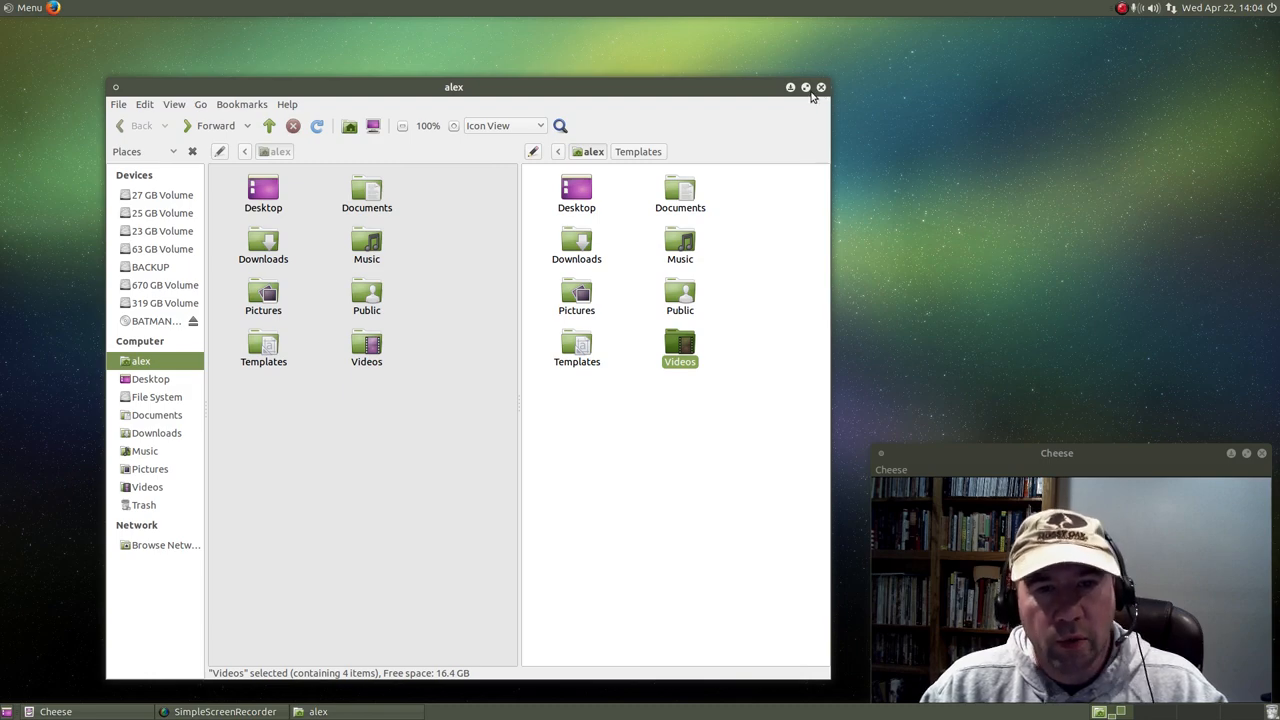
{"action": "left_click", "coordinate": [820, 88]}
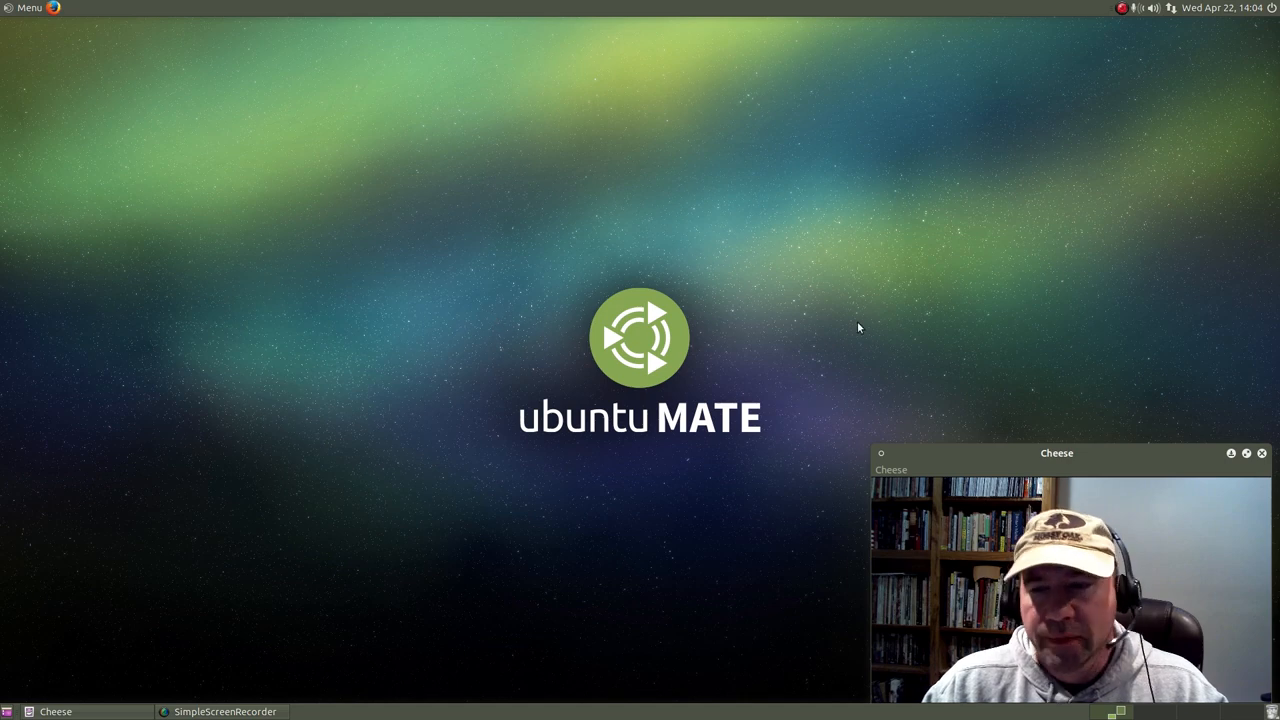
{"action": "mouse_move", "coordinate": [980, 422]}
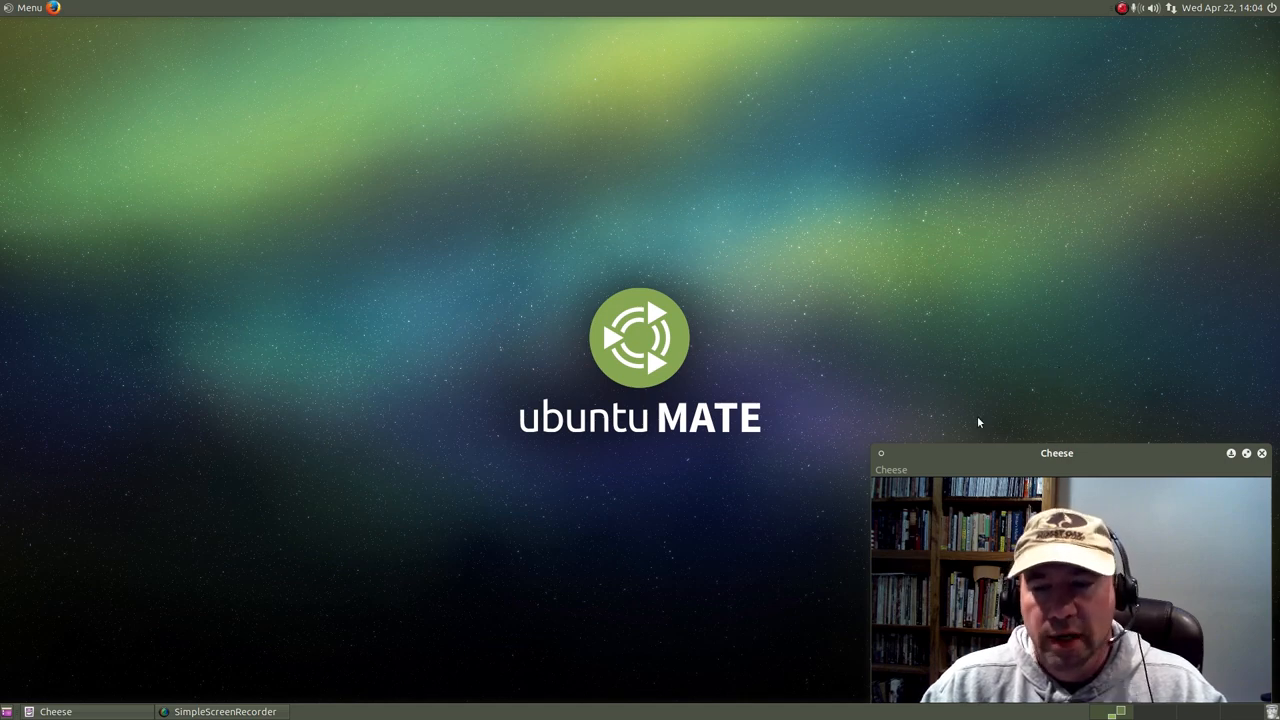
{"action": "left_click", "coordinate": [28, 8]}
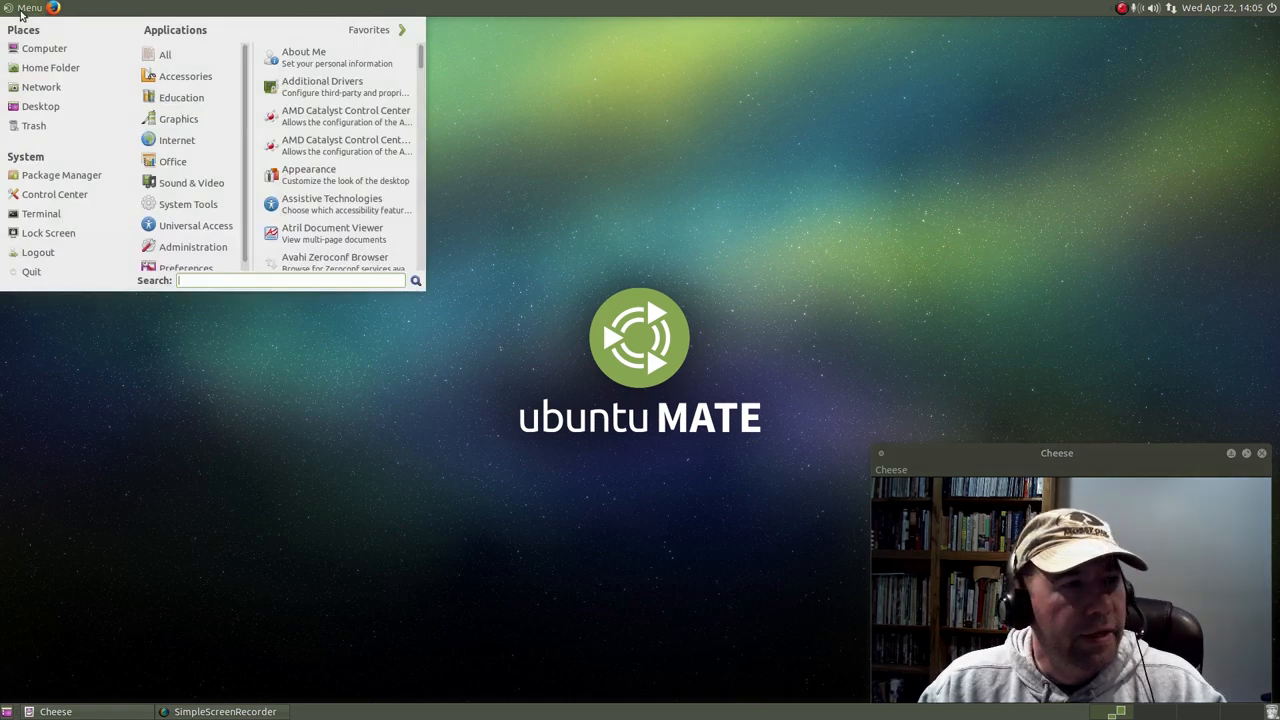
{"action": "mouse_move", "coordinate": [164, 54]}
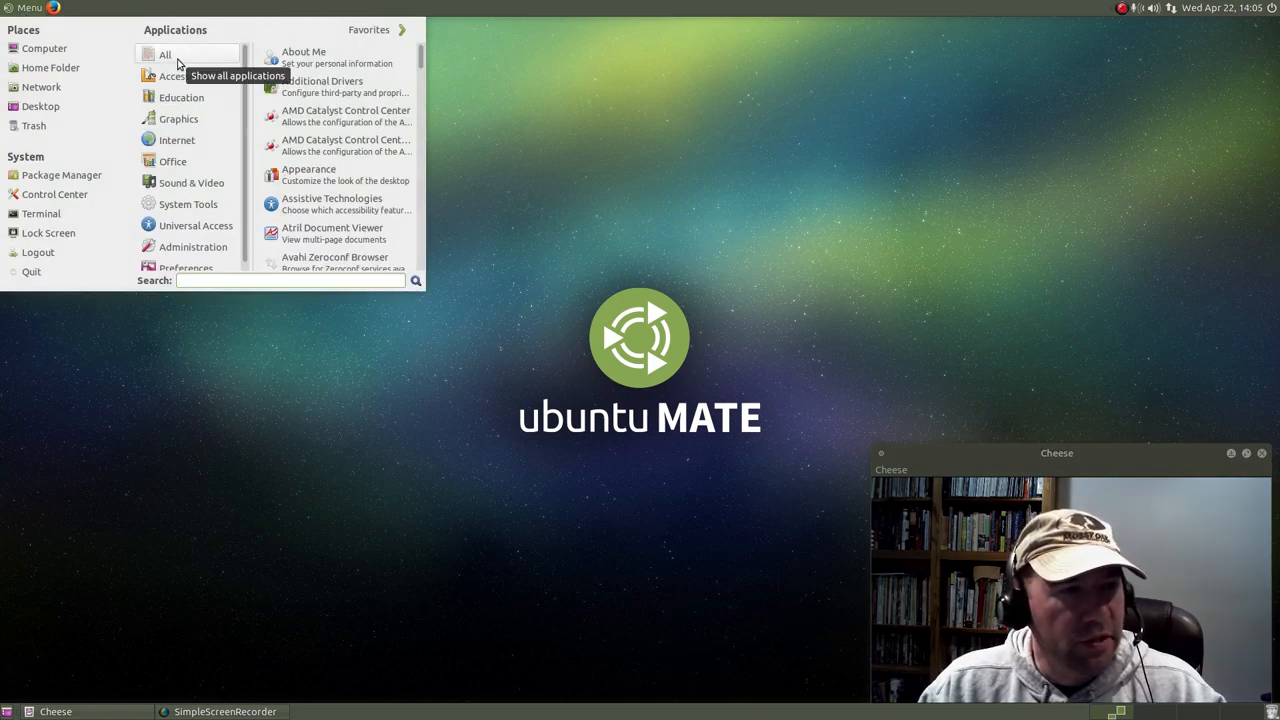
Browse the menu's All, Accessories and Education categories before Sound & Video.
{"action": "left_click", "coordinate": [186, 76]}
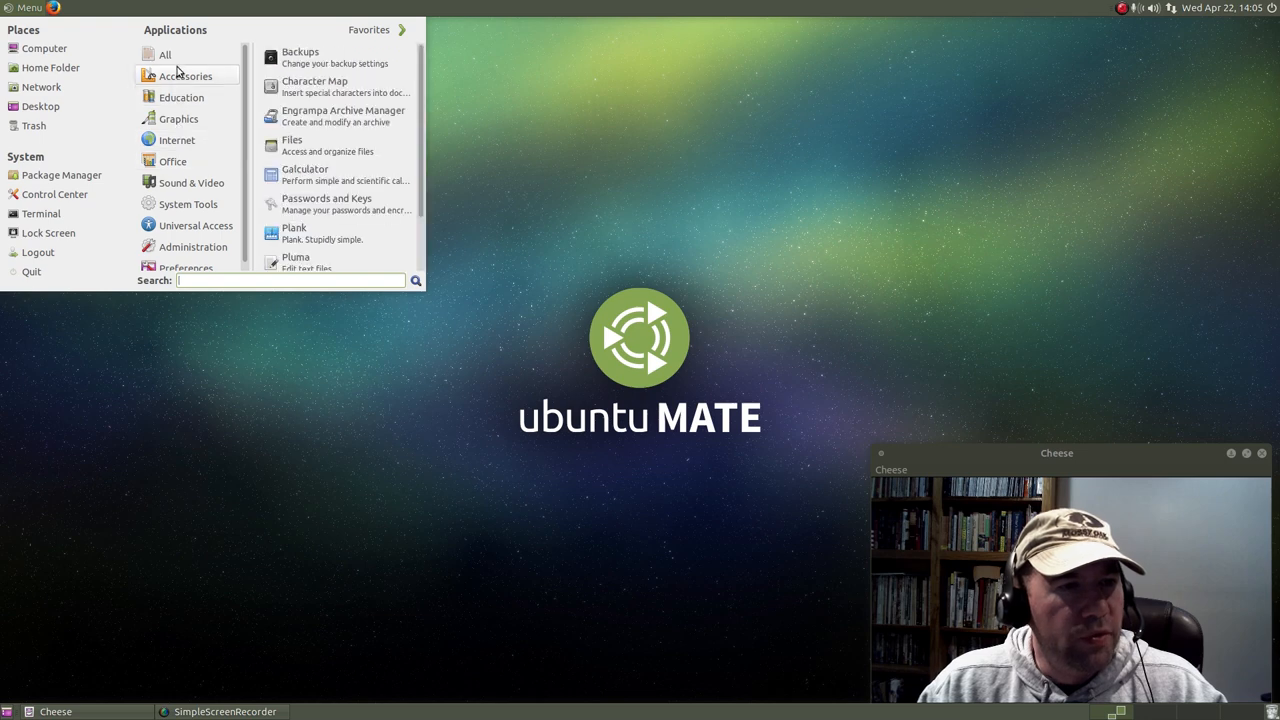
{"action": "left_click", "coordinate": [164, 54]}
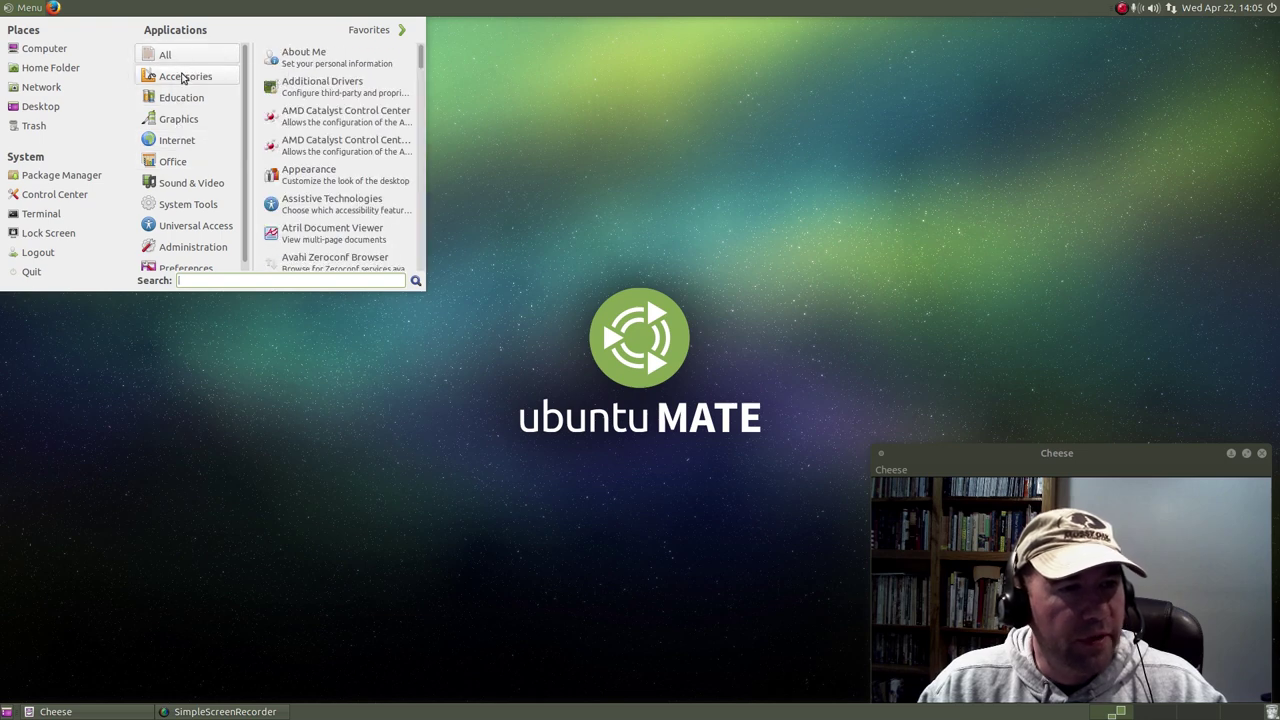
{"action": "left_click", "coordinate": [184, 76]}
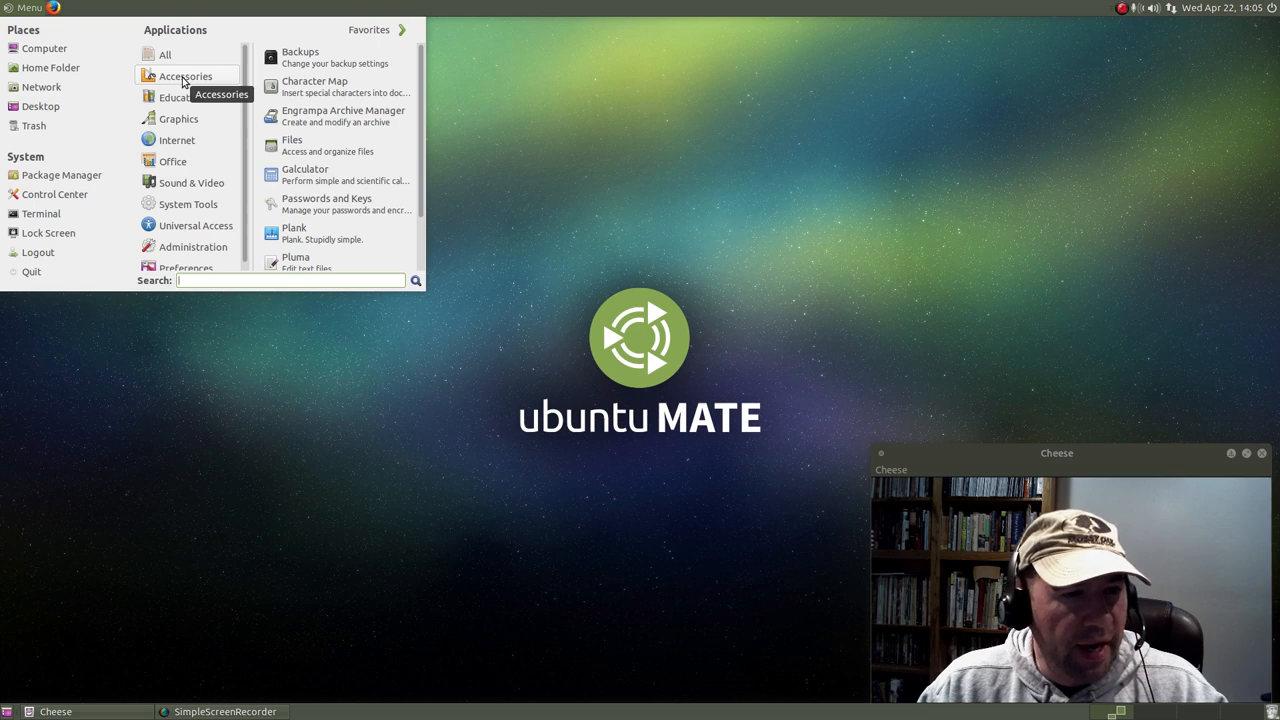
{"action": "mouse_move", "coordinate": [184, 96]}
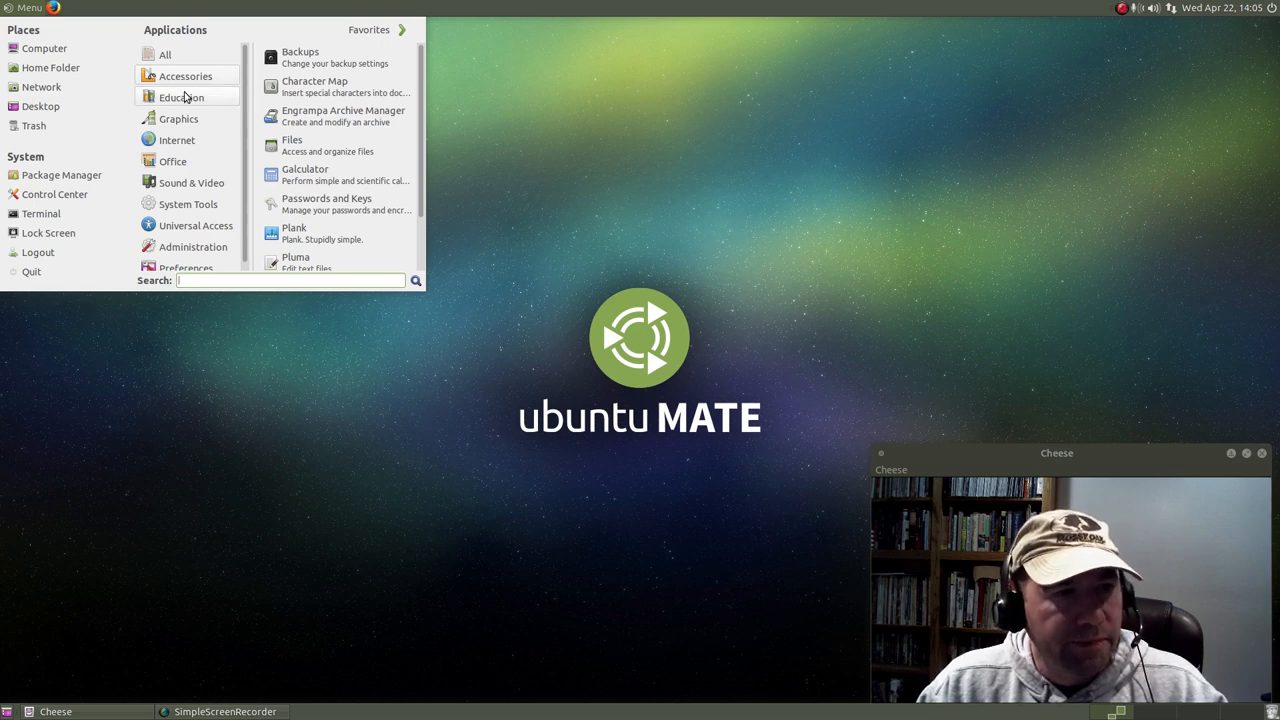
{"action": "left_click", "coordinate": [180, 96]}
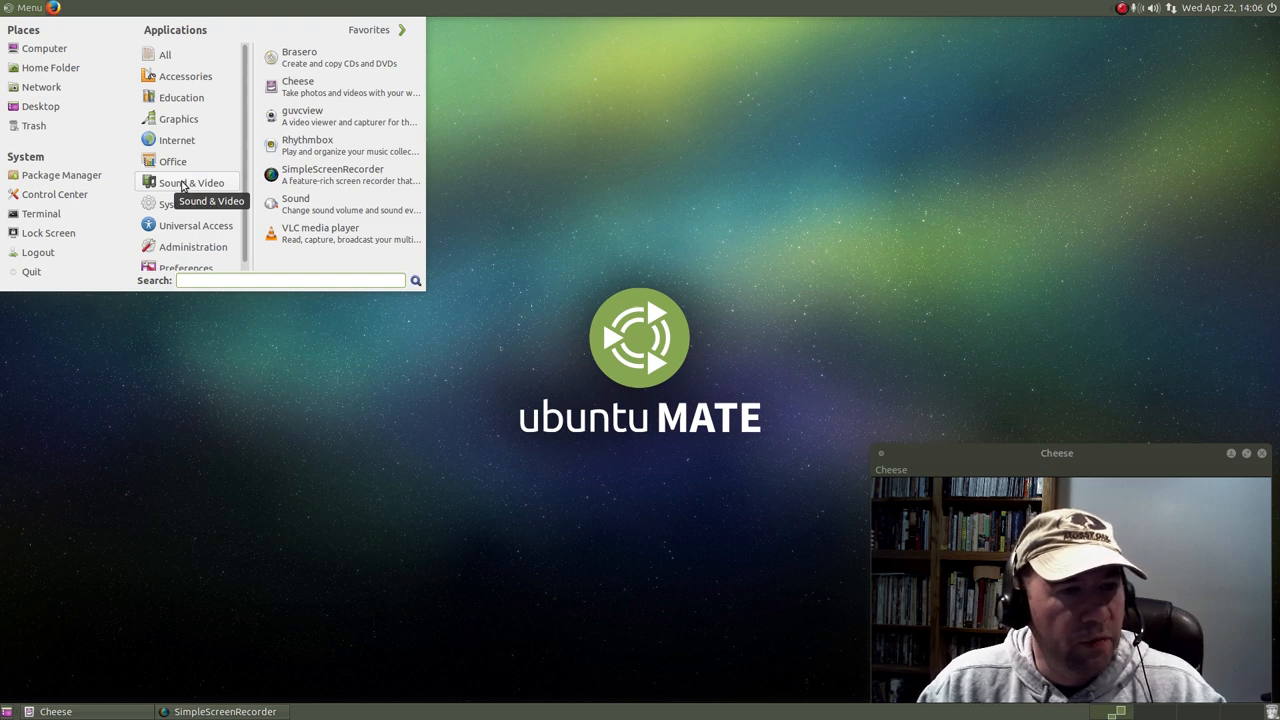
{"action": "mouse_move", "coordinate": [296, 88]}
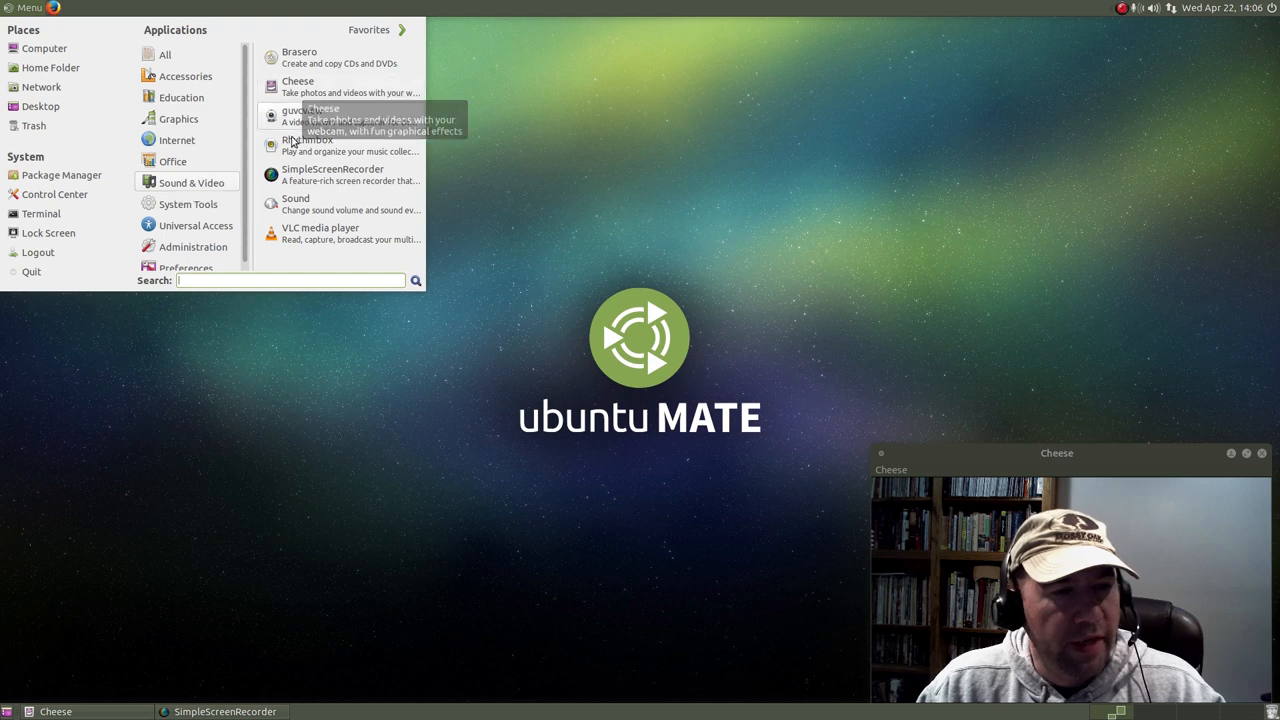
{"action": "mouse_move", "coordinate": [316, 236]}
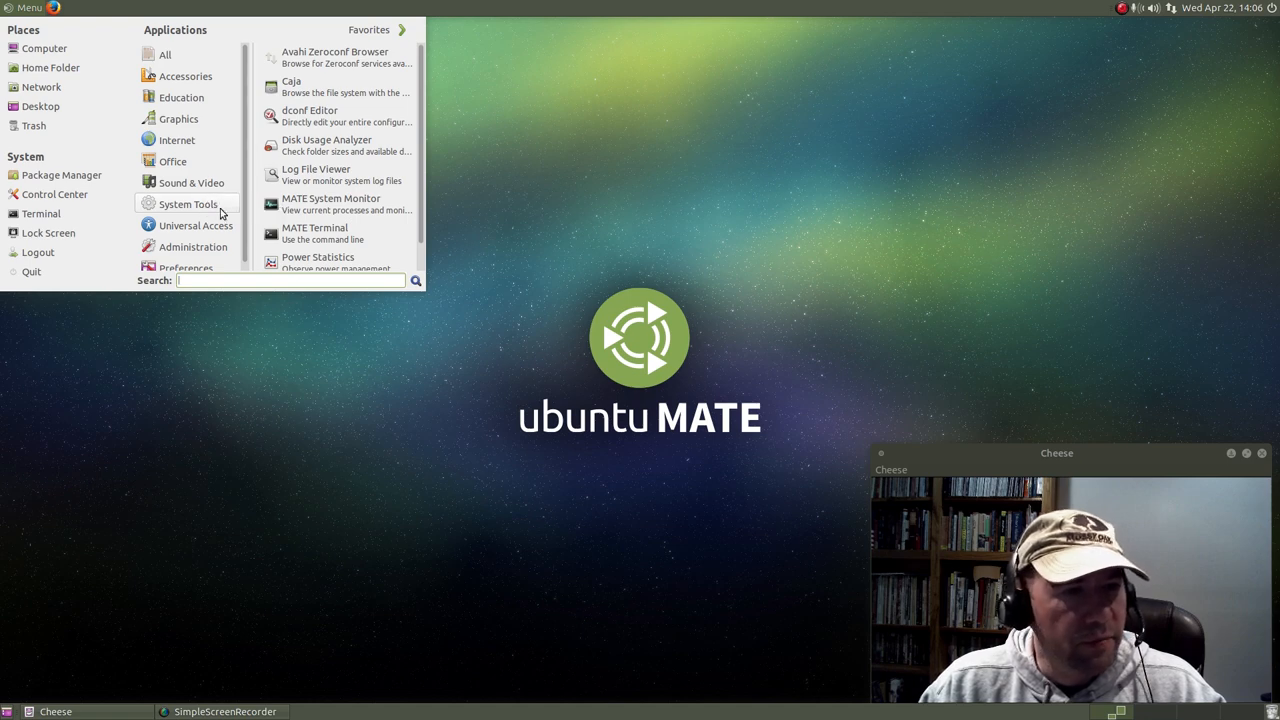
{"action": "mouse_move", "coordinate": [310, 86]}
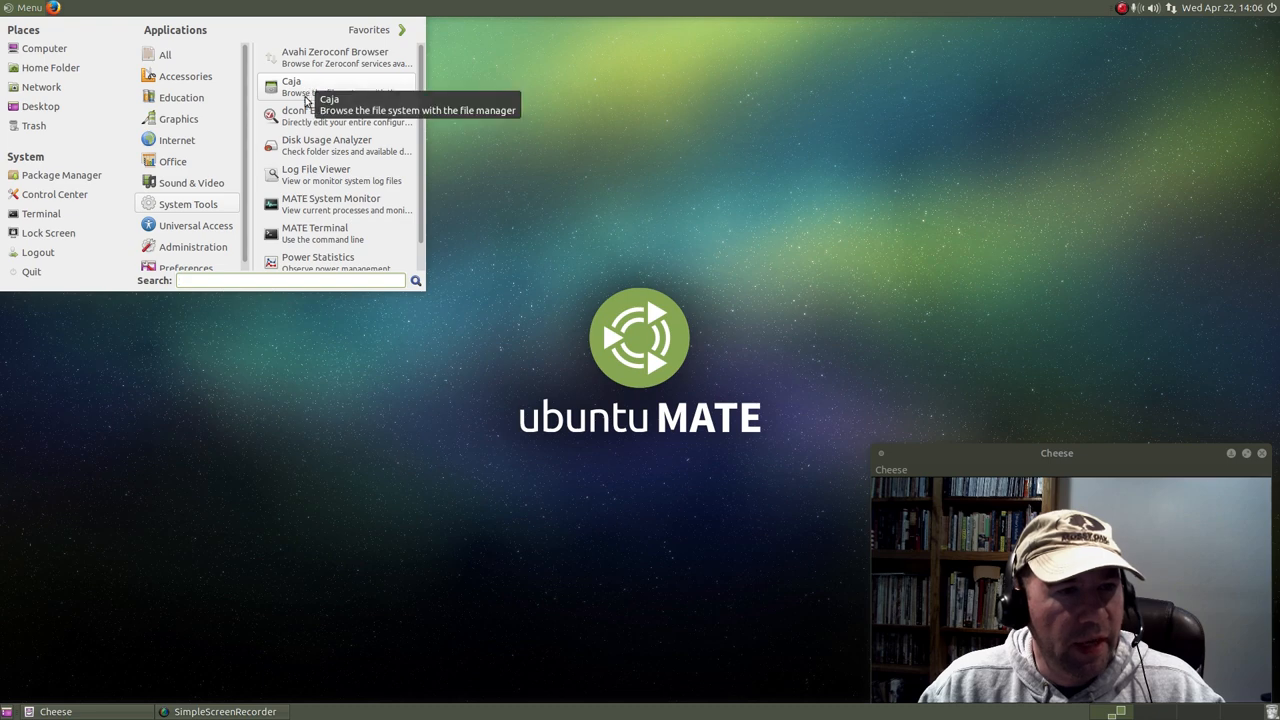
{"action": "mouse_move", "coordinate": [336, 114]}
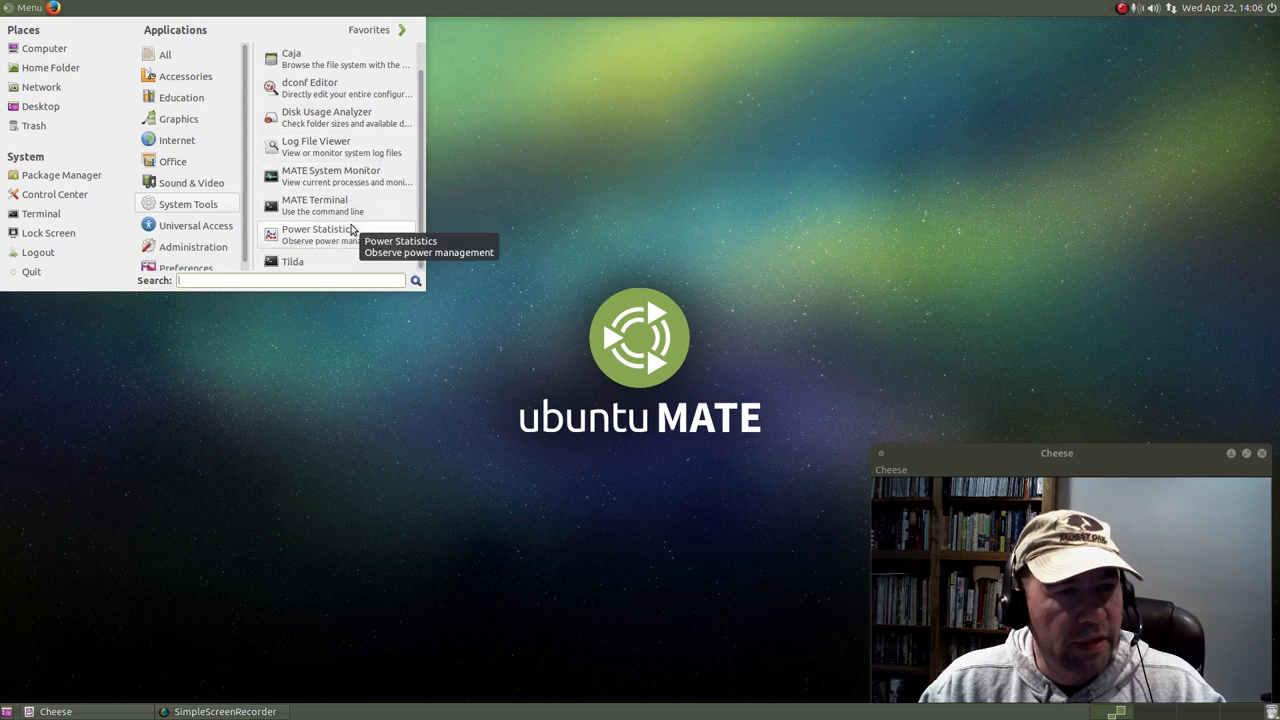
{"action": "mouse_move", "coordinate": [356, 208]}
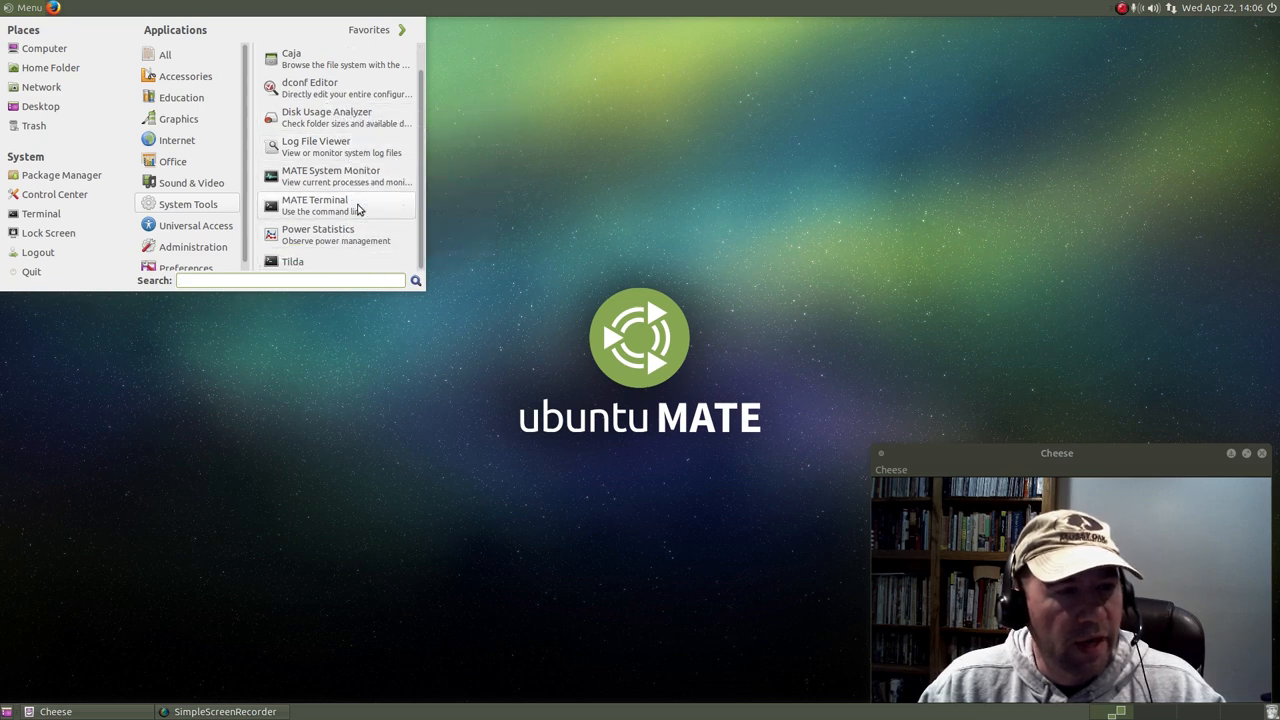
{"action": "mouse_move", "coordinate": [322, 260]}
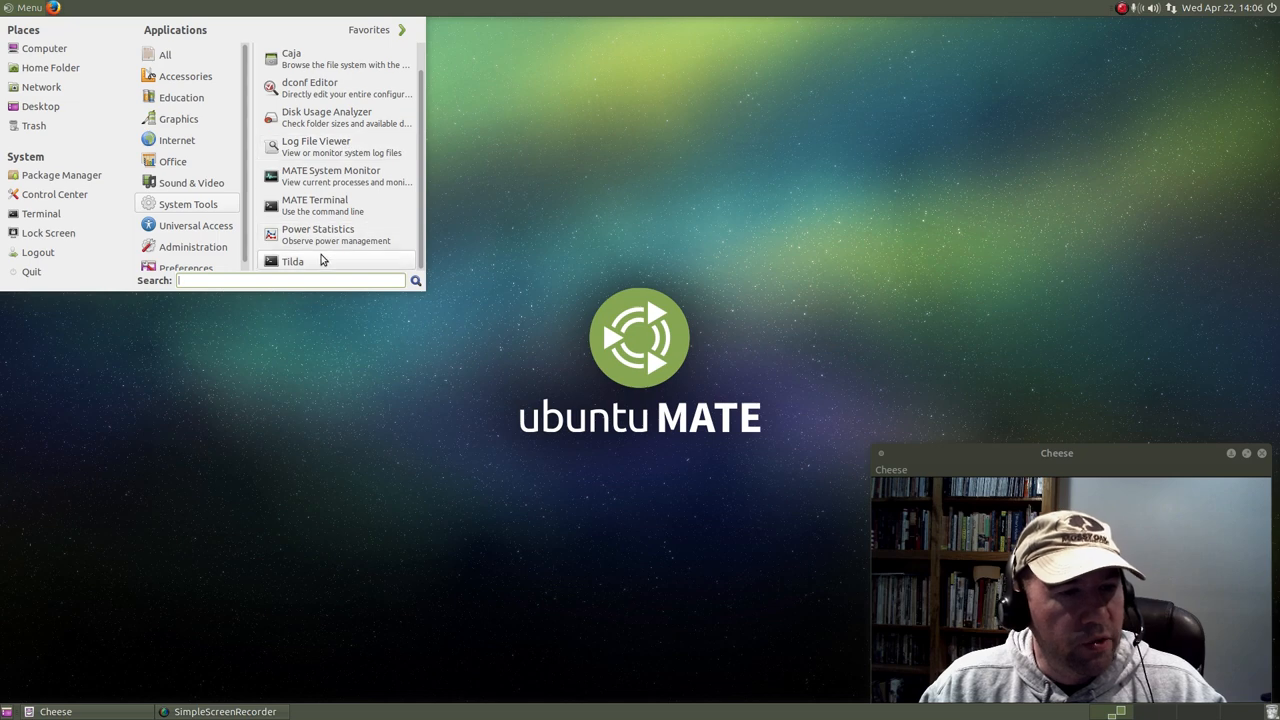
{"action": "mouse_move", "coordinate": [336, 204]}
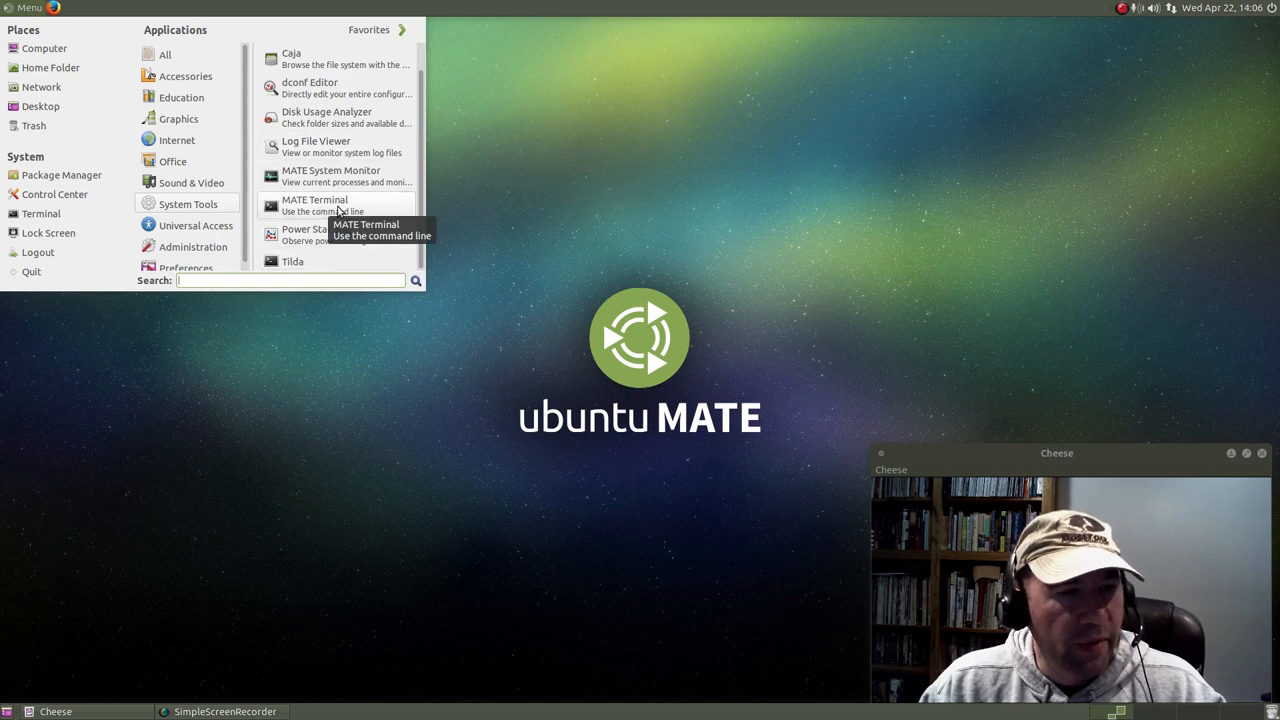
{"action": "mouse_move", "coordinate": [308, 240]}
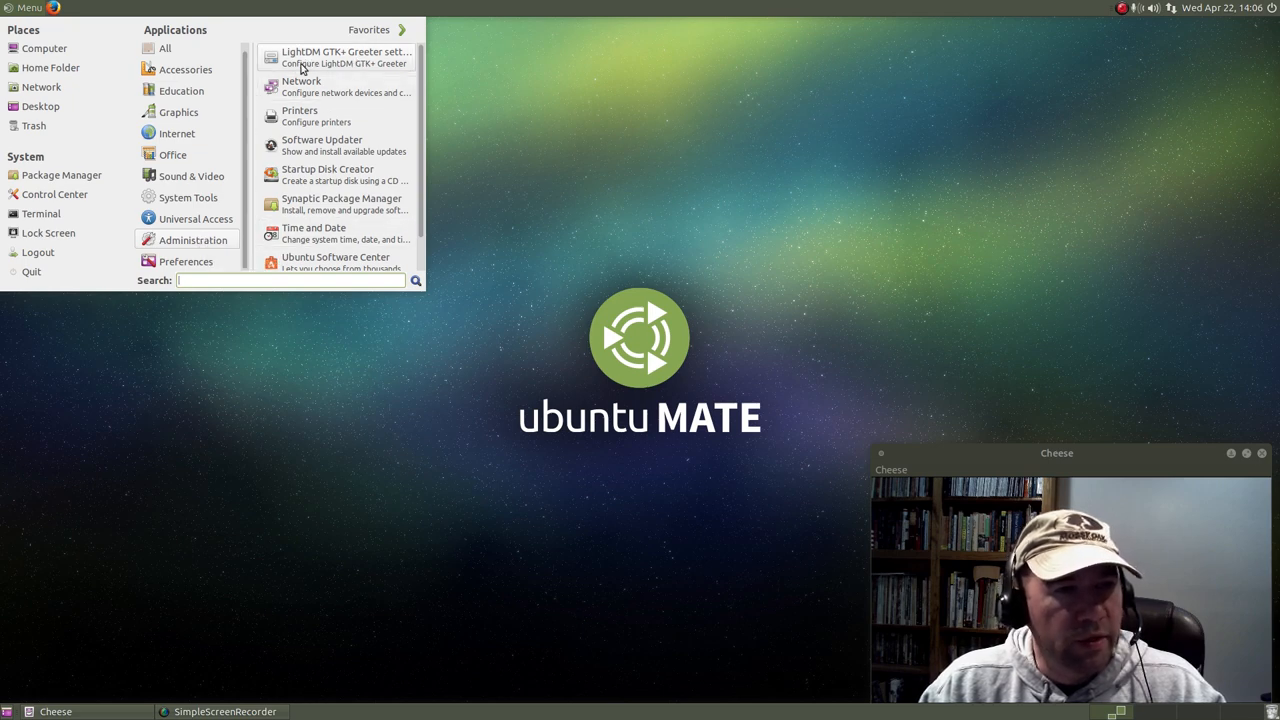
{"action": "mouse_move", "coordinate": [320, 62]}
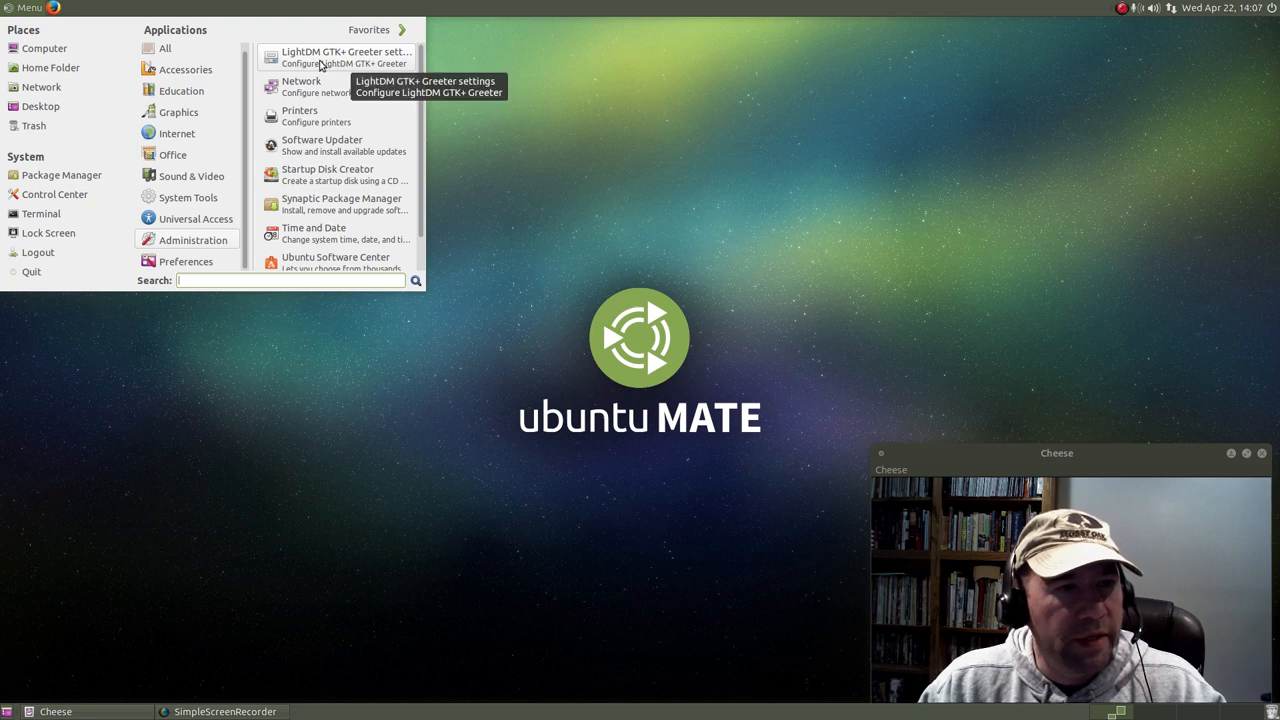
{"action": "mouse_move", "coordinate": [318, 114]}
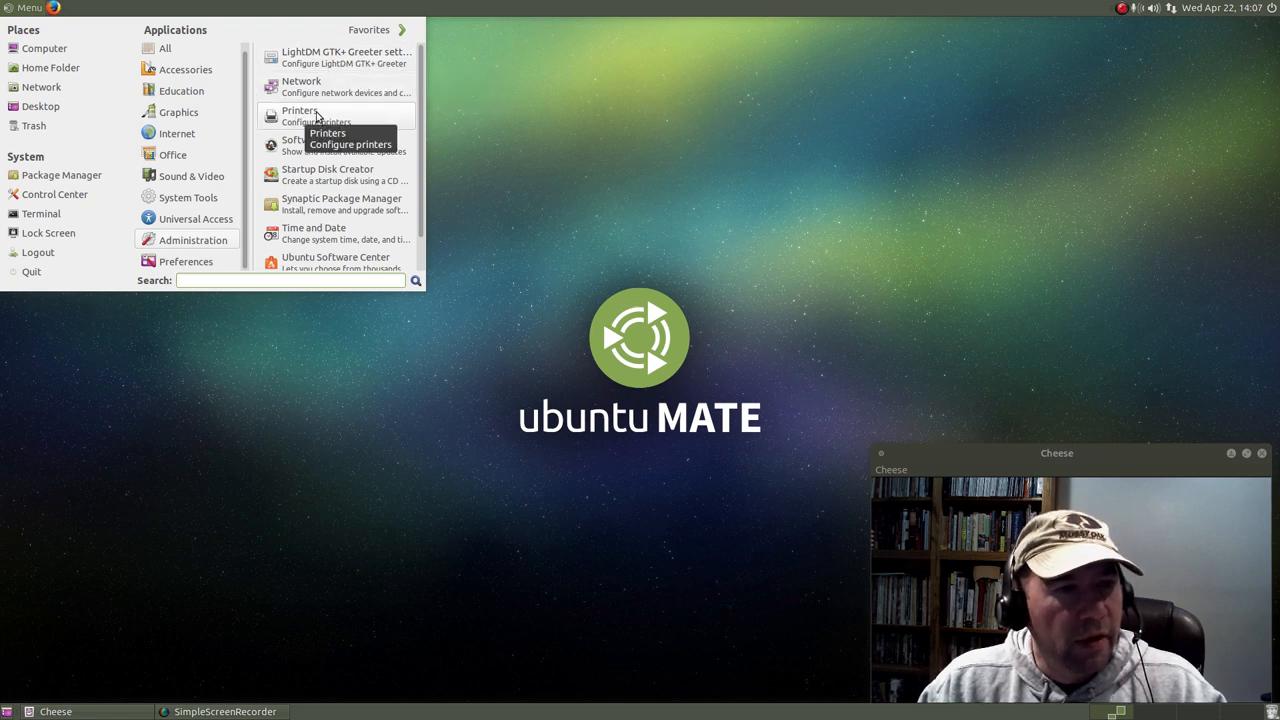
{"action": "mouse_move", "coordinate": [370, 174]}
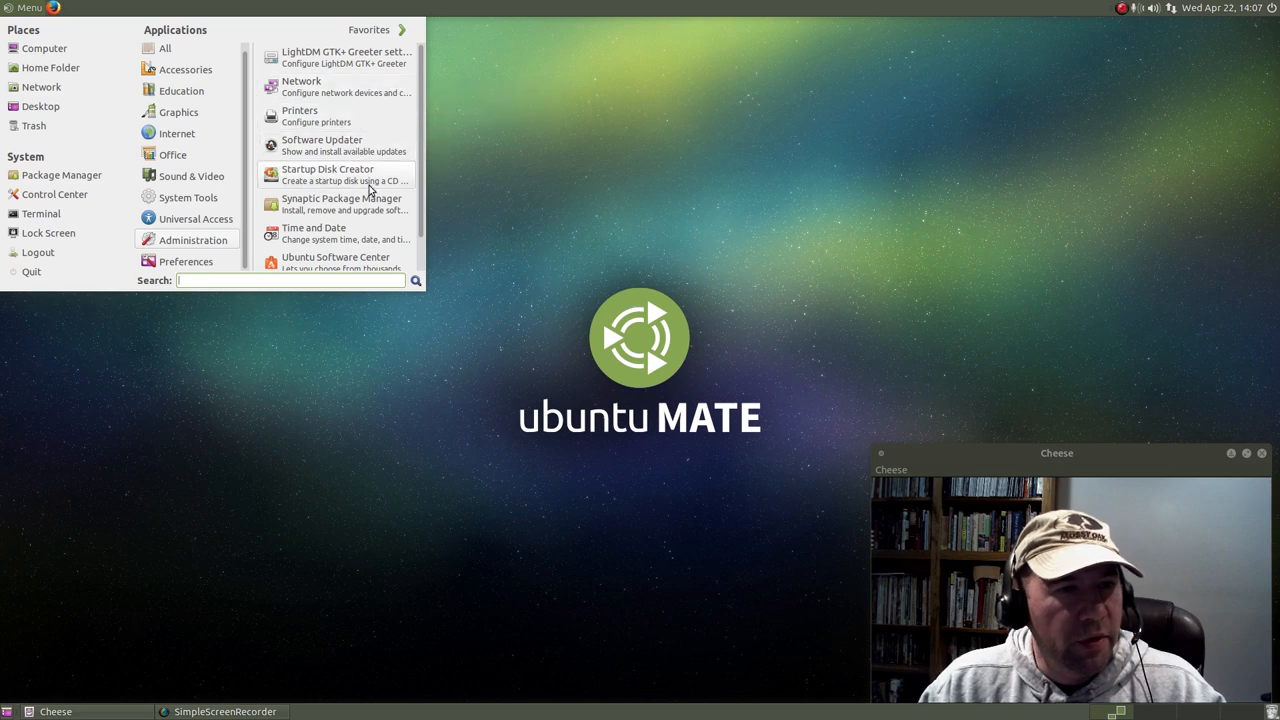
{"action": "mouse_move", "coordinate": [356, 144]}
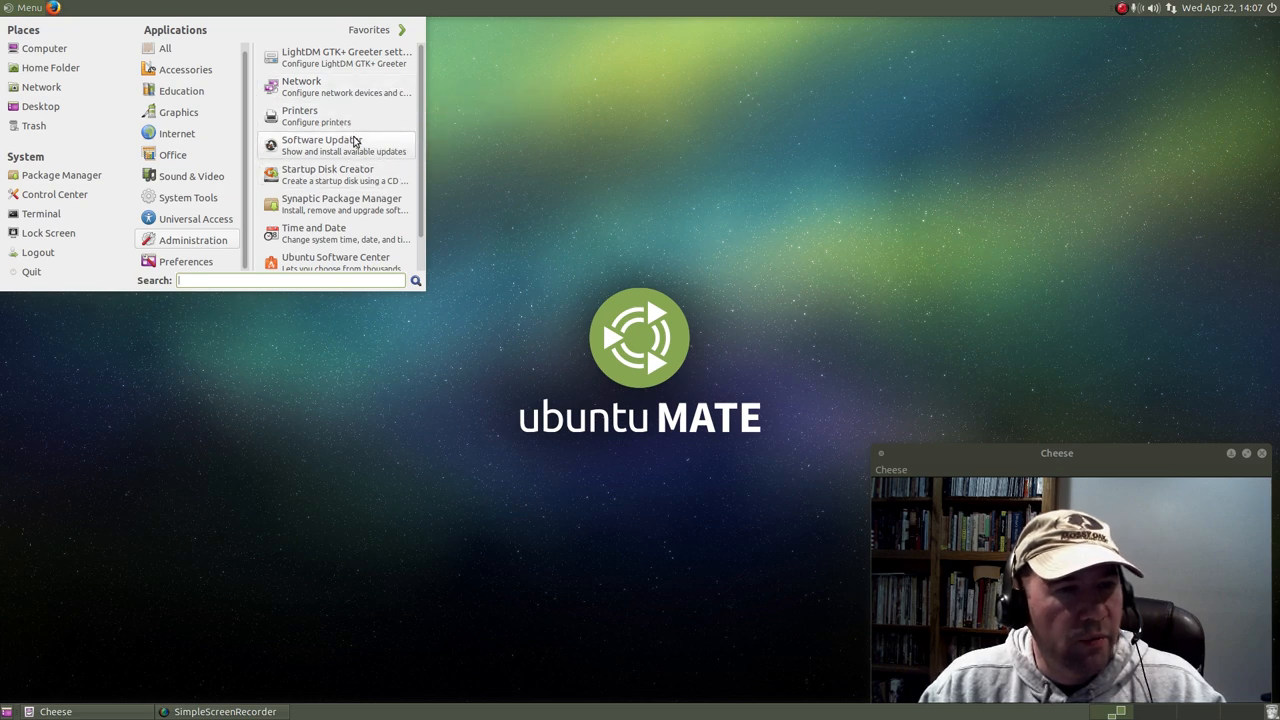
{"action": "mouse_move", "coordinate": [328, 176]}
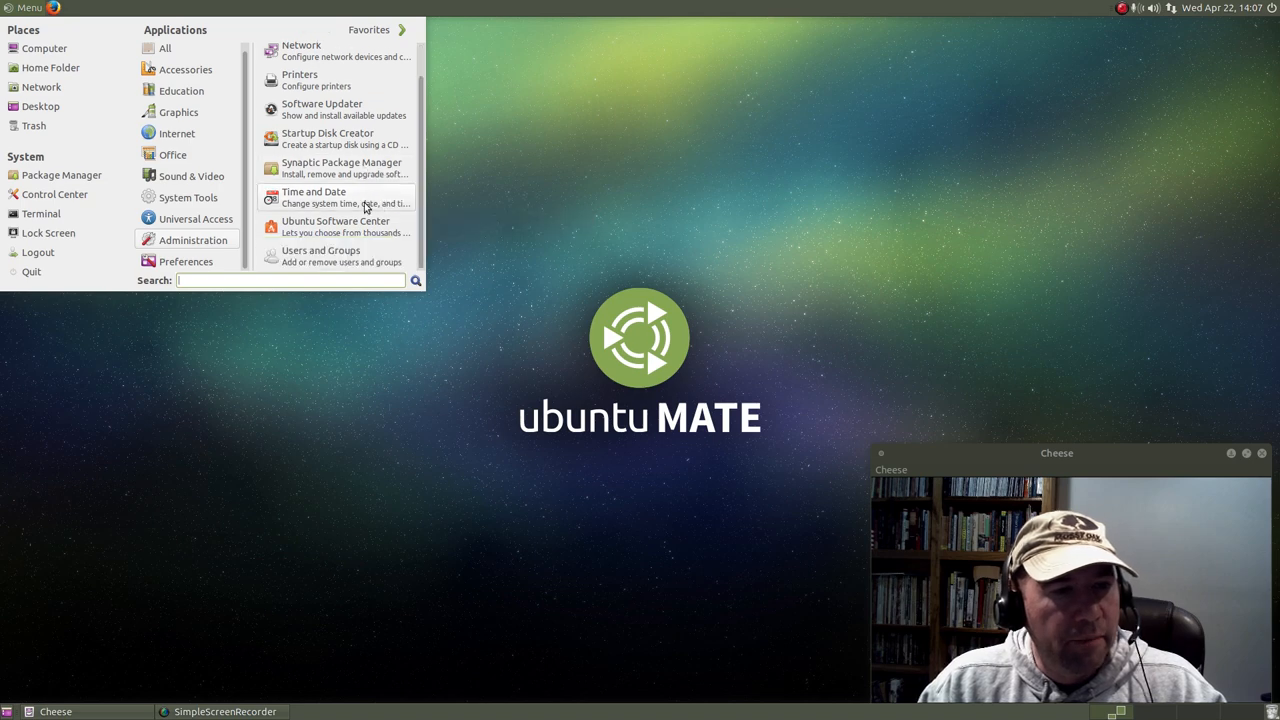
{"action": "mouse_move", "coordinate": [340, 168]}
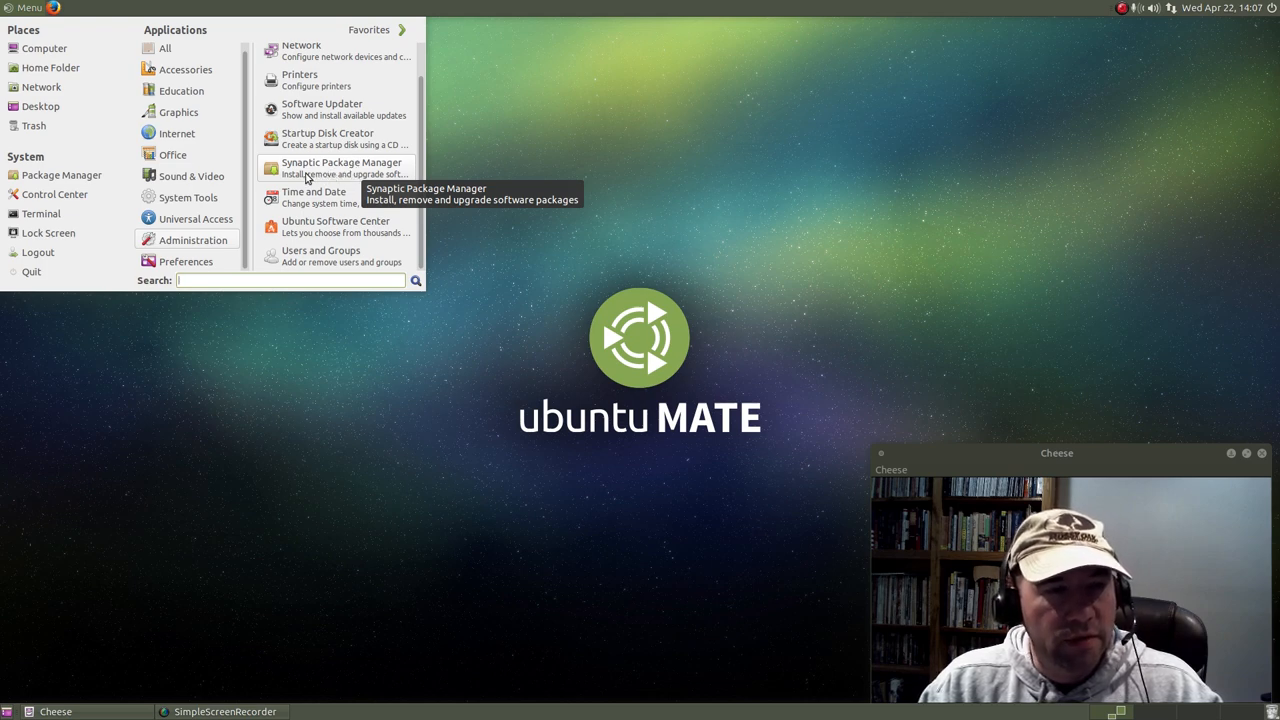
{"action": "mouse_move", "coordinate": [332, 198]}
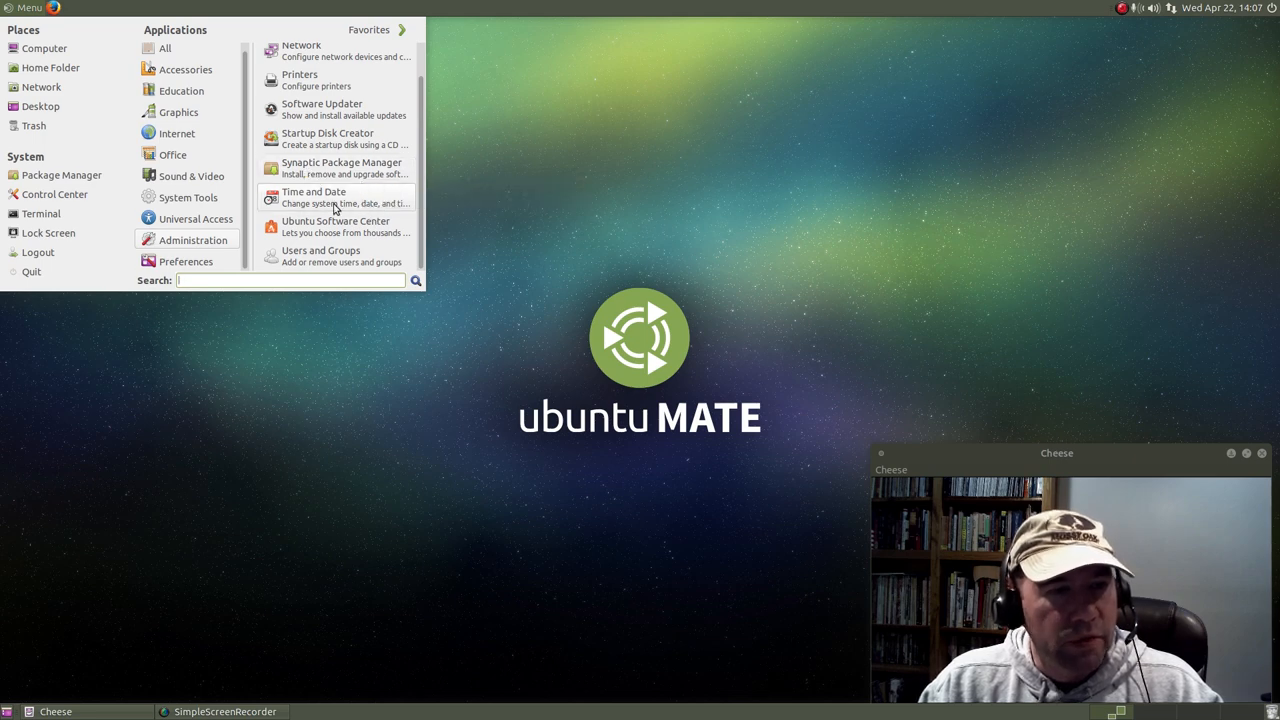
{"action": "mouse_move", "coordinate": [360, 226]}
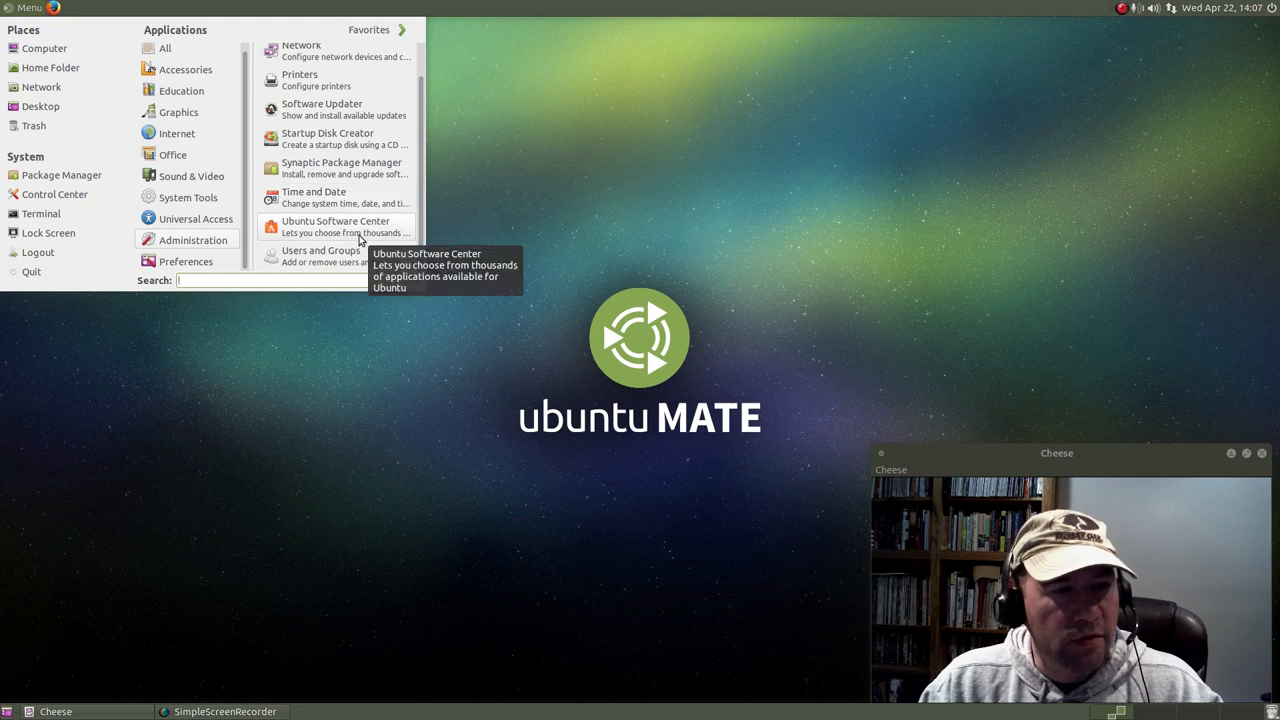
Switch the application menu to the Preferences category listing About Me, Appearance and more.
{"action": "left_click", "coordinate": [184, 260]}
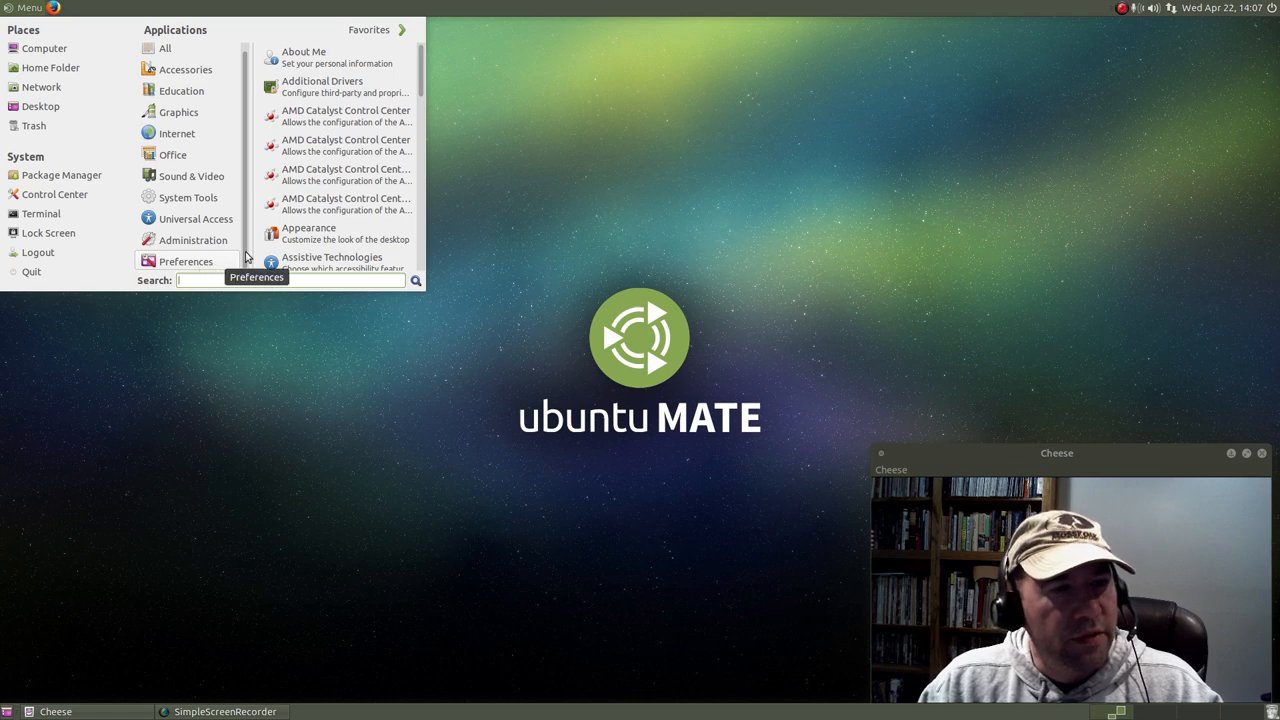
{"action": "mouse_move", "coordinate": [356, 136]}
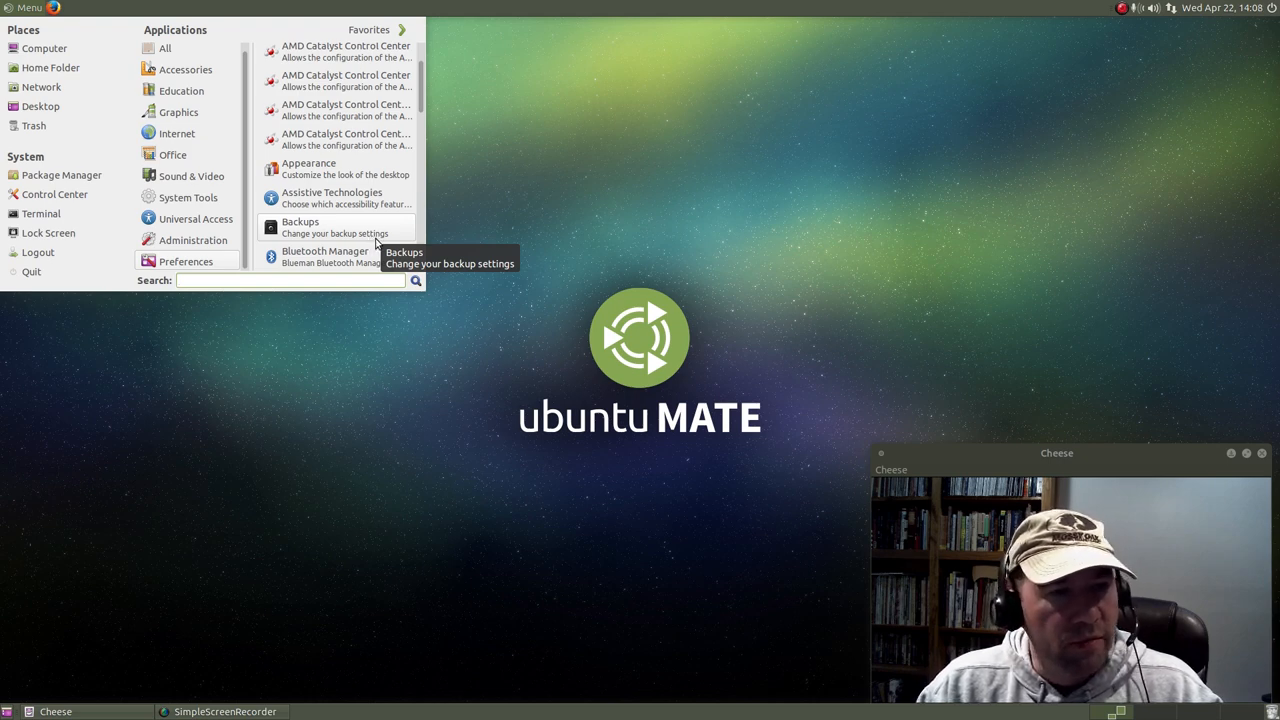
{"action": "mouse_move", "coordinate": [316, 184]}
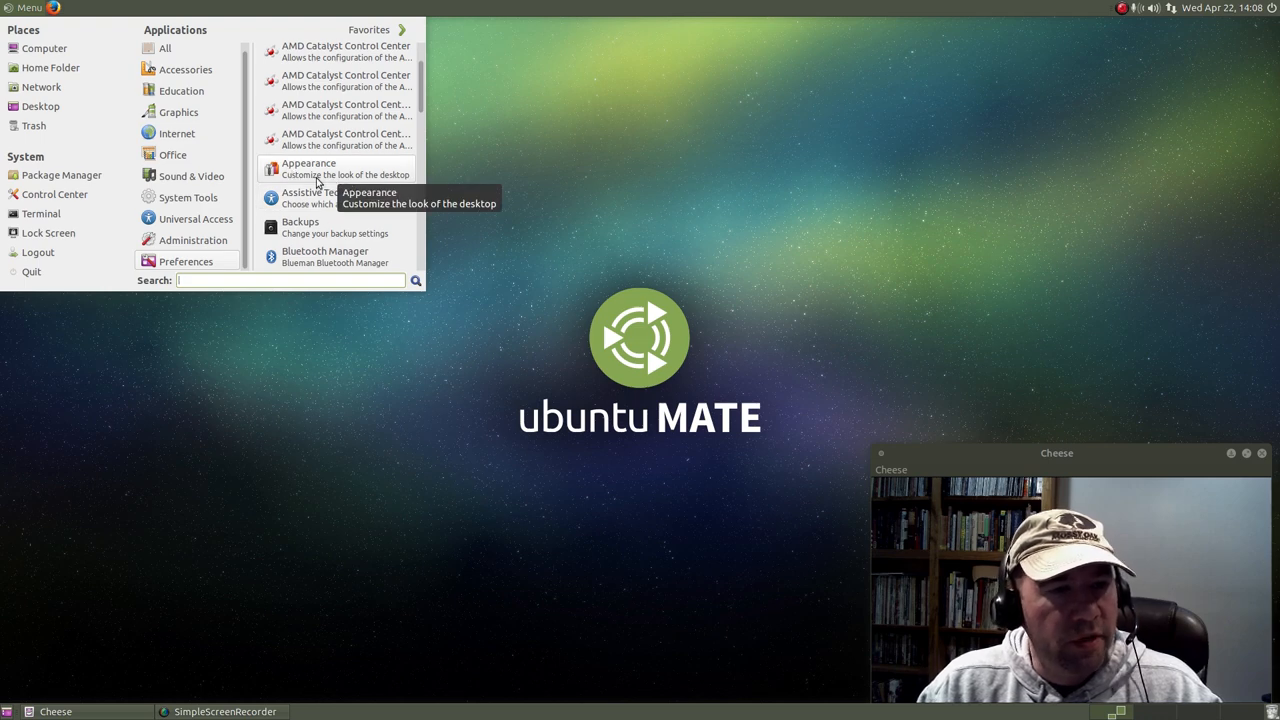
Browse down the Preferences list, then return to Preferences and scroll to Qt 4 Settings.
{"action": "scroll", "scroll_direction": "down", "scroll_amount": 3}
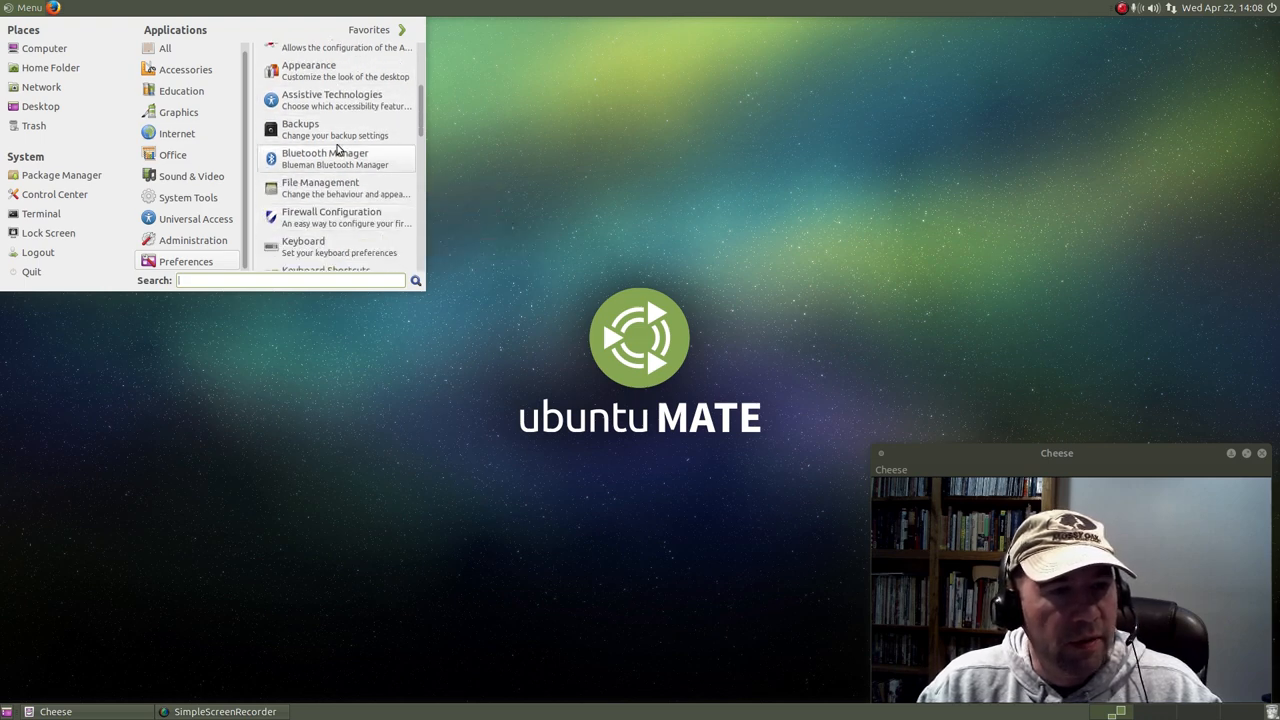
{"action": "mouse_move", "coordinate": [396, 248]}
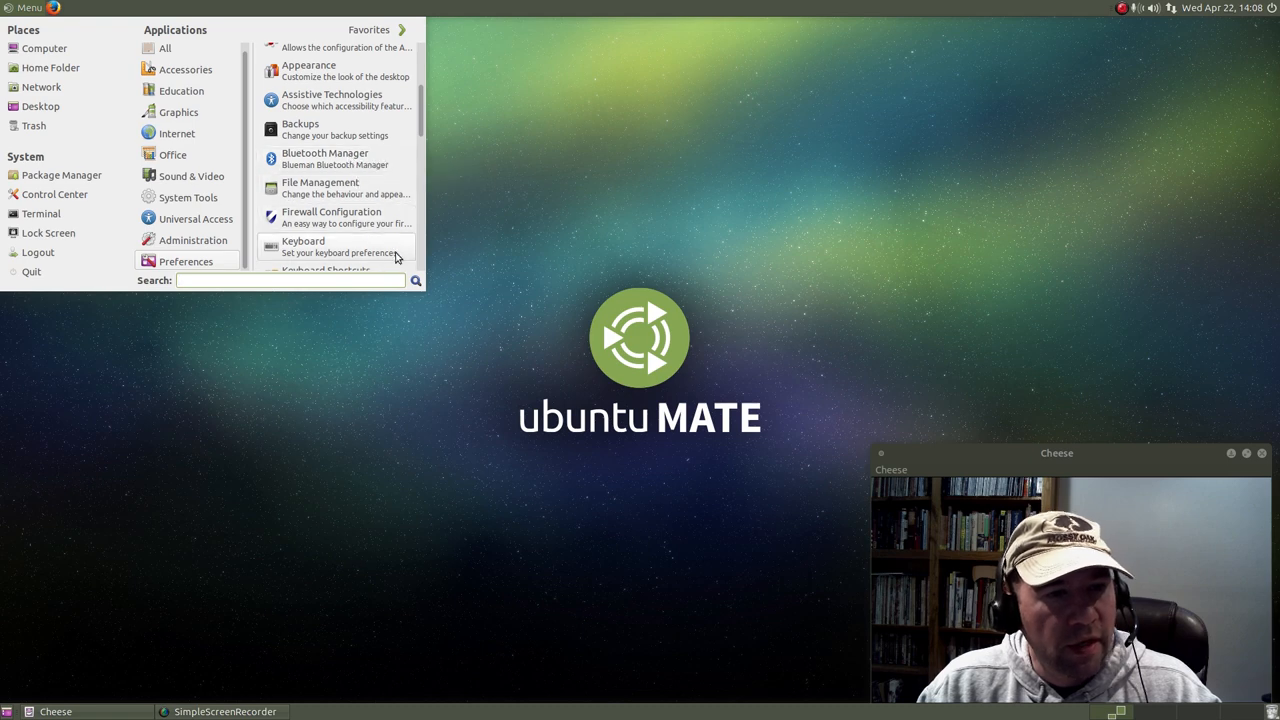
{"action": "scroll", "scroll_direction": "down", "scroll_amount": 3}
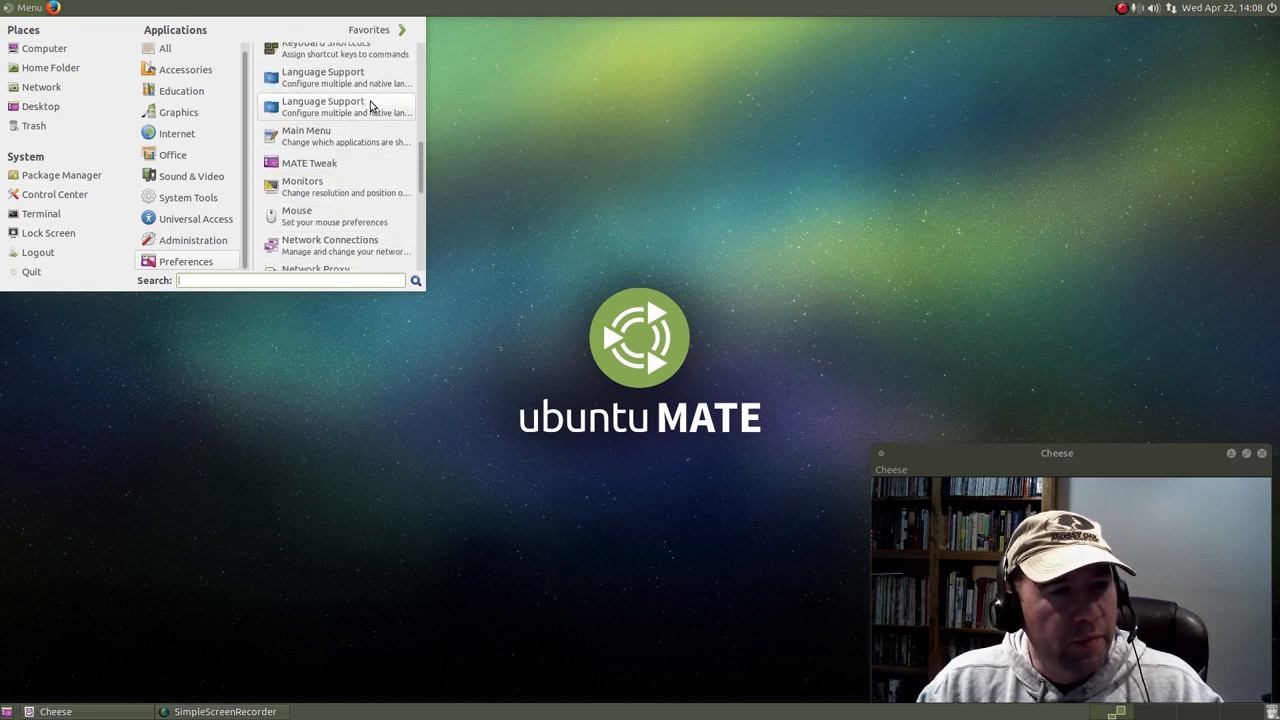
{"action": "scroll", "scroll_direction": "down", "scroll_amount": 3}
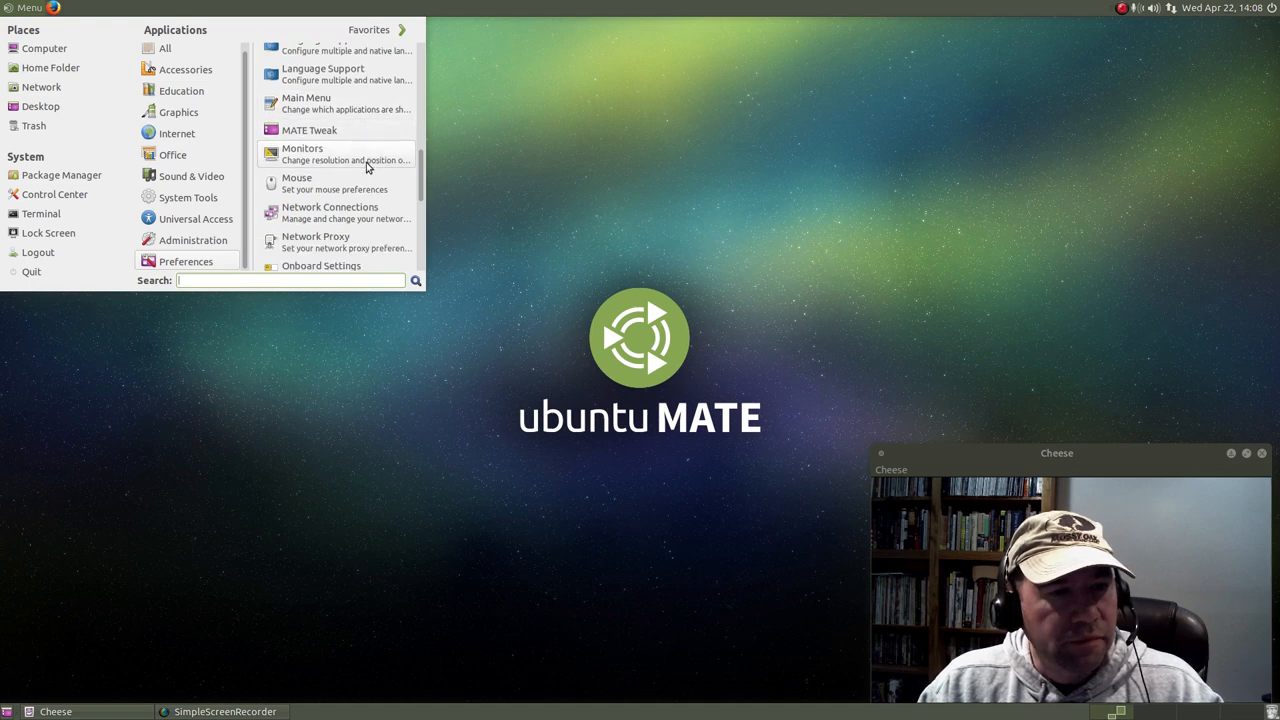
{"action": "mouse_move", "coordinate": [352, 156]}
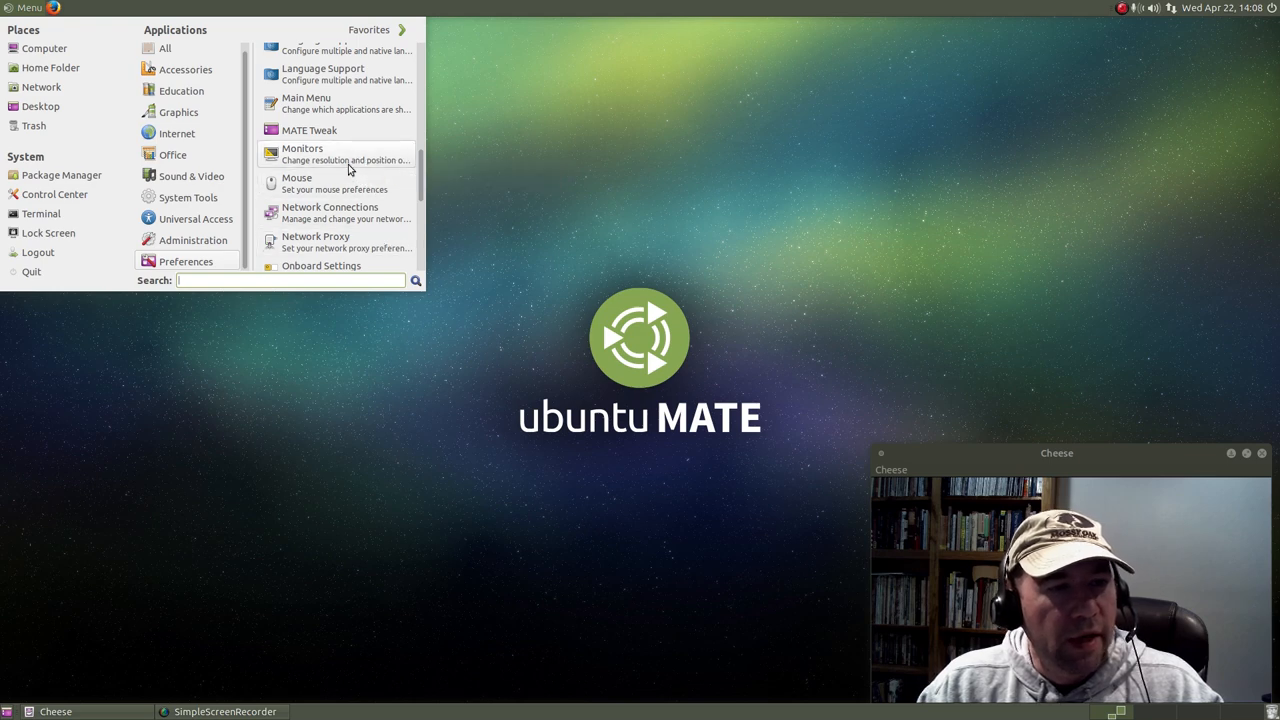
{"action": "mouse_move", "coordinate": [350, 160]}
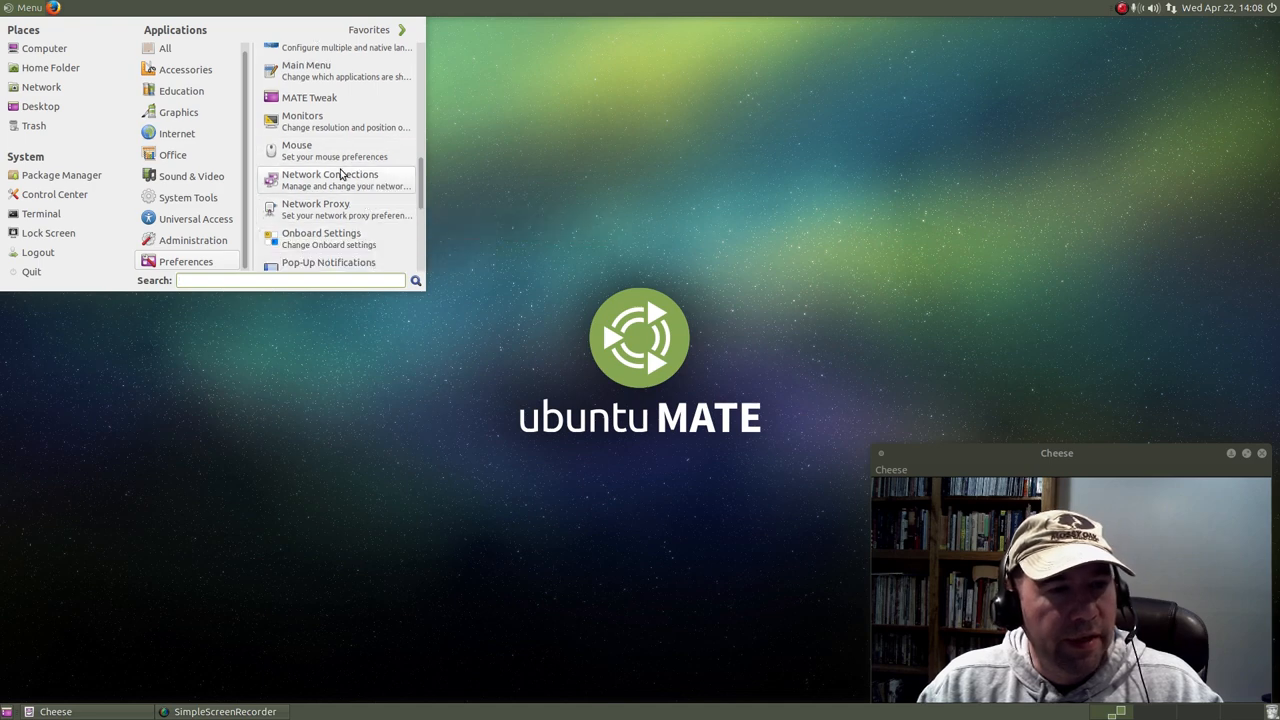
{"action": "mouse_move", "coordinate": [340, 124]}
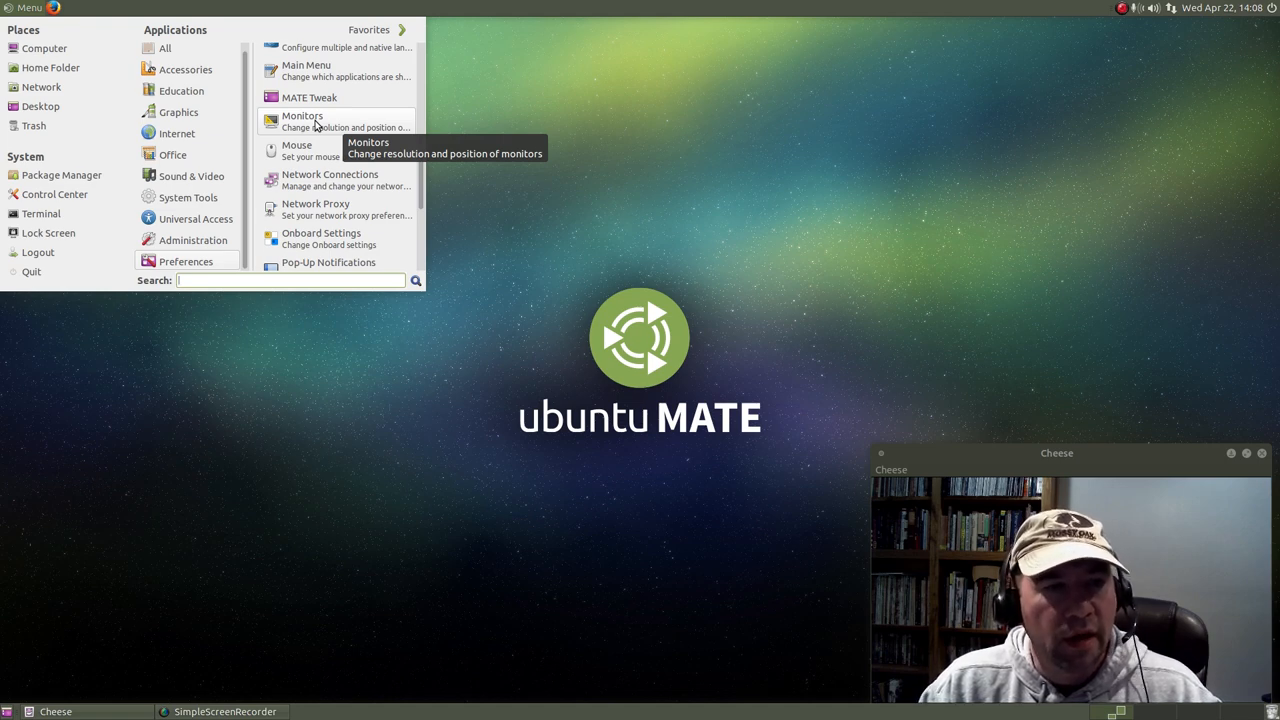
{"action": "mouse_move", "coordinate": [236, 160]}
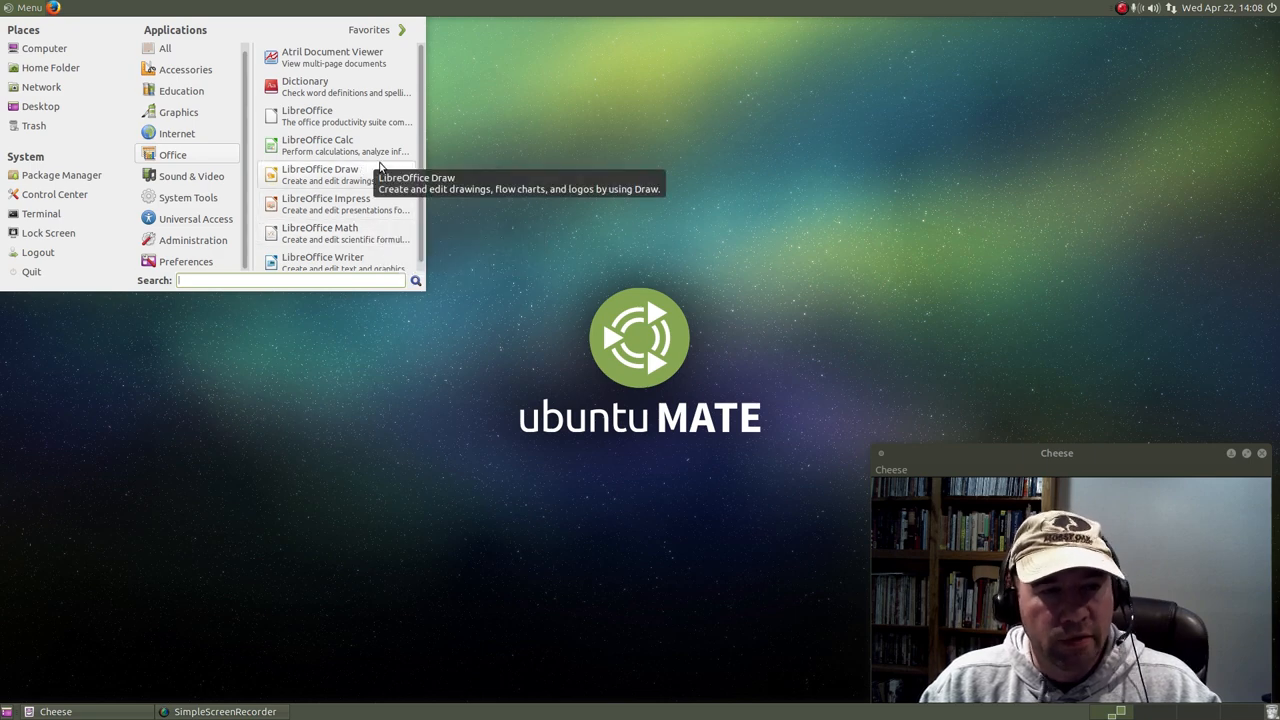
{"action": "mouse_move", "coordinate": [604, 464]}
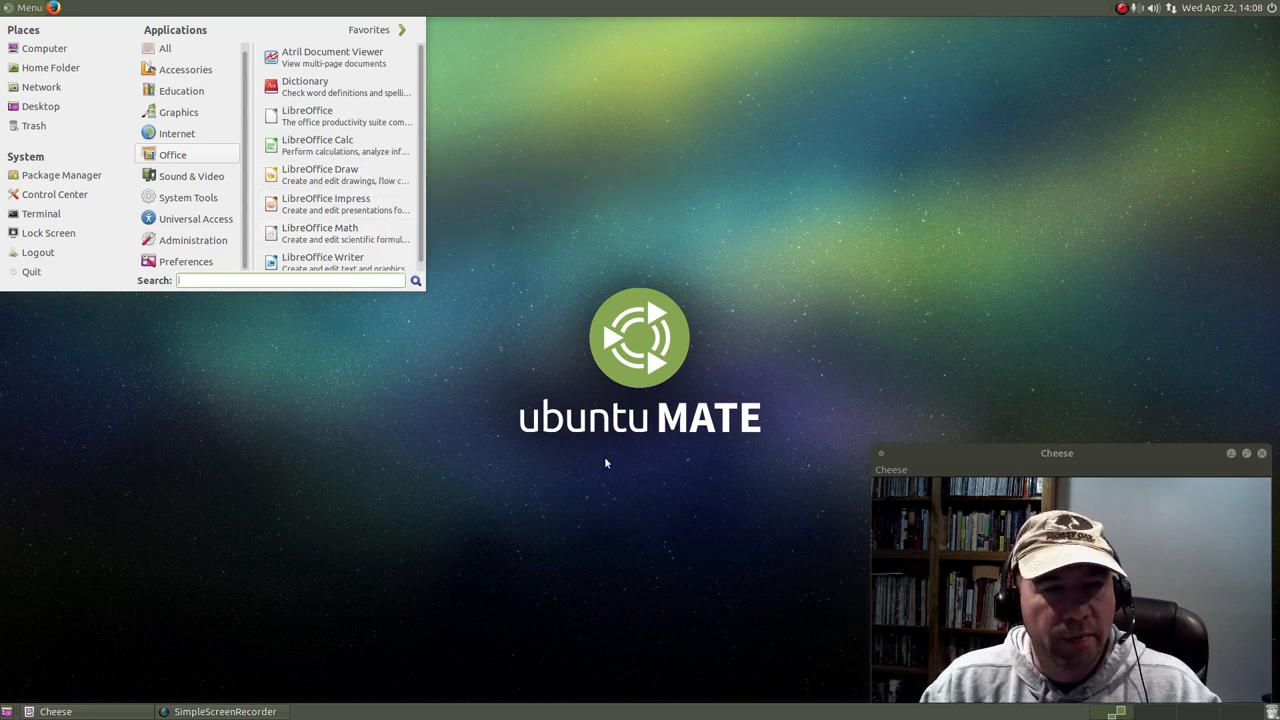
{"action": "mouse_move", "coordinate": [408, 184]}
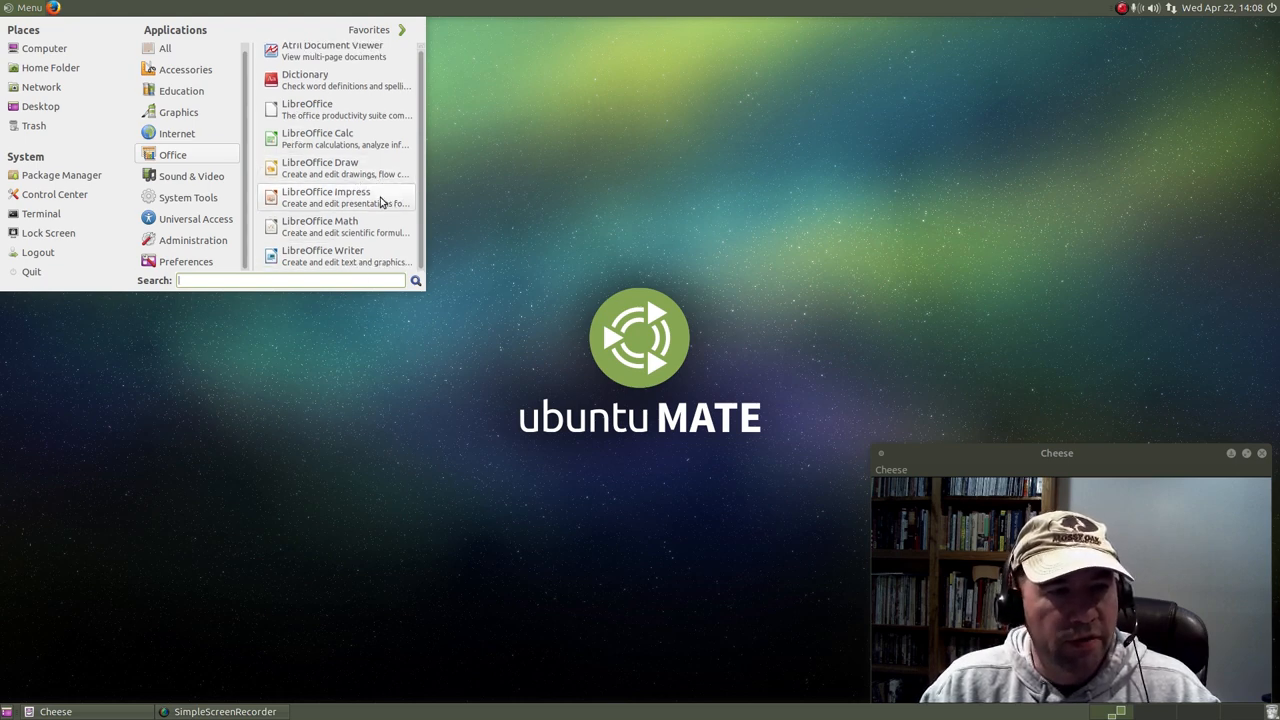
{"action": "mouse_move", "coordinate": [184, 260]}
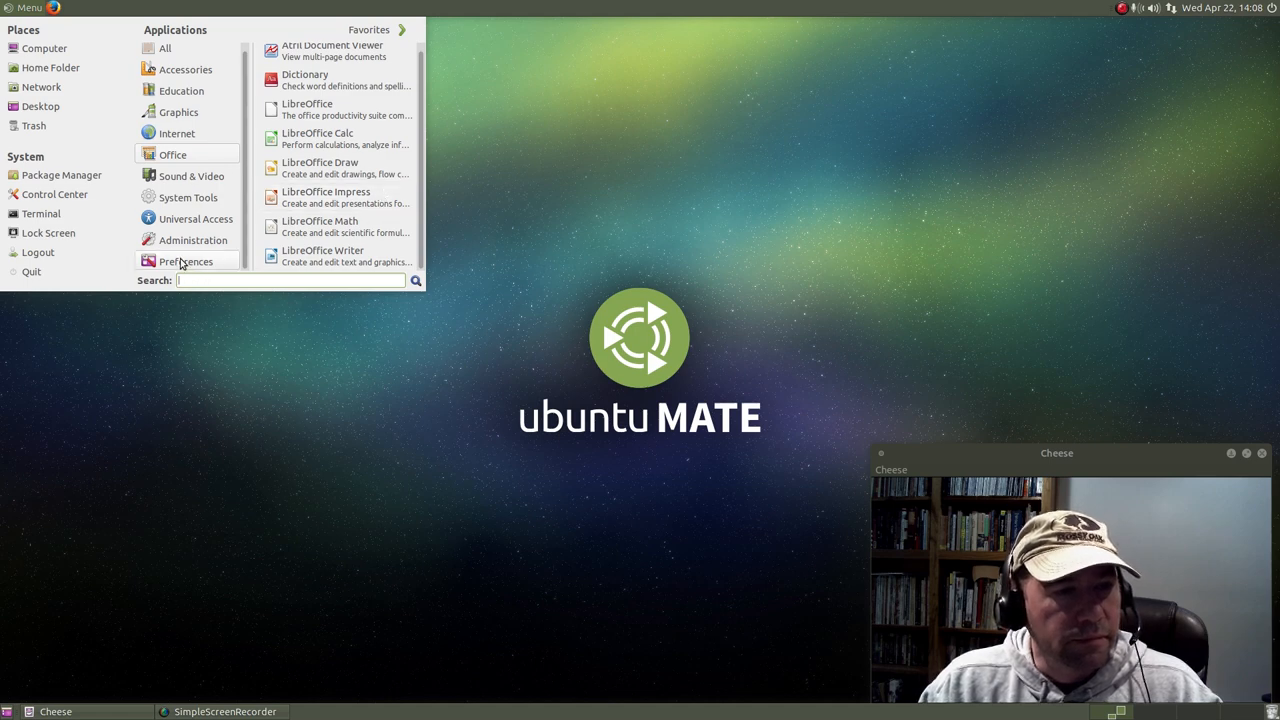
{"action": "left_click", "coordinate": [184, 260]}
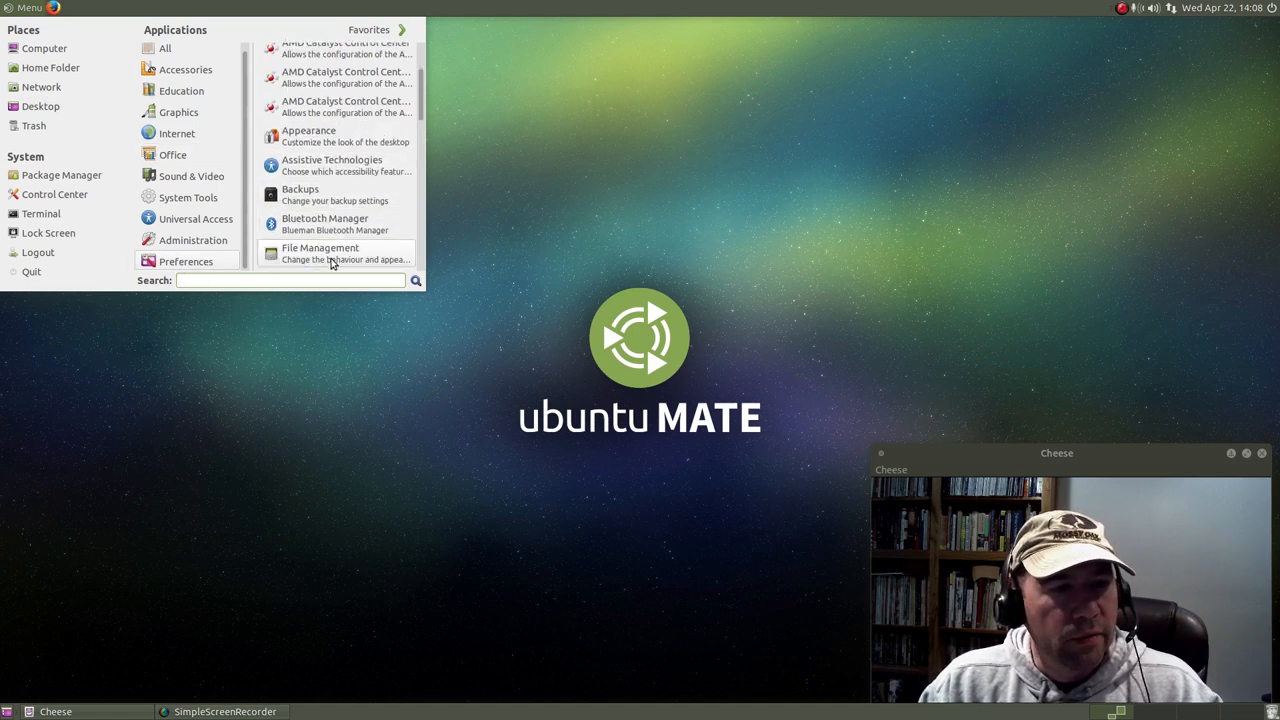
{"action": "scroll", "scroll_direction": "down", "scroll_amount": 3}
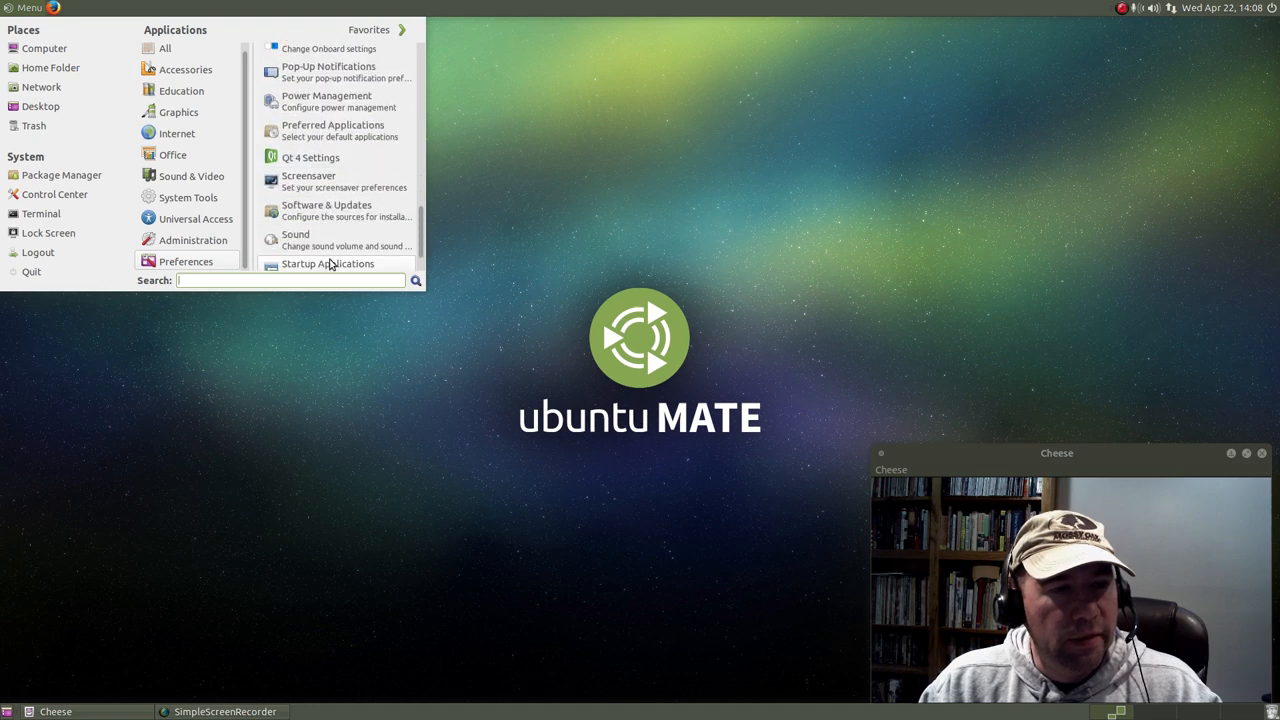
{"action": "mouse_move", "coordinate": [330, 180]}
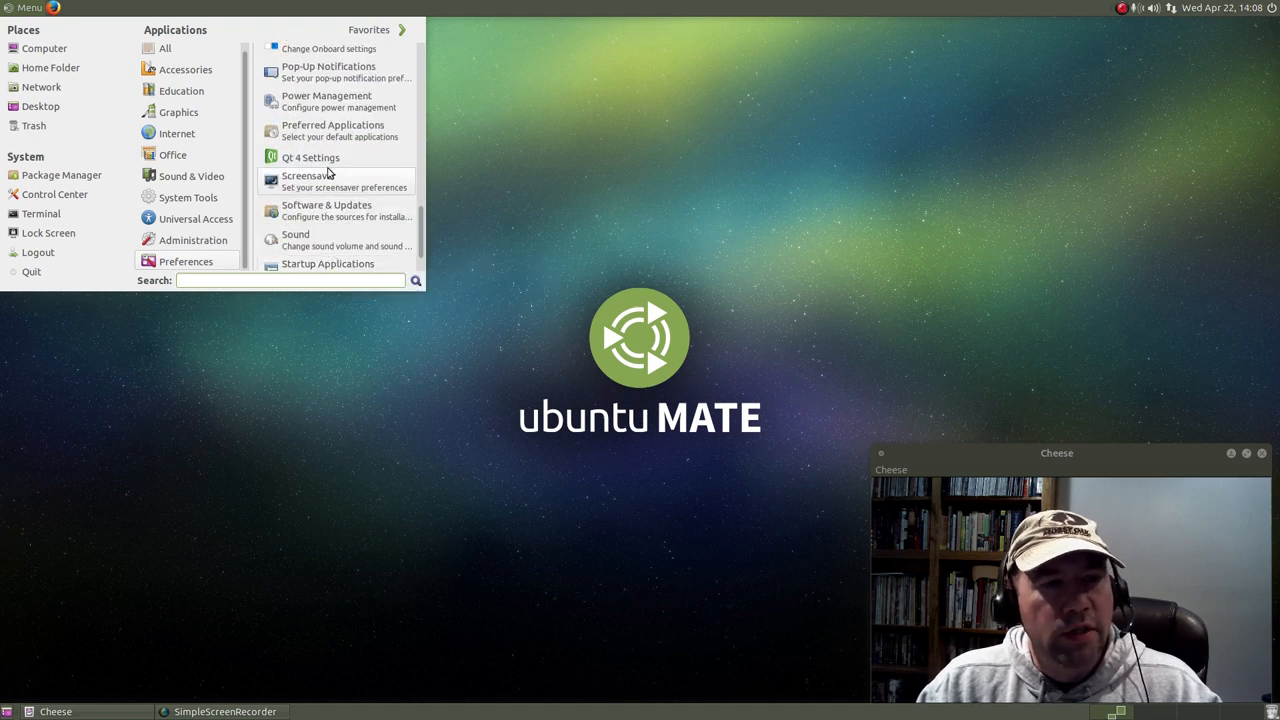
{"action": "mouse_move", "coordinate": [310, 156]}
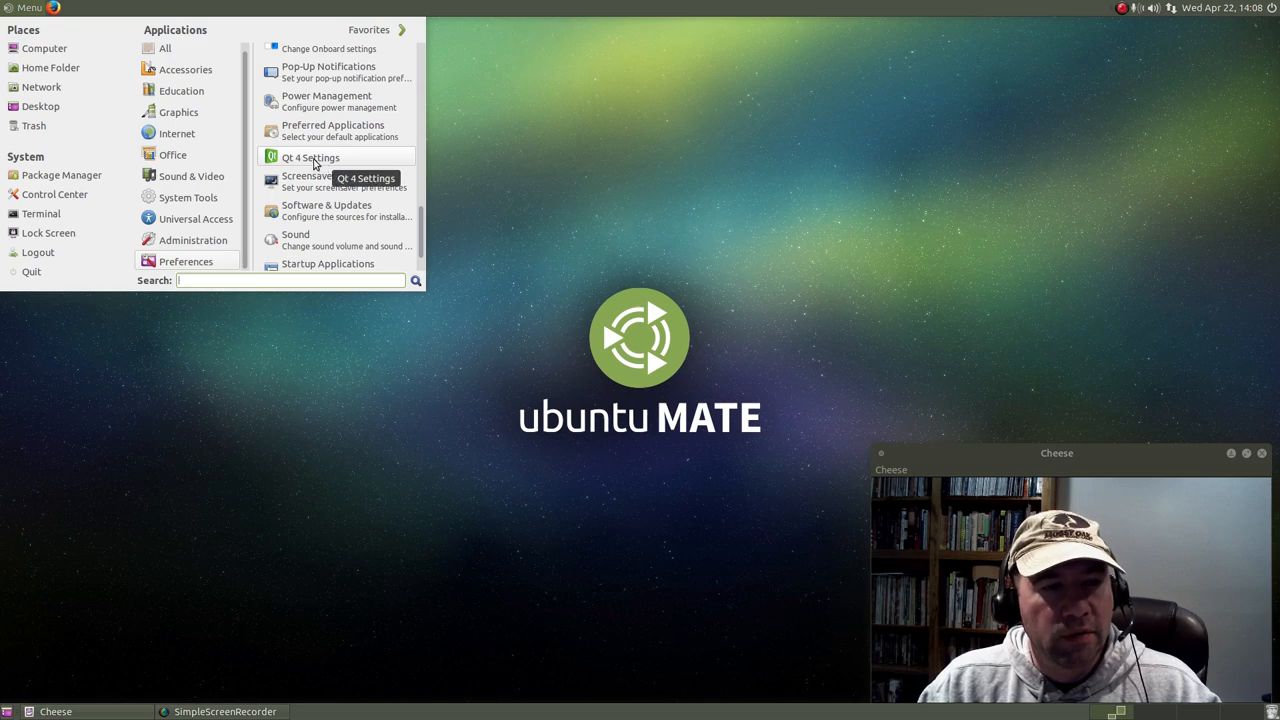
Drag the Qt Configuration window around the desktop and leave it at the left edge.
{"action": "left_click", "coordinate": [310, 156]}
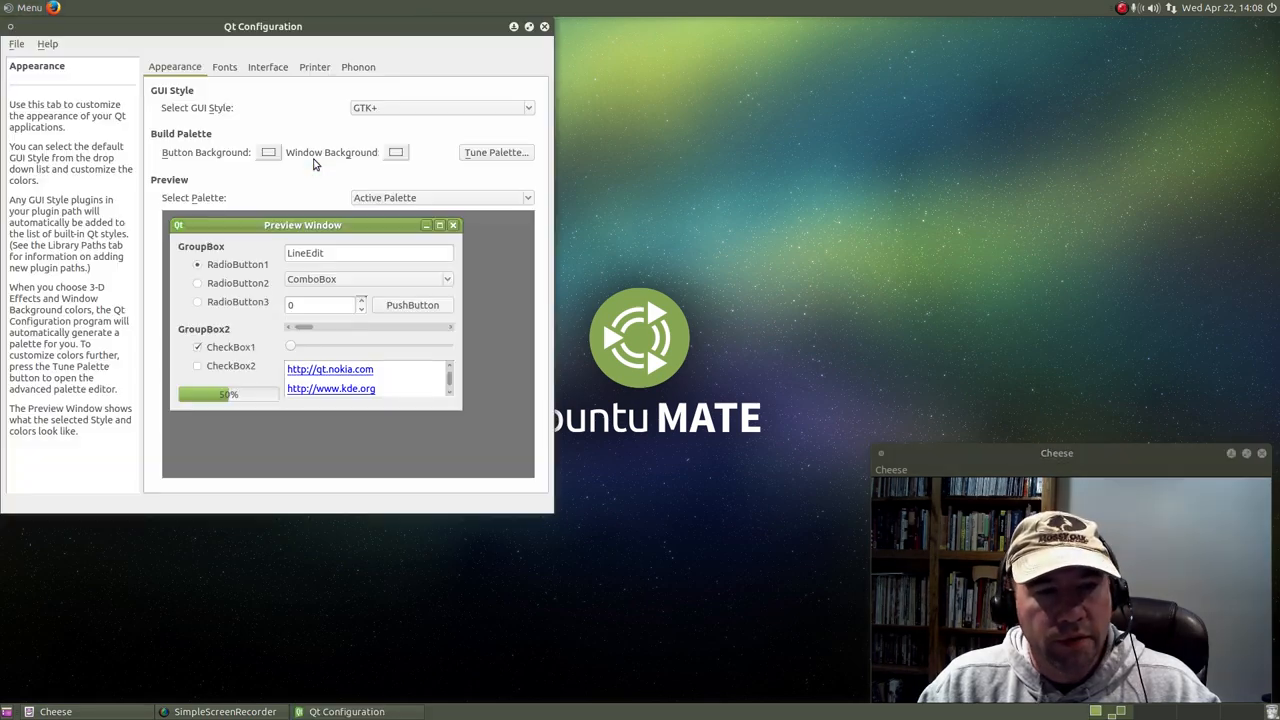
{"action": "left_click_drag", "start_coordinate": [264, 26], "coordinate": [516, 180]}
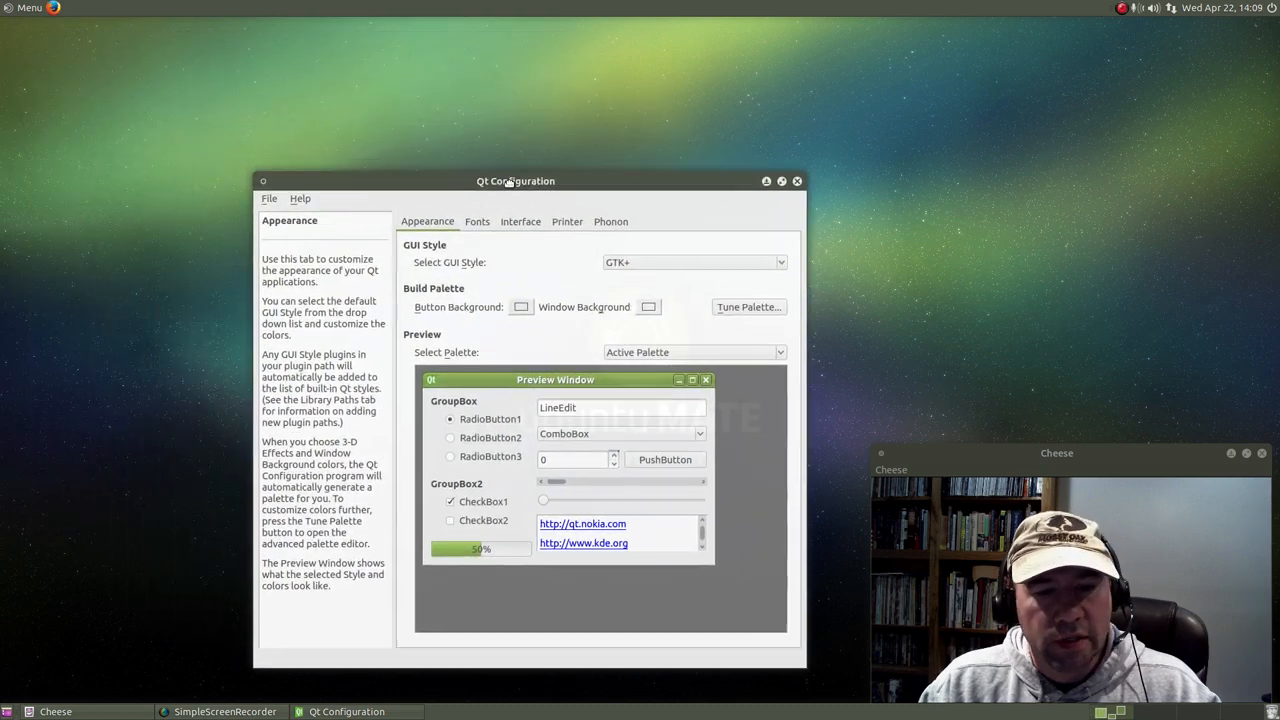
{"action": "left_click_drag", "start_coordinate": [516, 180], "coordinate": [552, 198]}
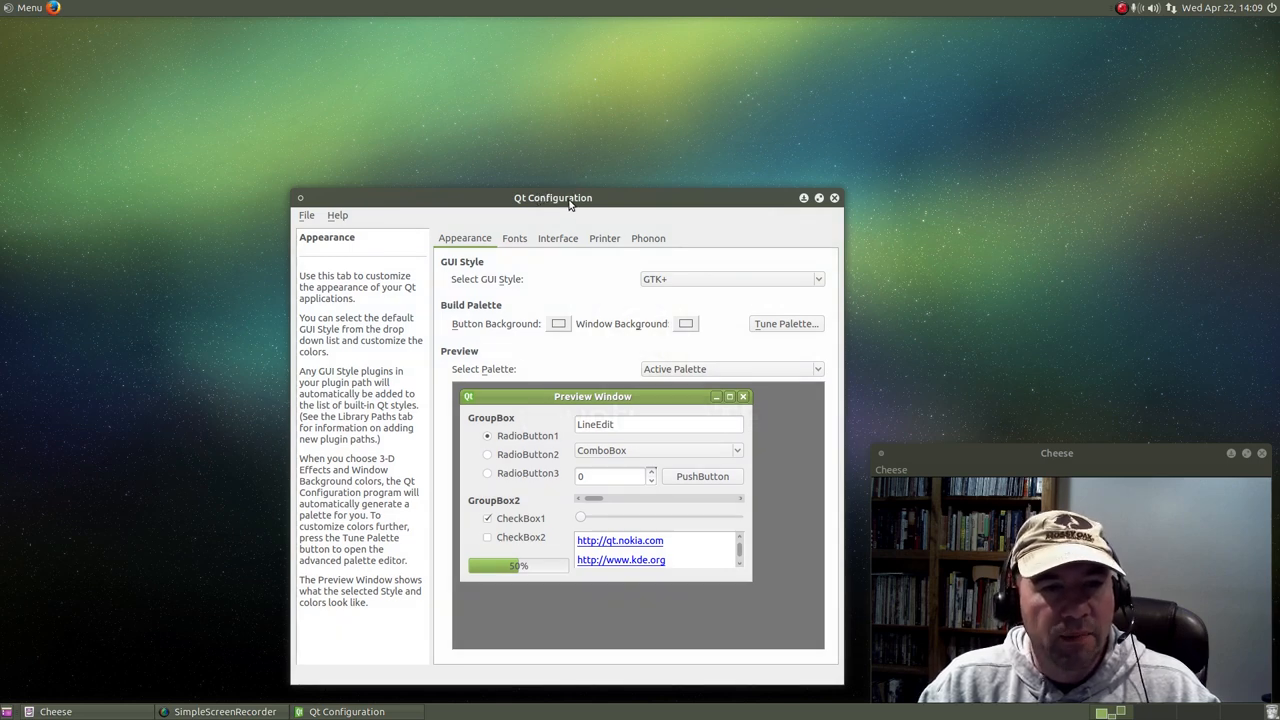
{"action": "left_click_drag", "start_coordinate": [552, 198], "coordinate": [410, 182]}
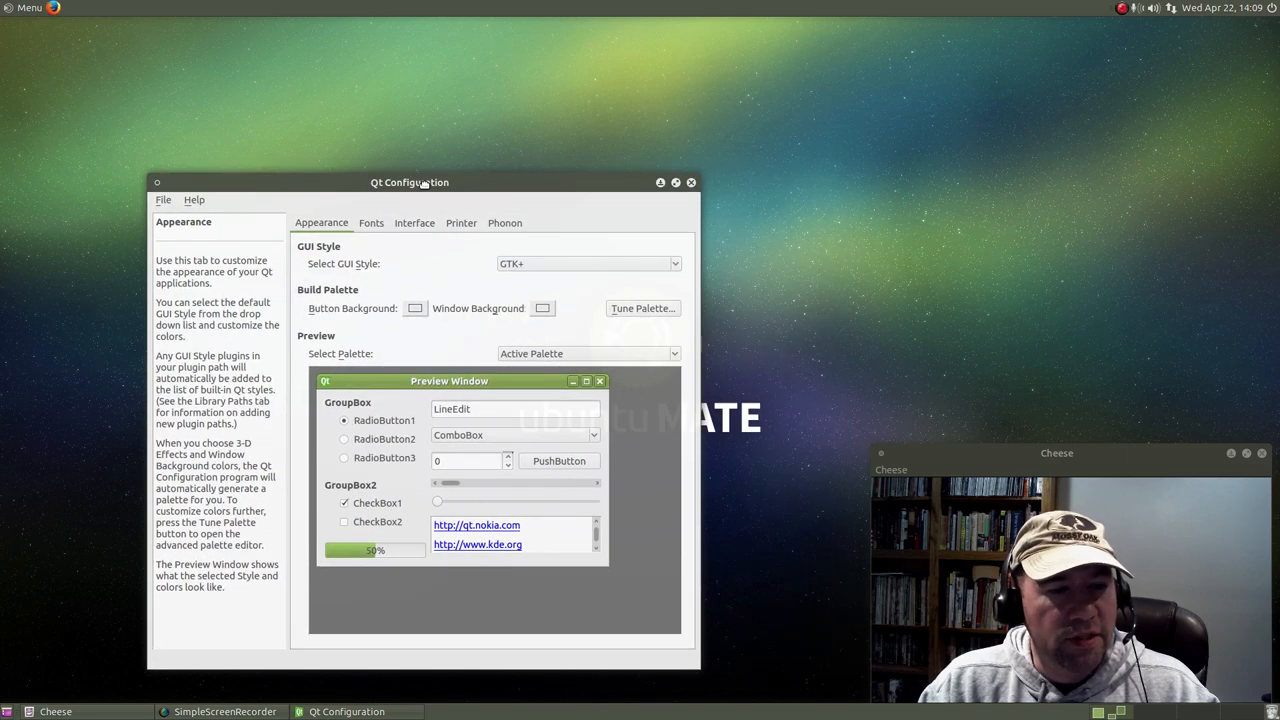
{"action": "left_click_drag", "start_coordinate": [408, 182], "coordinate": [284, 188]}
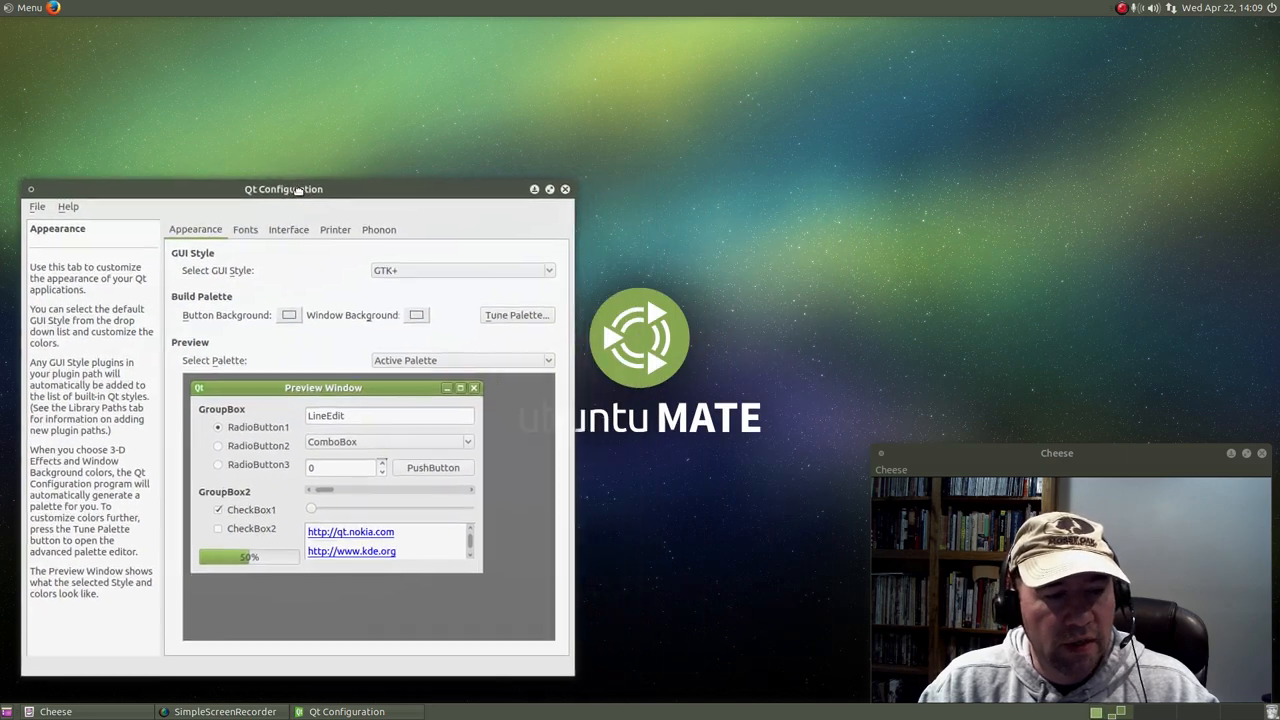
{"action": "mouse_move", "coordinate": [438, 146]}
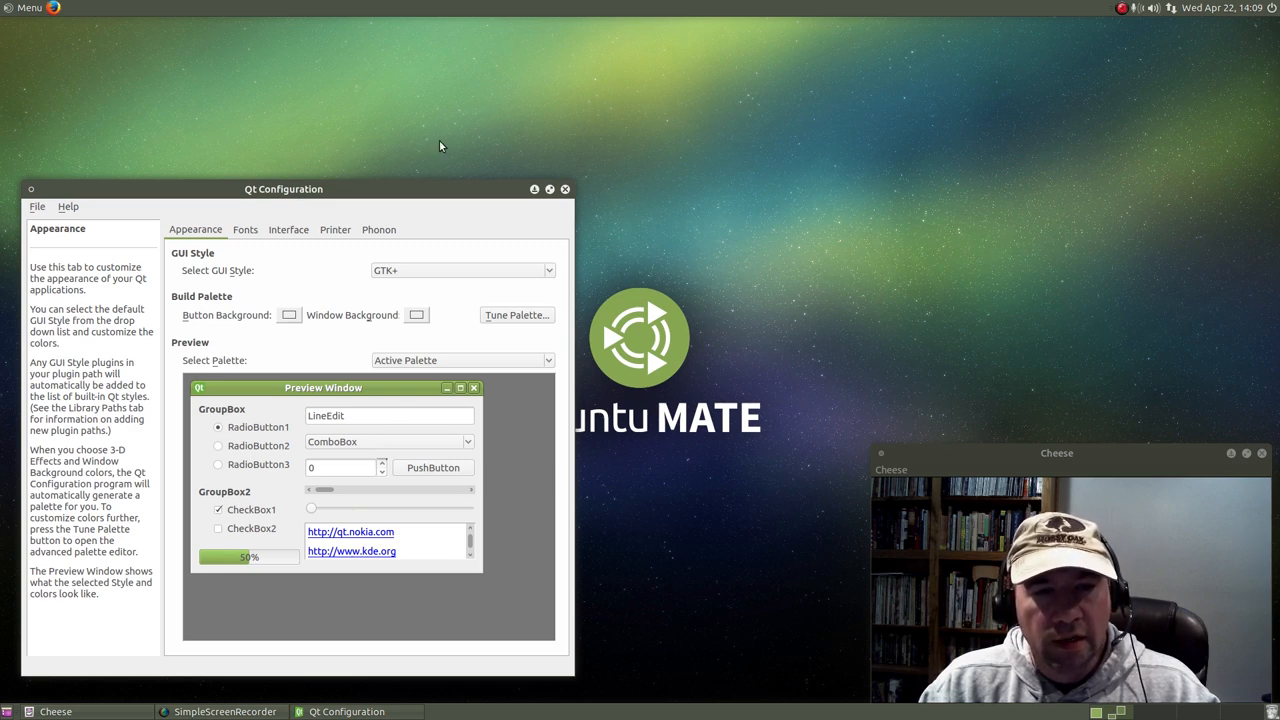
{"action": "mouse_move", "coordinate": [612, 476]}
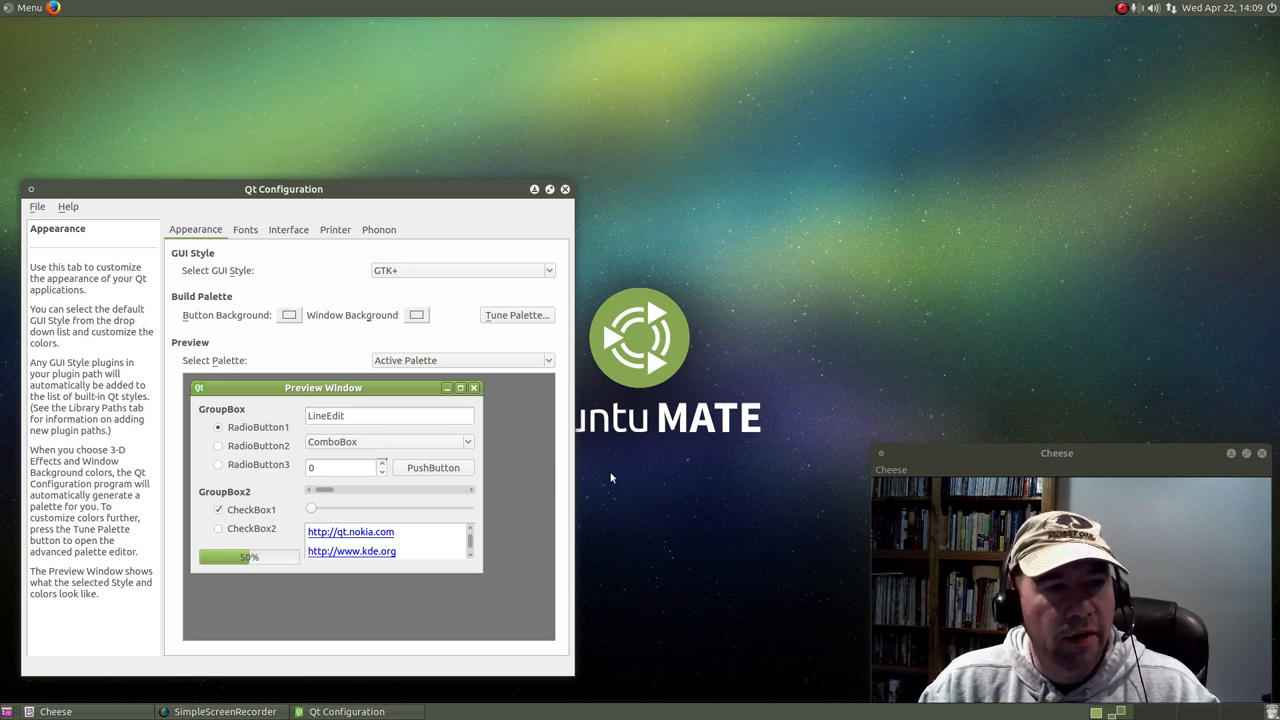
{"action": "mouse_move", "coordinate": [728, 528]}
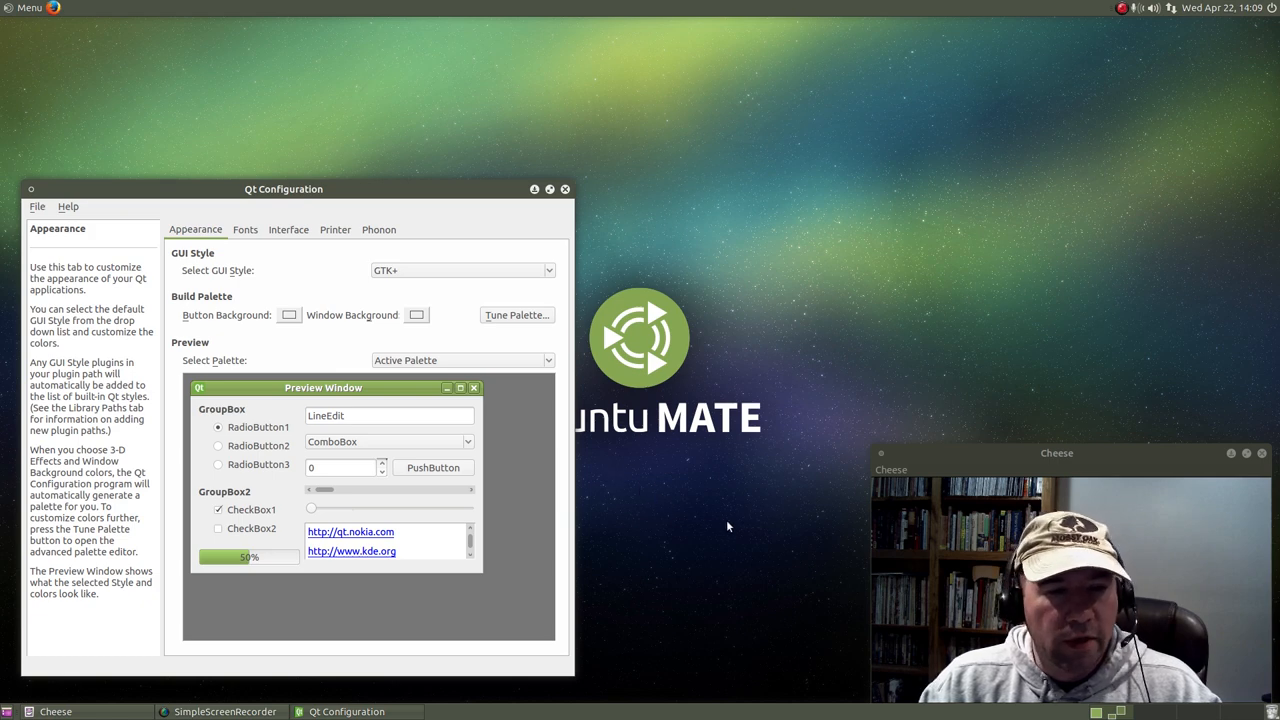
{"action": "mouse_move", "coordinate": [240, 200]}
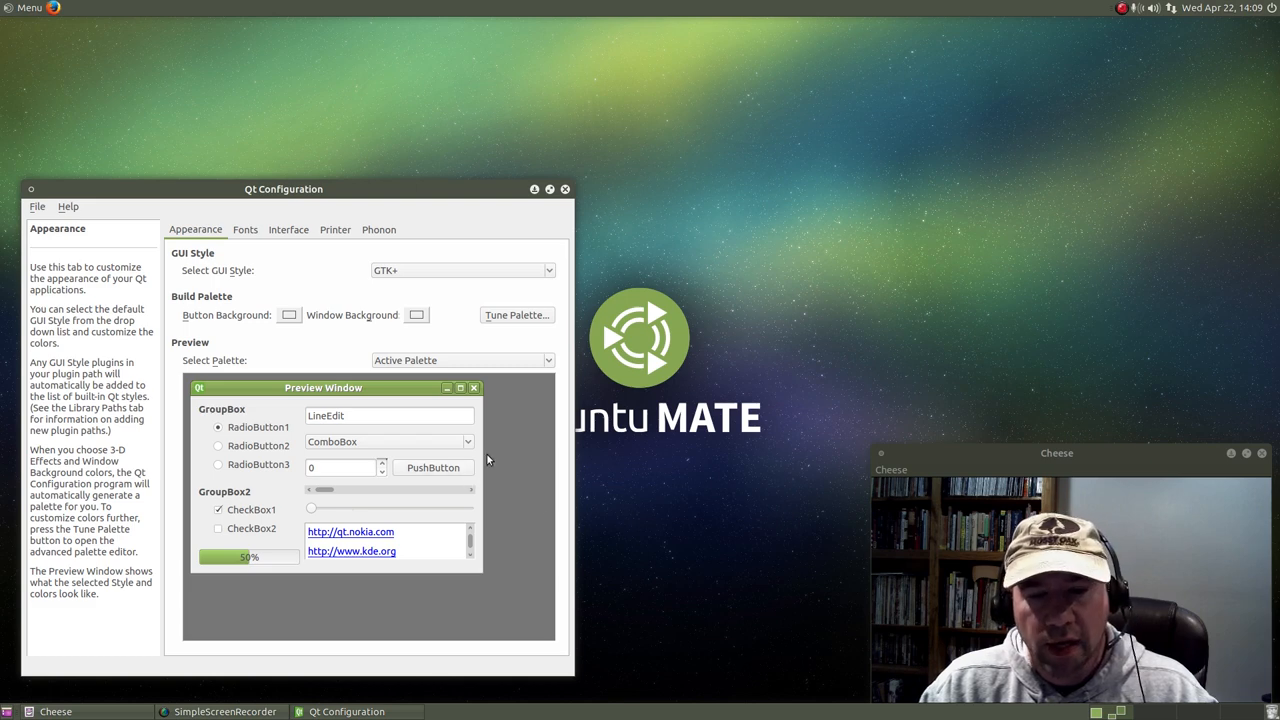
{"action": "mouse_move", "coordinate": [430, 196]}
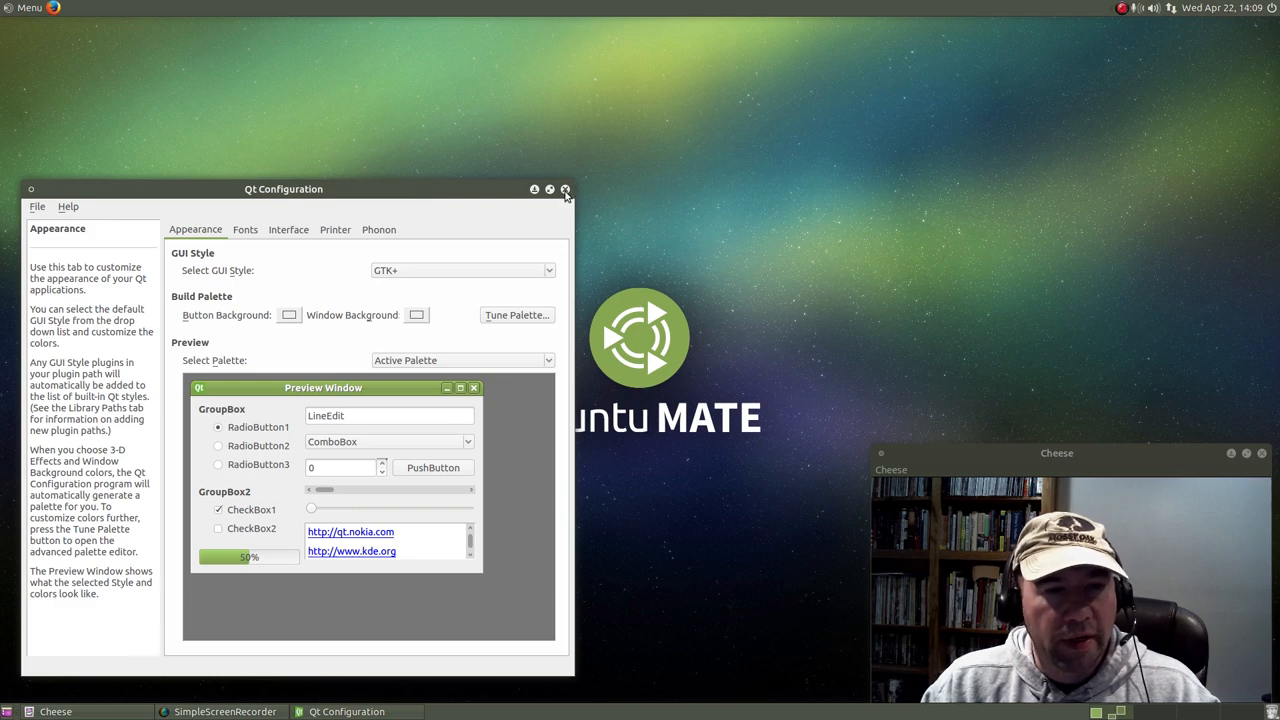
Close the Qt Configuration window, leaving the plain desktop.
{"action": "left_click", "coordinate": [564, 188]}
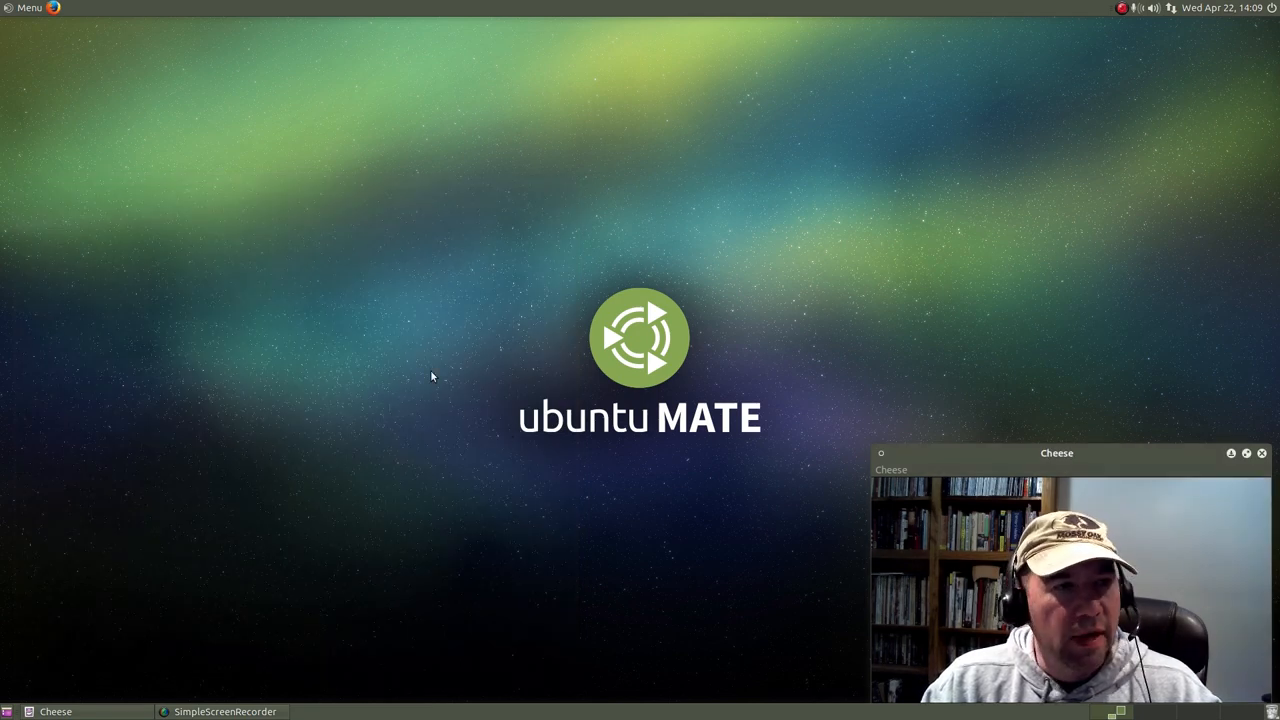
{"action": "mouse_move", "coordinate": [136, 158]}
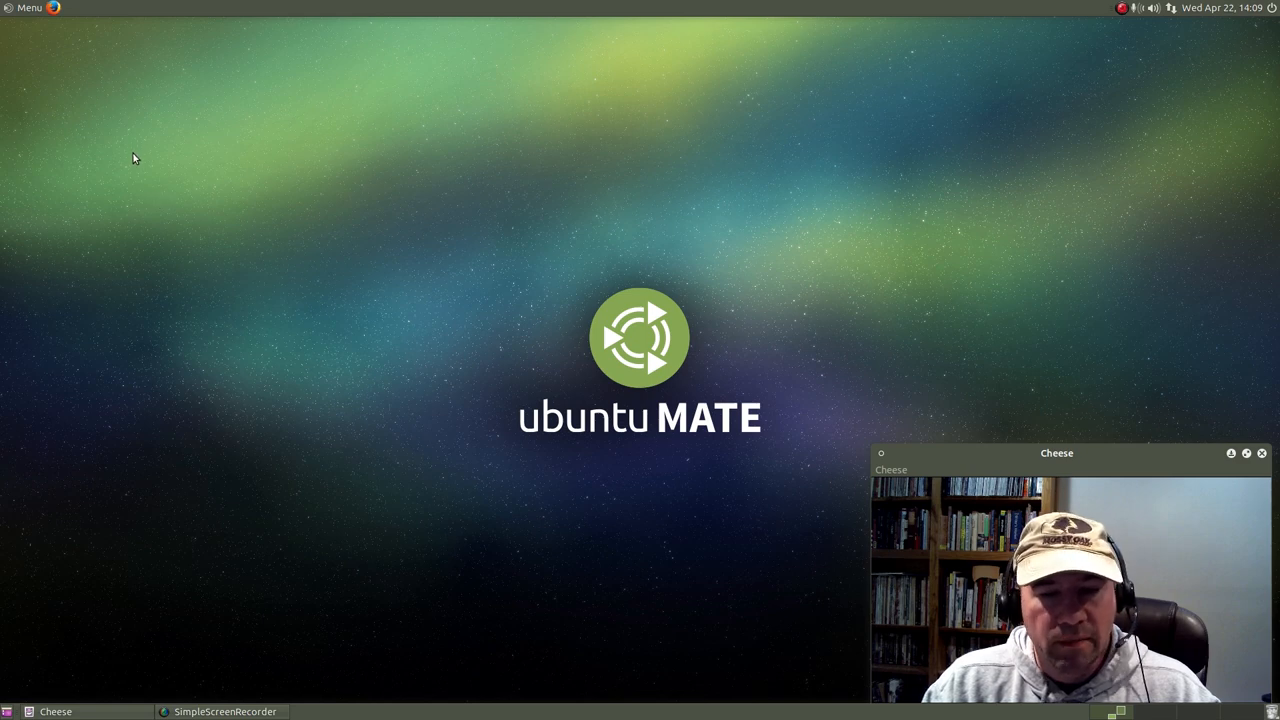
{"action": "mouse_move", "coordinate": [304, 192]}
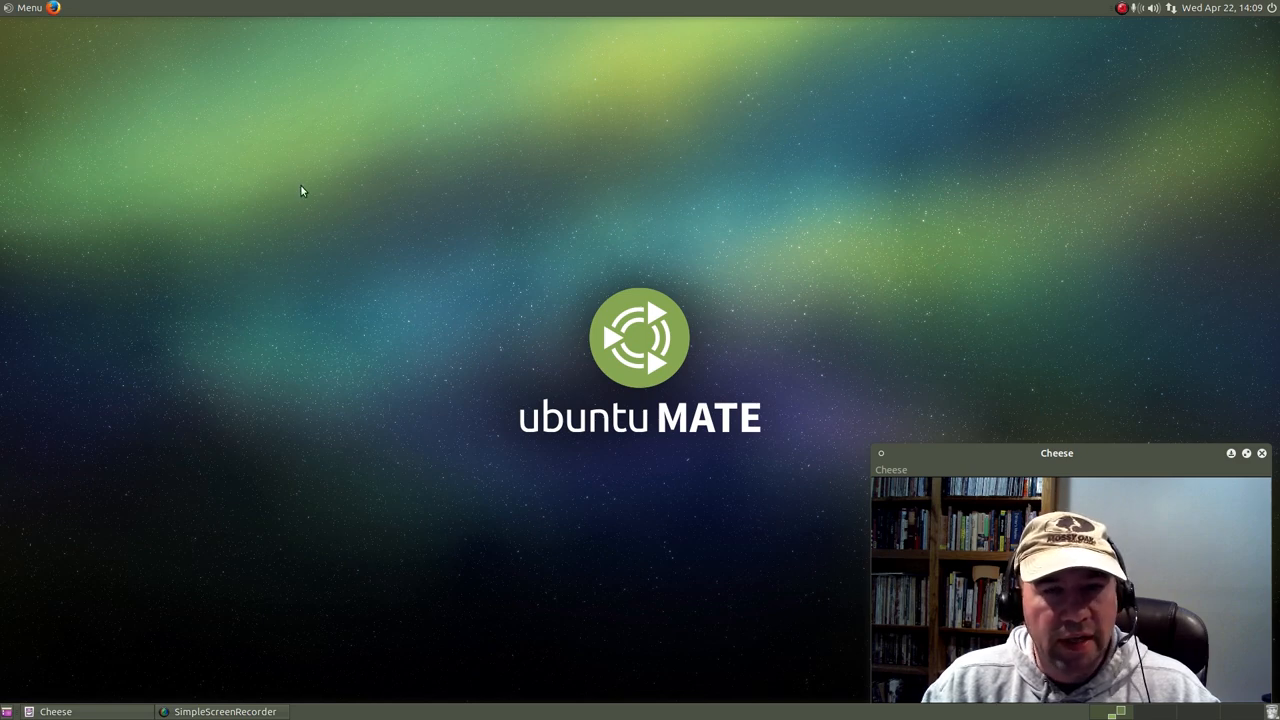
{"action": "mouse_move", "coordinate": [688, 382]}
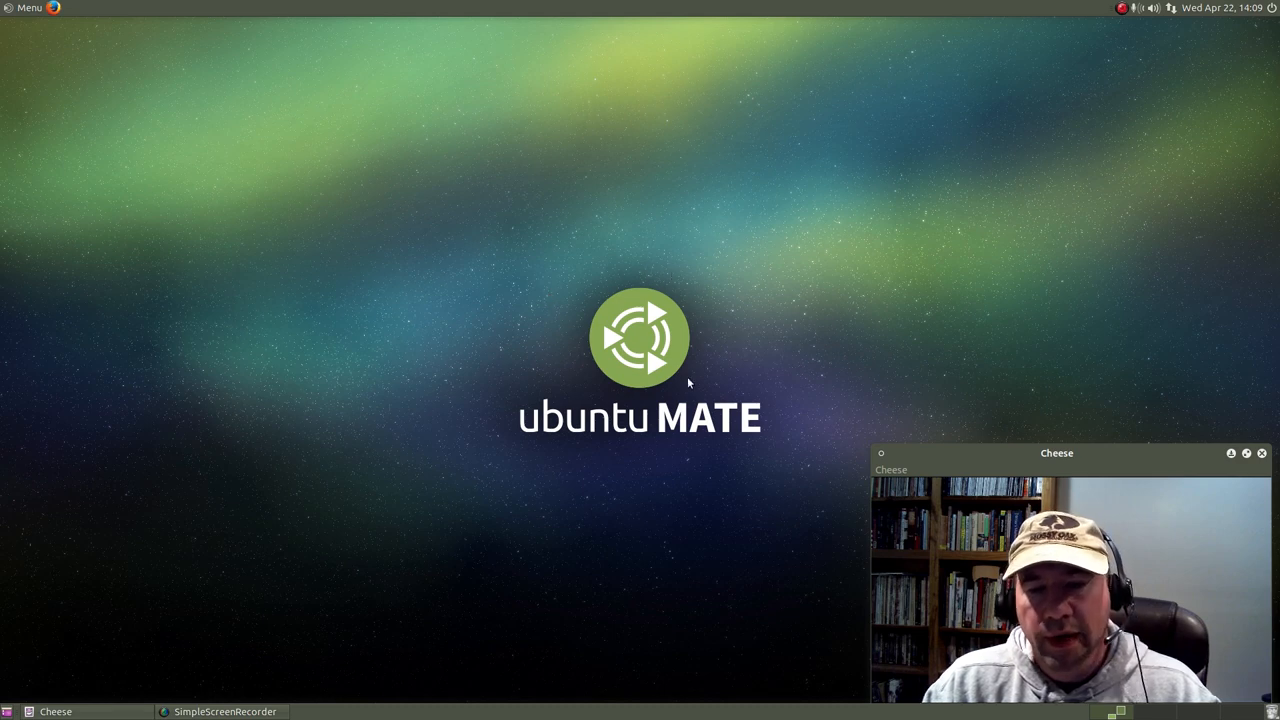
{"action": "mouse_move", "coordinate": [118, 476]}
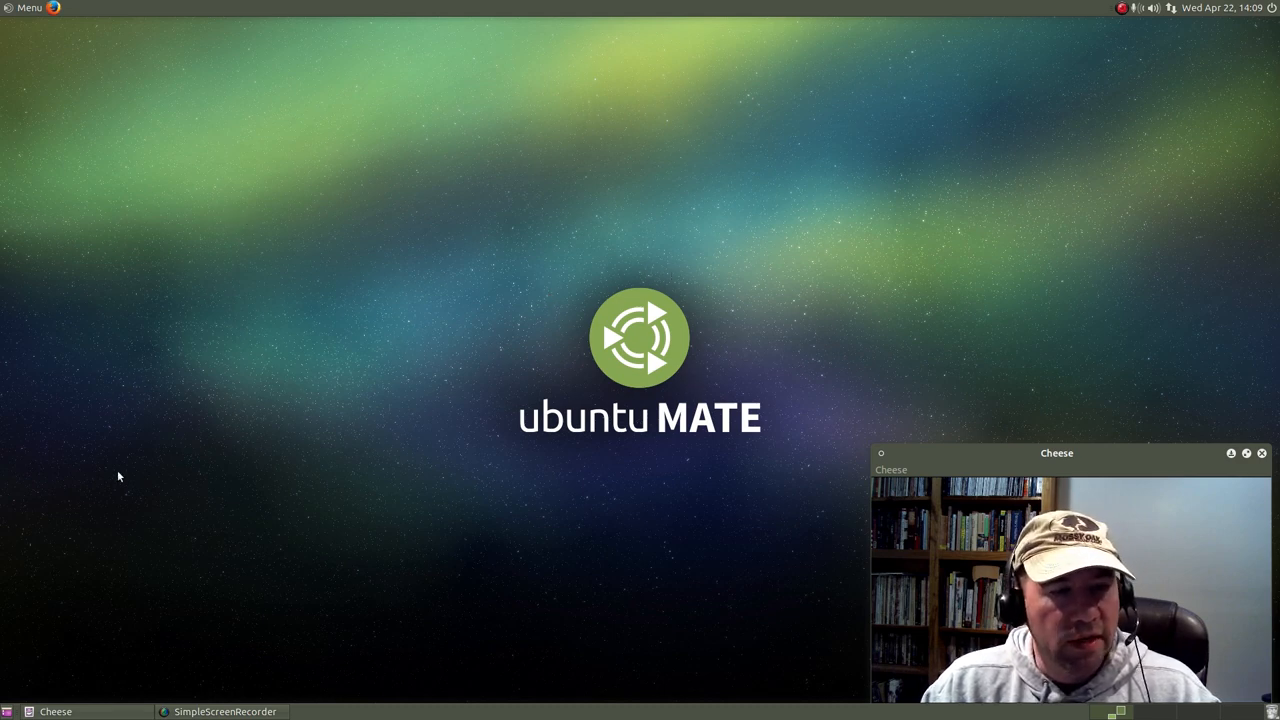
{"action": "mouse_move", "coordinate": [632, 528]}
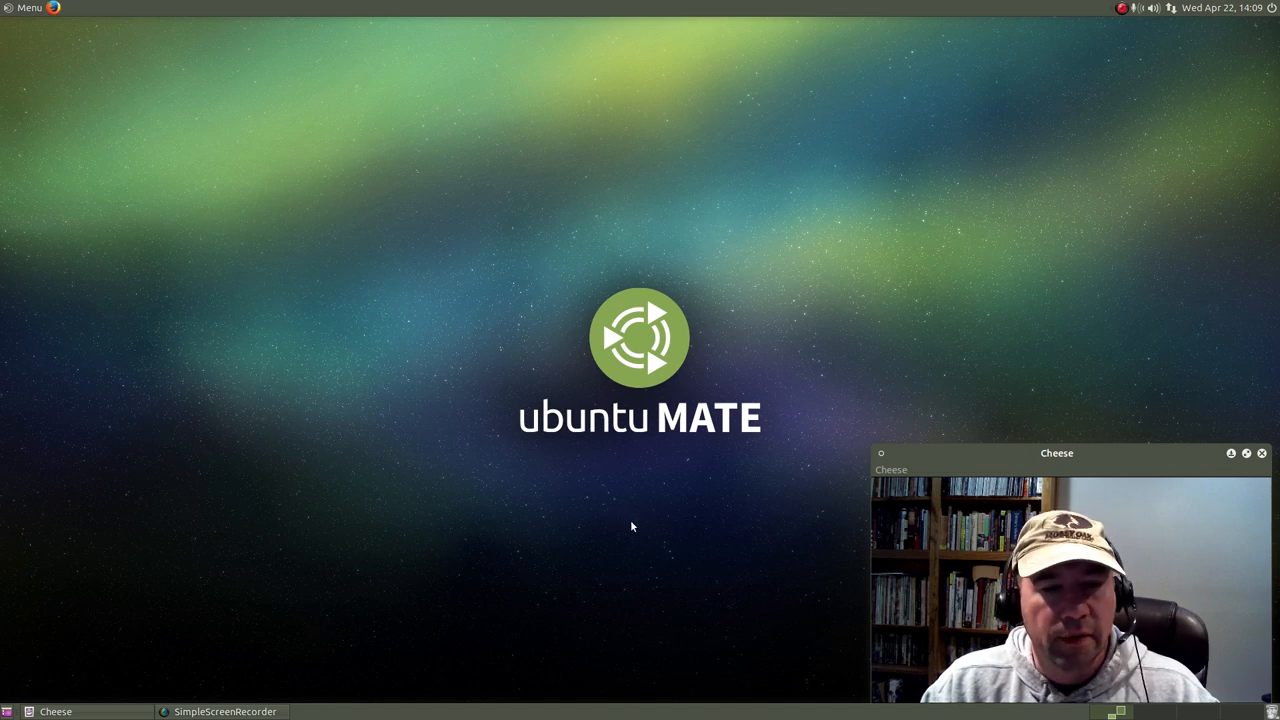
{"action": "mouse_move", "coordinate": [620, 528]}
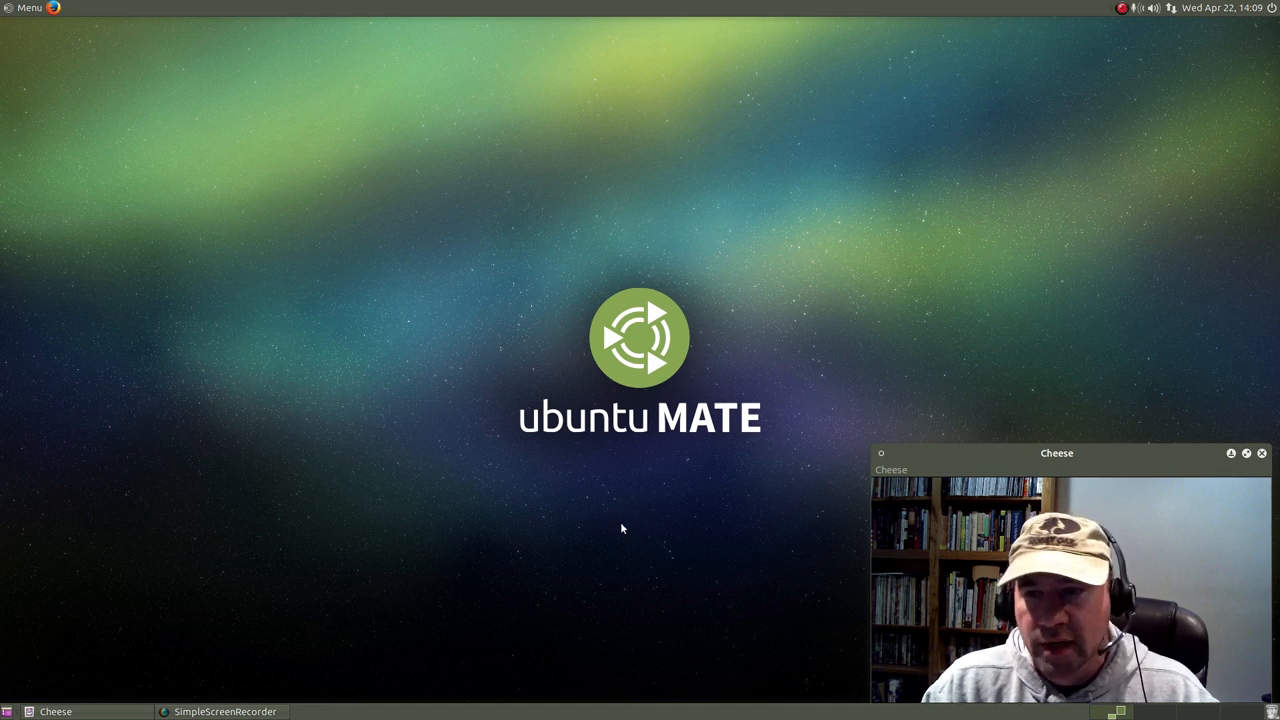
{"action": "mouse_move", "coordinate": [464, 256]}
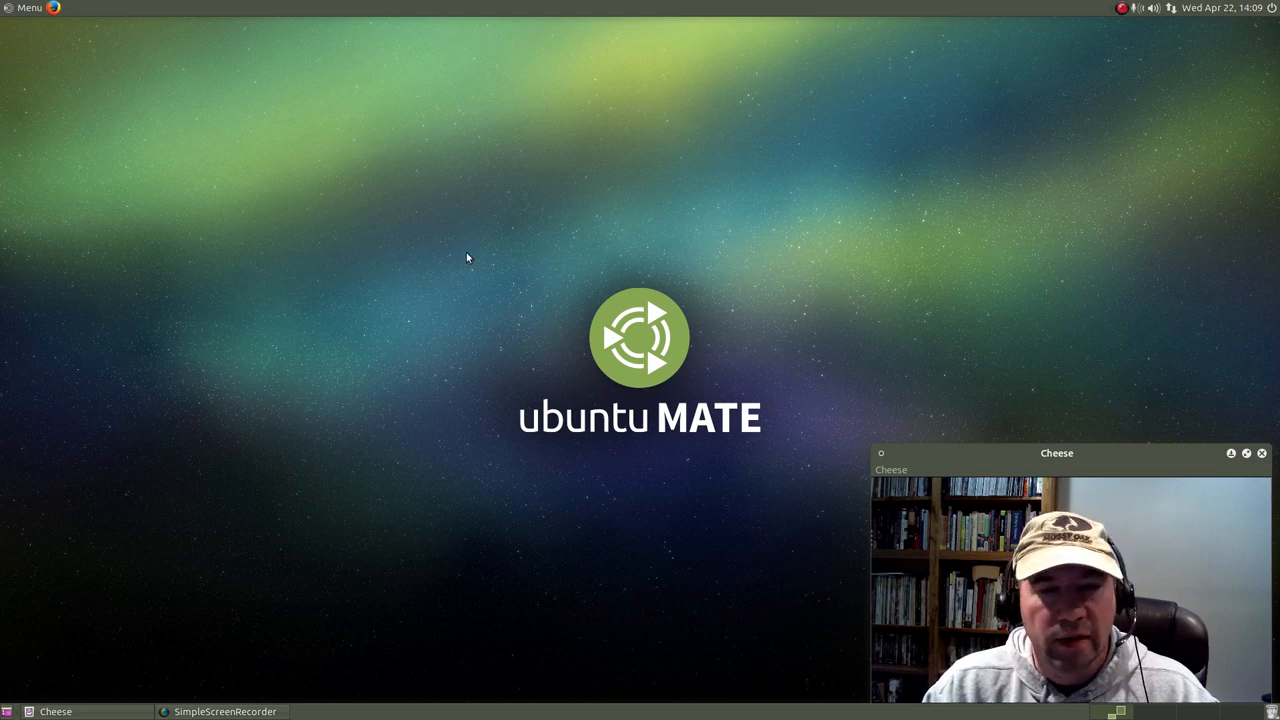
{"action": "mouse_move", "coordinate": [224, 400]}
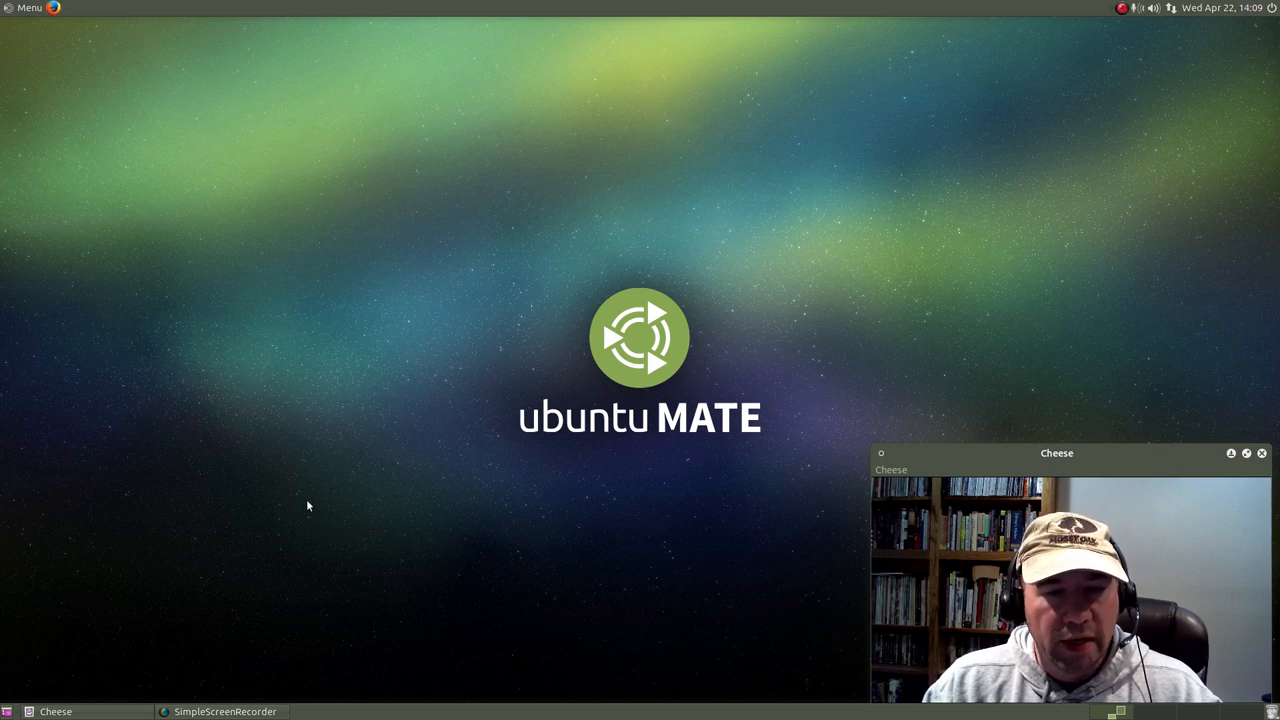
{"action": "mouse_move", "coordinate": [324, 532]}
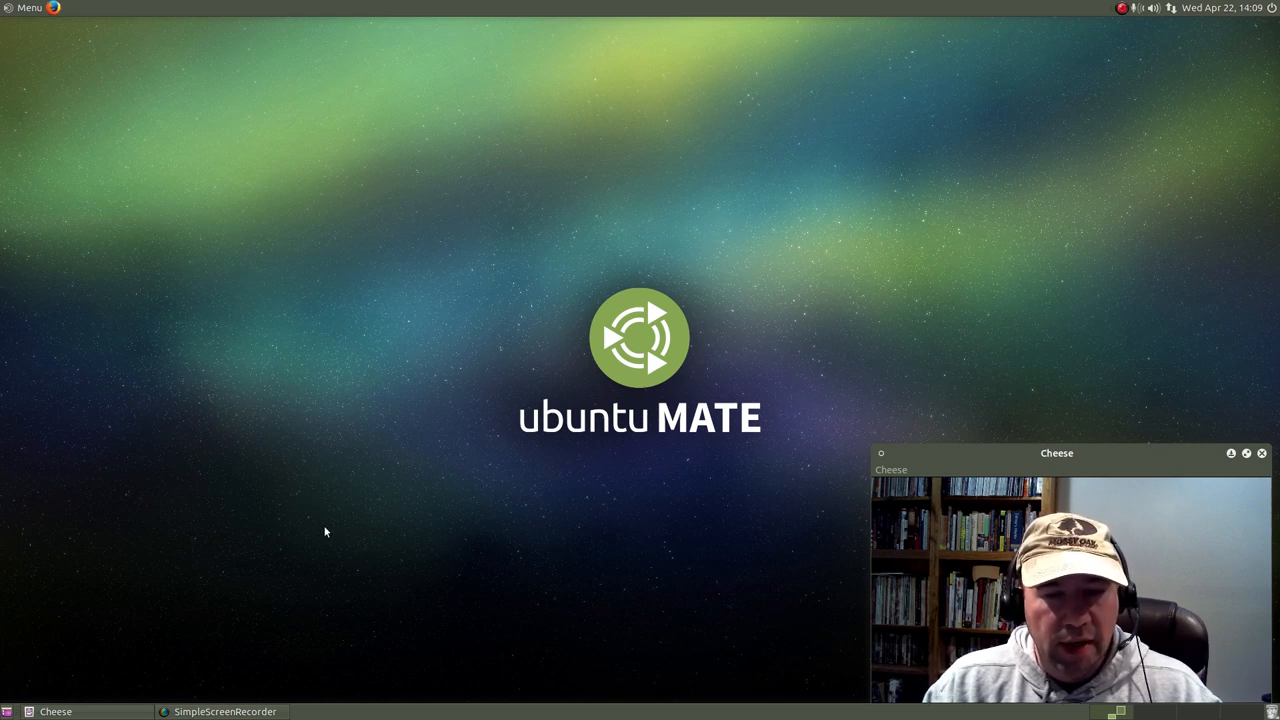
{"action": "mouse_move", "coordinate": [420, 518]}
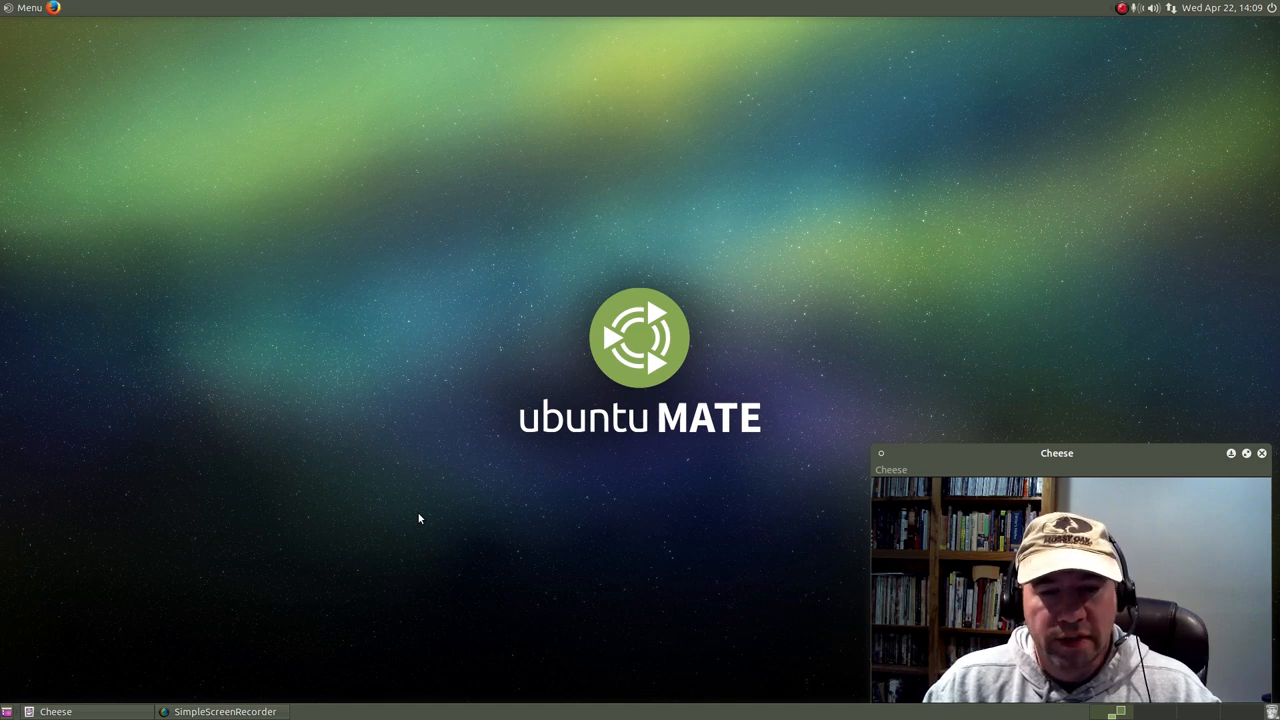
{"action": "mouse_move", "coordinate": [314, 576]}
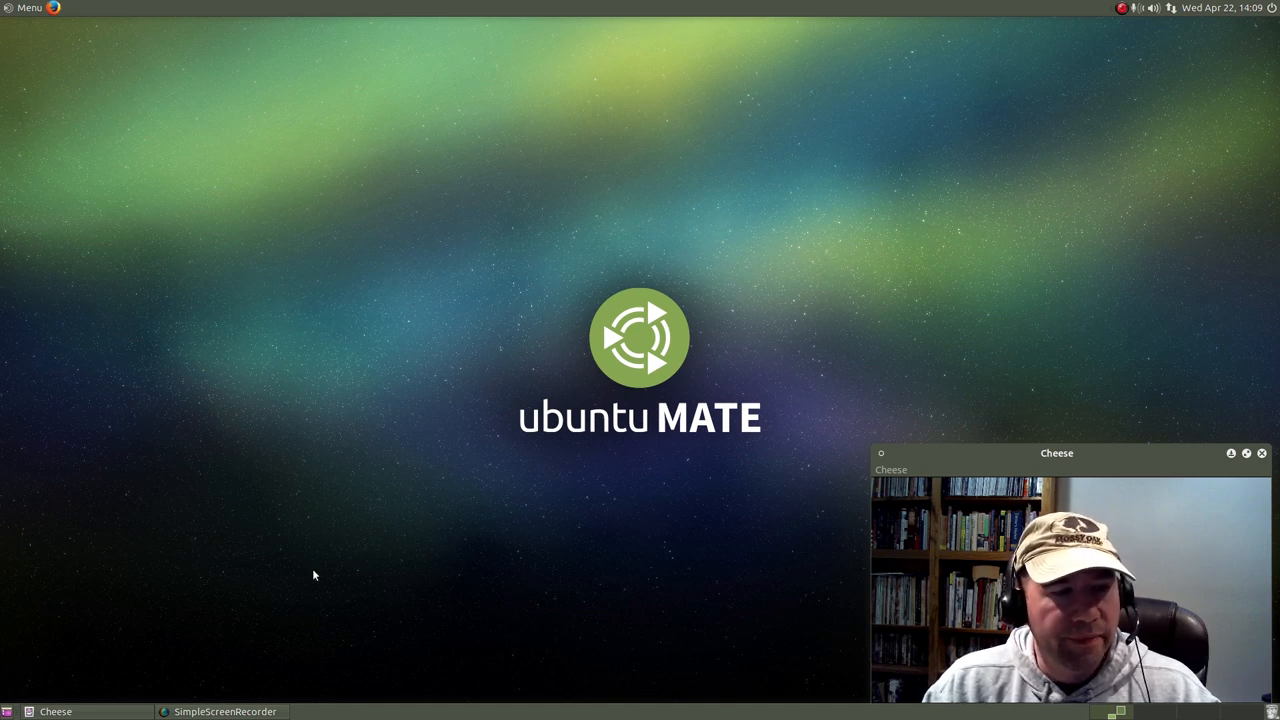
{"action": "mouse_move", "coordinate": [60, 56]}
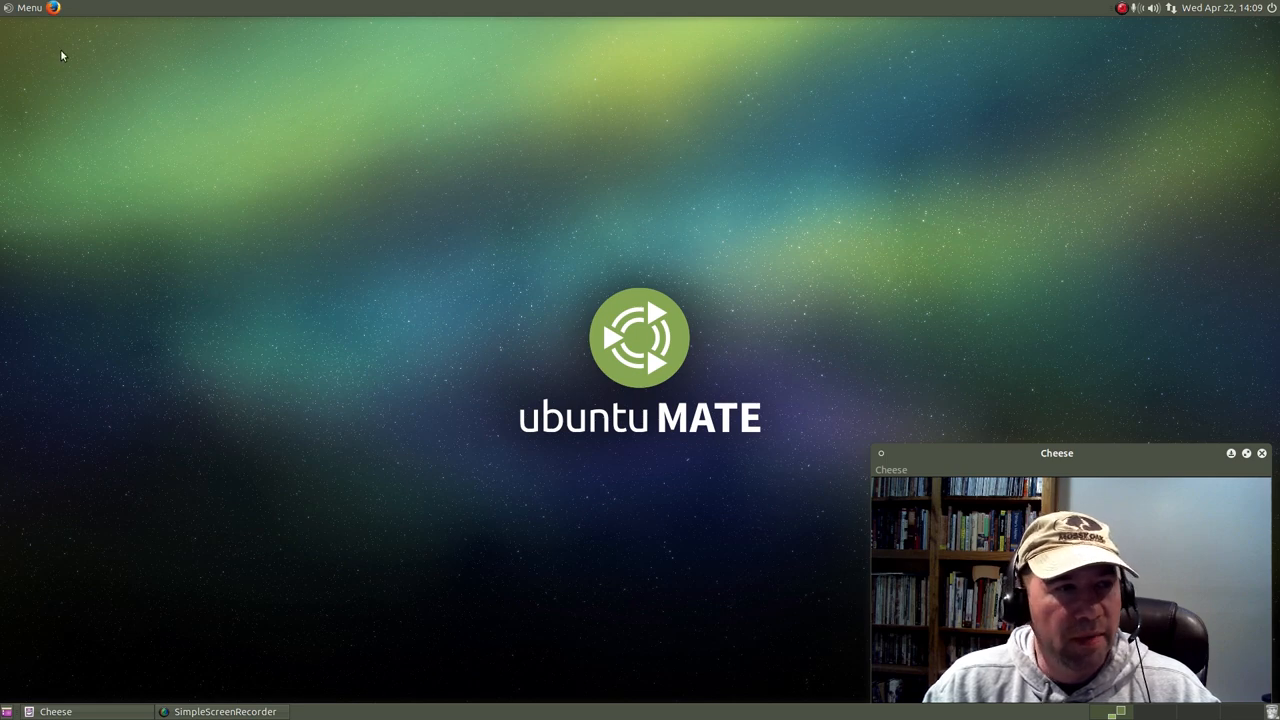
{"action": "mouse_move", "coordinate": [1116, 410]}
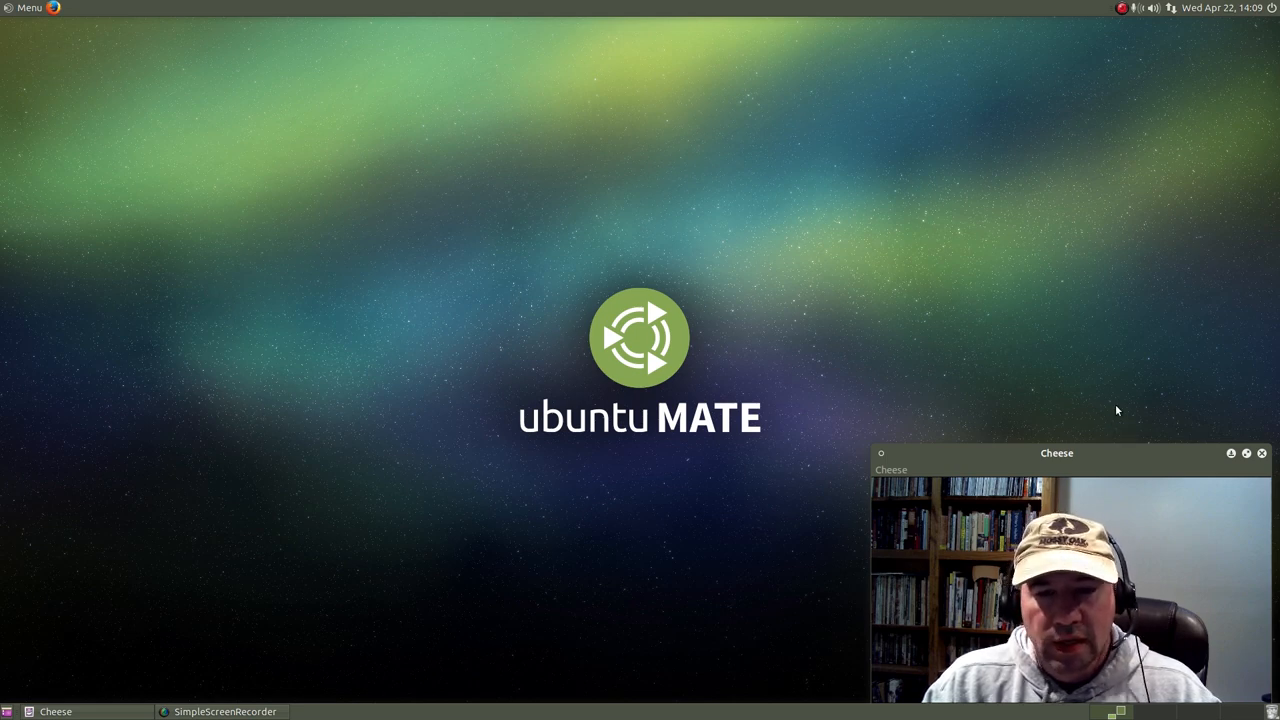